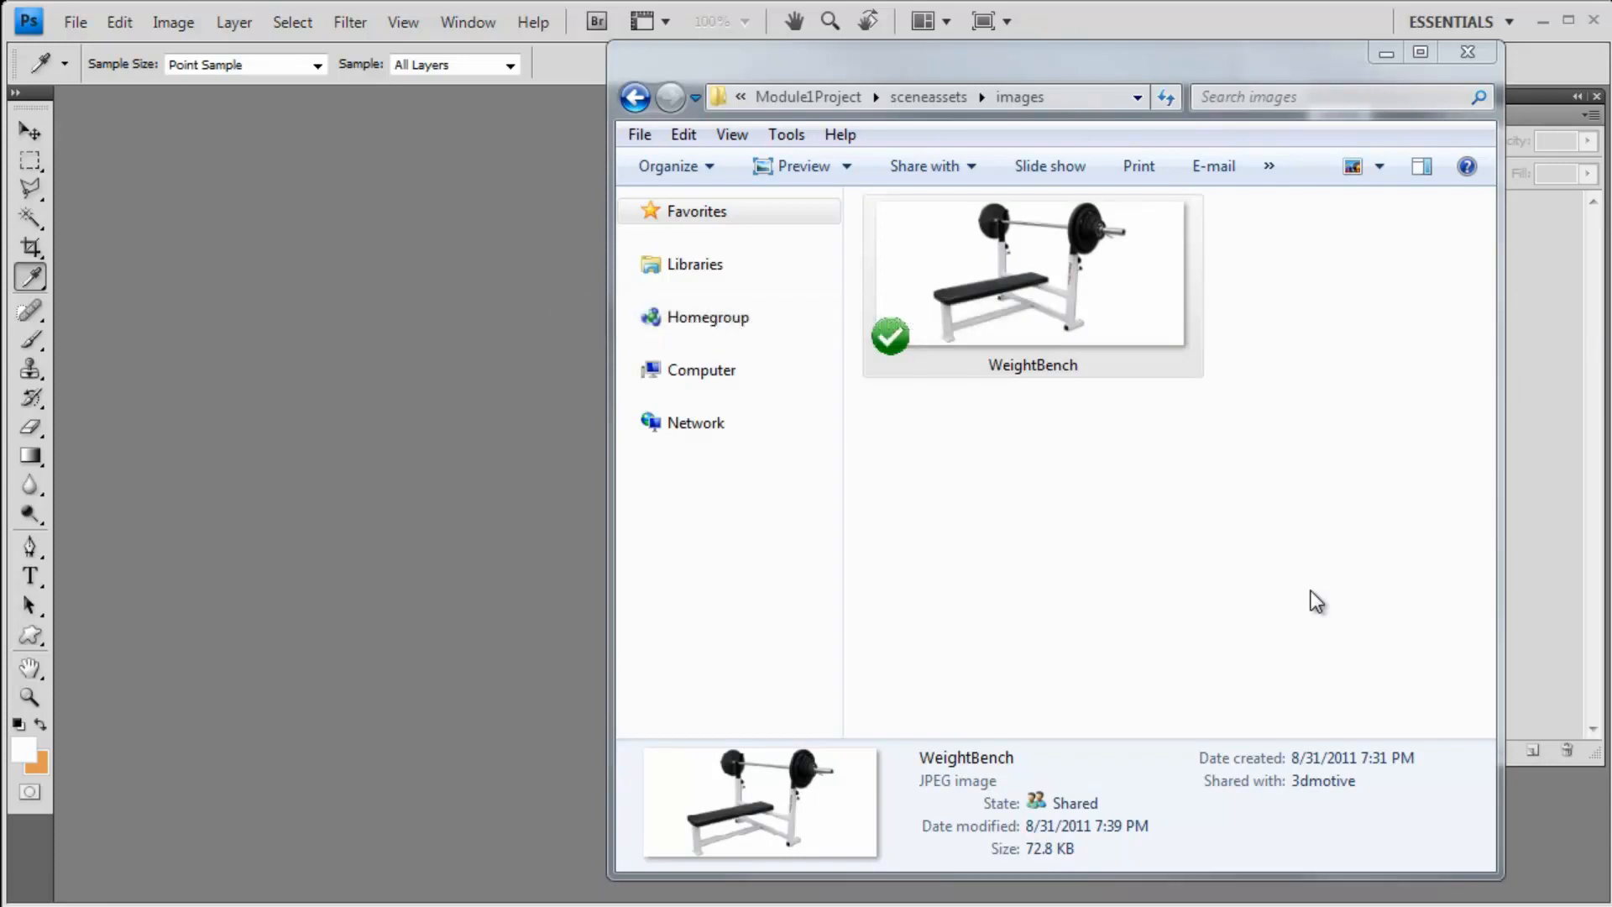
pyautogui.moveTo(1199, 477)
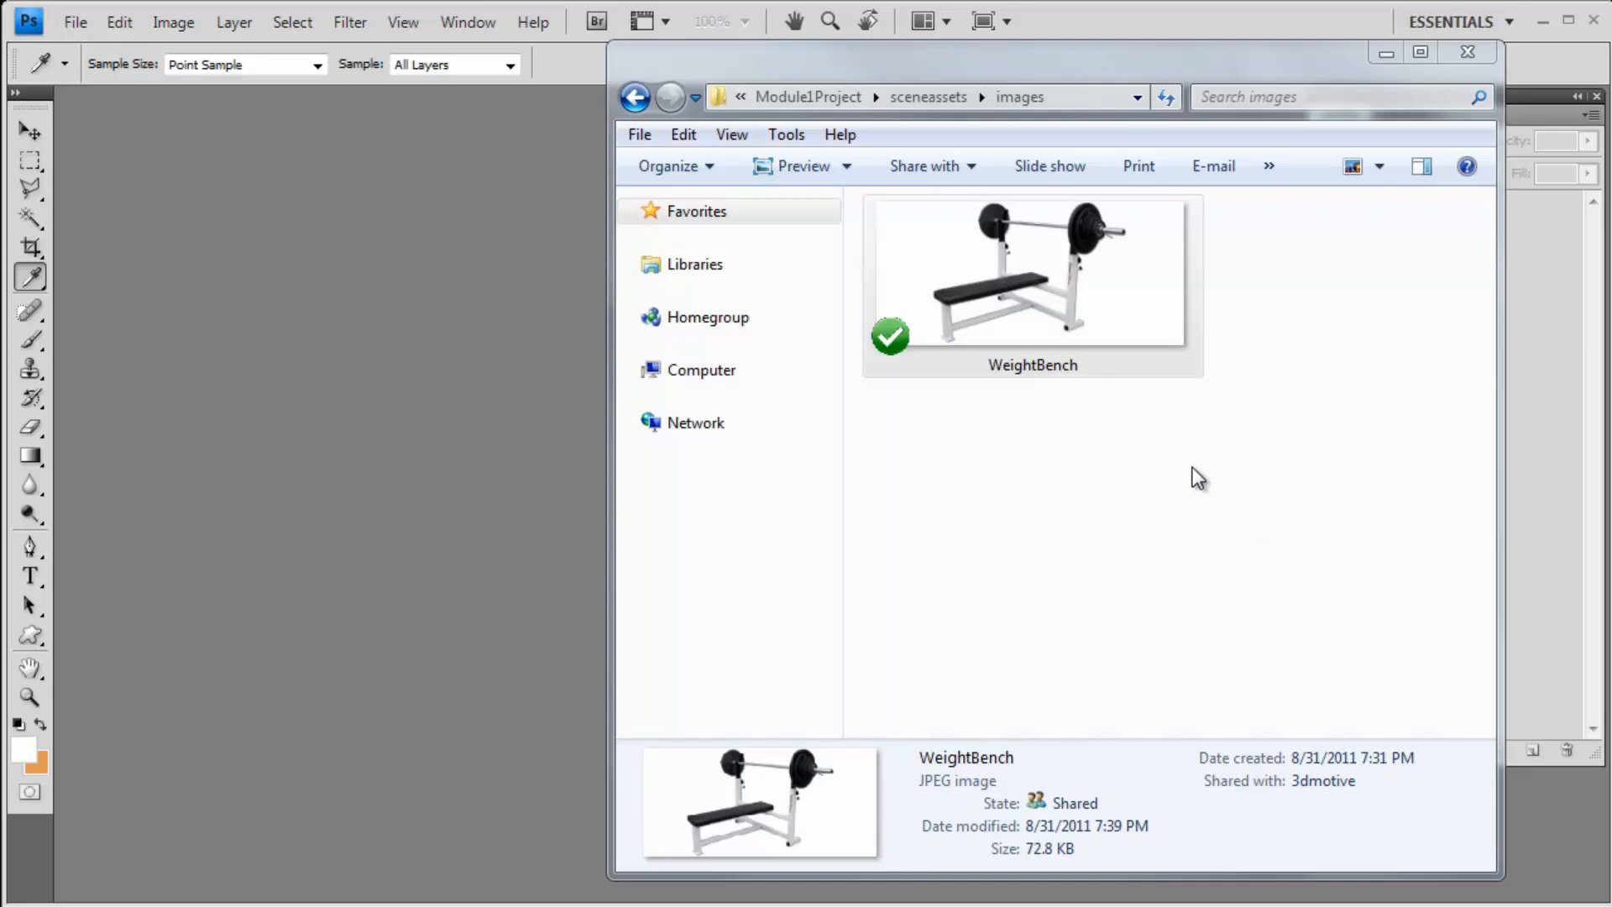
pyautogui.moveTo(1056, 429)
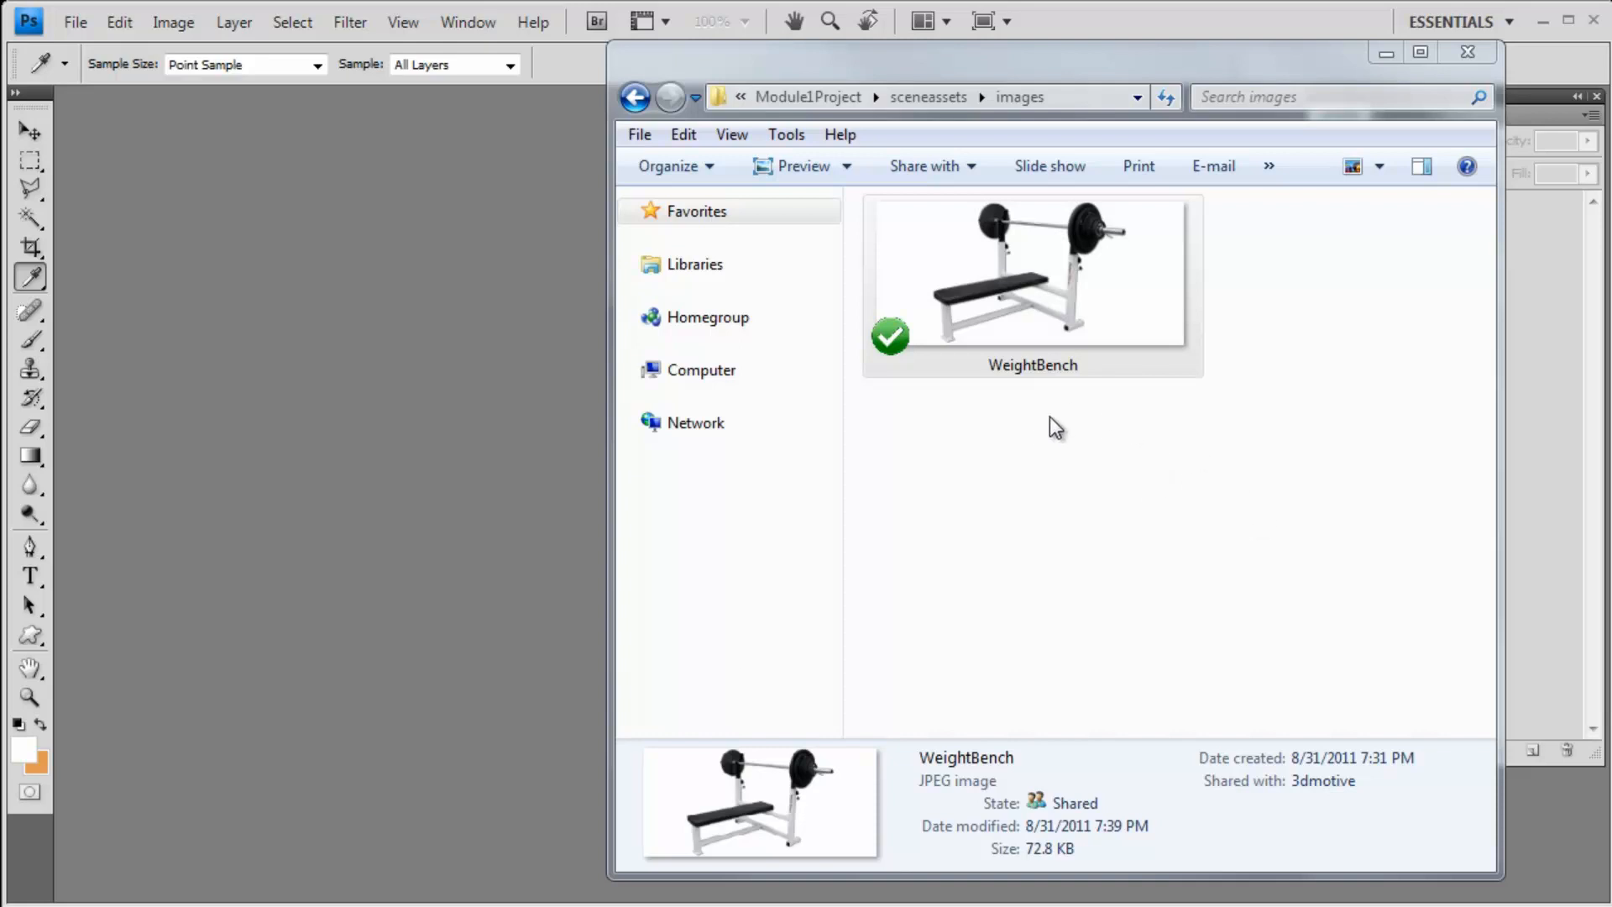
pyautogui.moveTo(1073, 474)
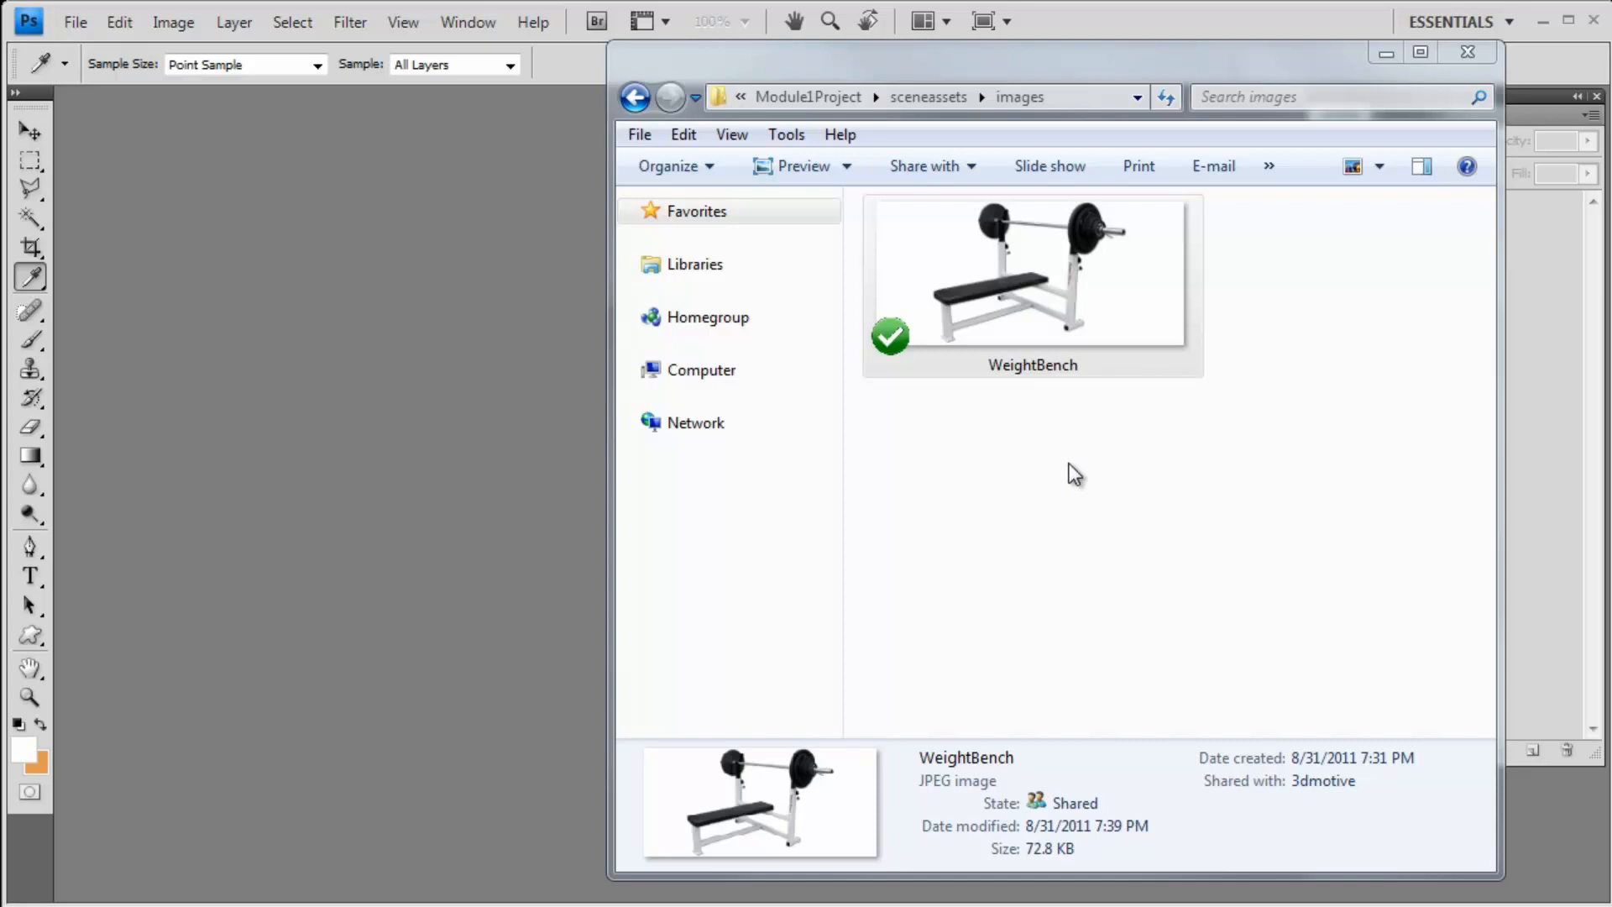
pyautogui.moveTo(1125, 417)
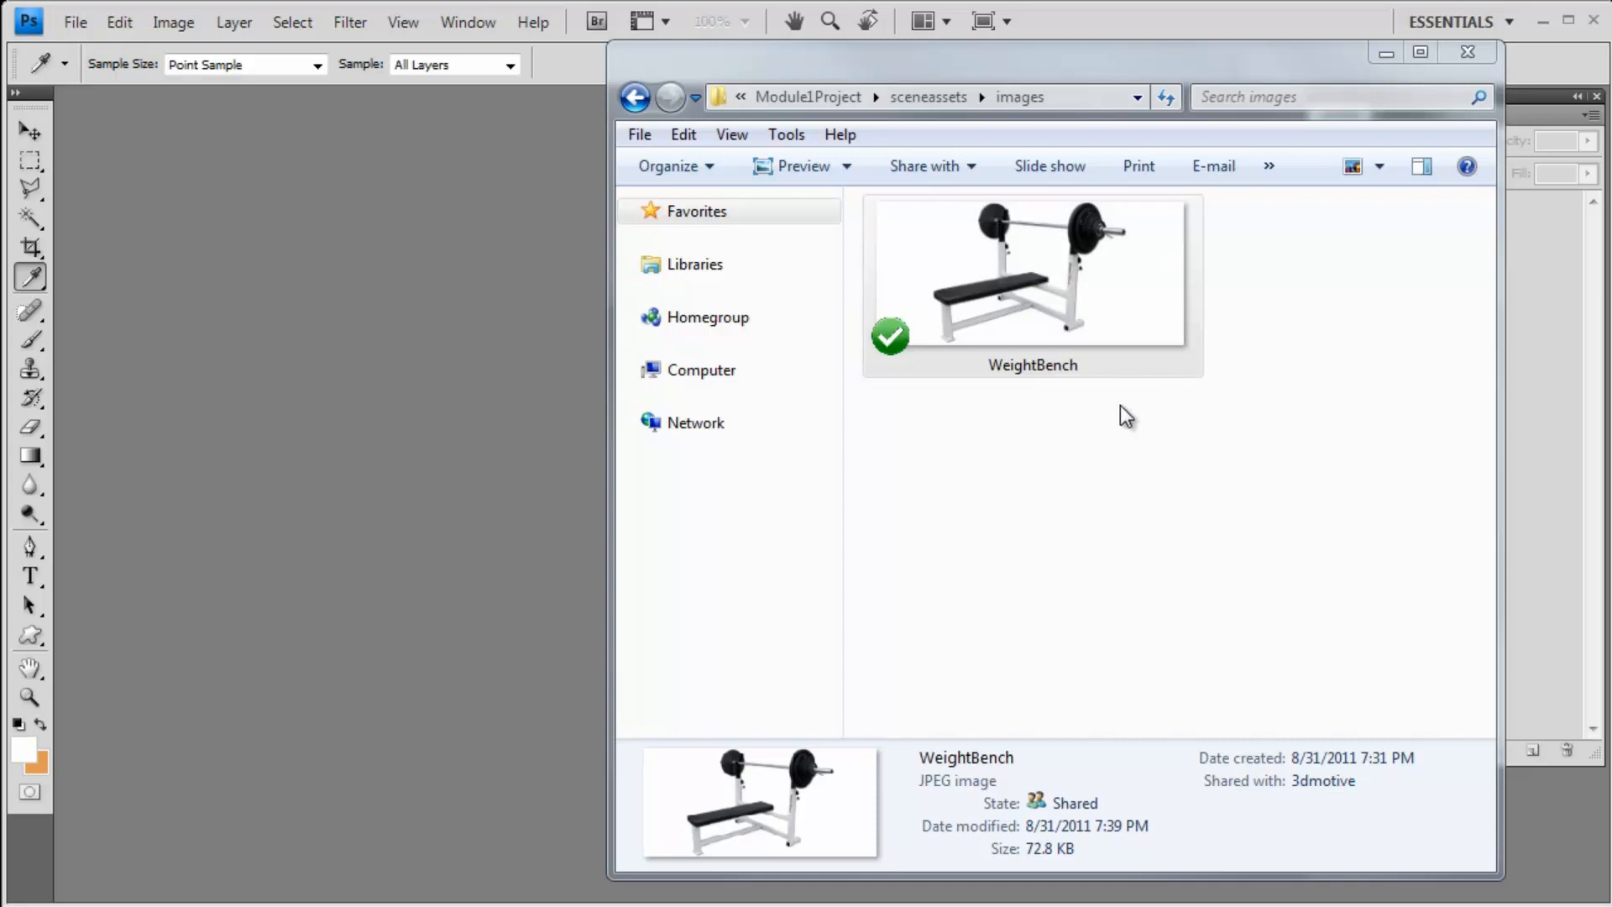
# View the WeightBench reference picture in Windows Photo Viewer
pyautogui.doubleClick(1027, 272)
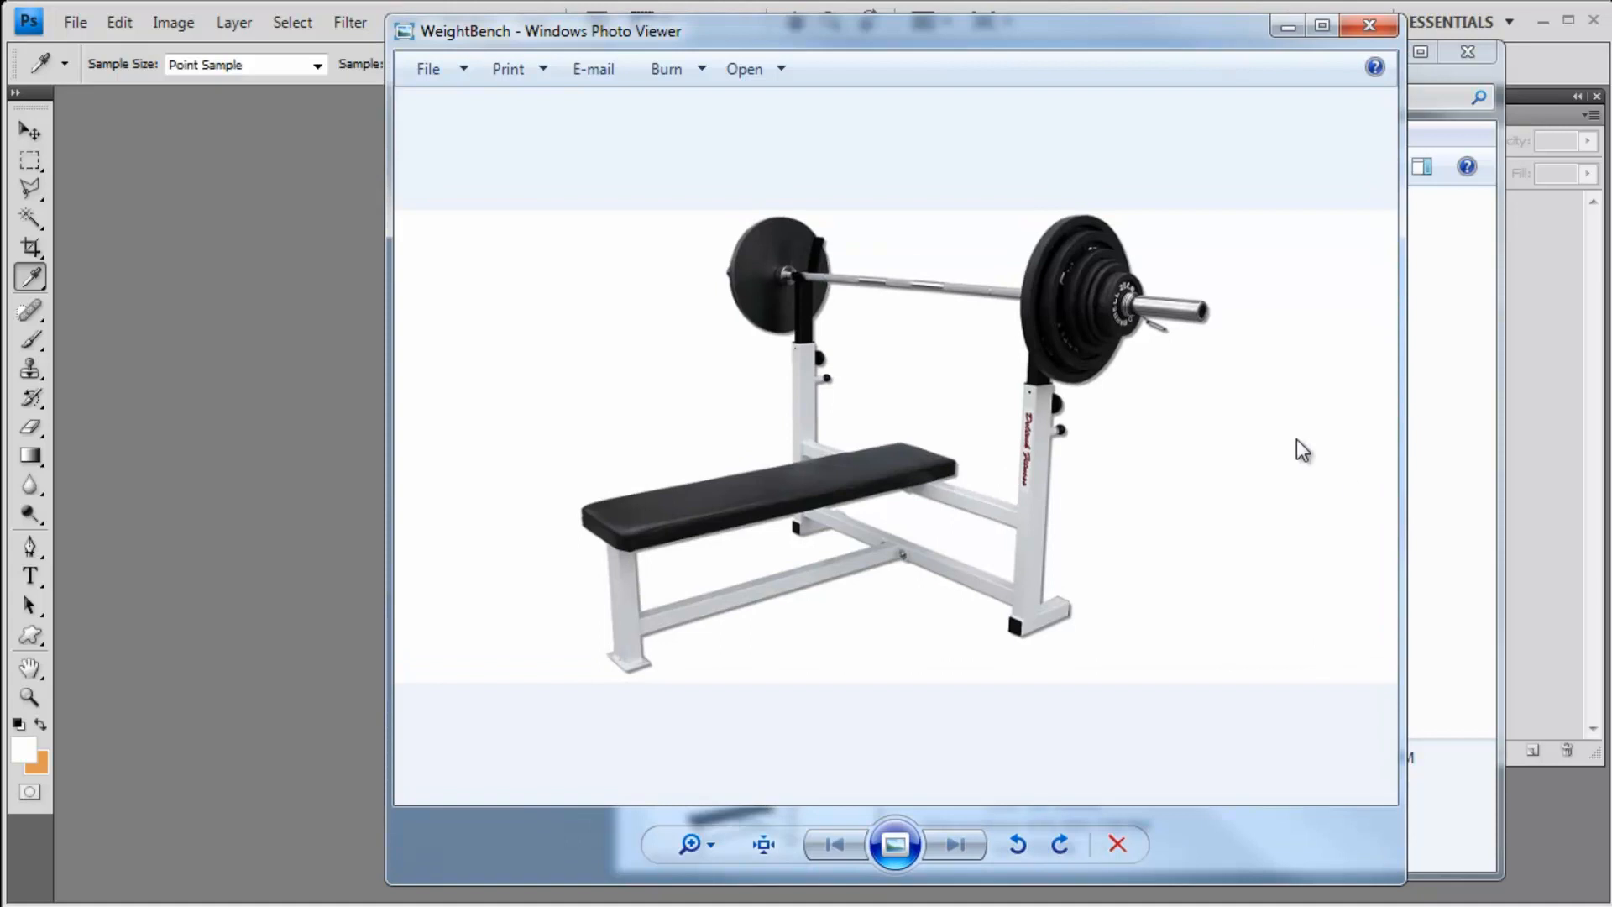
pyautogui.moveTo(1046, 476)
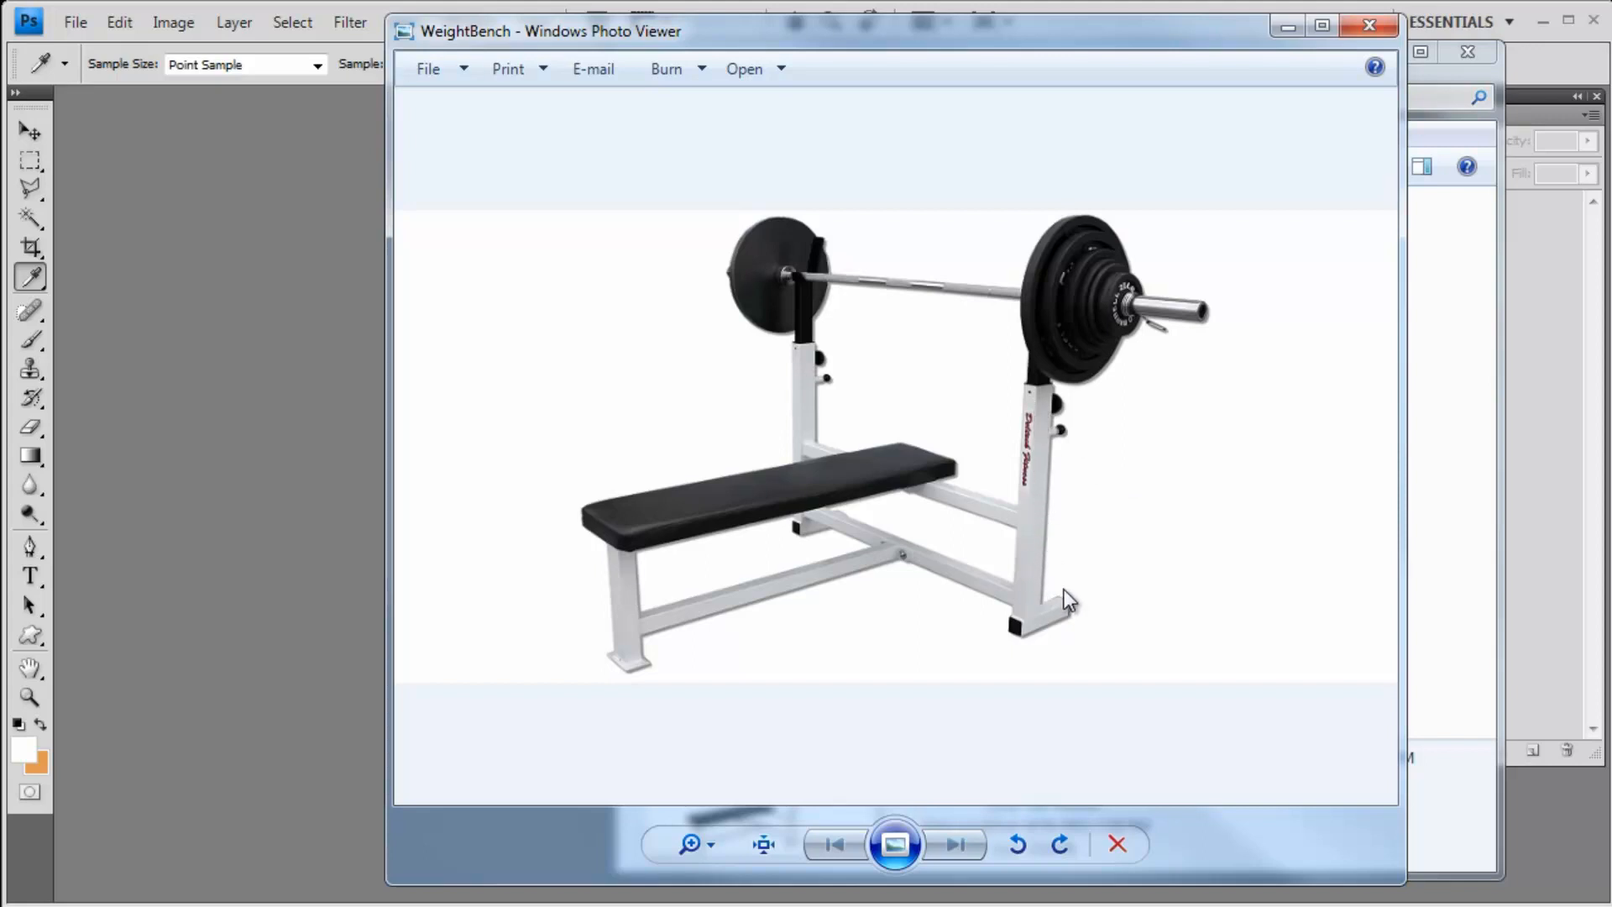
pyautogui.moveTo(1036, 630)
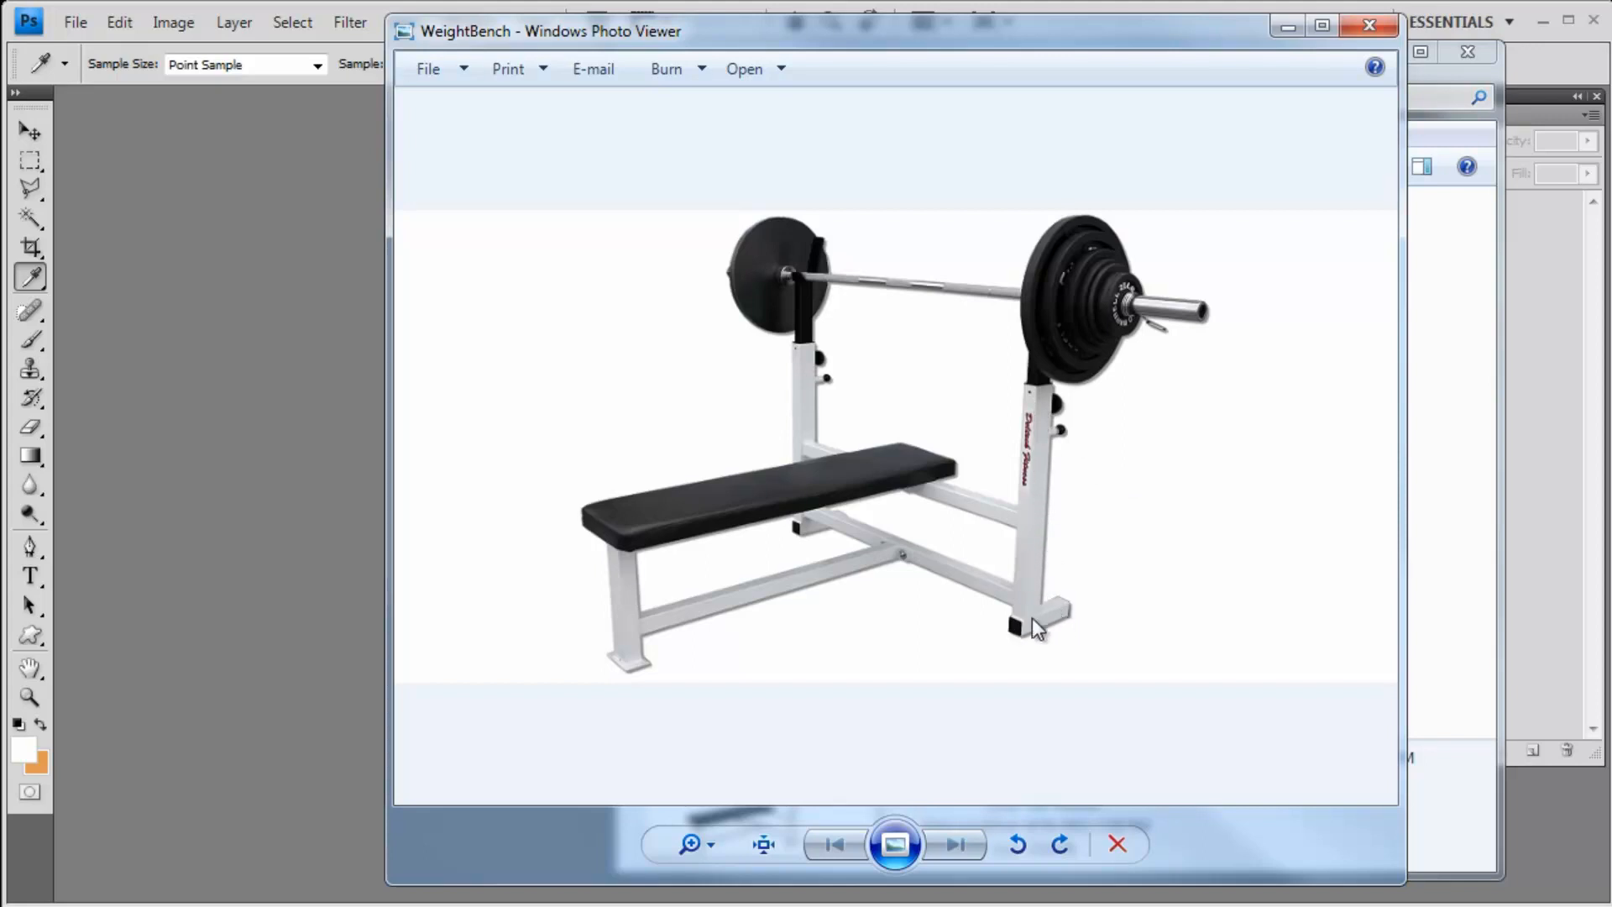
pyautogui.moveTo(903, 566)
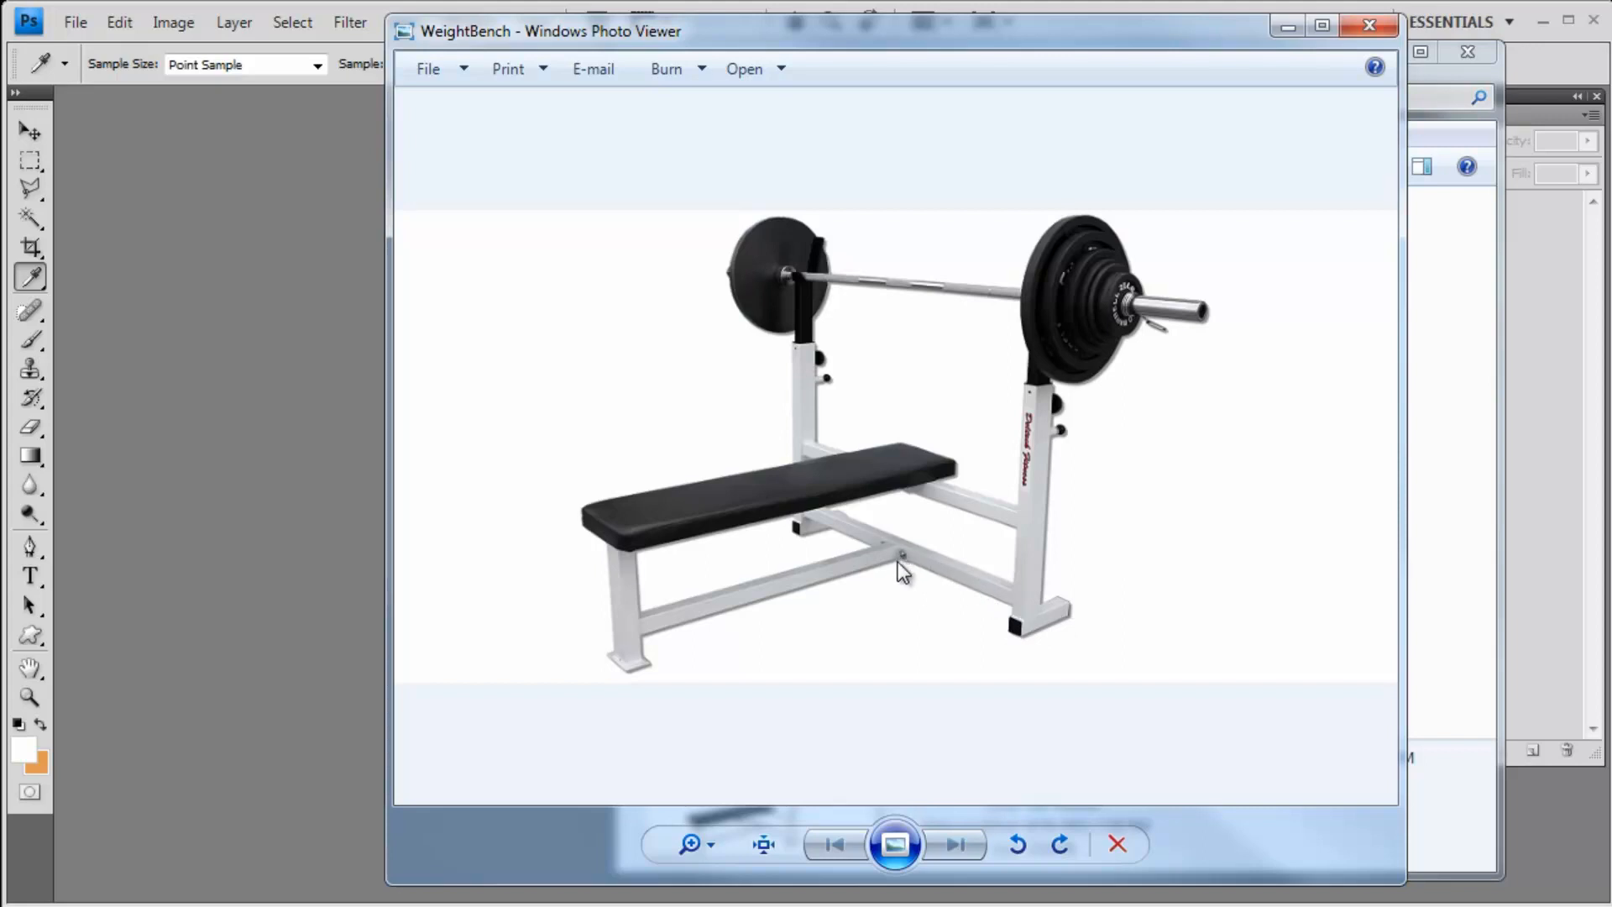
pyautogui.moveTo(904, 460)
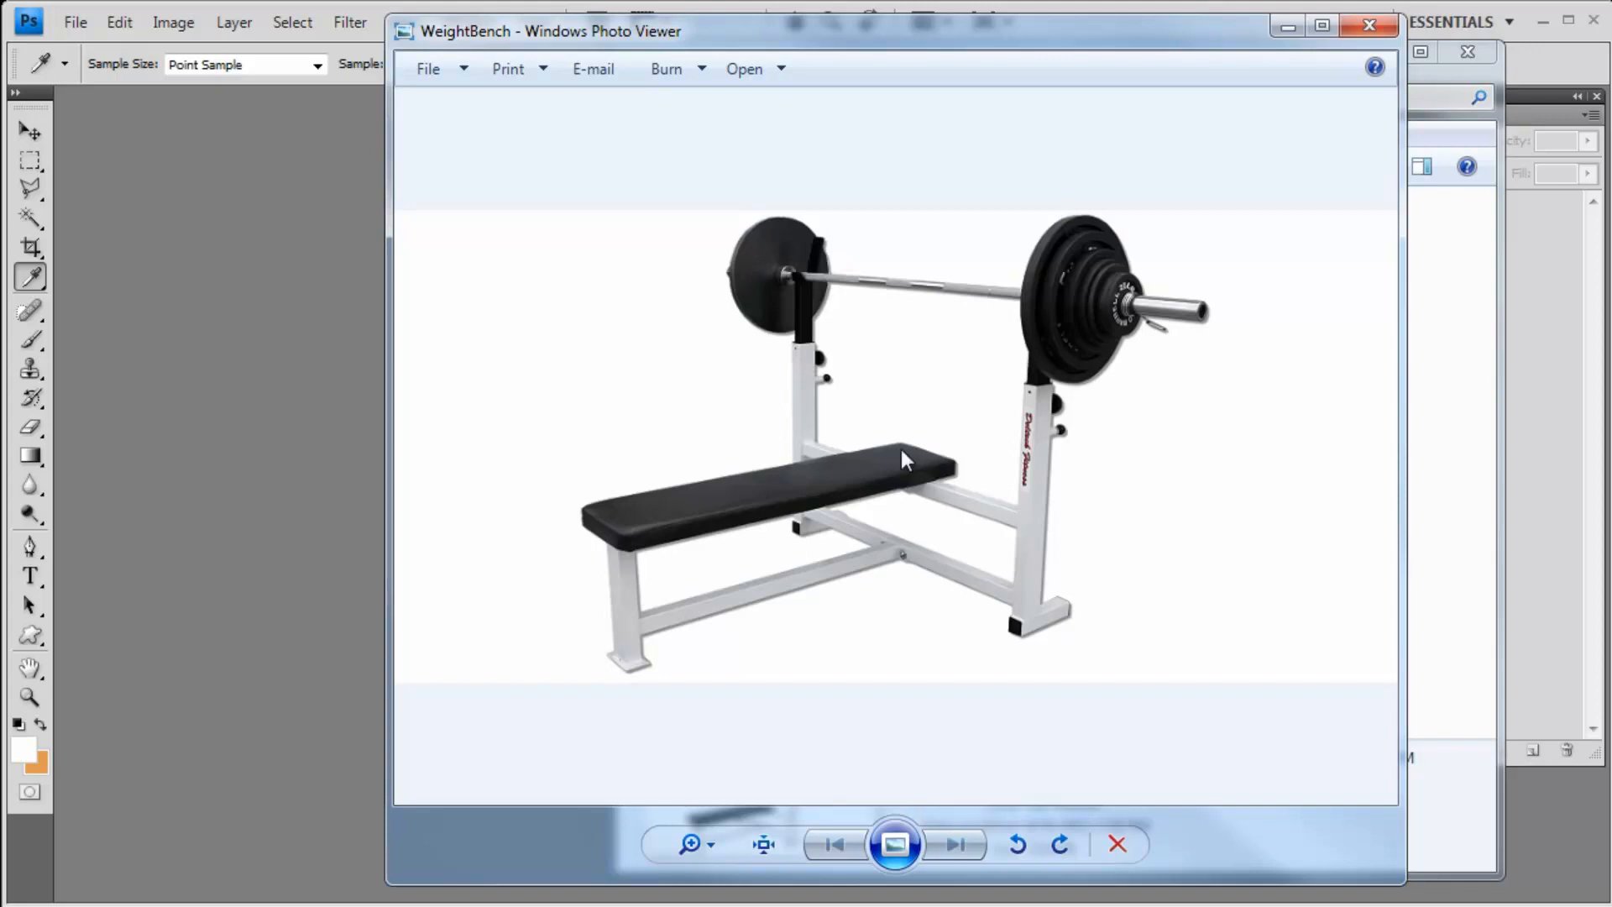
pyautogui.moveTo(624, 523)
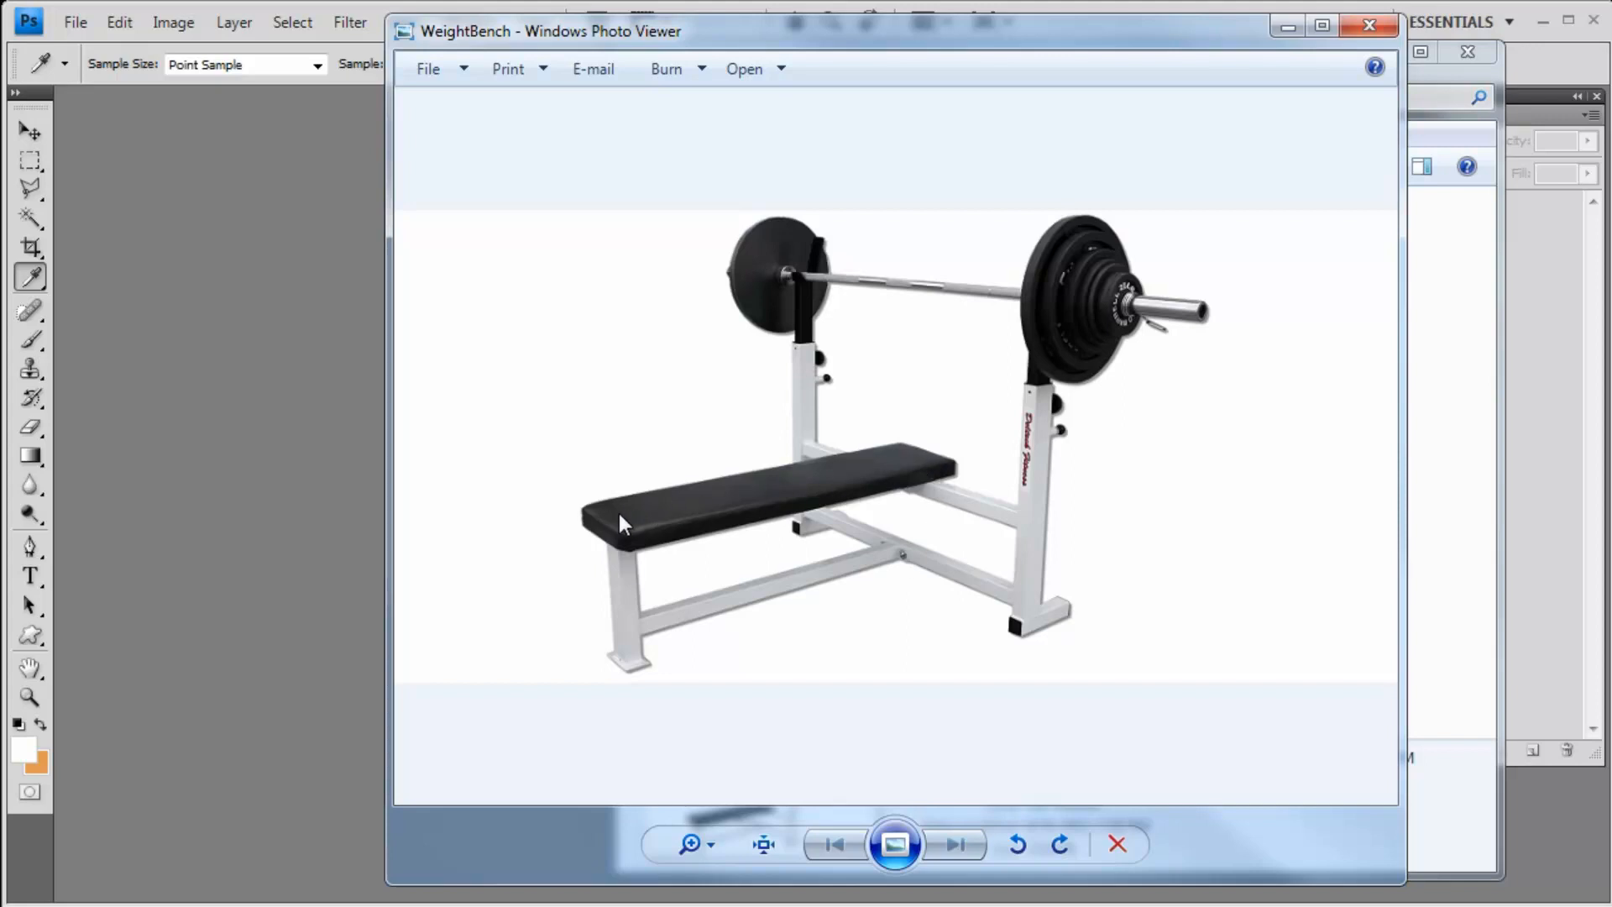
pyautogui.moveTo(1094, 336)
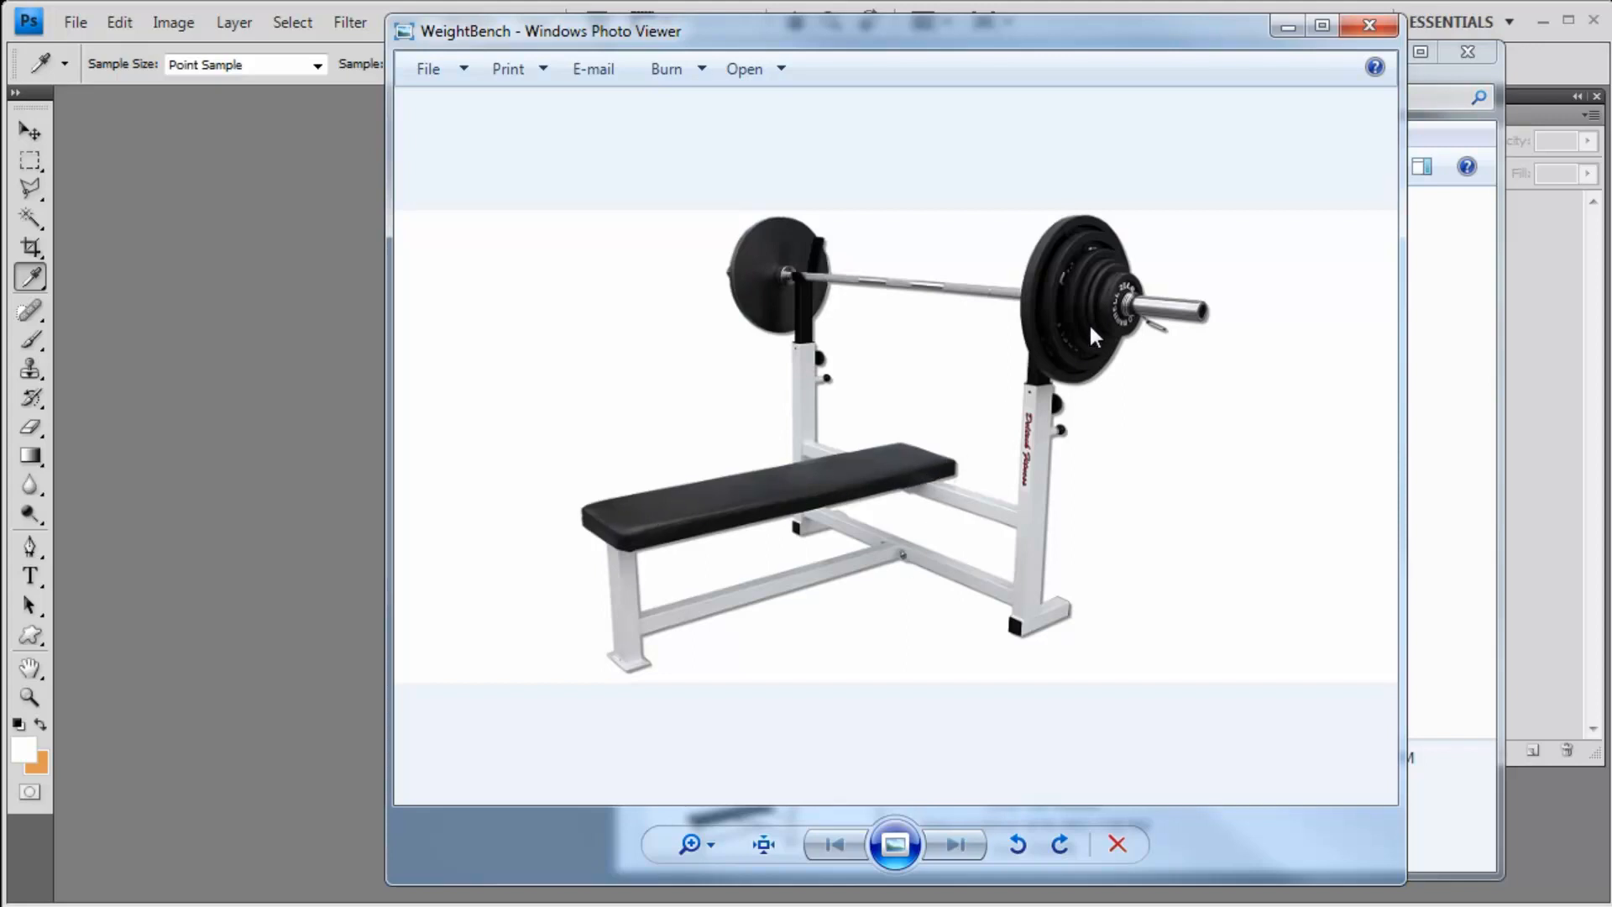
pyautogui.moveTo(1038, 304)
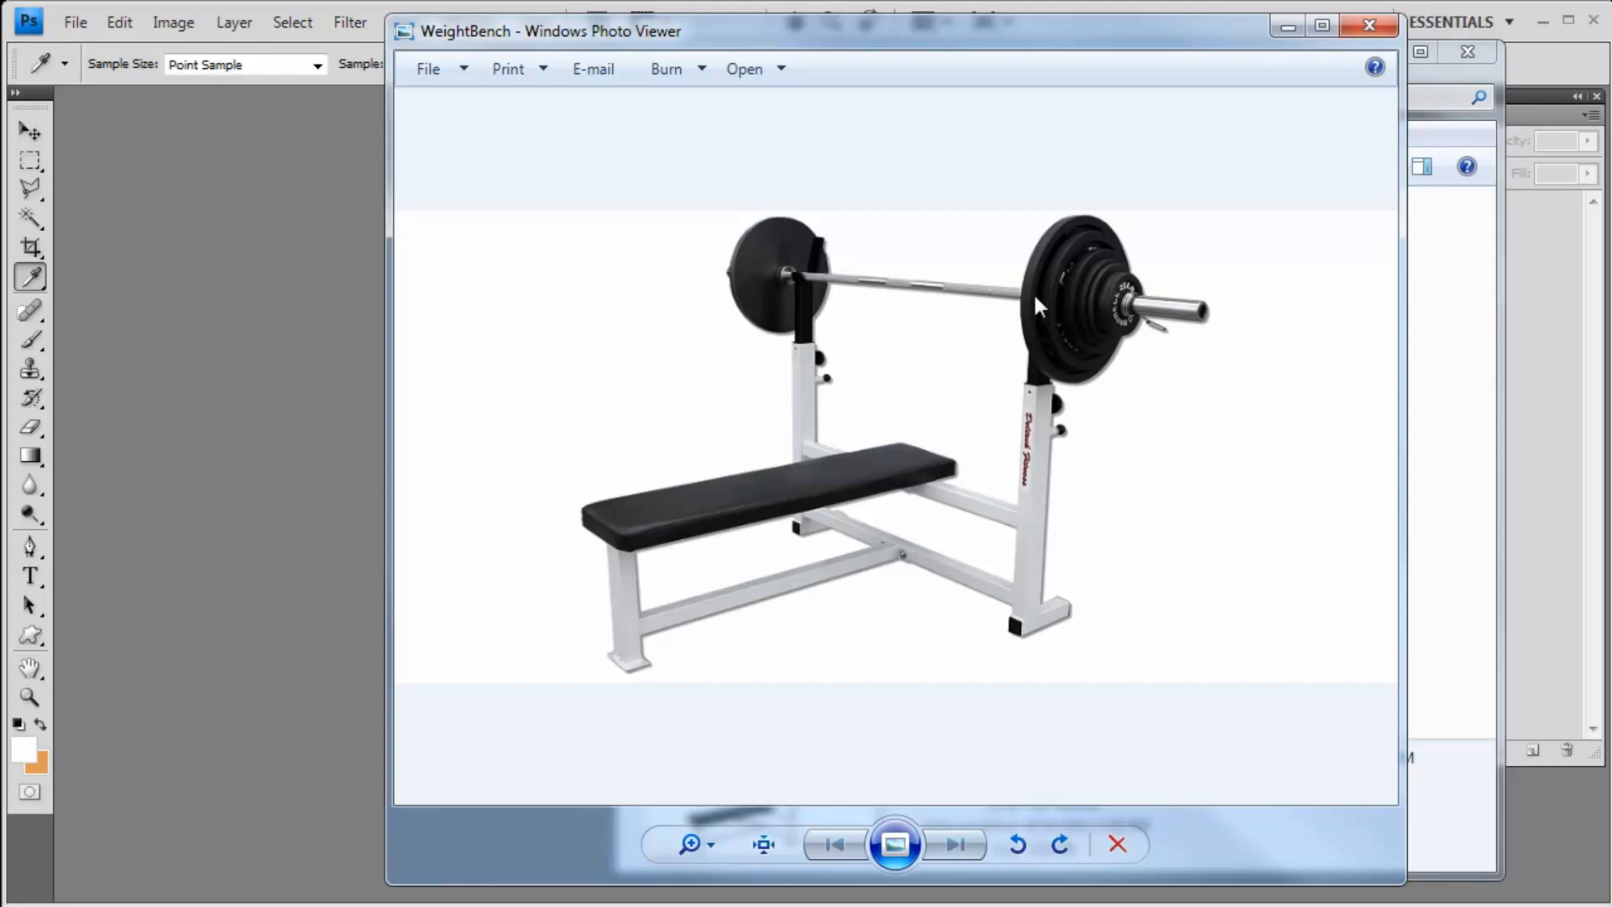
pyautogui.moveTo(1051, 328)
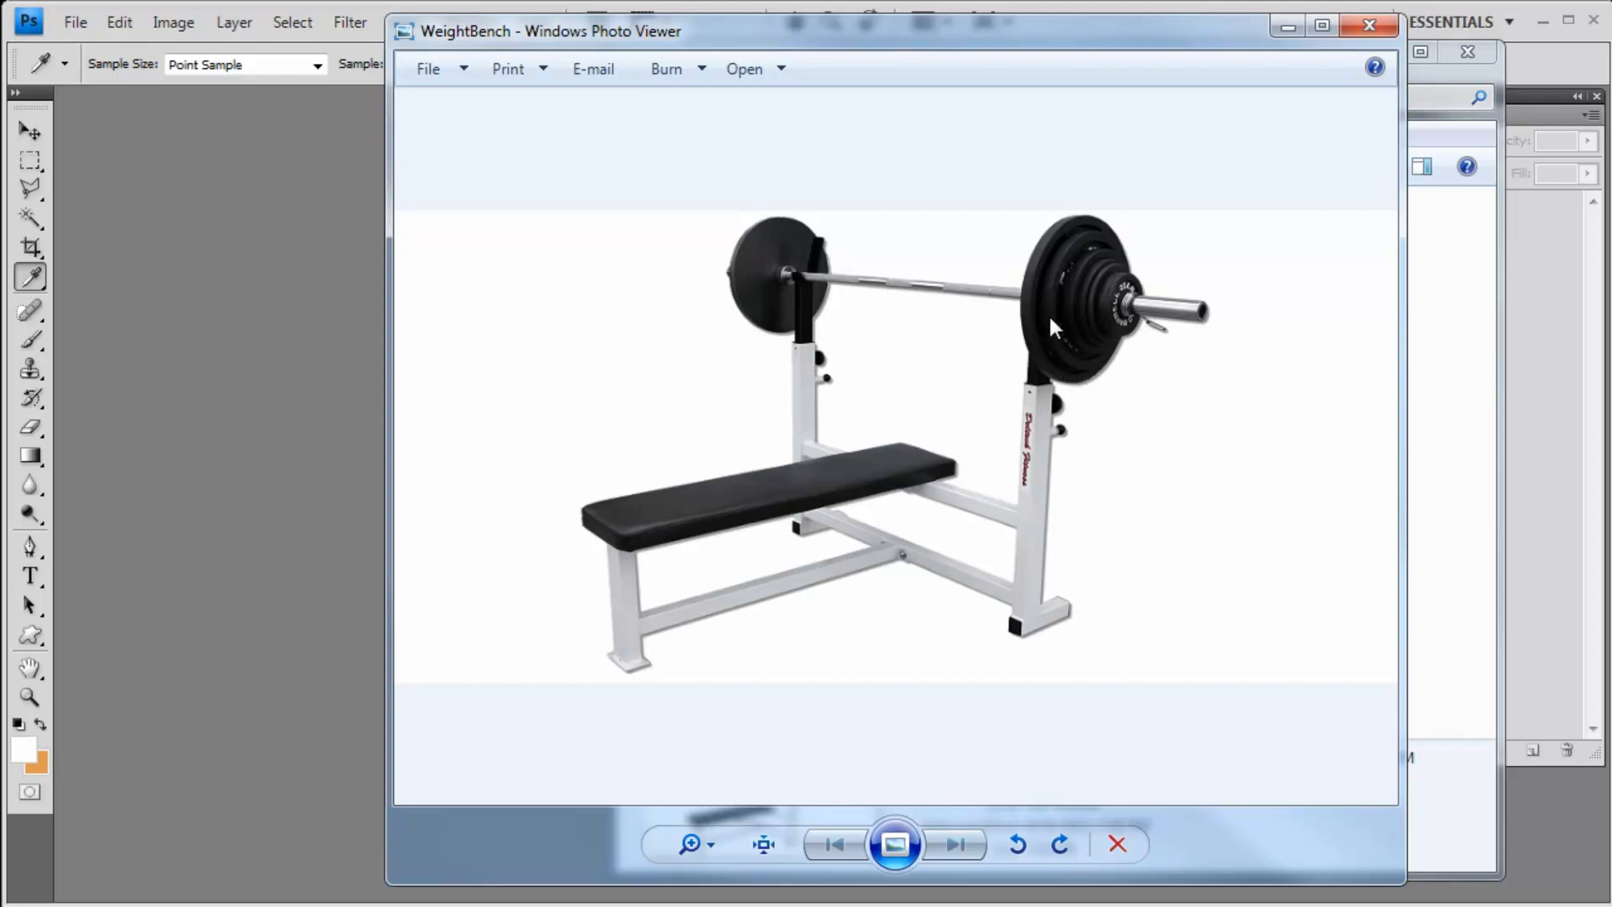
pyautogui.moveTo(1090, 319)
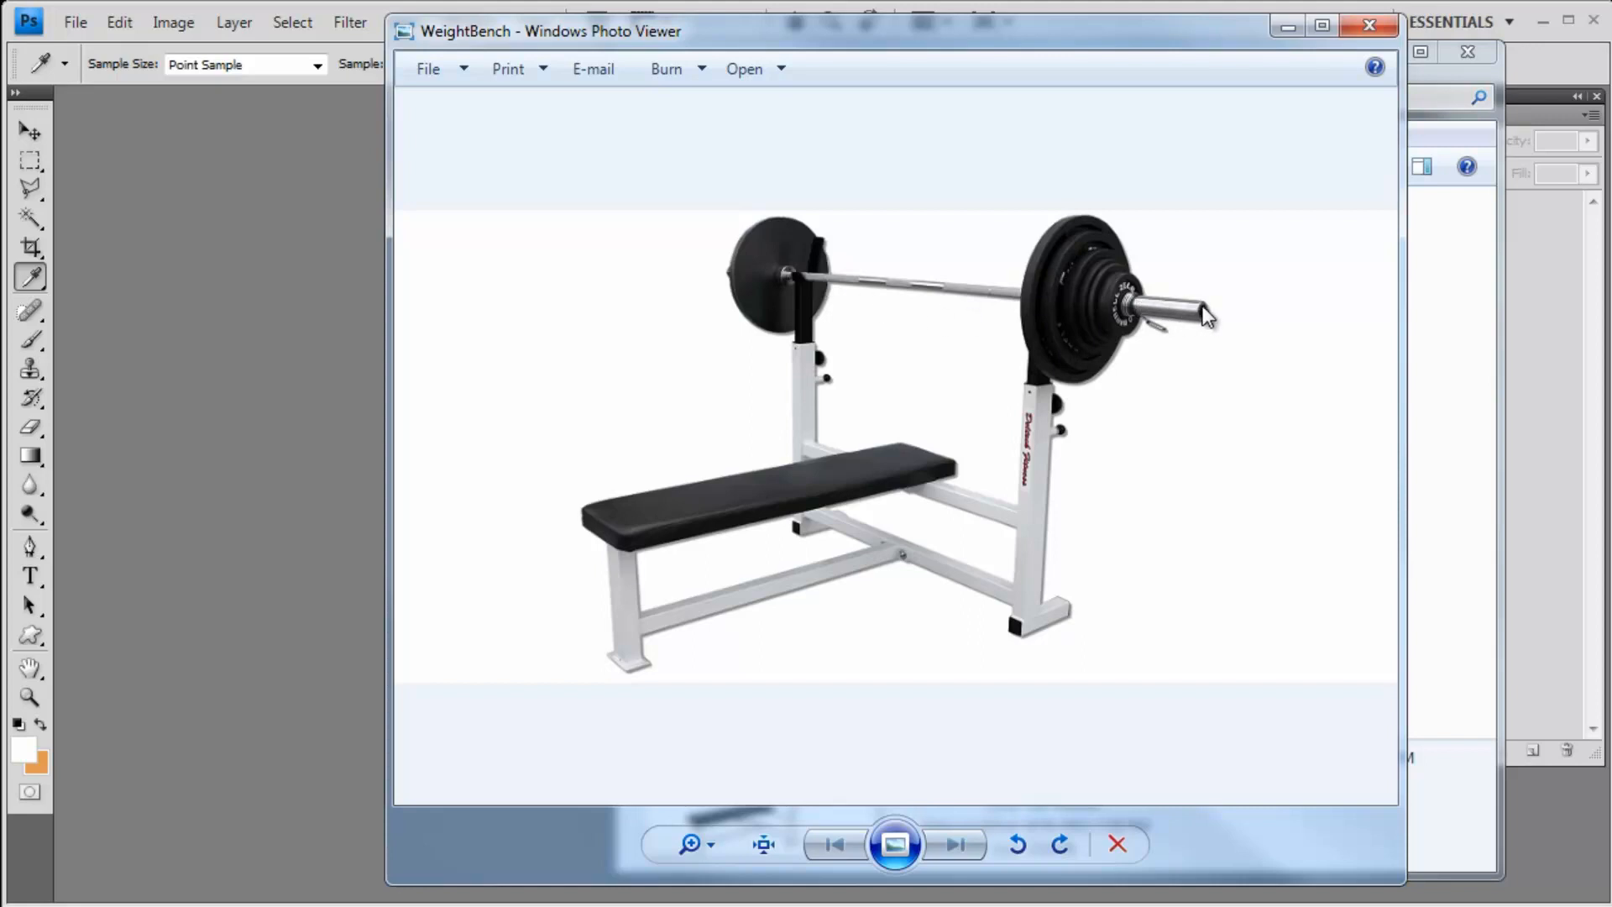
pyautogui.moveTo(1066, 447)
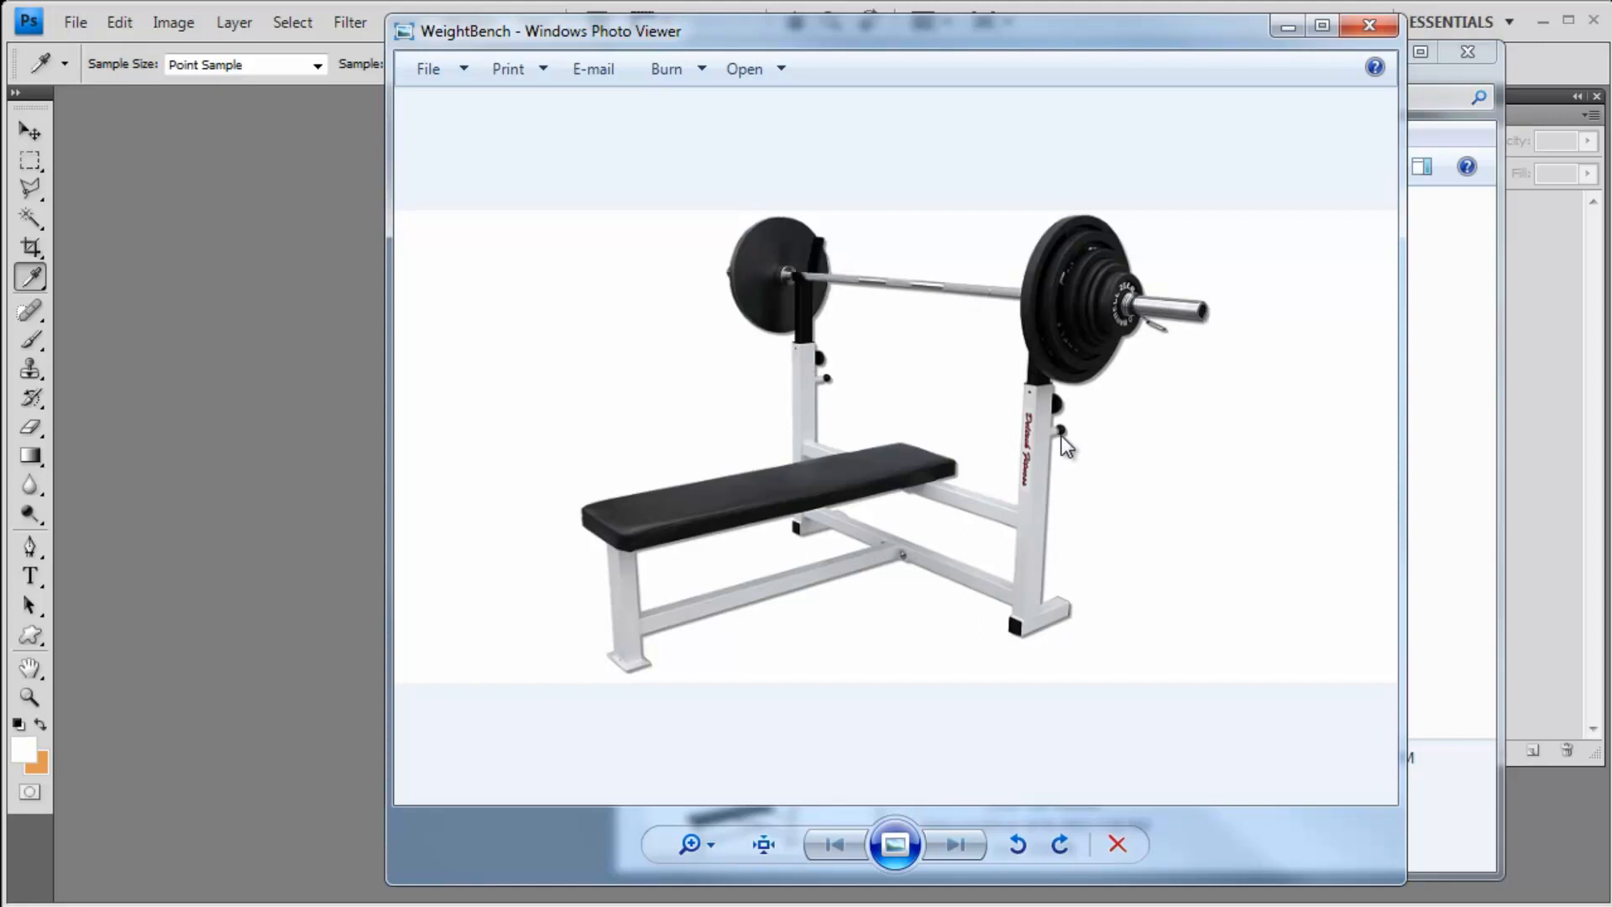
pyautogui.moveTo(925, 406)
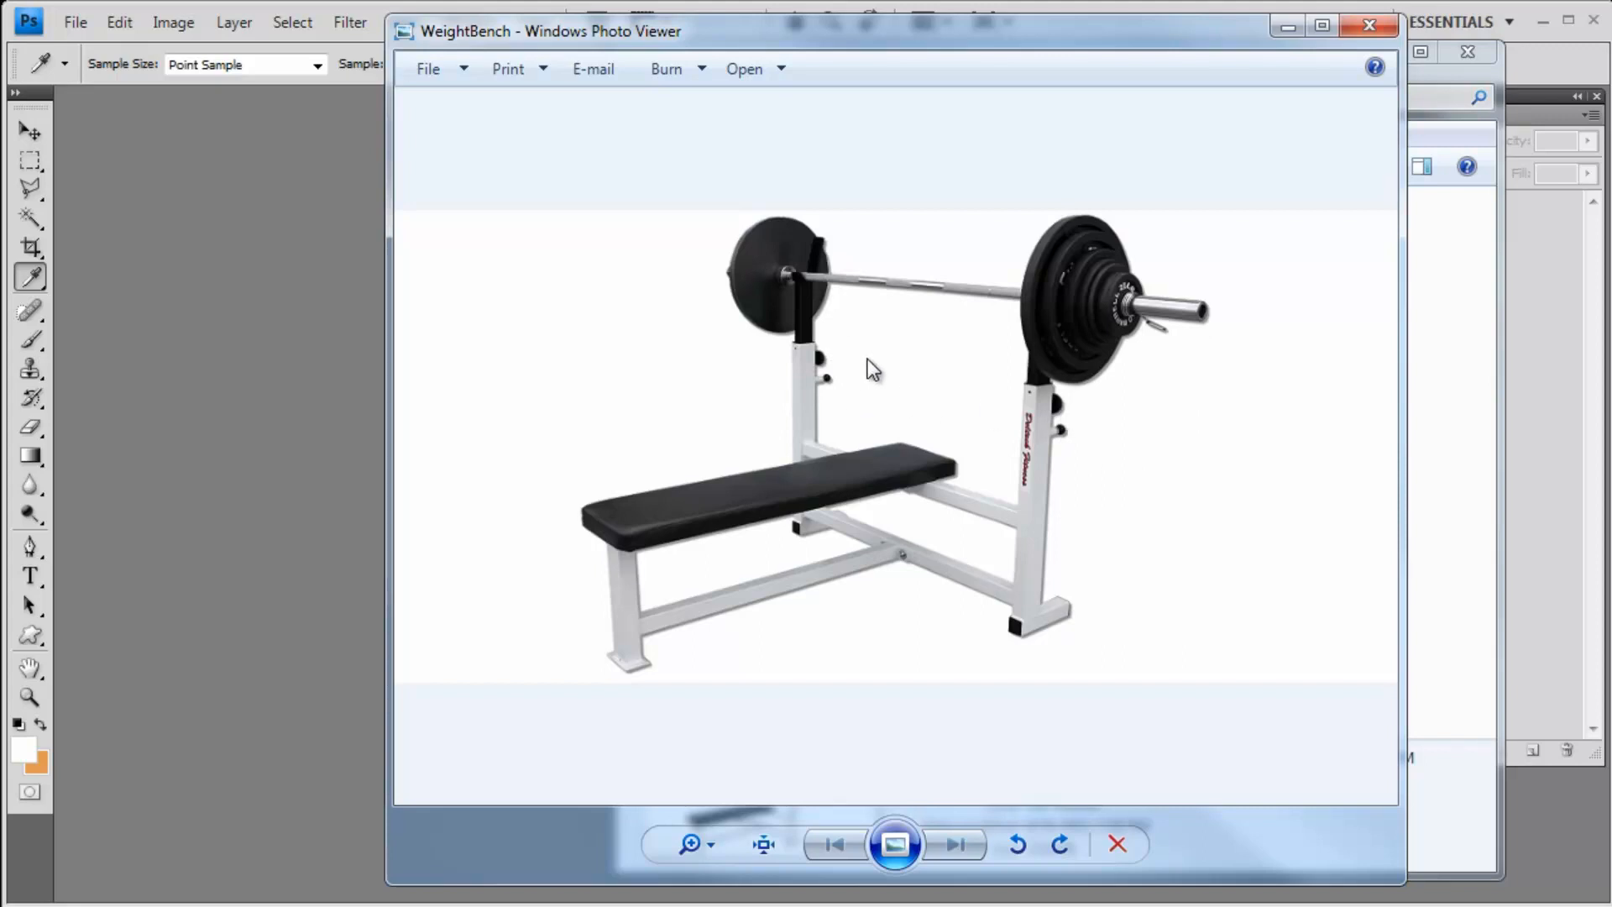
pyautogui.moveTo(886, 336)
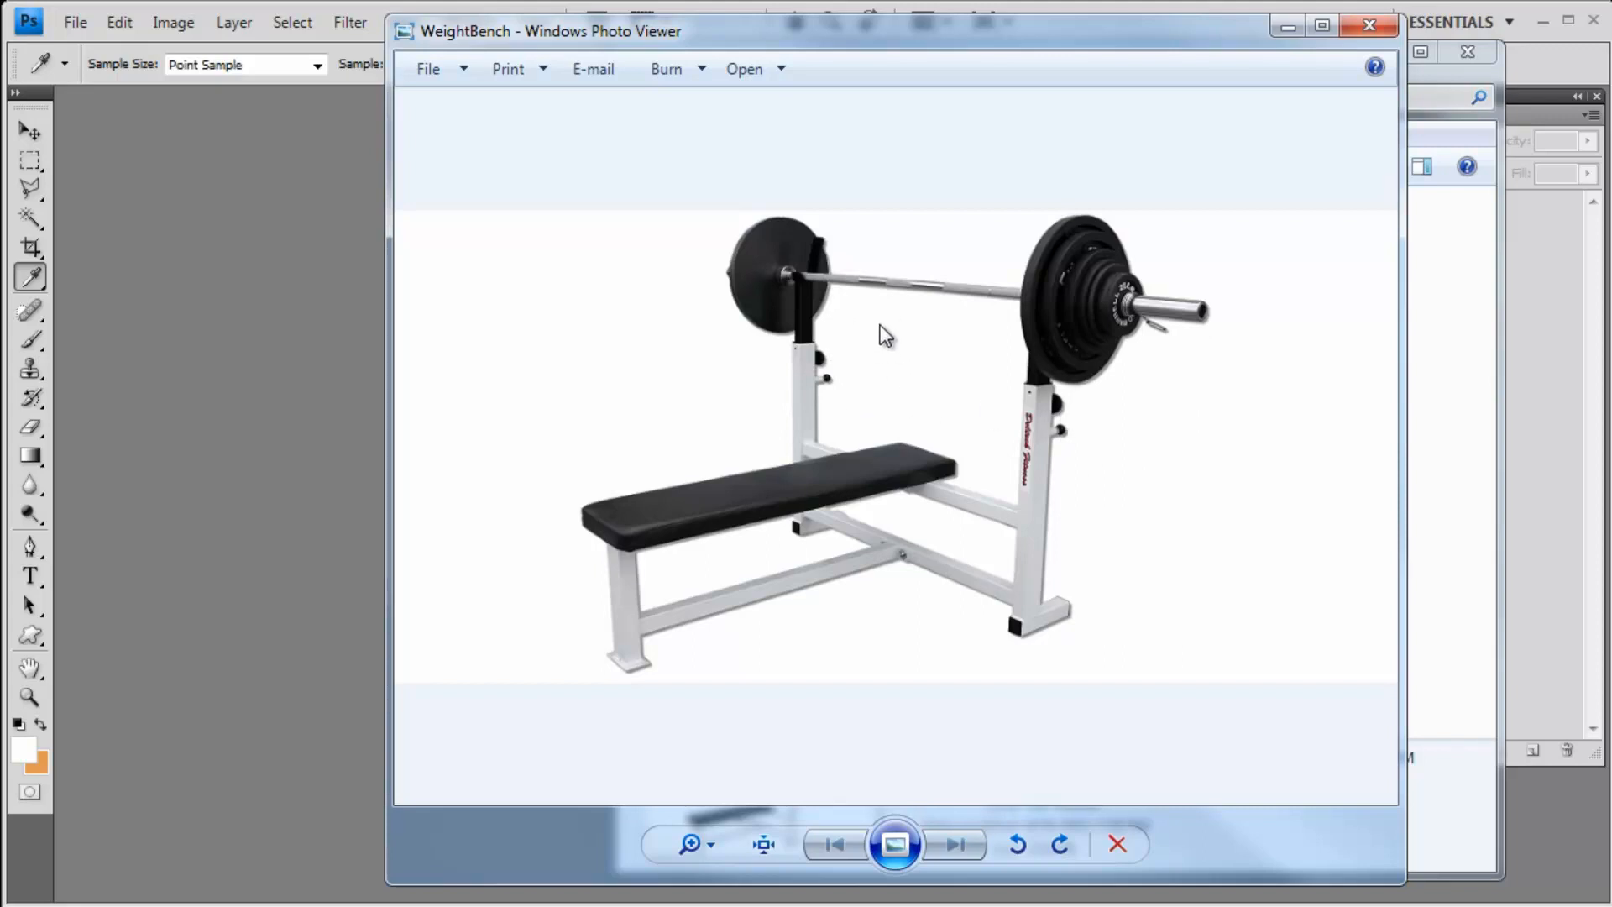
pyautogui.moveTo(881, 314)
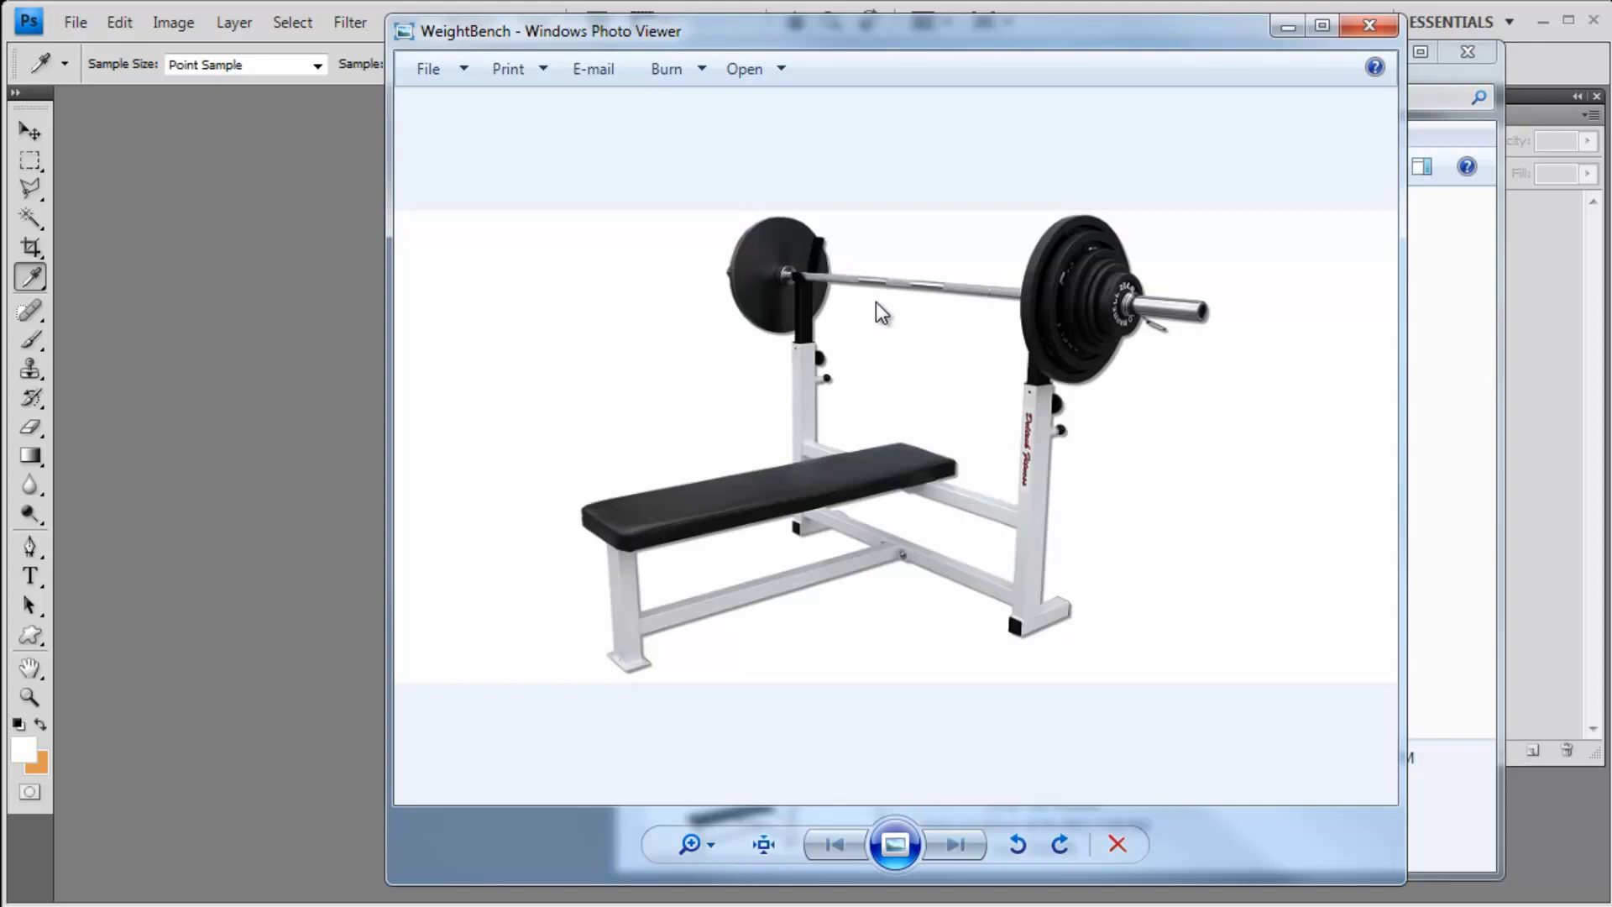
pyautogui.moveTo(833, 334)
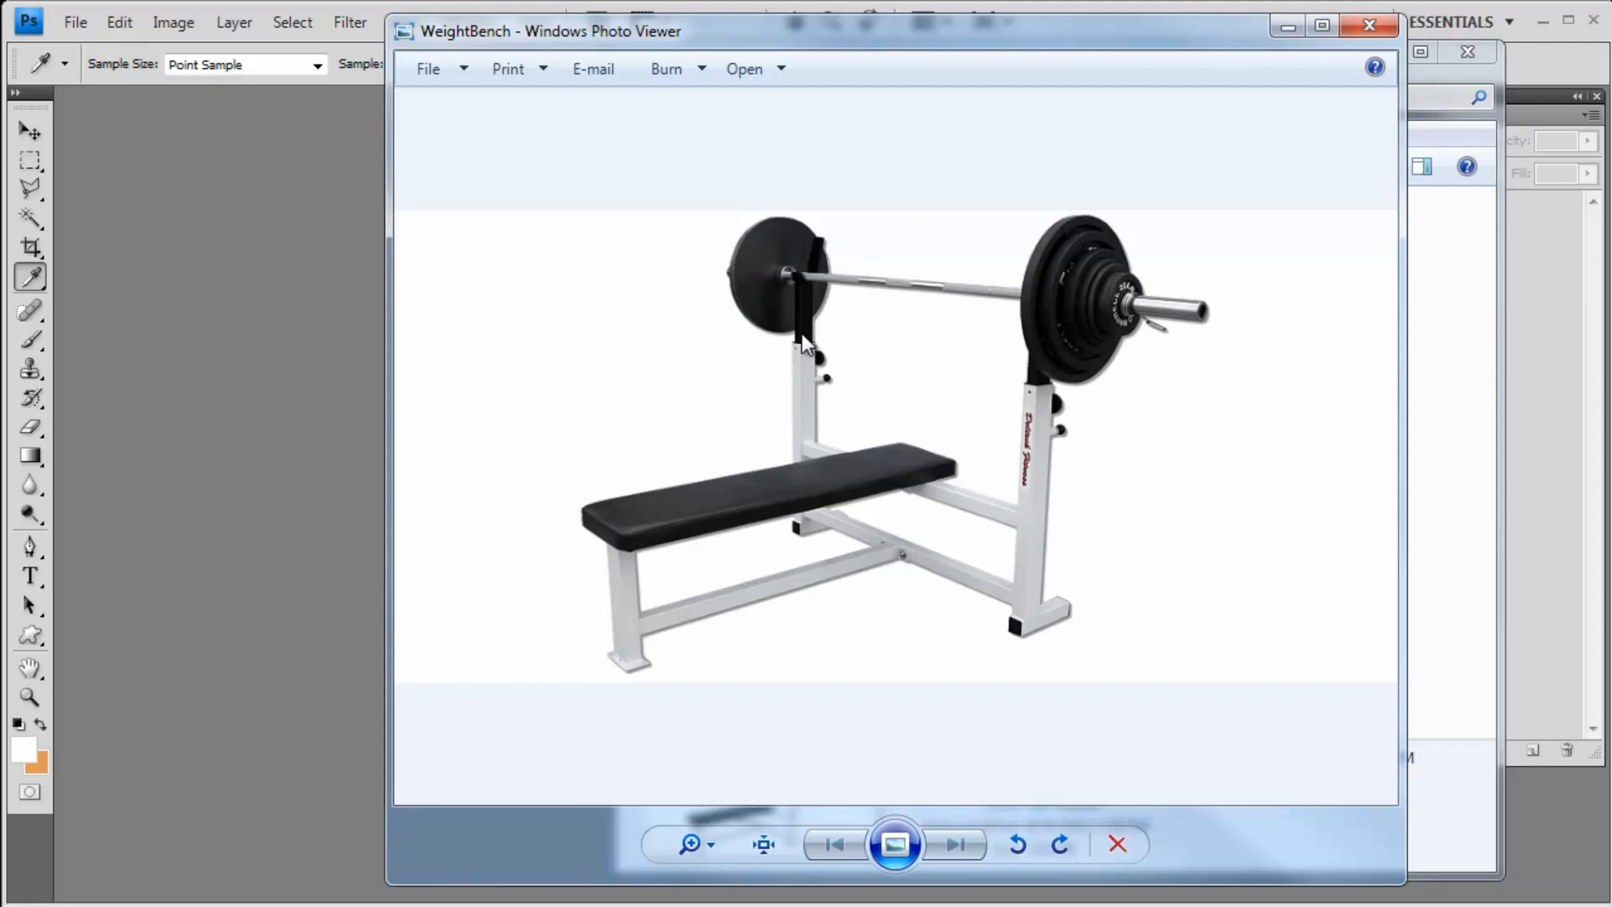
pyautogui.moveTo(513, 198)
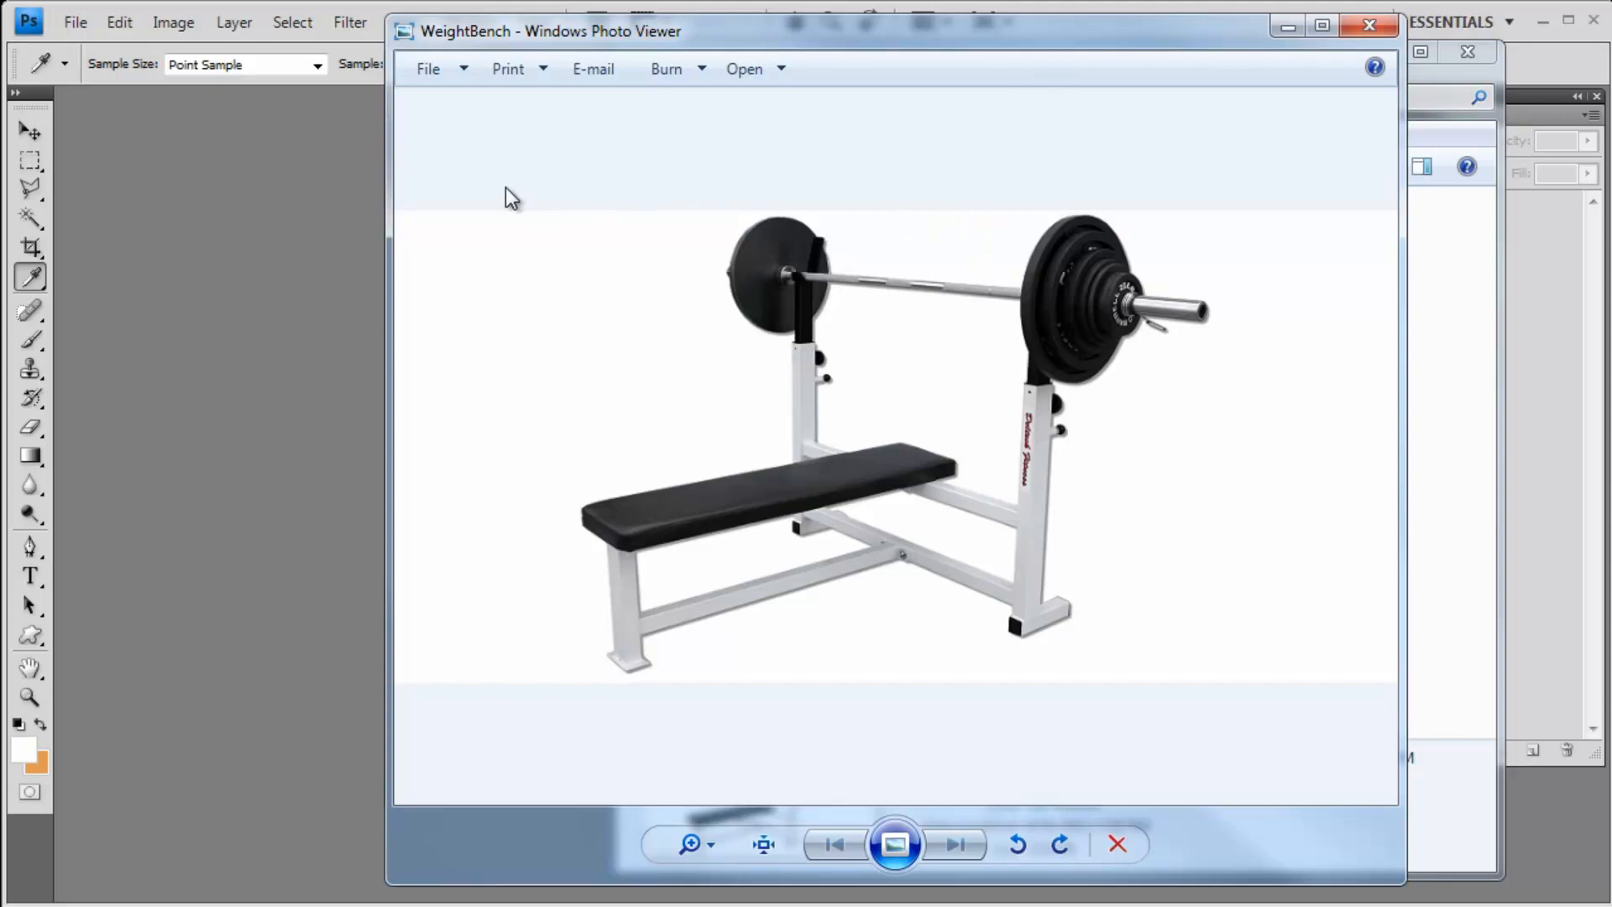
pyautogui.moveTo(393, 215)
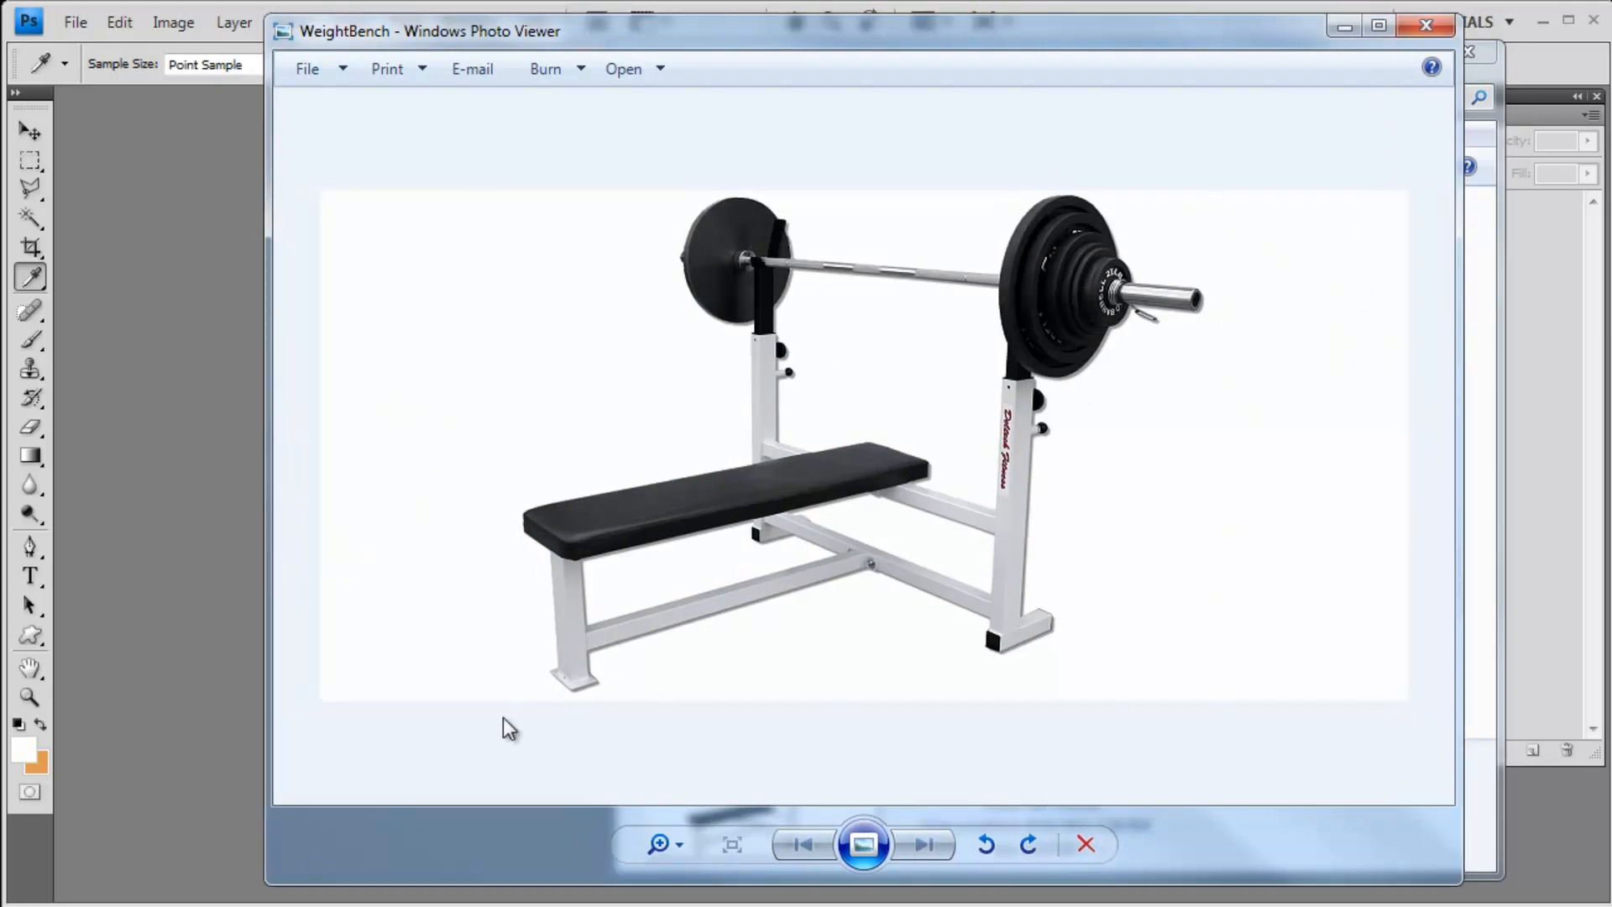
pyautogui.moveTo(506, 240)
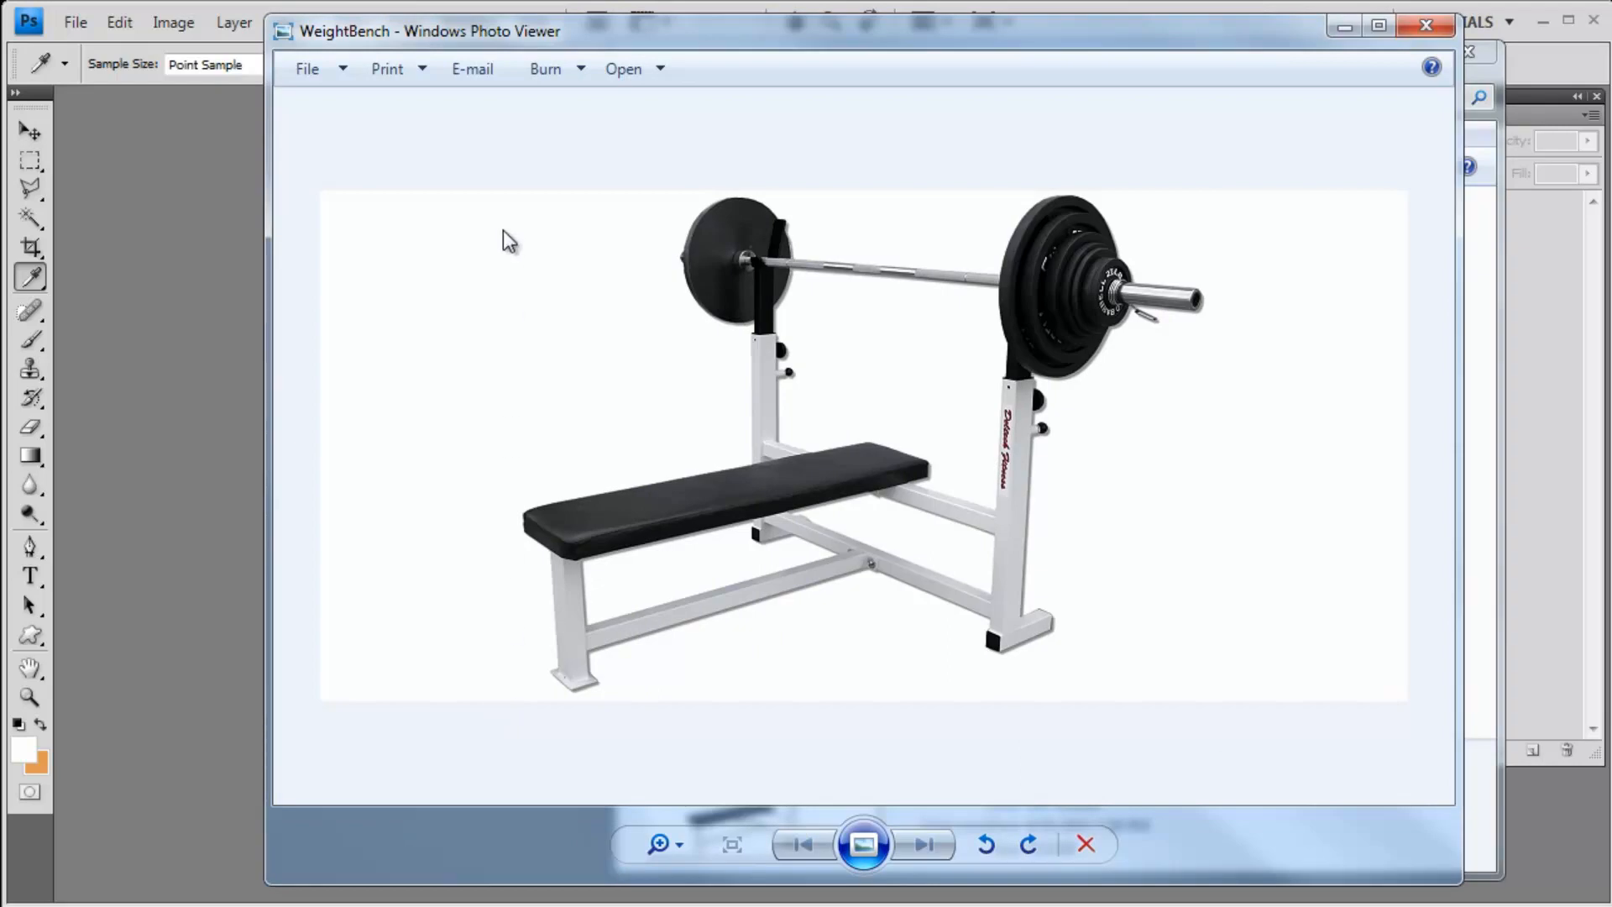
pyautogui.moveTo(485, 373)
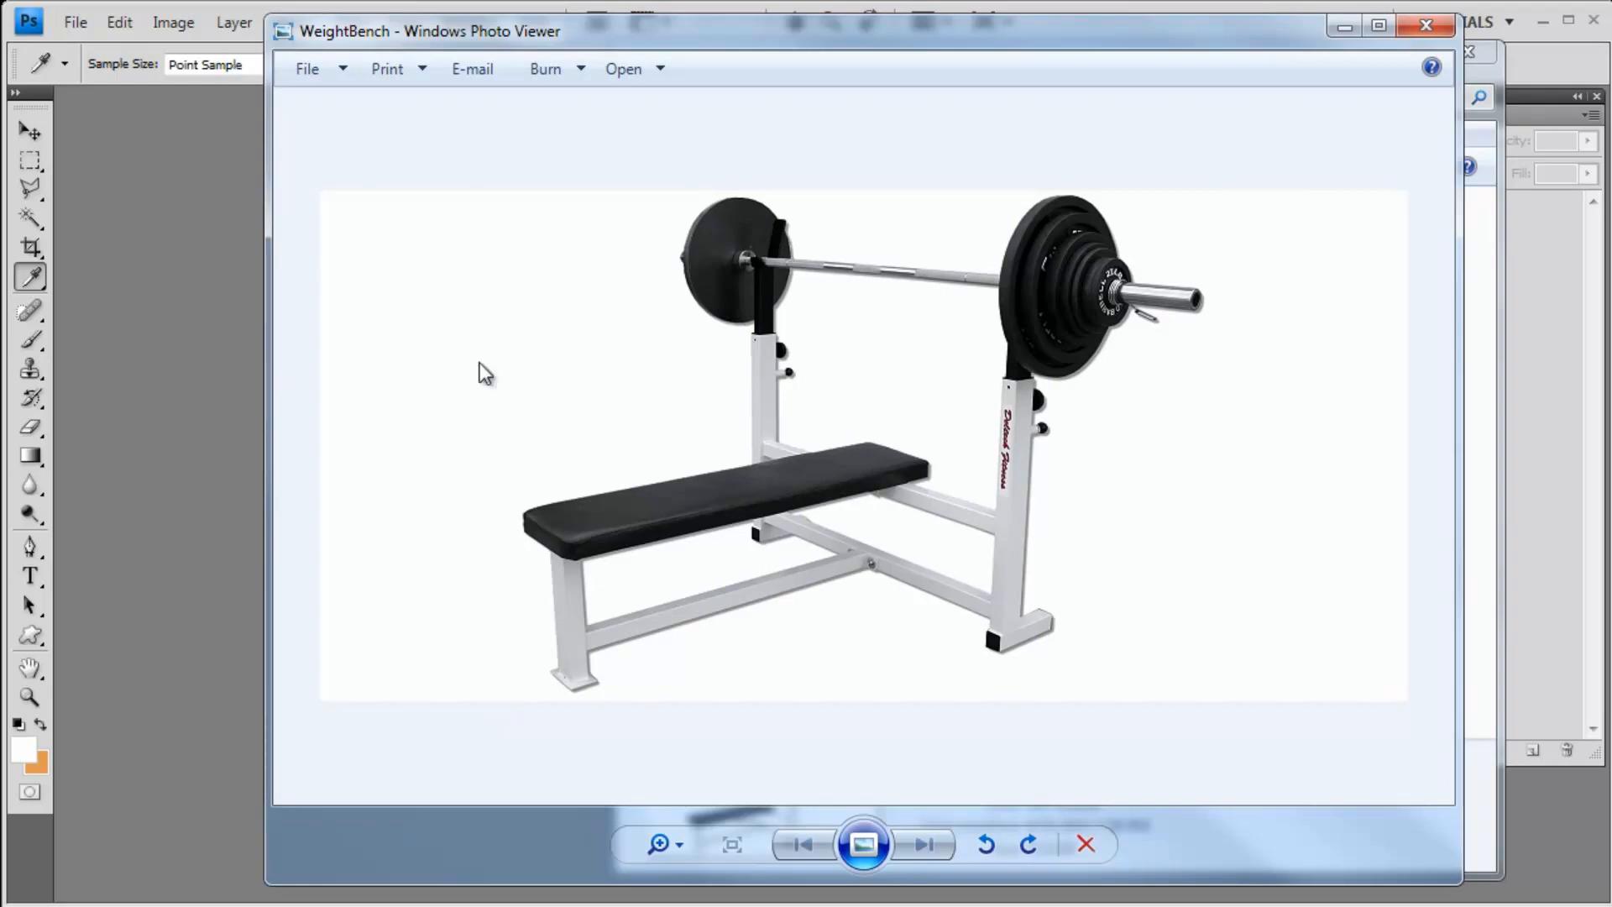
pyautogui.moveTo(489, 500)
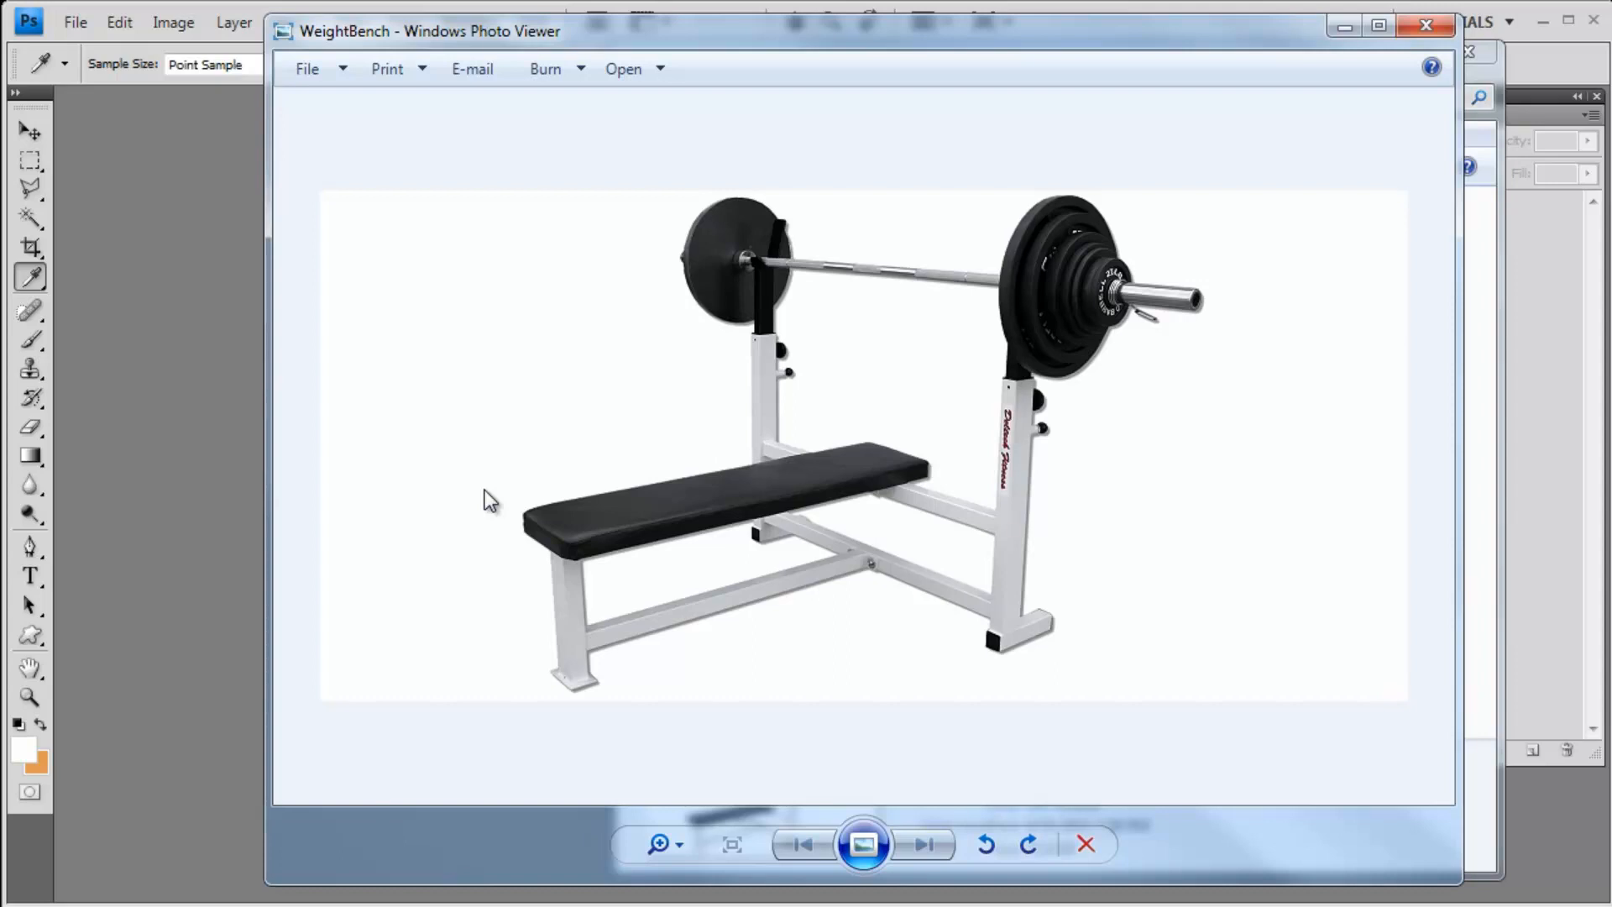
pyautogui.moveTo(492, 474)
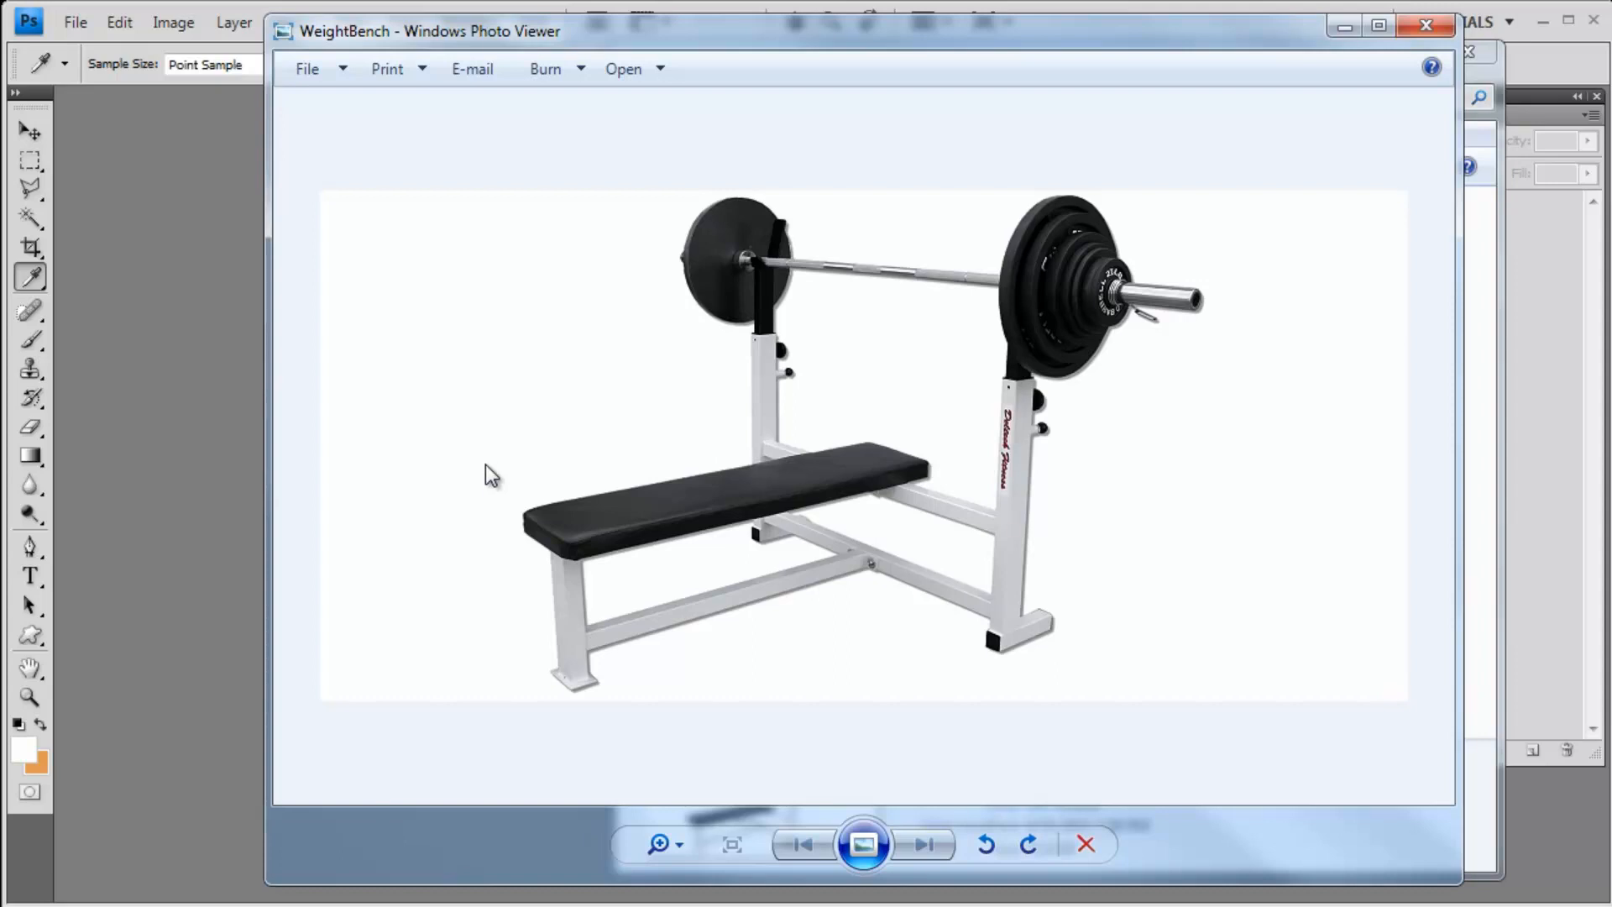
pyautogui.moveTo(391, 311)
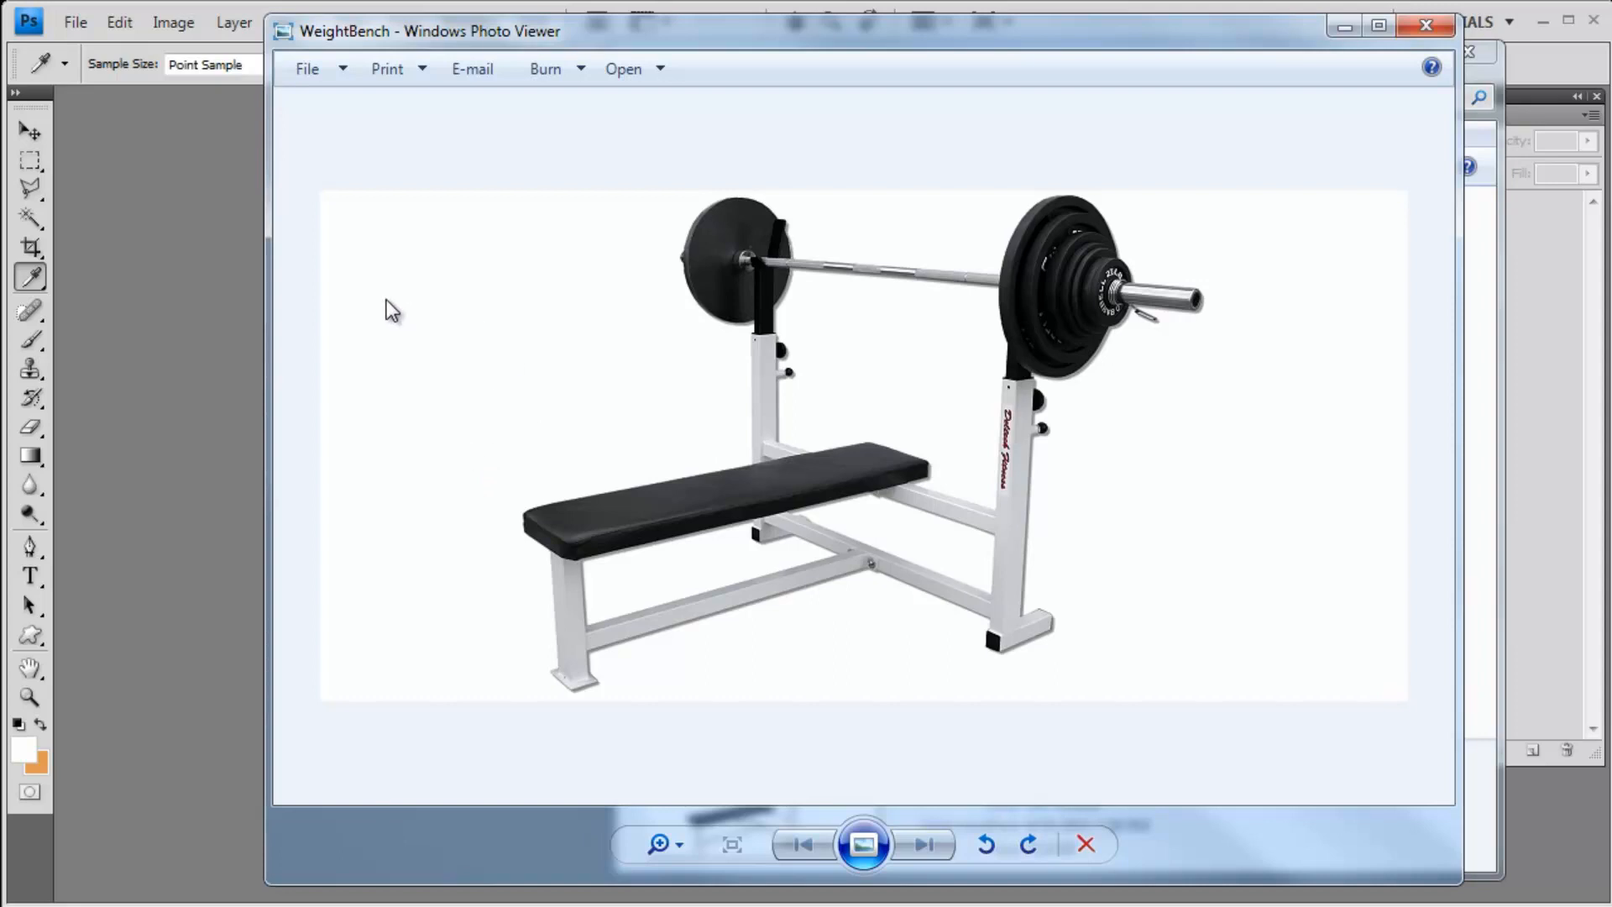
pyautogui.moveTo(532, 286)
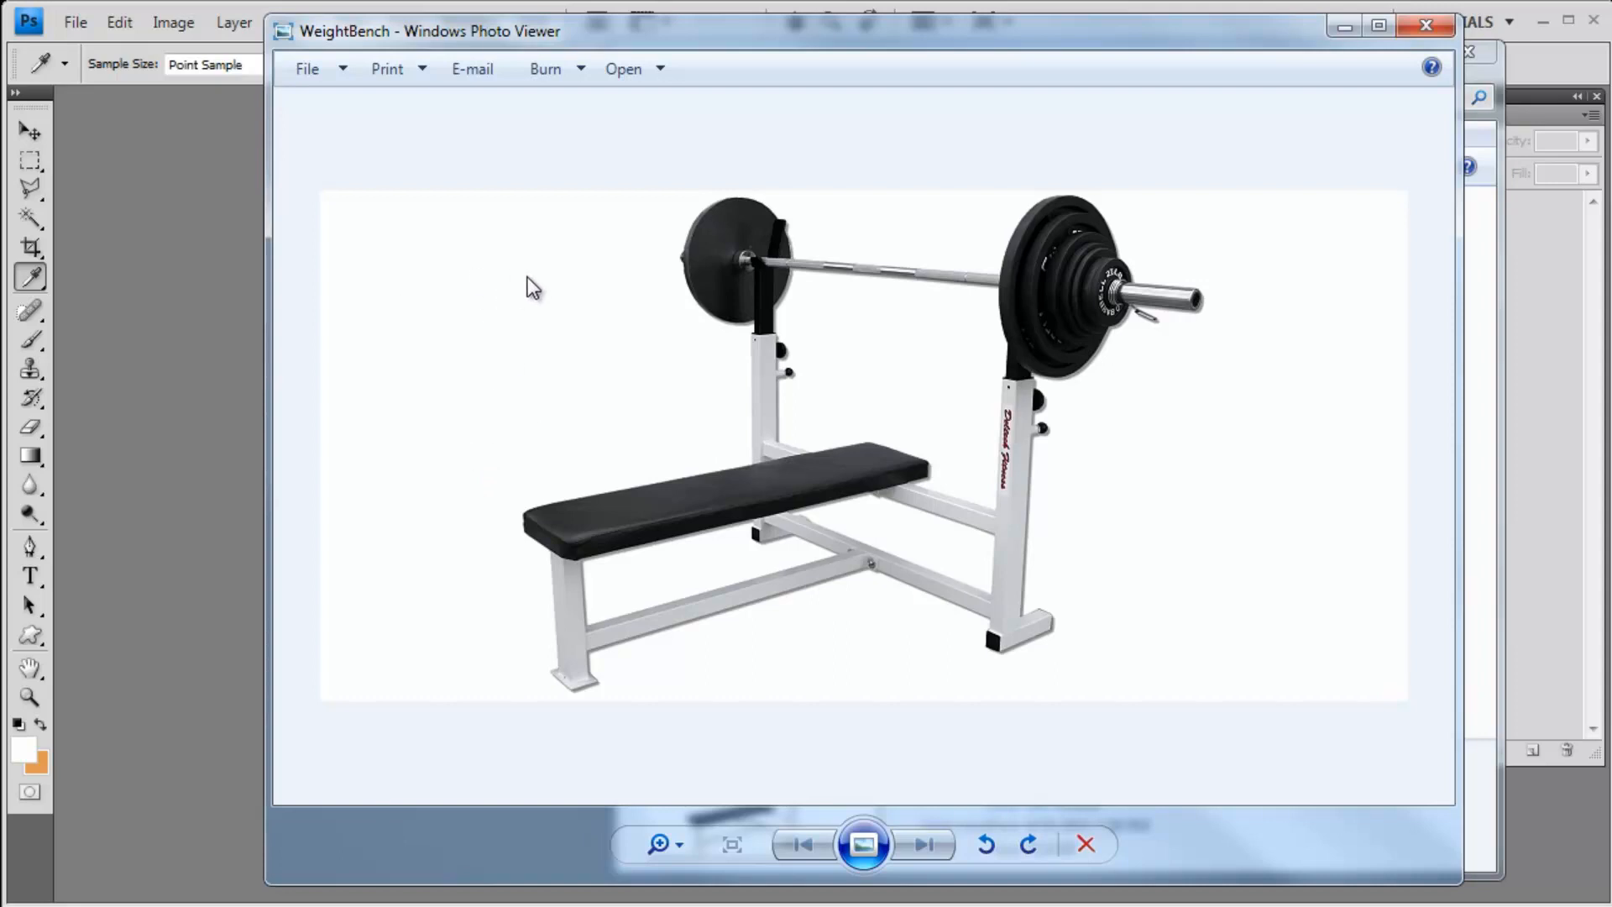
pyautogui.moveTo(495, 687)
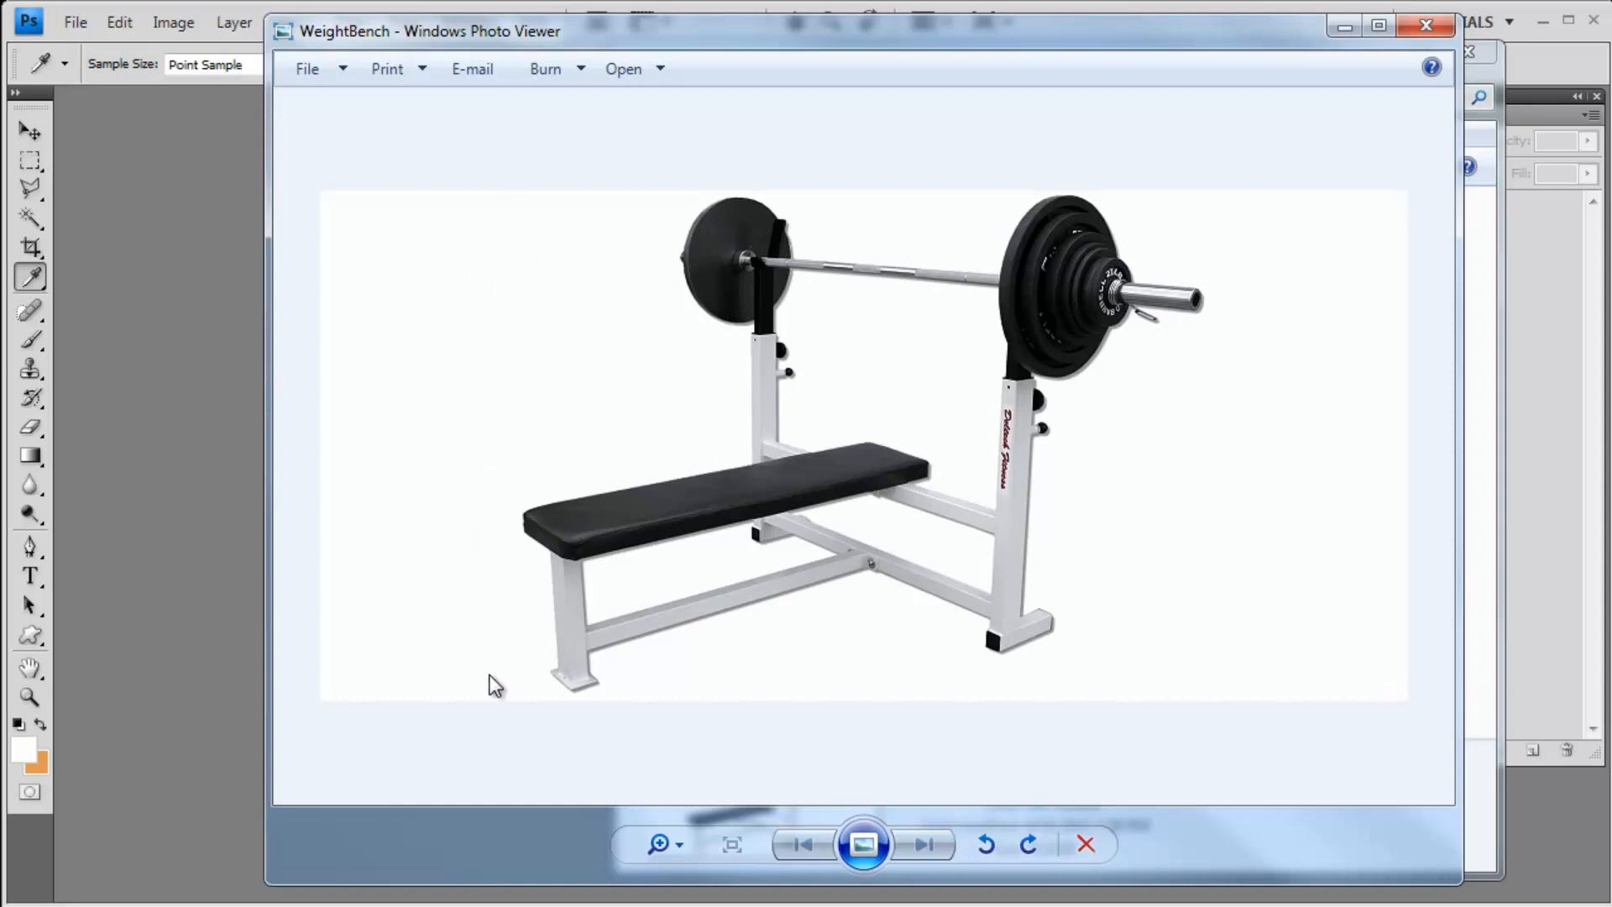
pyautogui.moveTo(1231, 723)
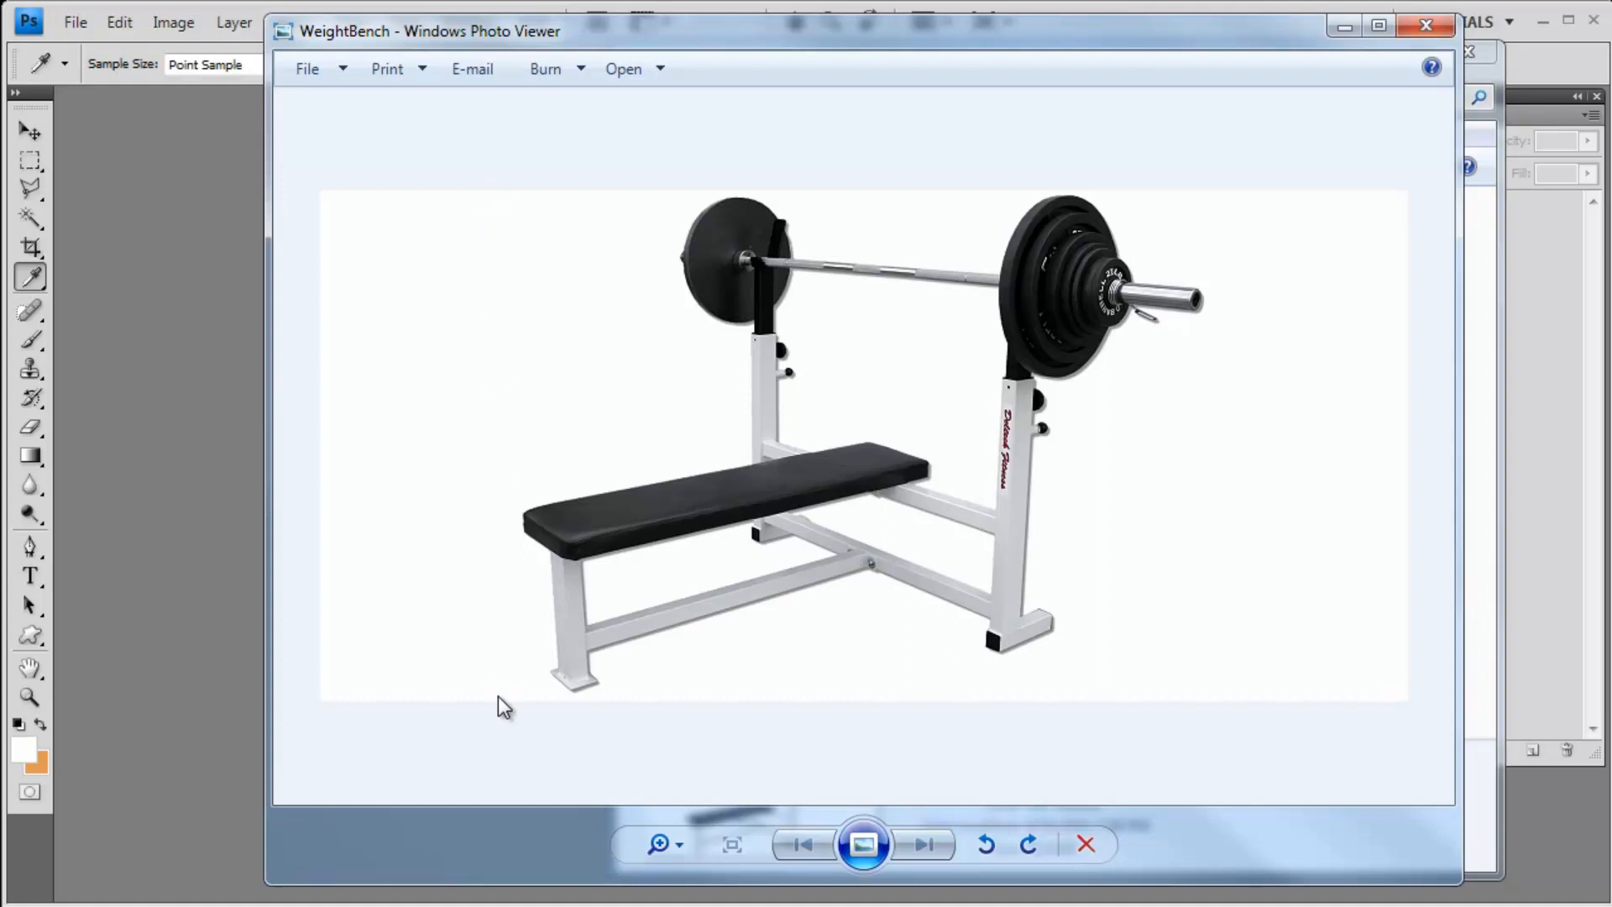
pyautogui.moveTo(1100, 269)
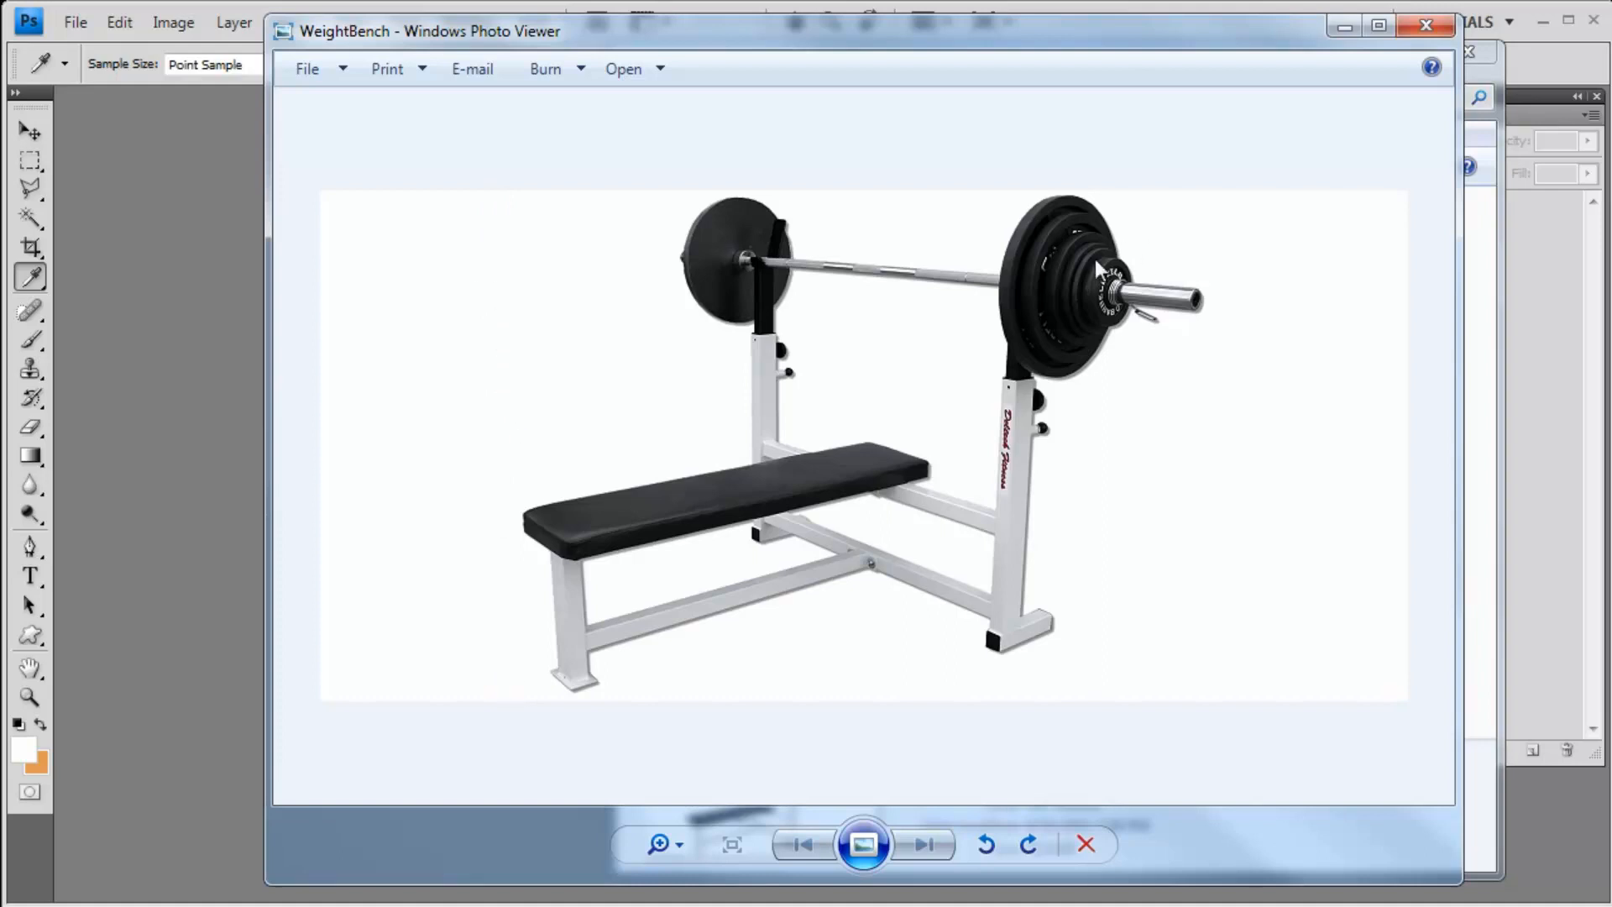
pyautogui.moveTo(1160, 457)
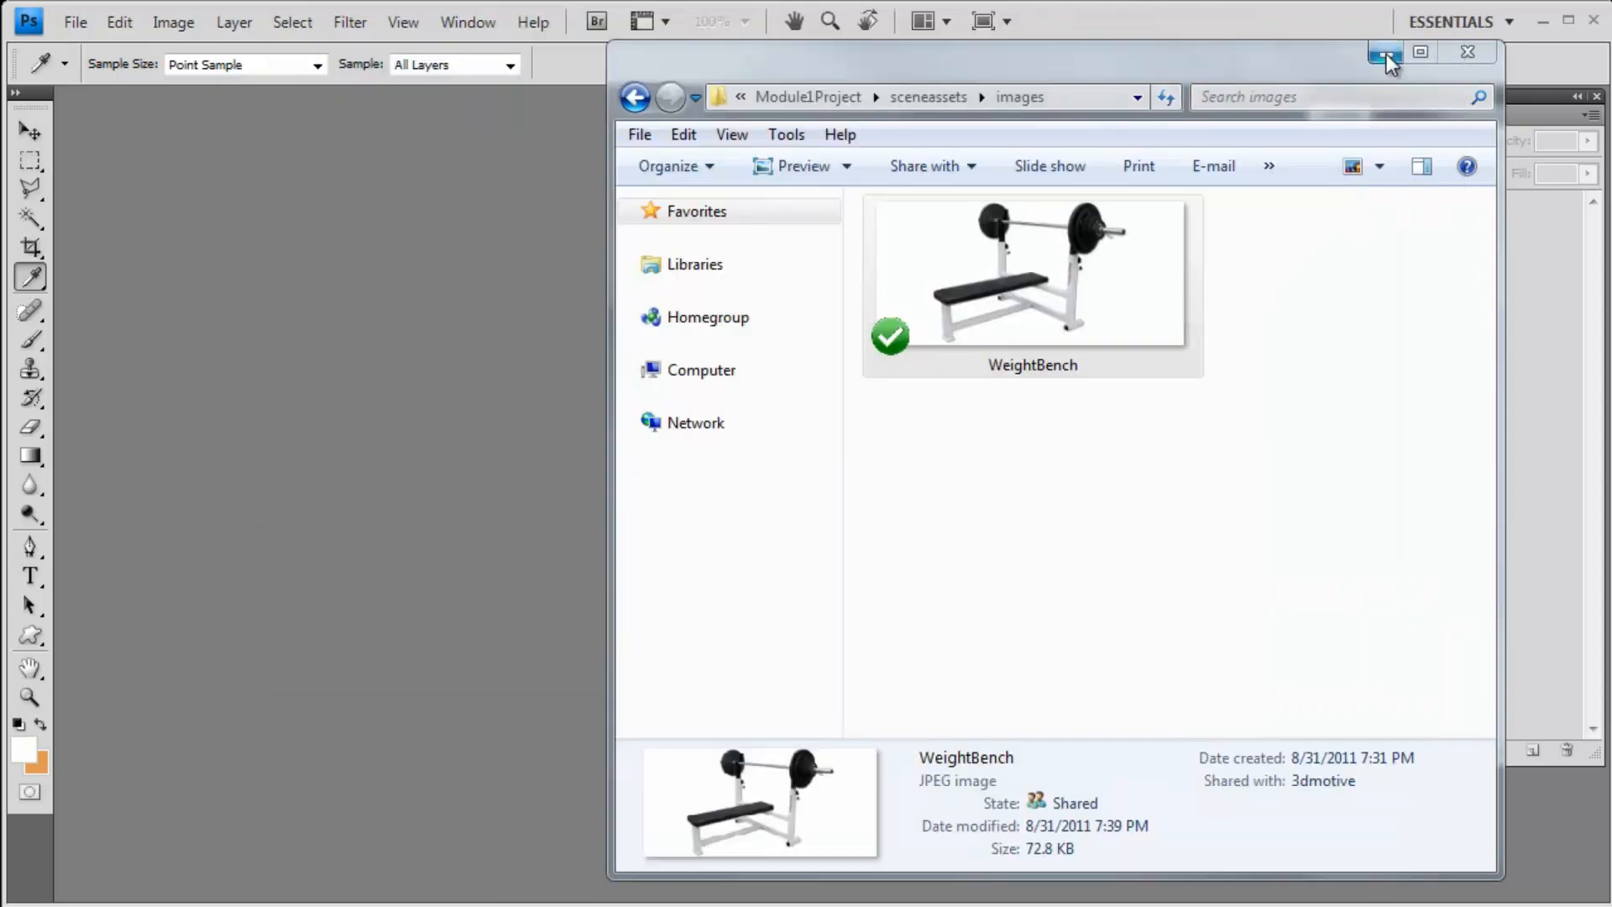
# Minimize the Explorer folder window so Photoshop CS4 is in front
pyautogui.click(1385, 52)
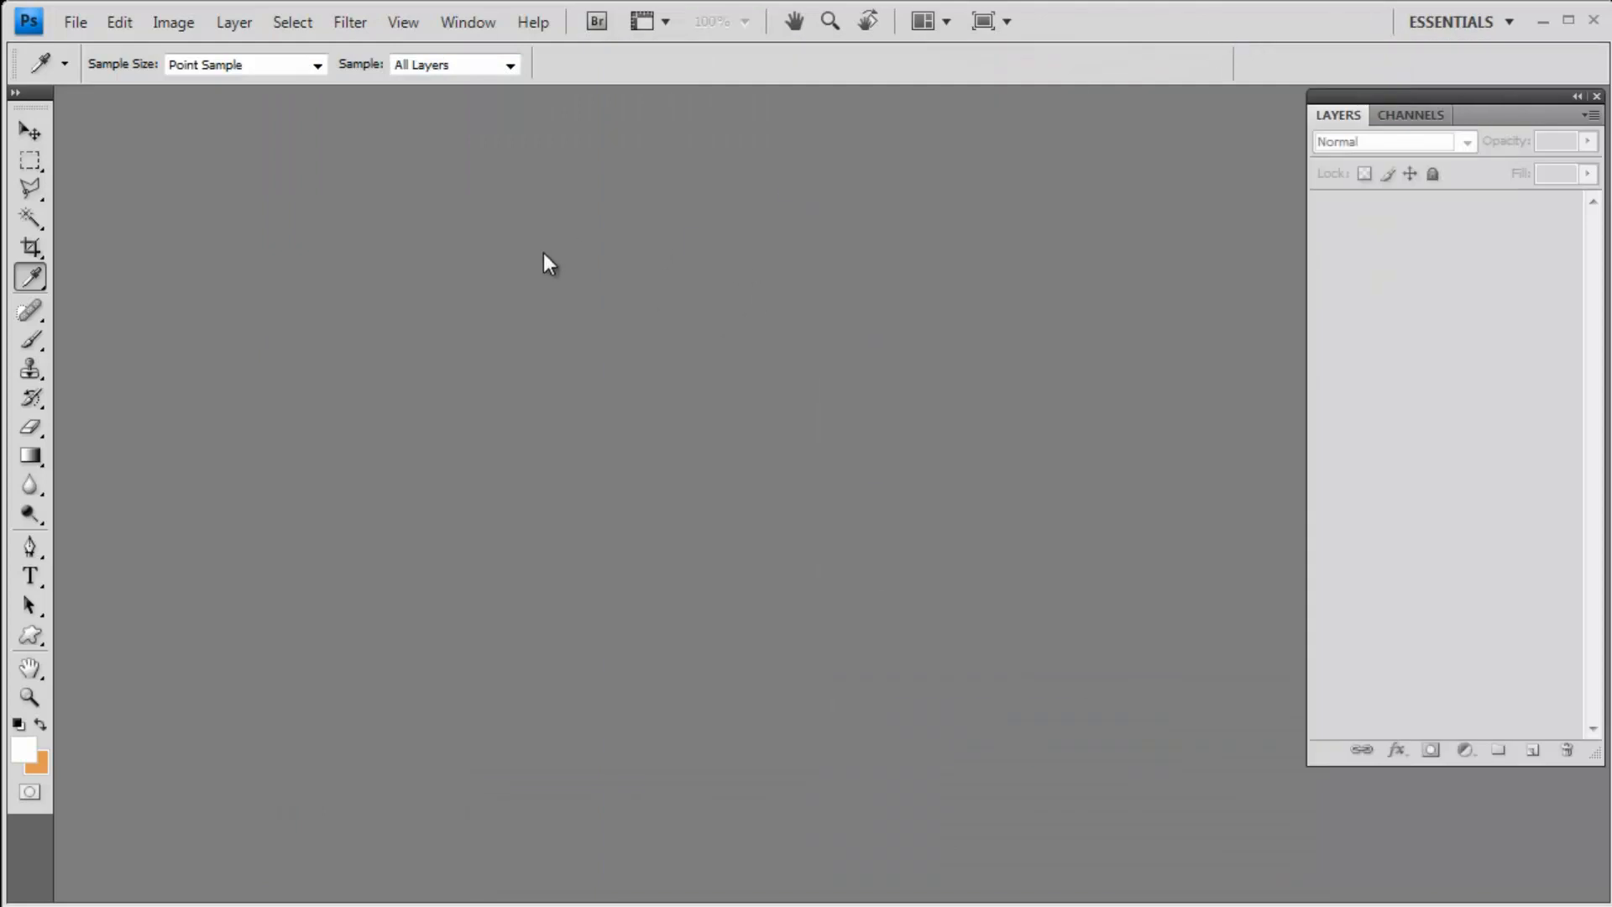
pyautogui.moveTo(391, 398)
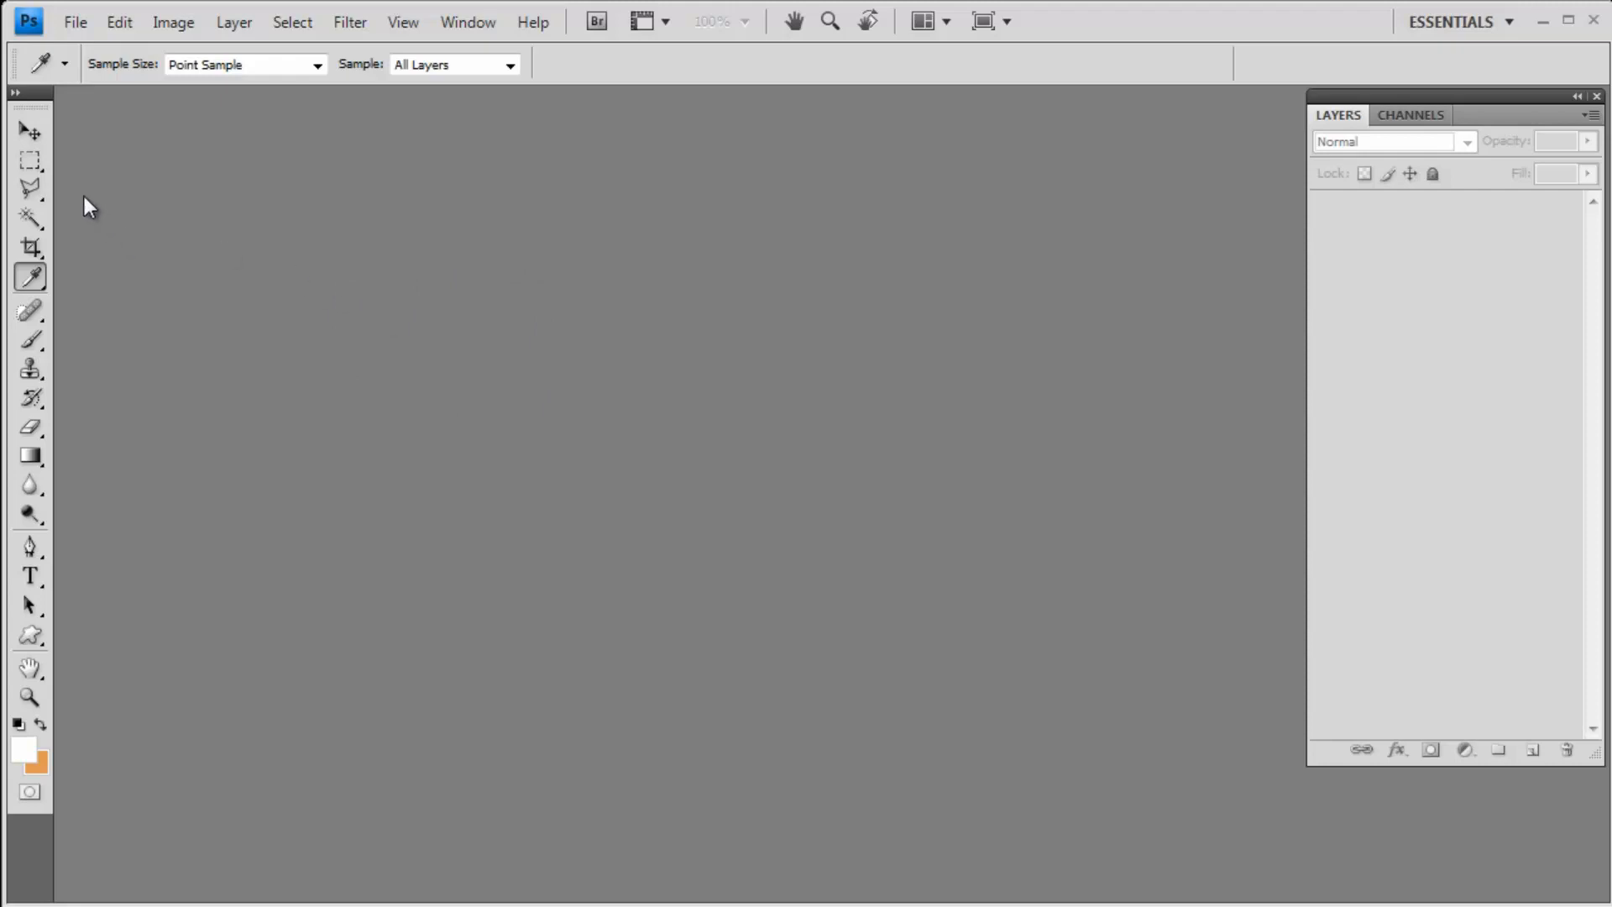
pyautogui.moveTo(67, 305)
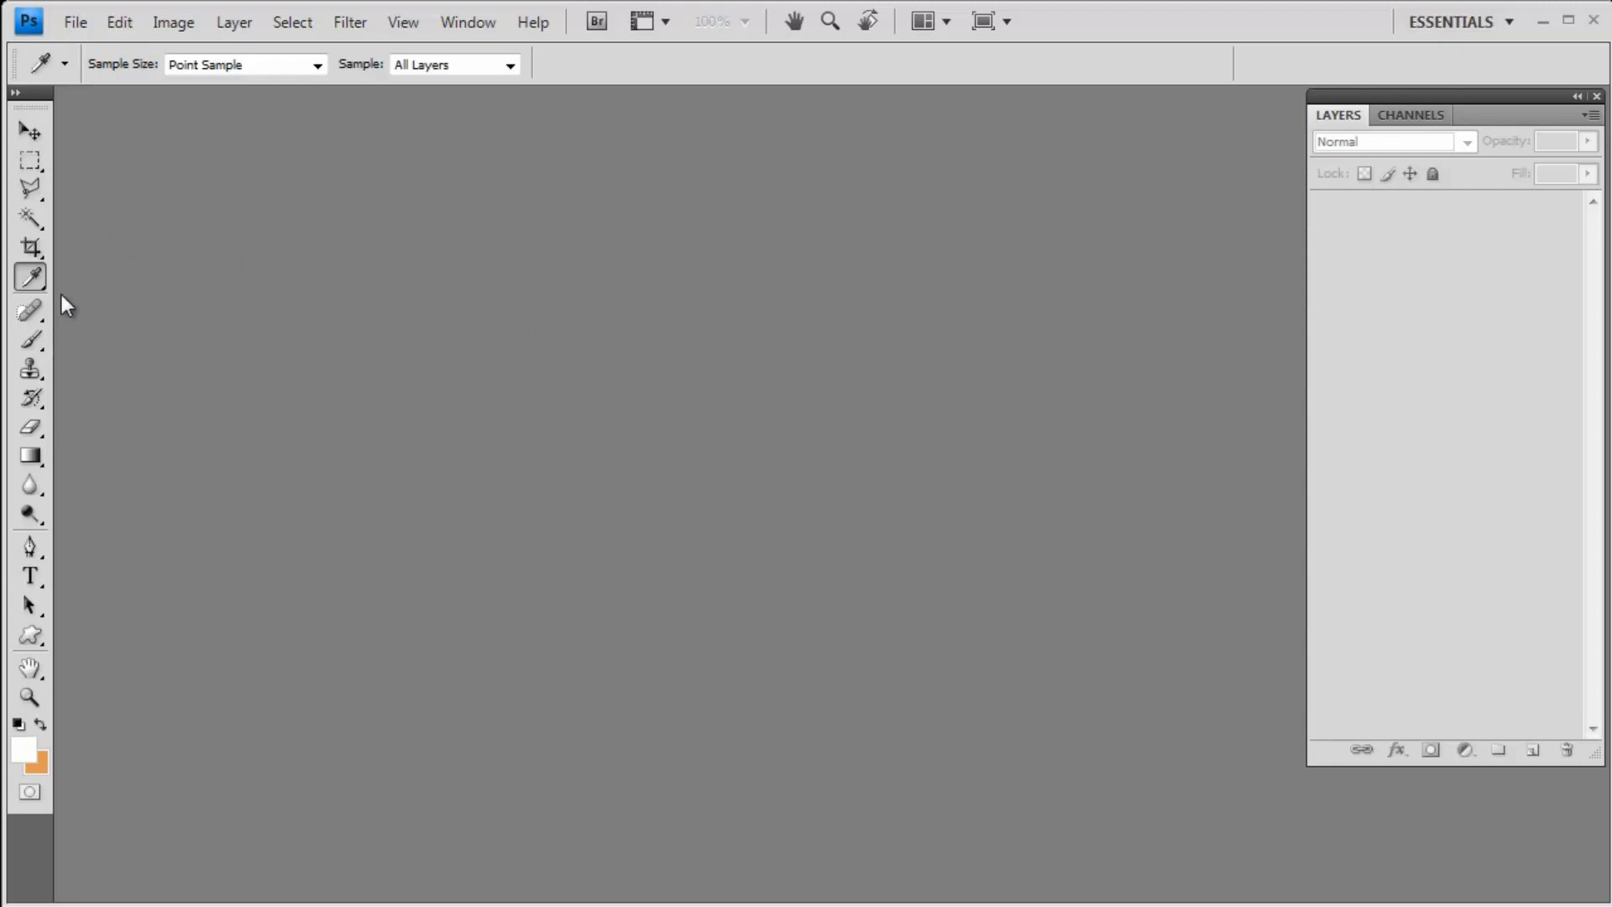
pyautogui.moveTo(87, 272)
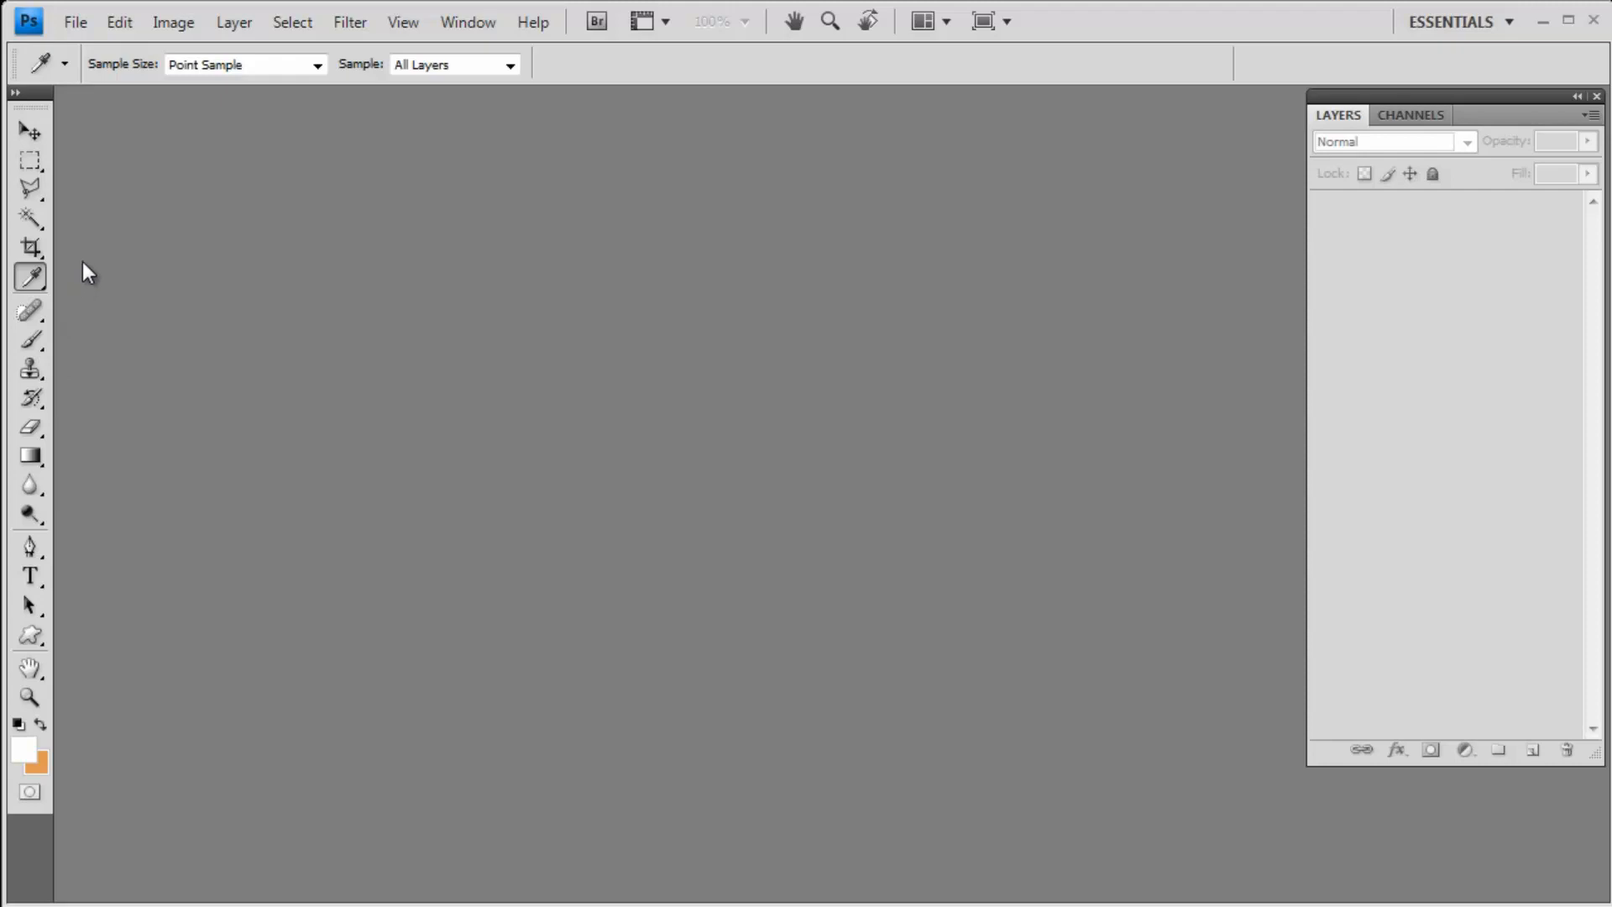
pyautogui.moveTo(124, 244)
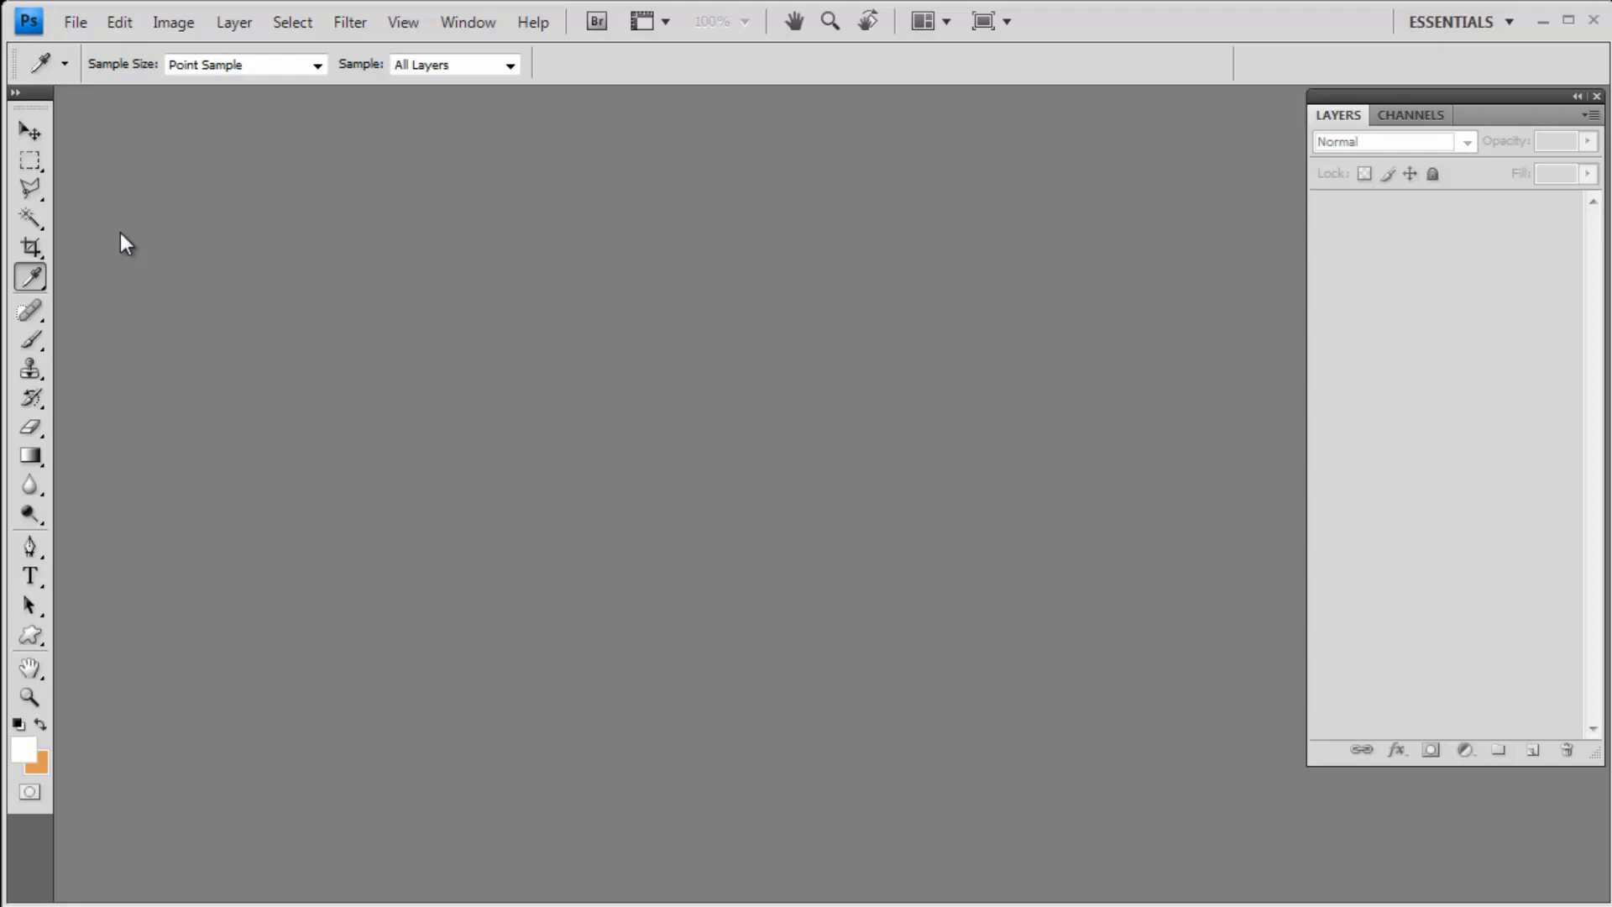
pyautogui.moveTo(123, 295)
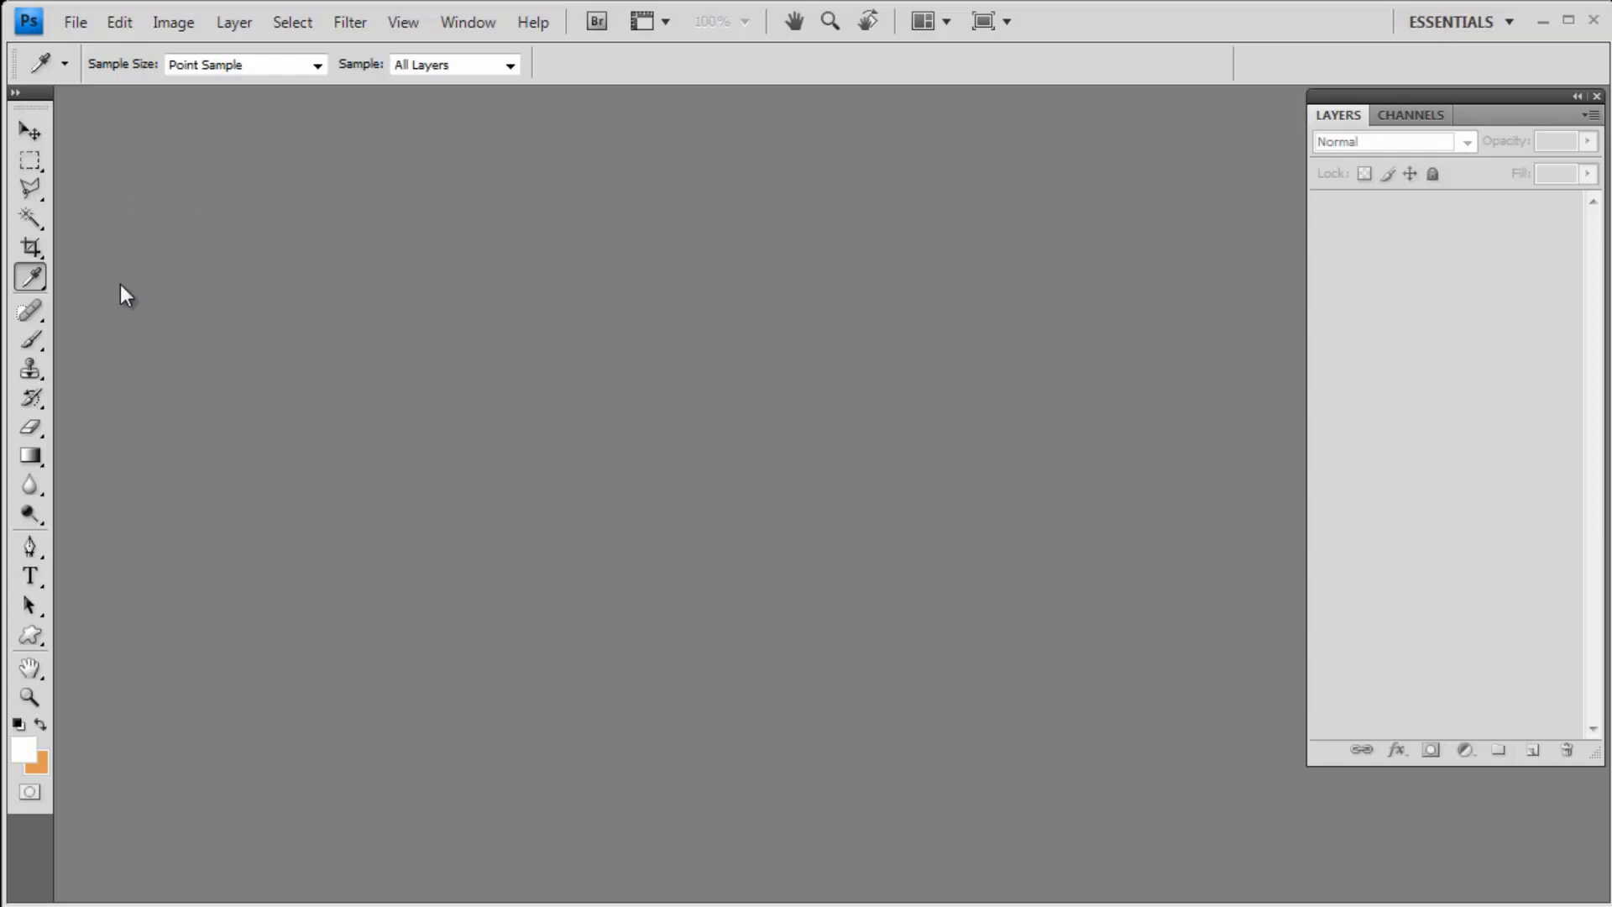
pyautogui.moveTo(93, 276)
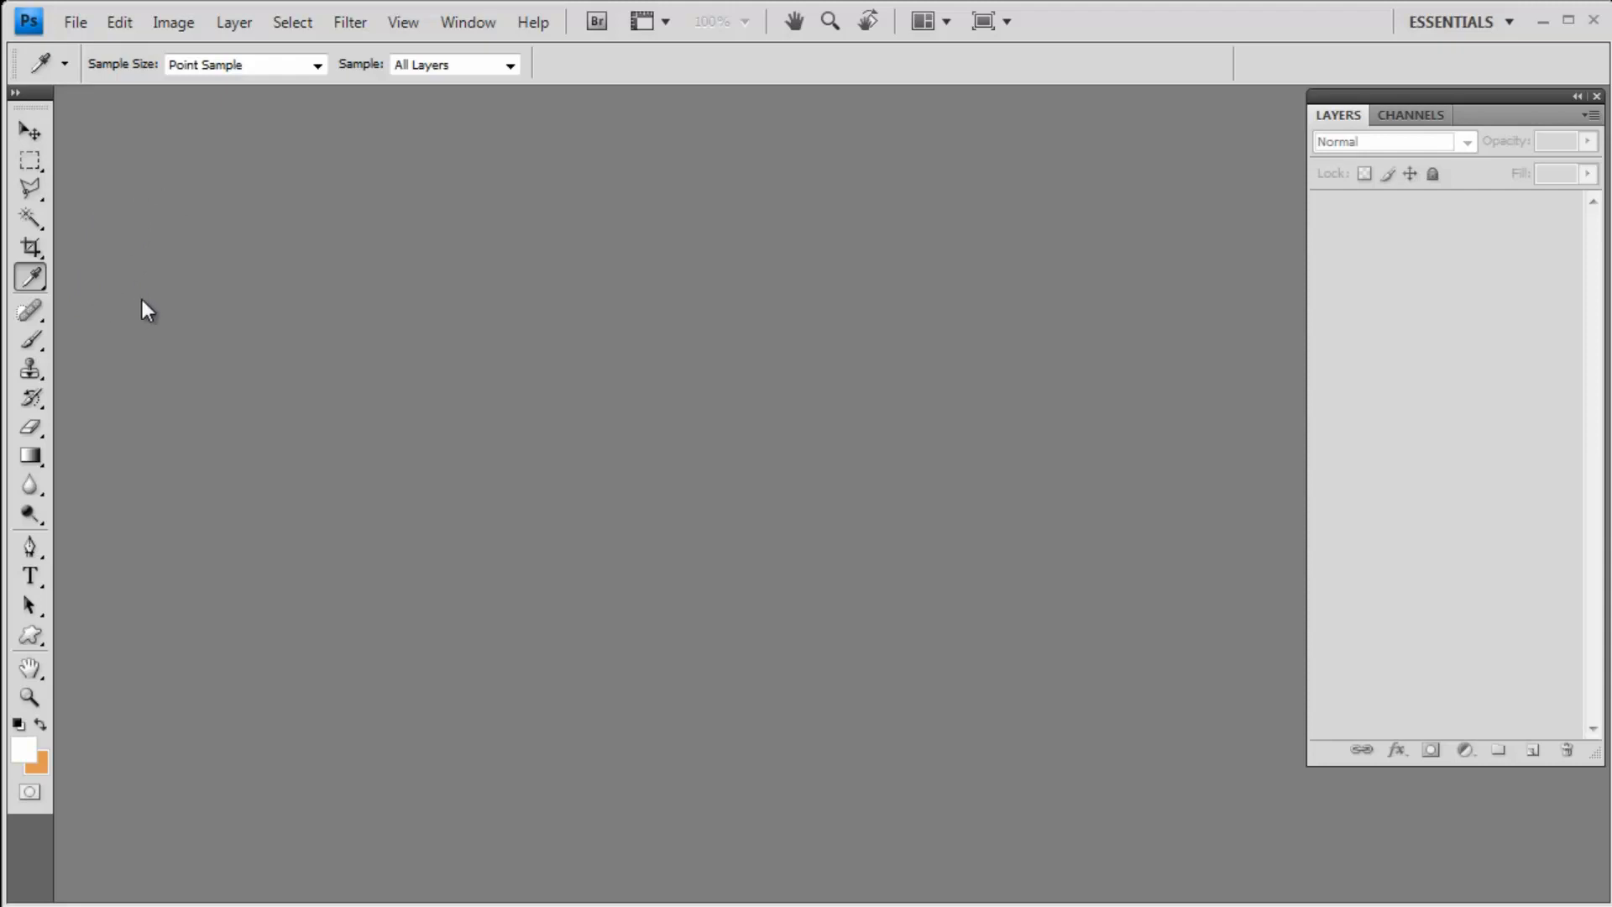
pyautogui.moveTo(399, 154)
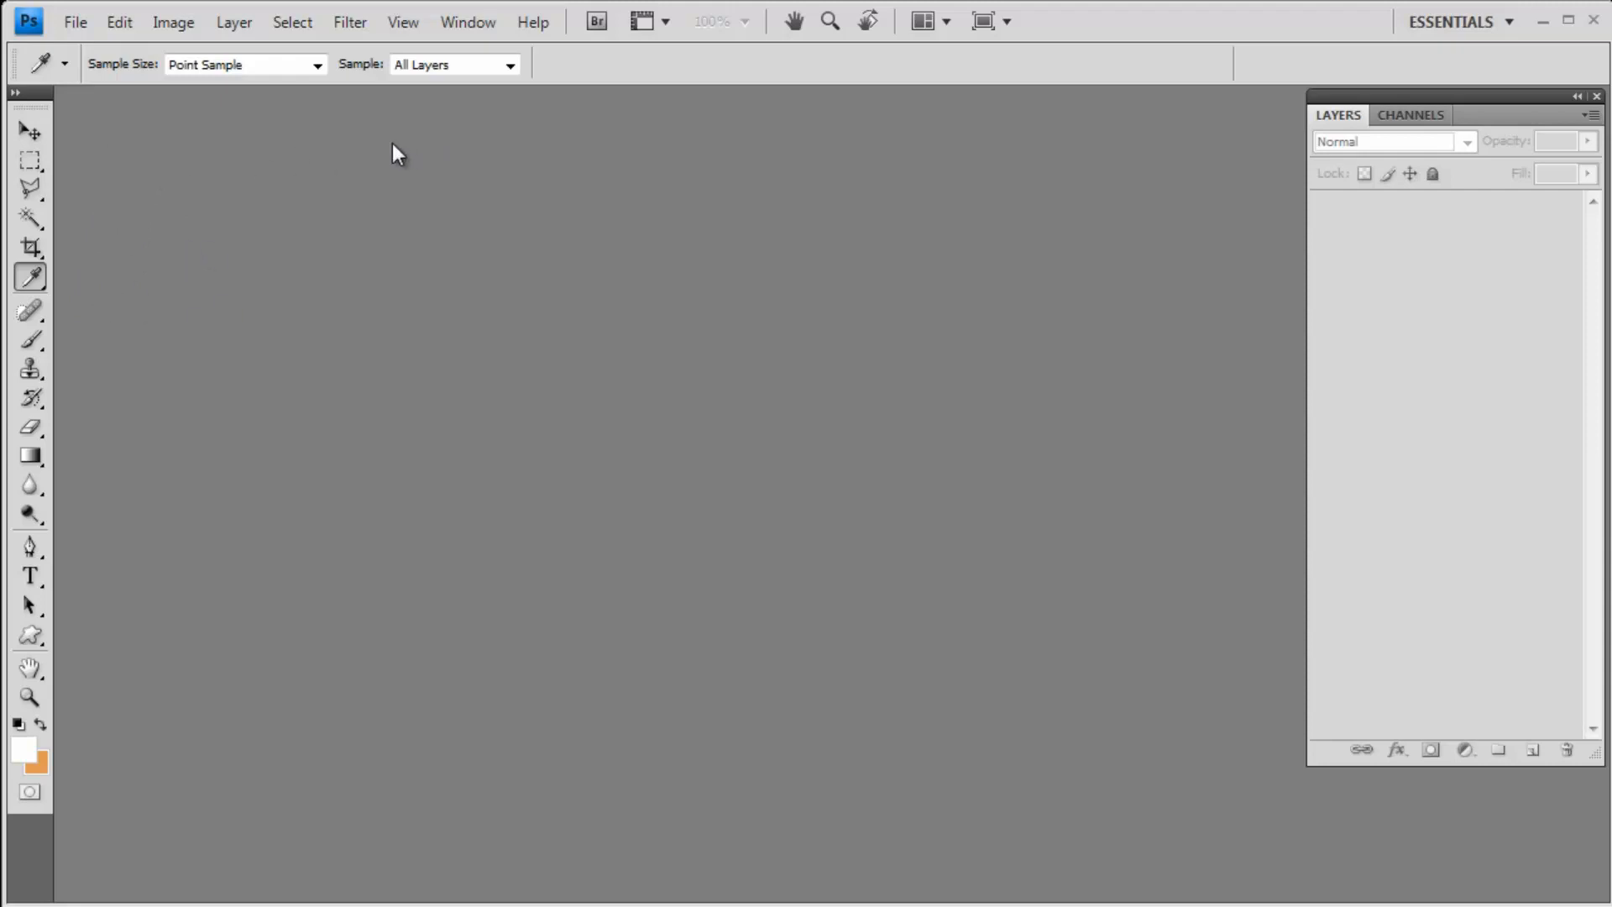
pyautogui.moveTo(250, 153)
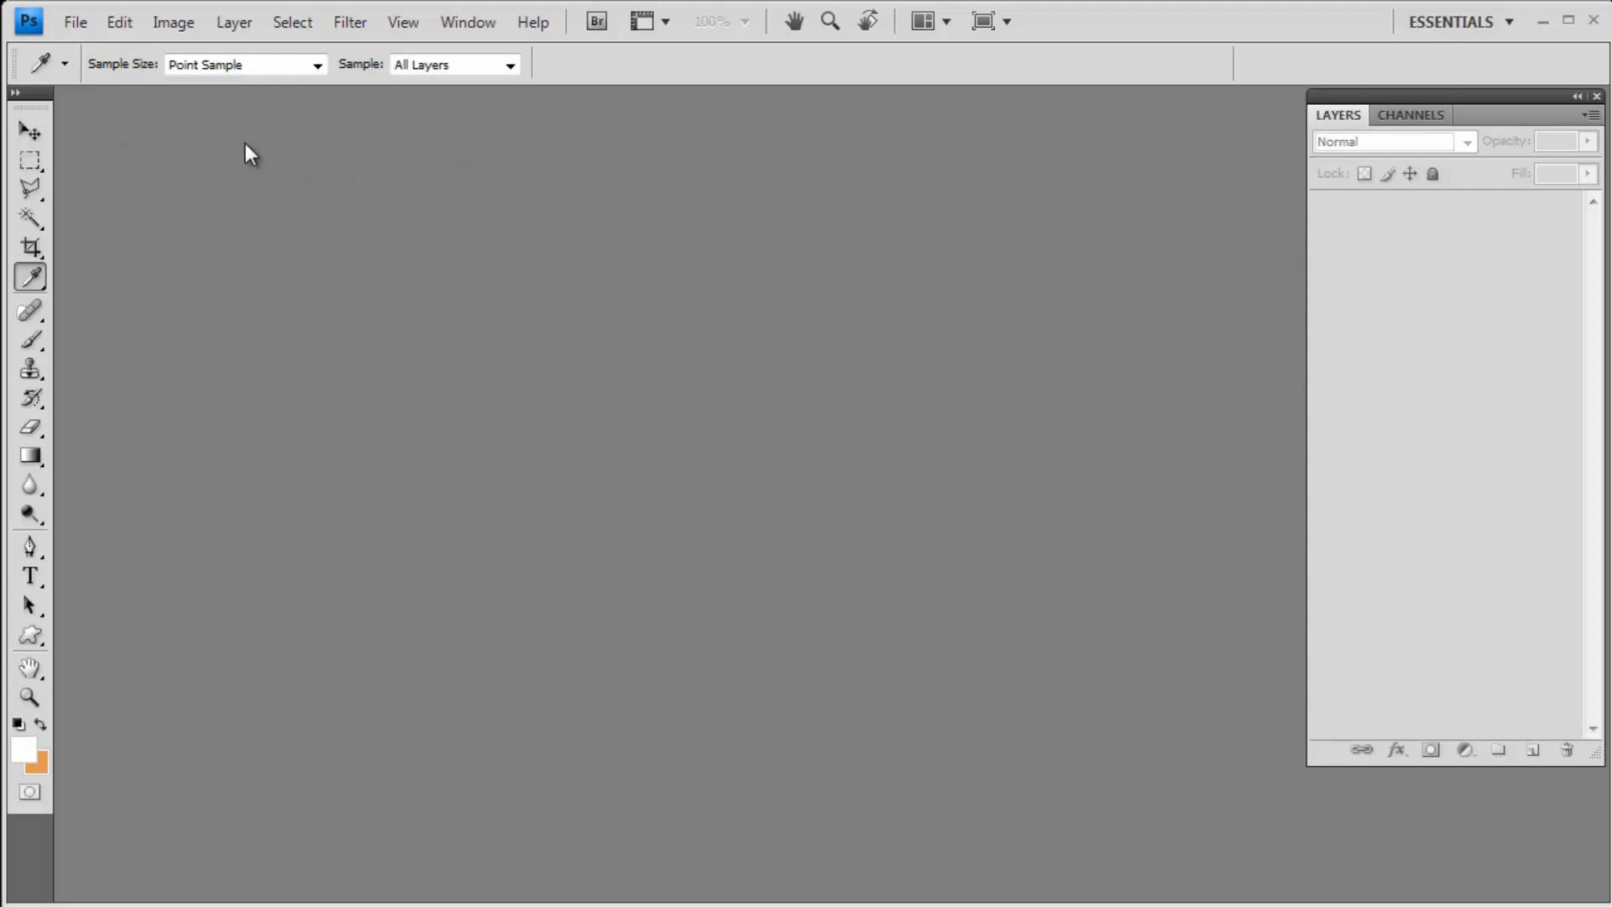
pyautogui.moveTo(94, 64)
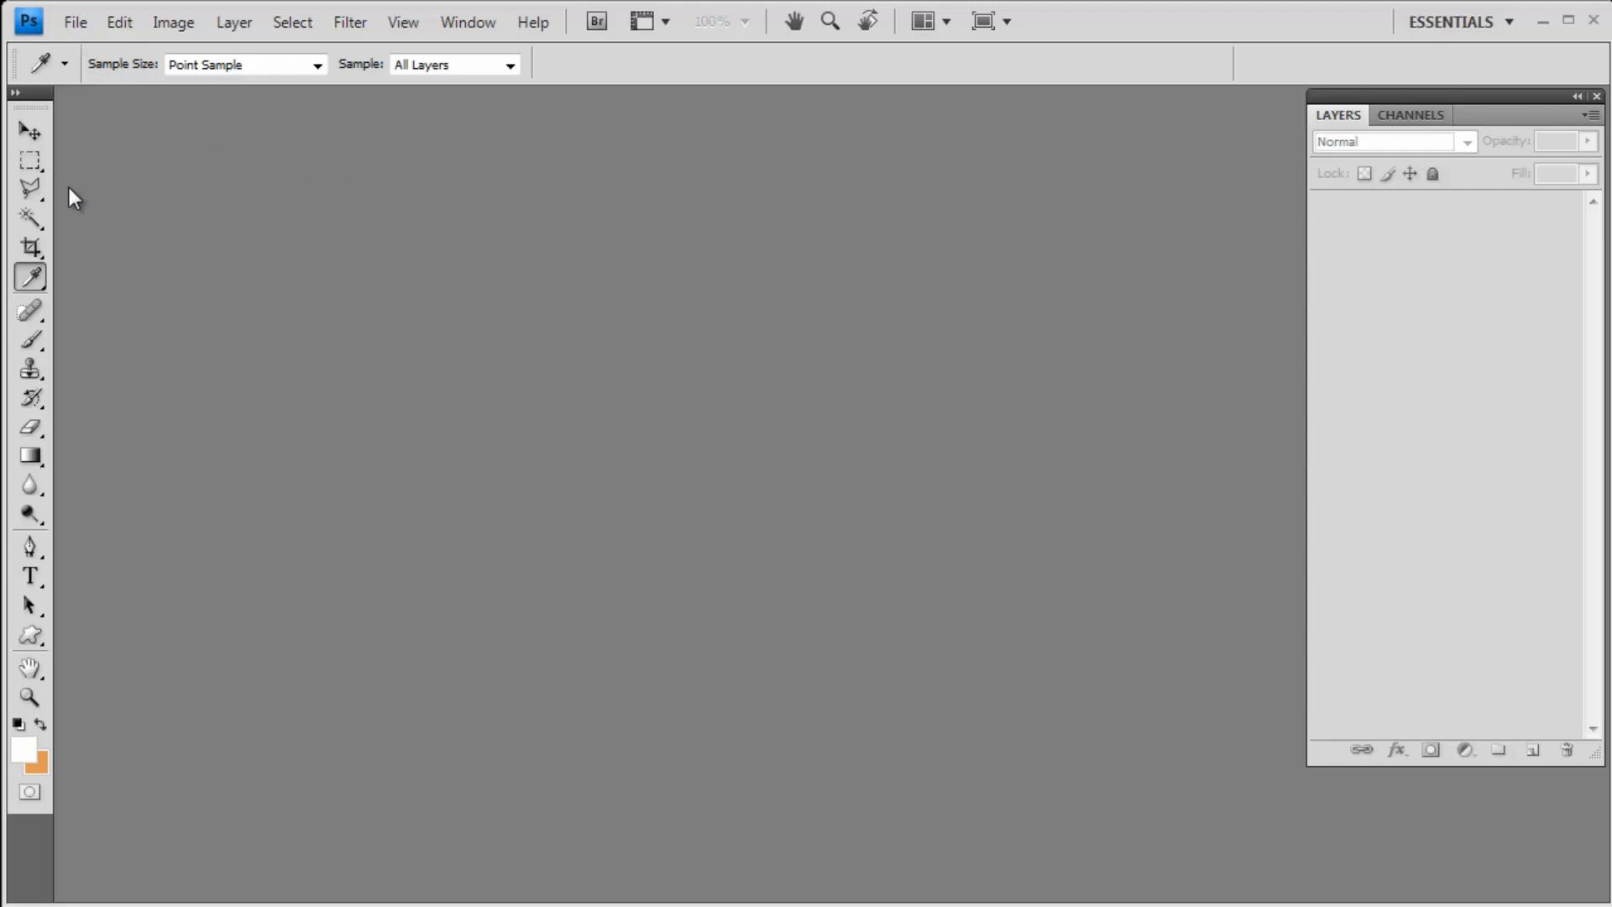
pyautogui.moveTo(151, 198)
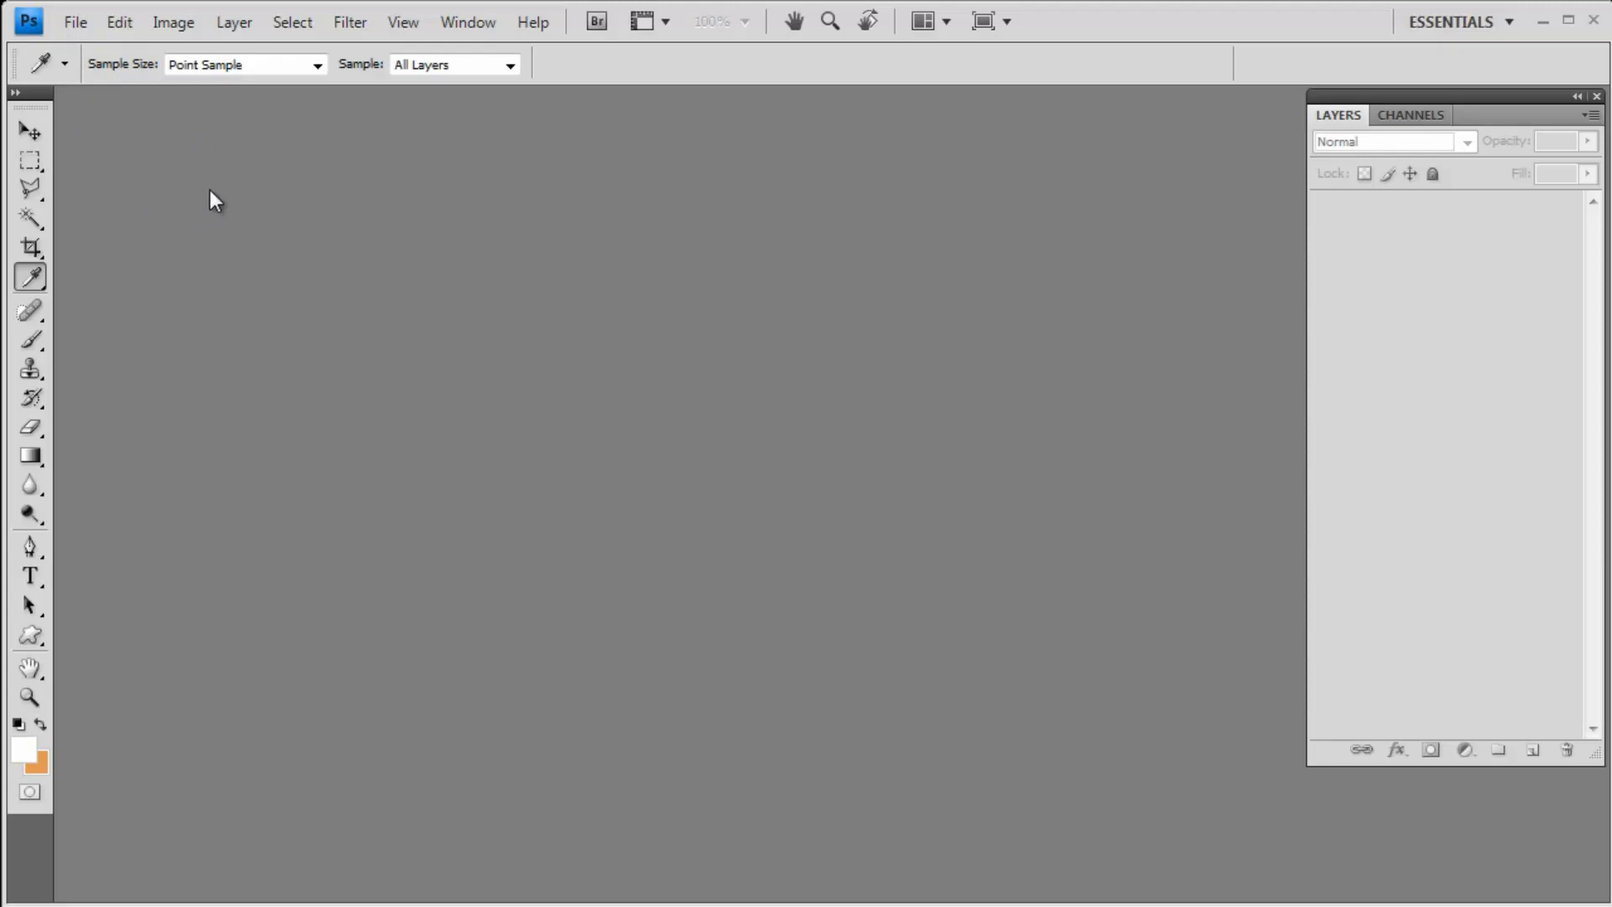
pyautogui.moveTo(83, 39)
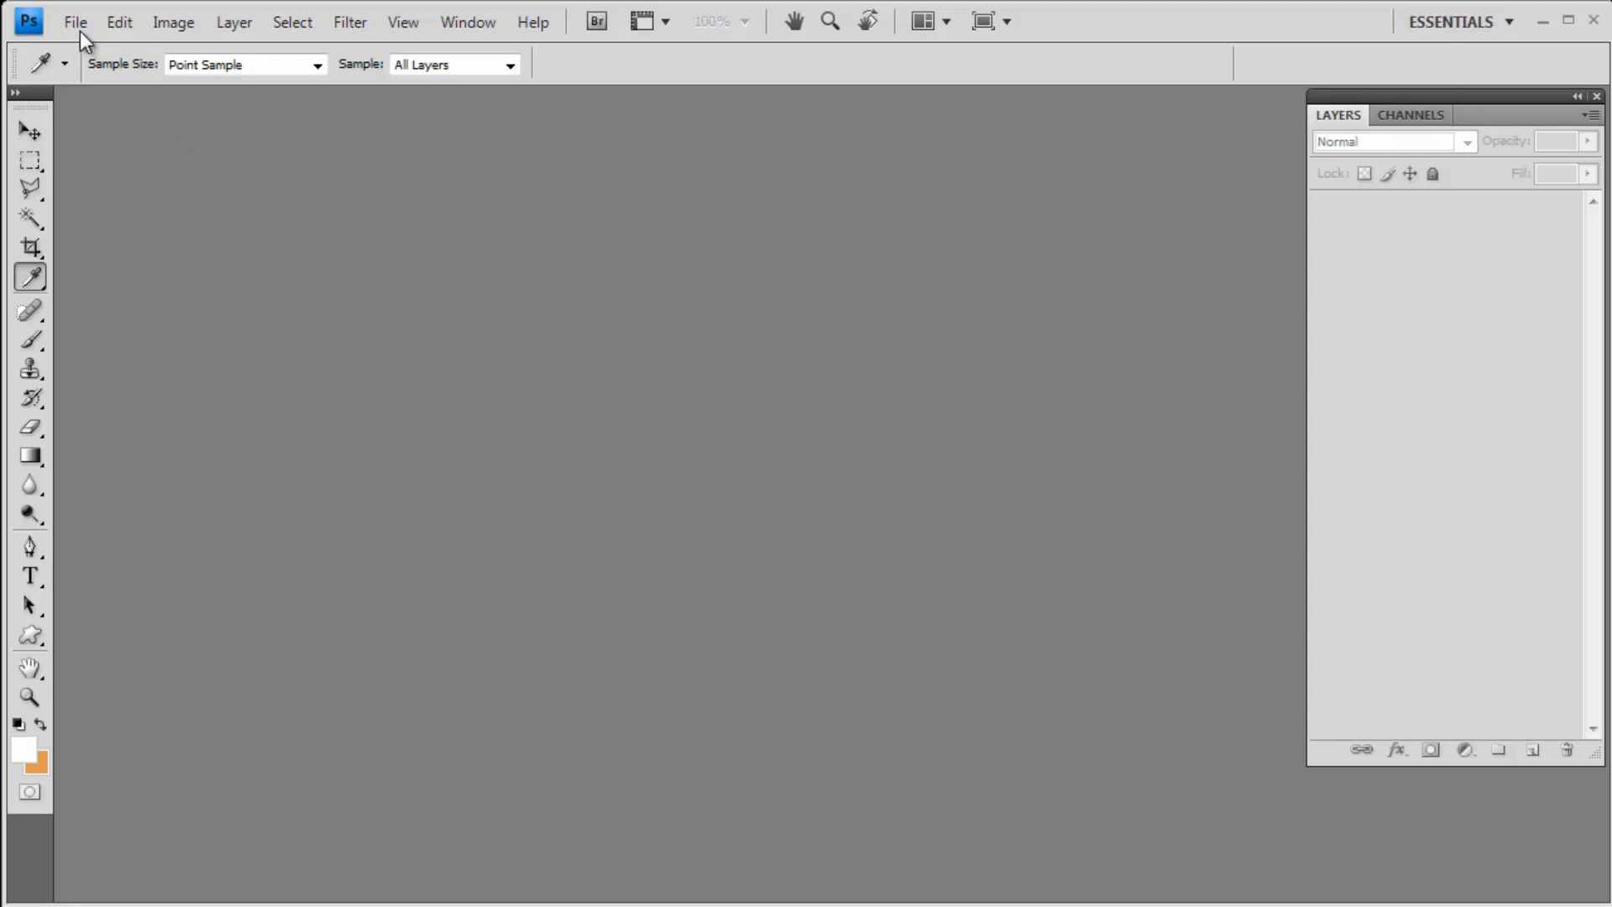
# Open WeightBench.jpg from the images folder as a Photoshop document
pyautogui.click(74, 22)
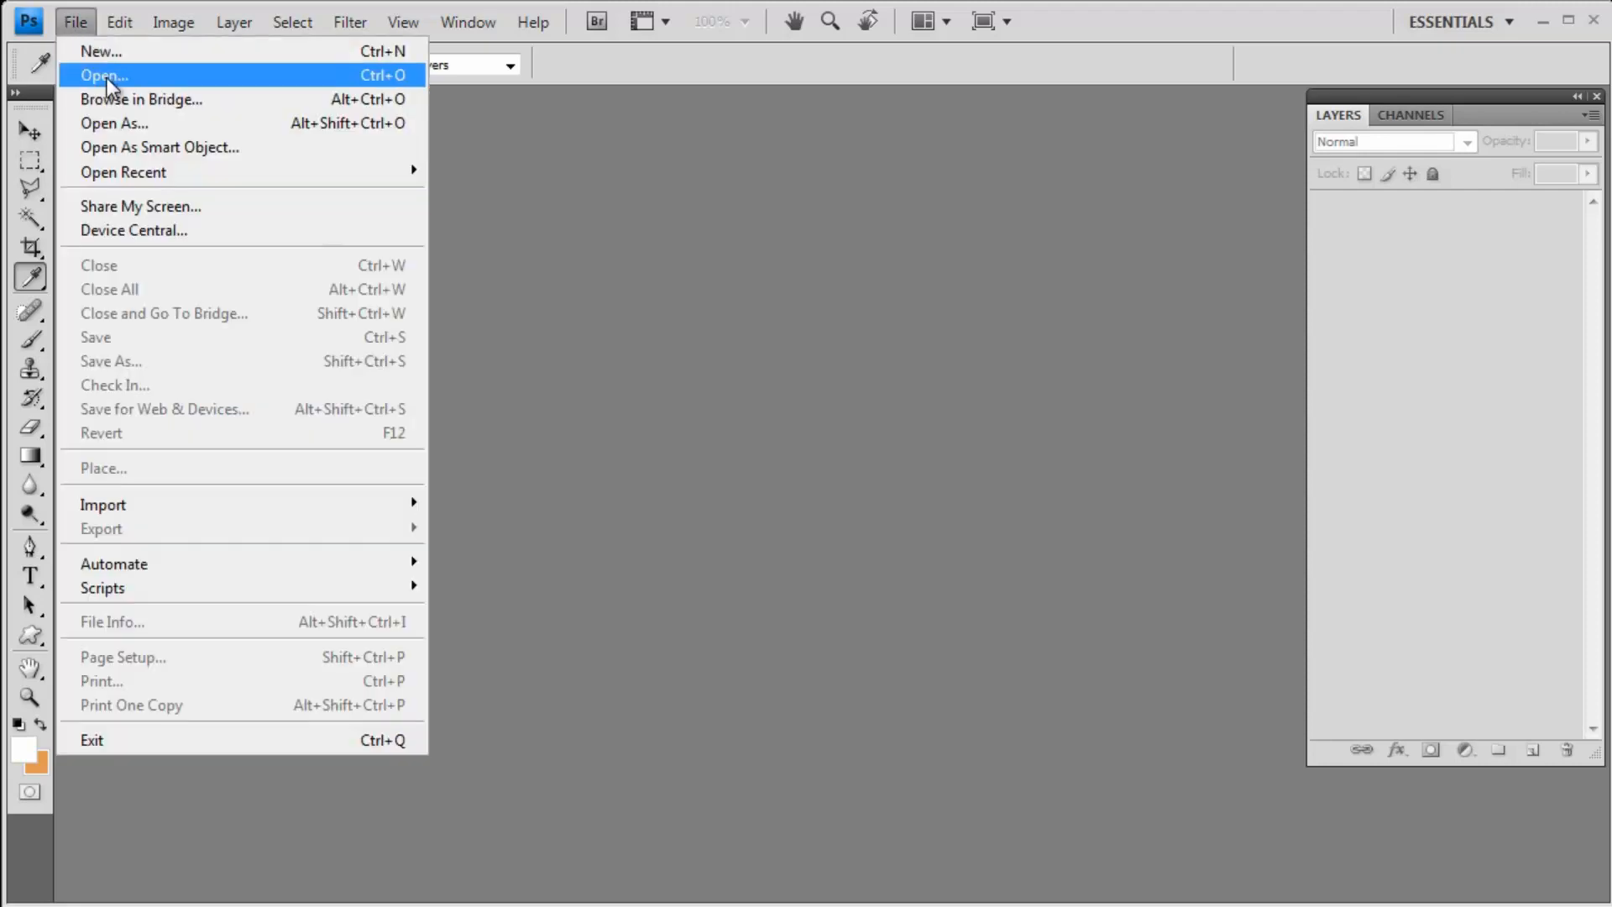
pyautogui.click(103, 76)
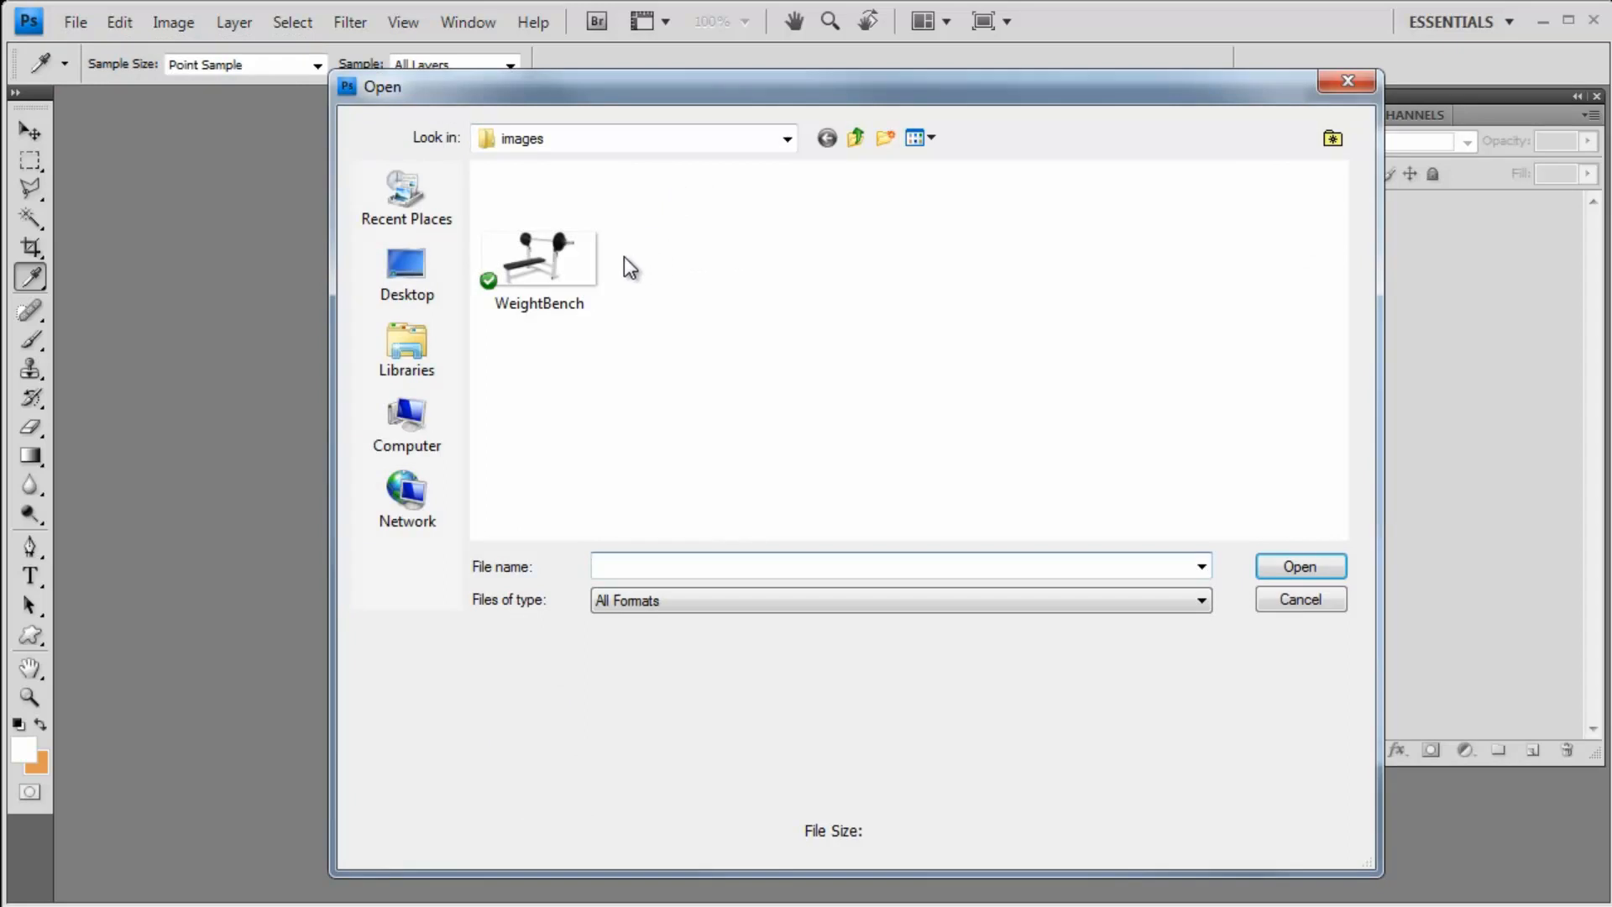
pyautogui.click(539, 257)
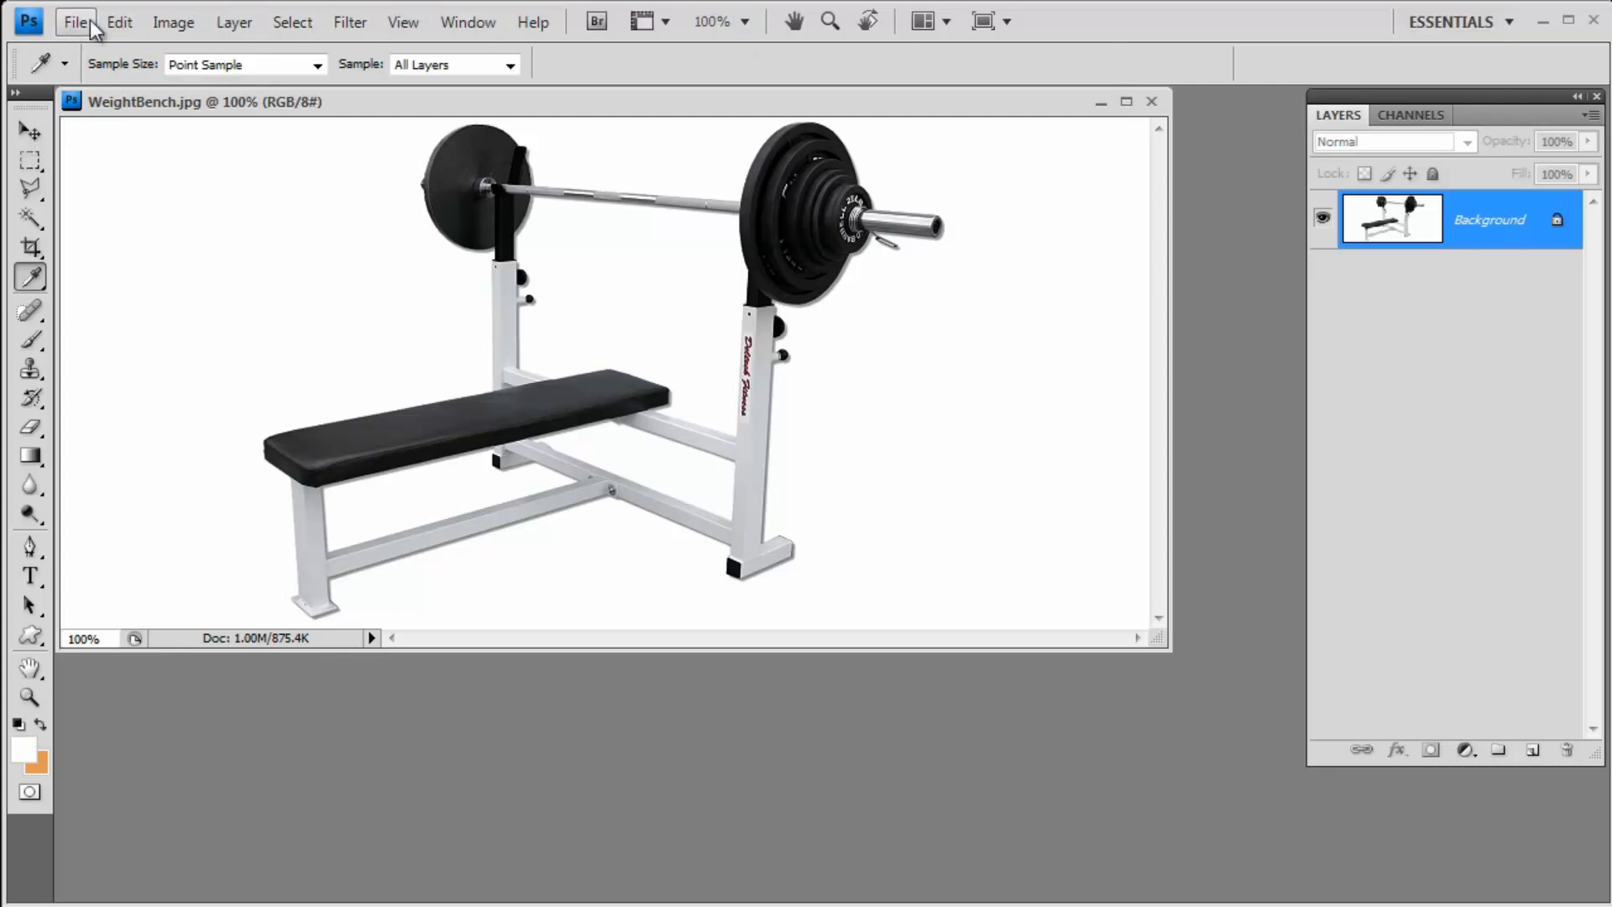
pyautogui.moveTo(93, 35)
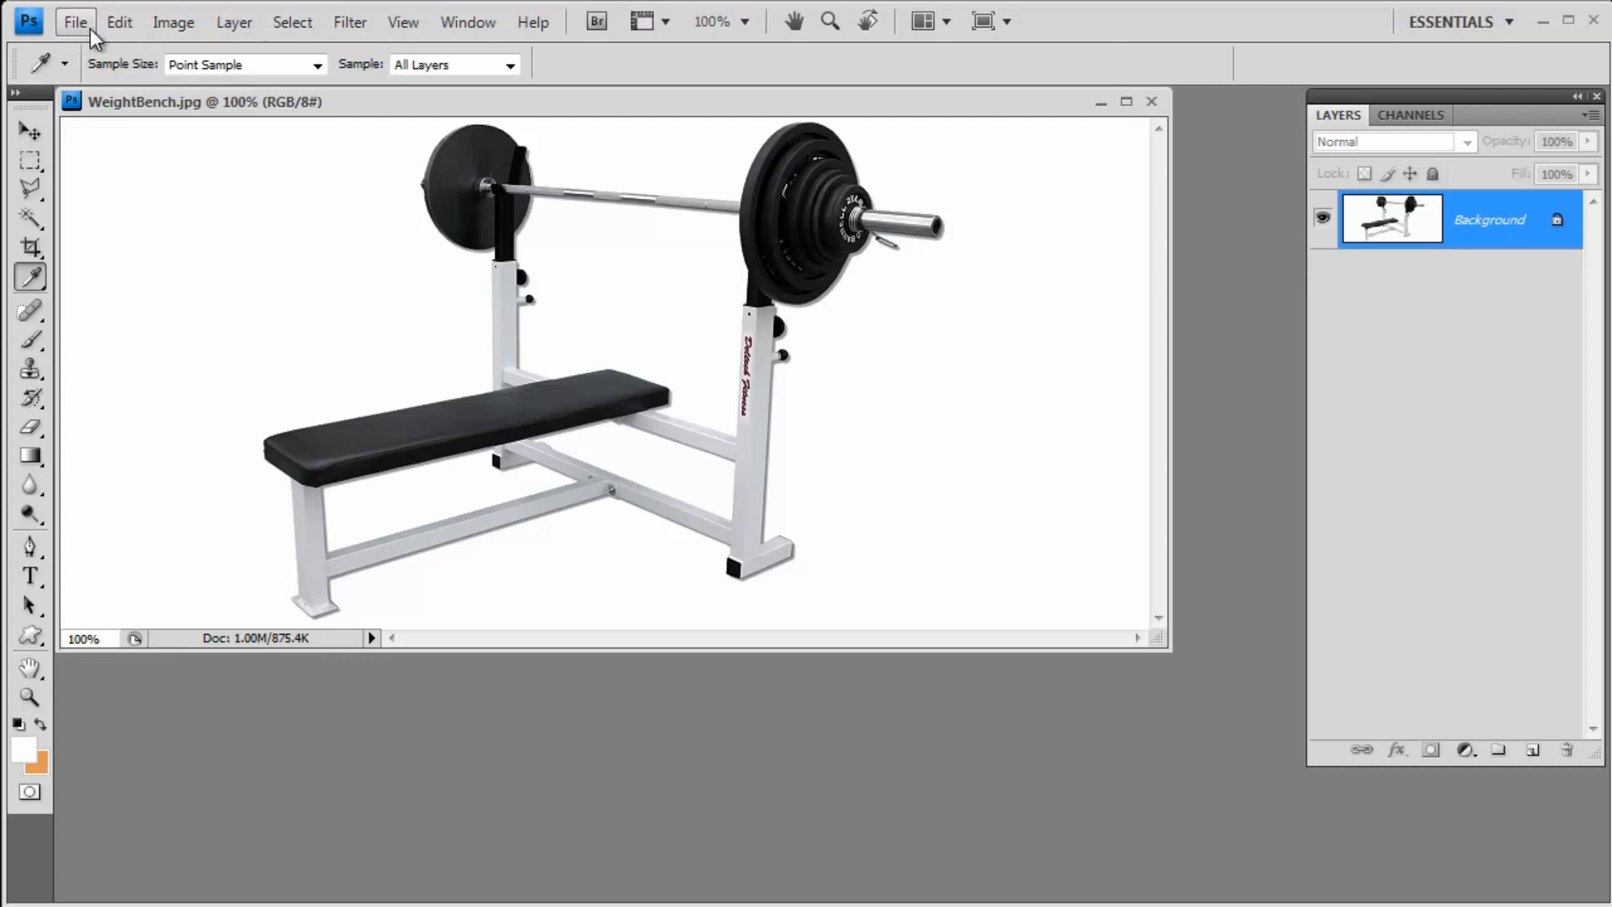
pyautogui.click(119, 22)
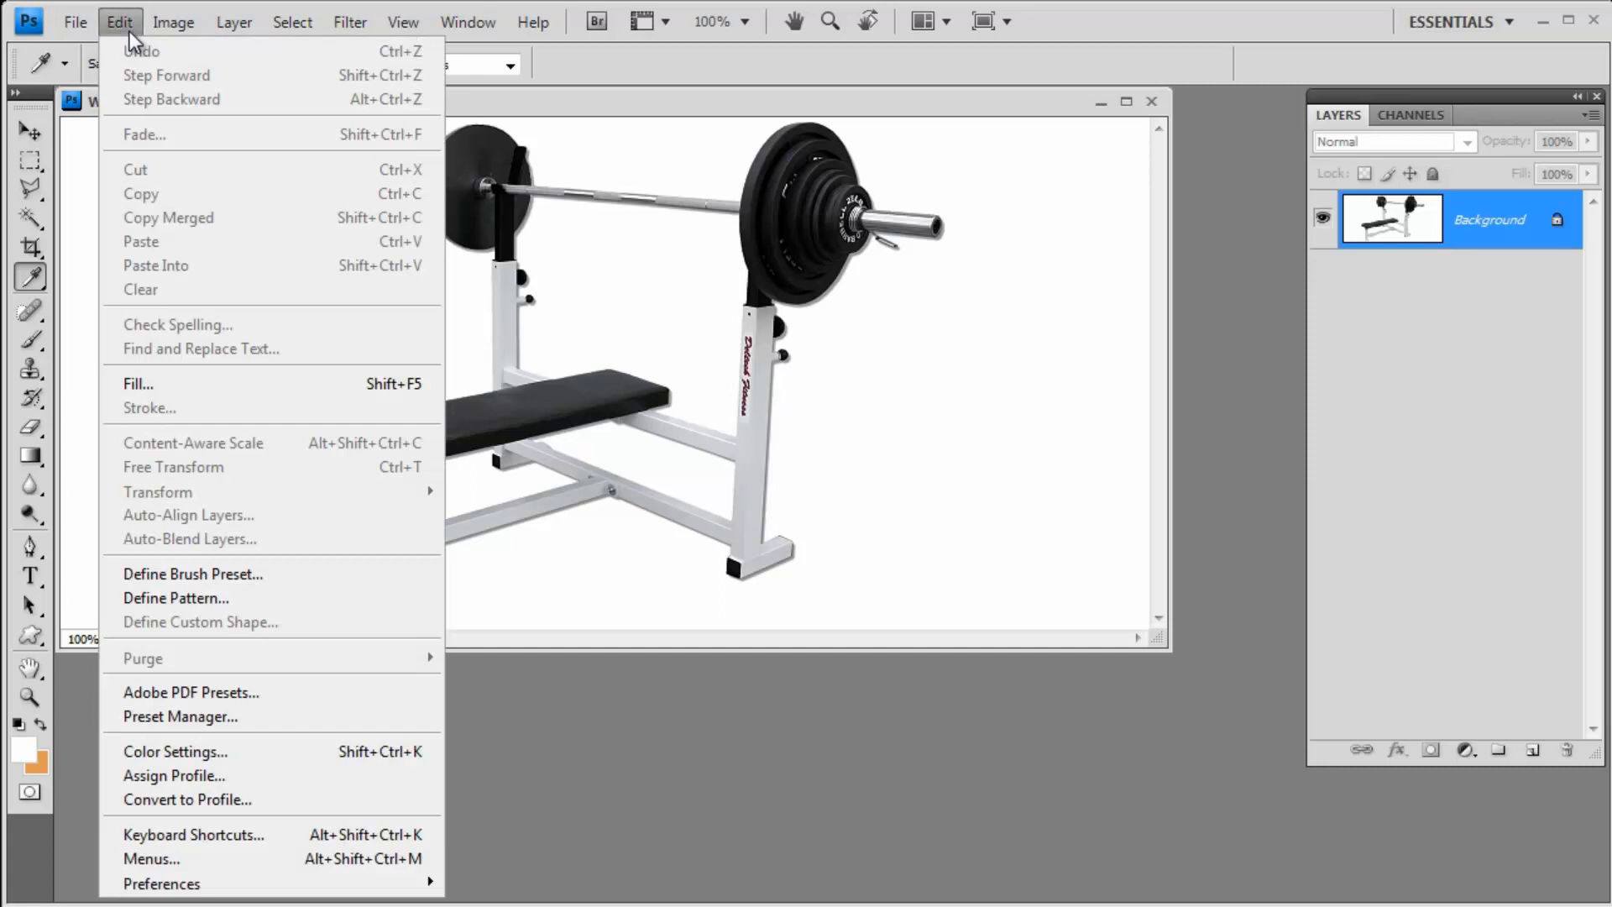
pyautogui.click(173, 22)
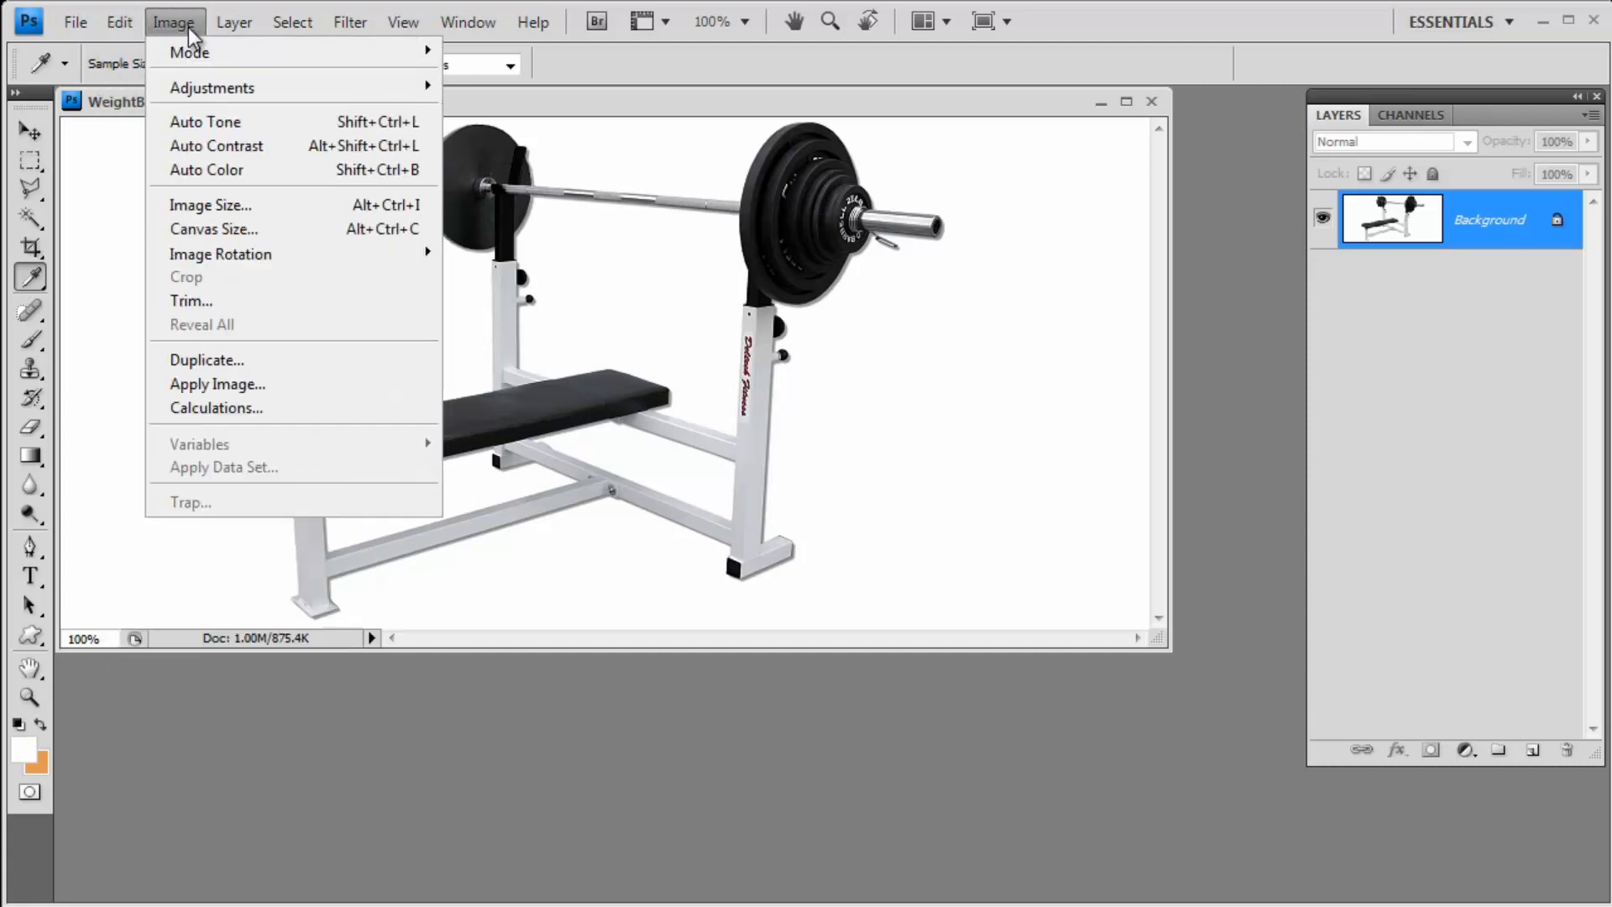
pyautogui.click(234, 22)
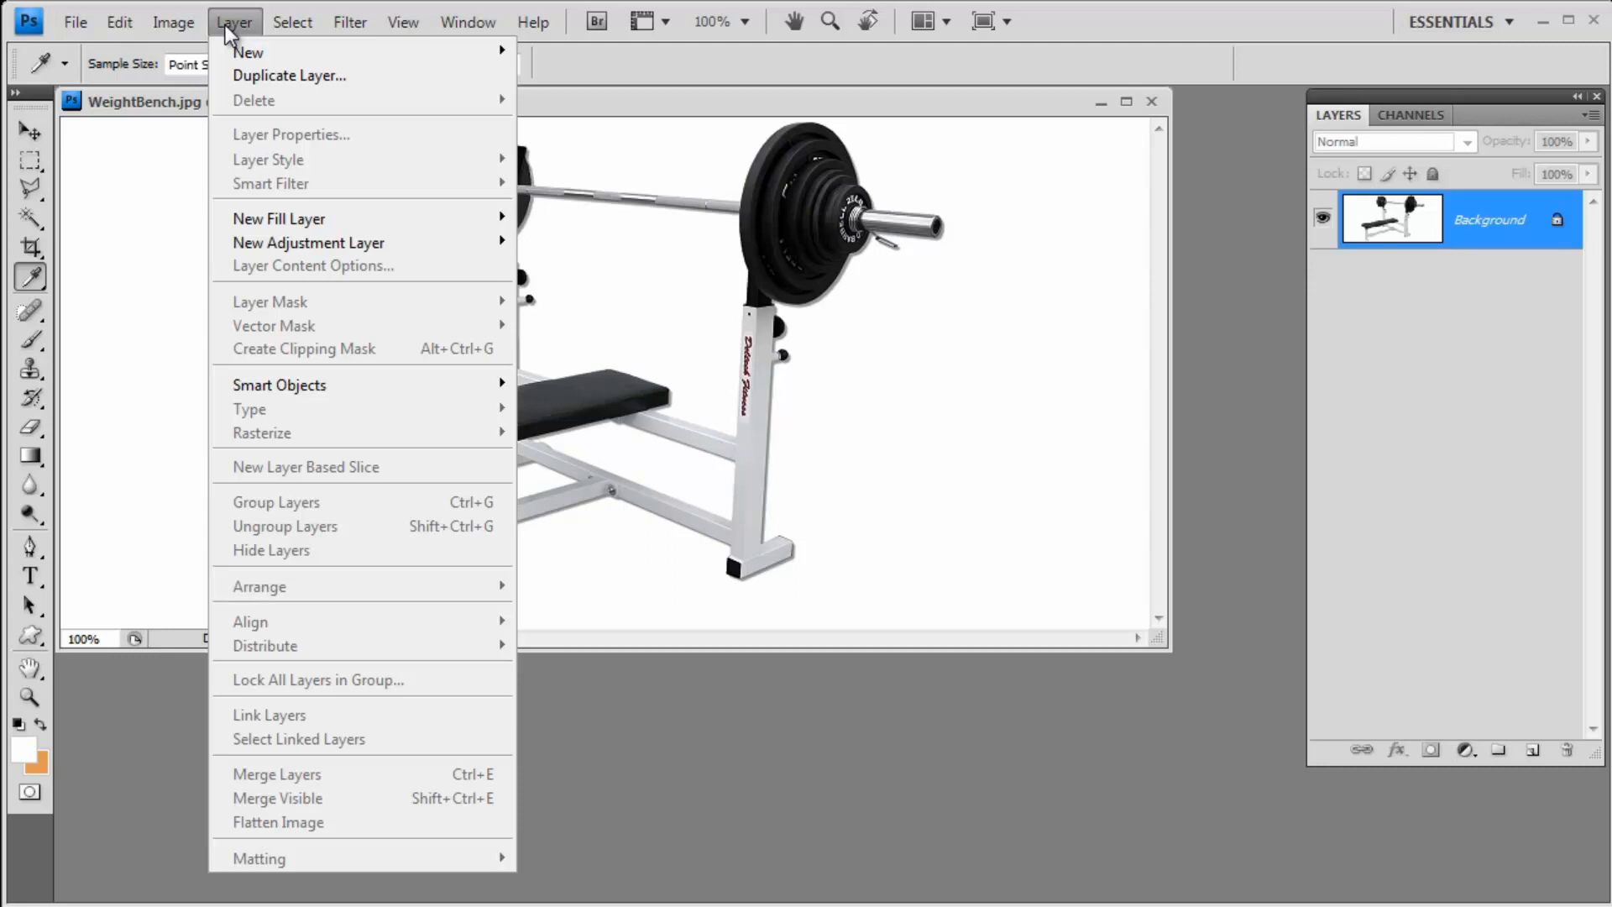
pyautogui.click(532, 21)
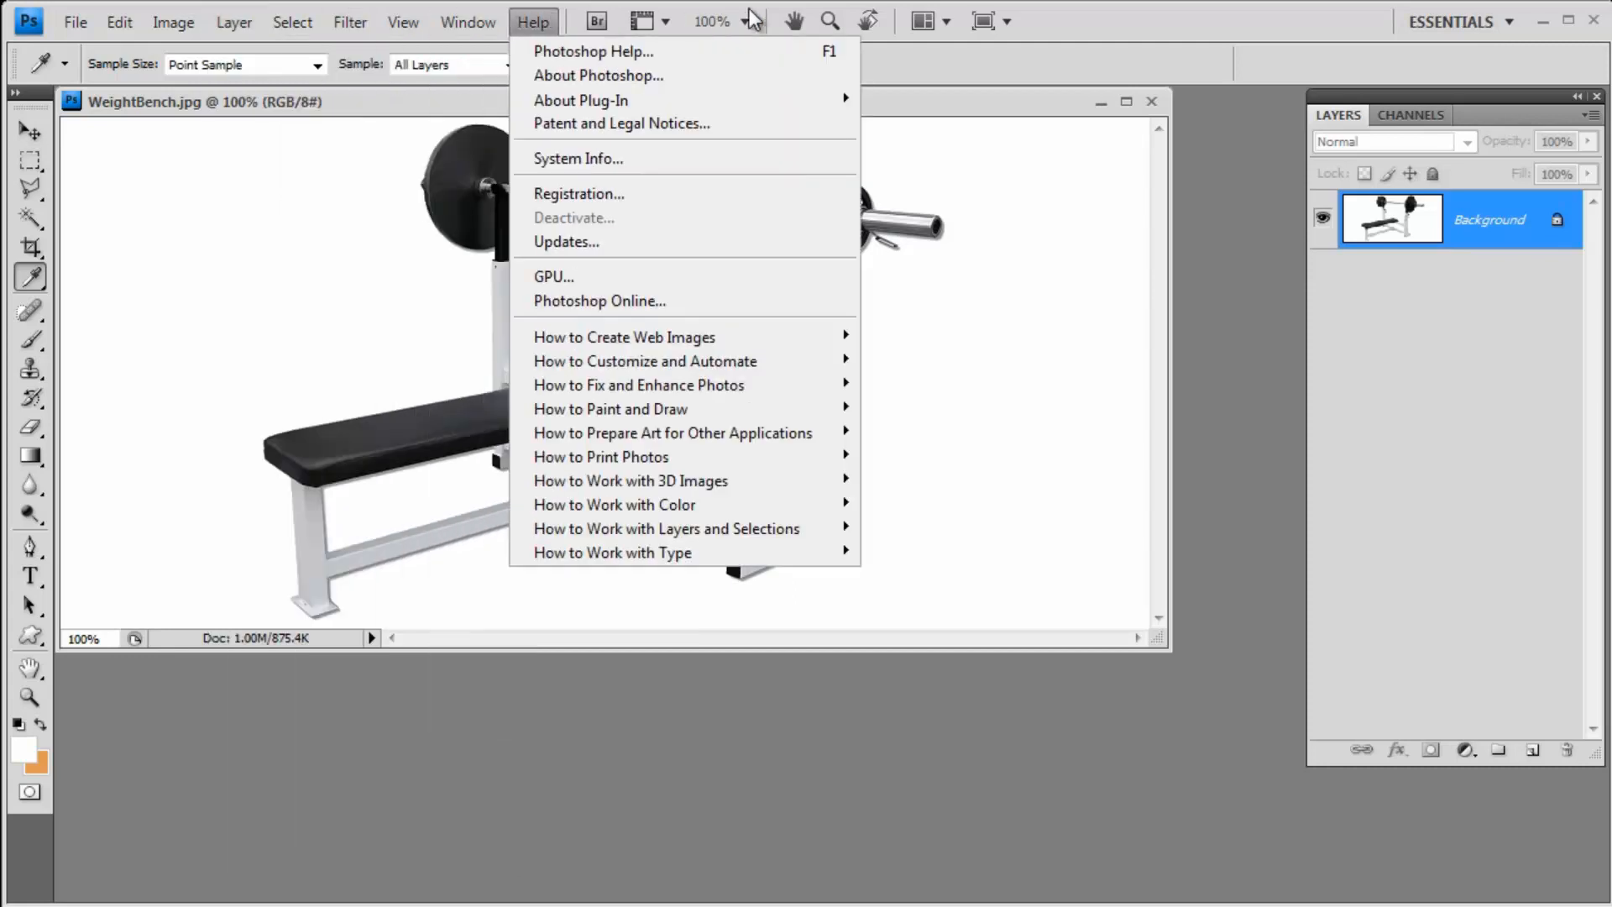
pyautogui.click(920, 116)
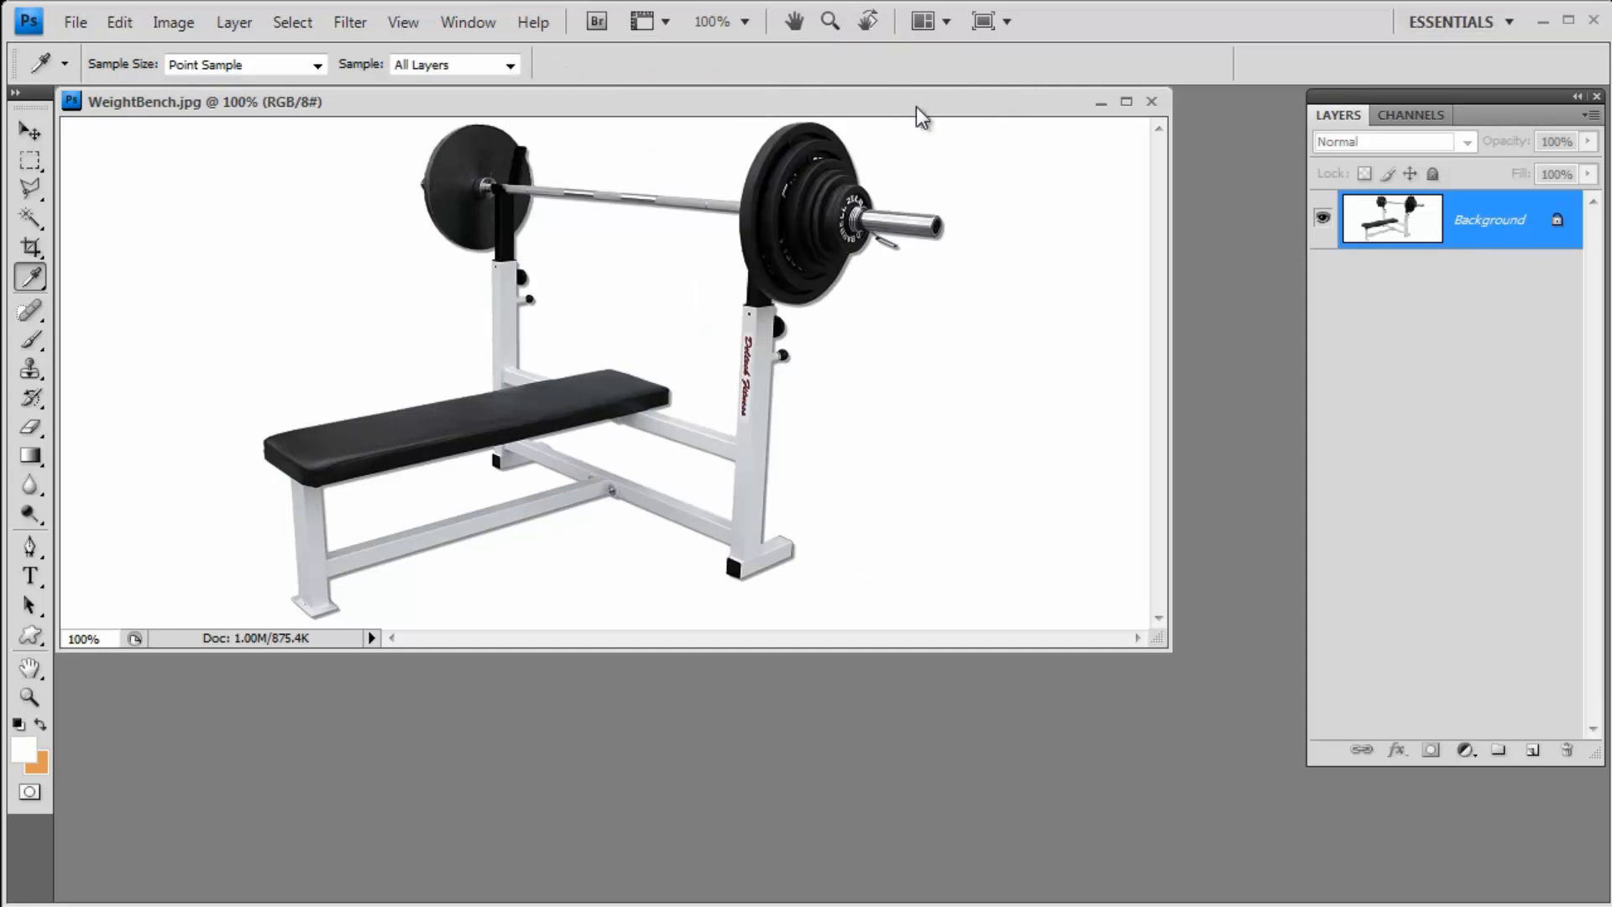
pyautogui.moveTo(626, 105)
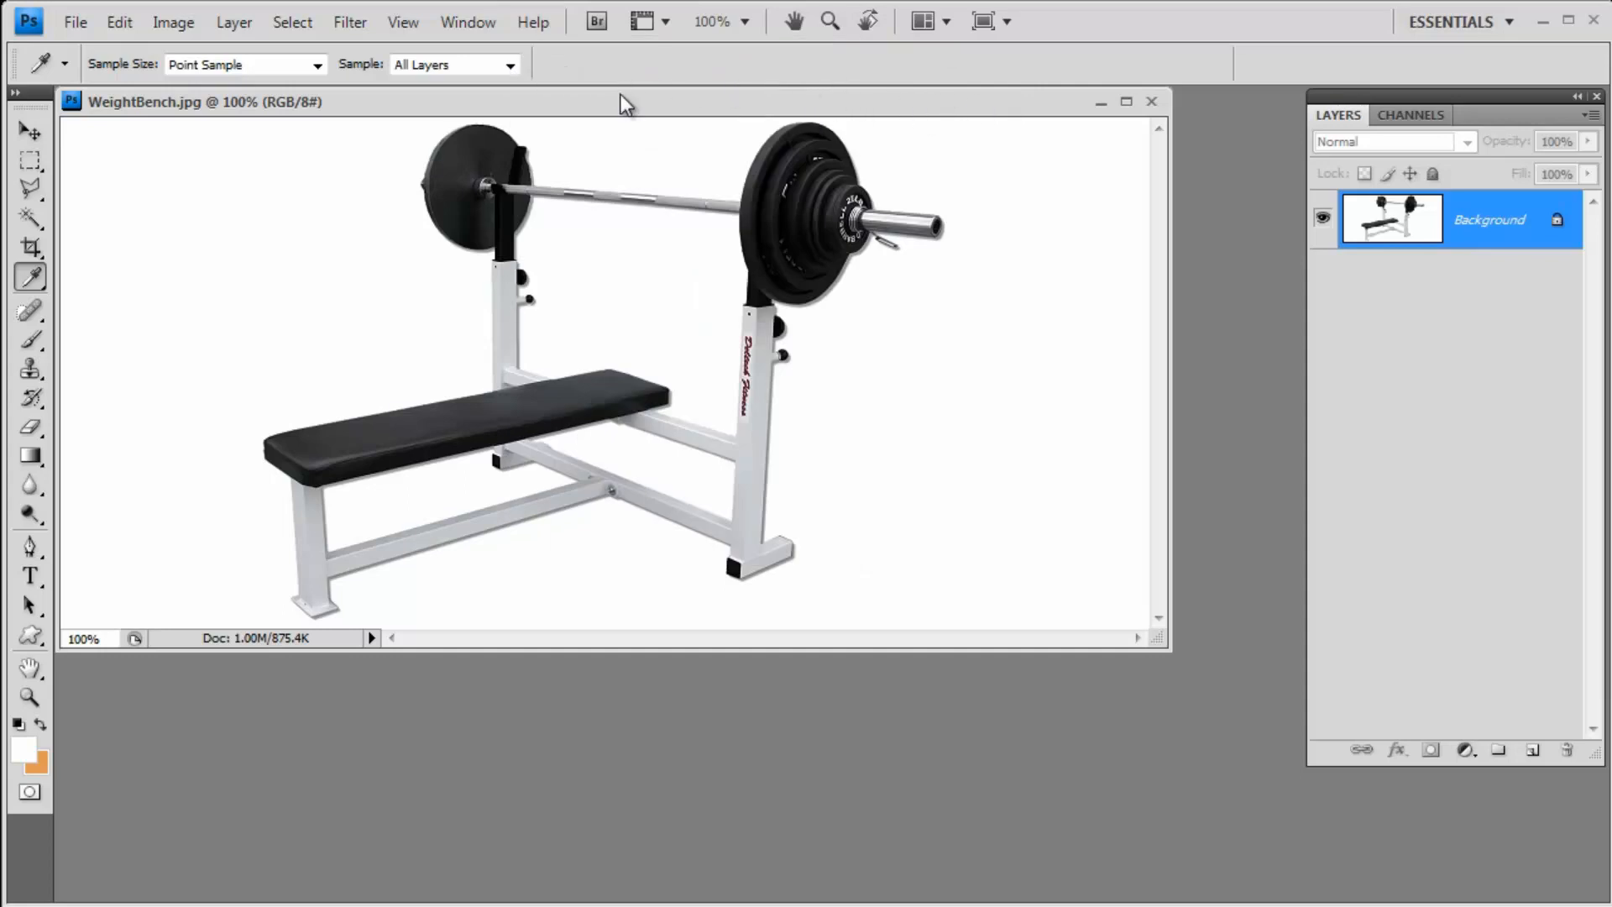
pyautogui.moveTo(1000, 533)
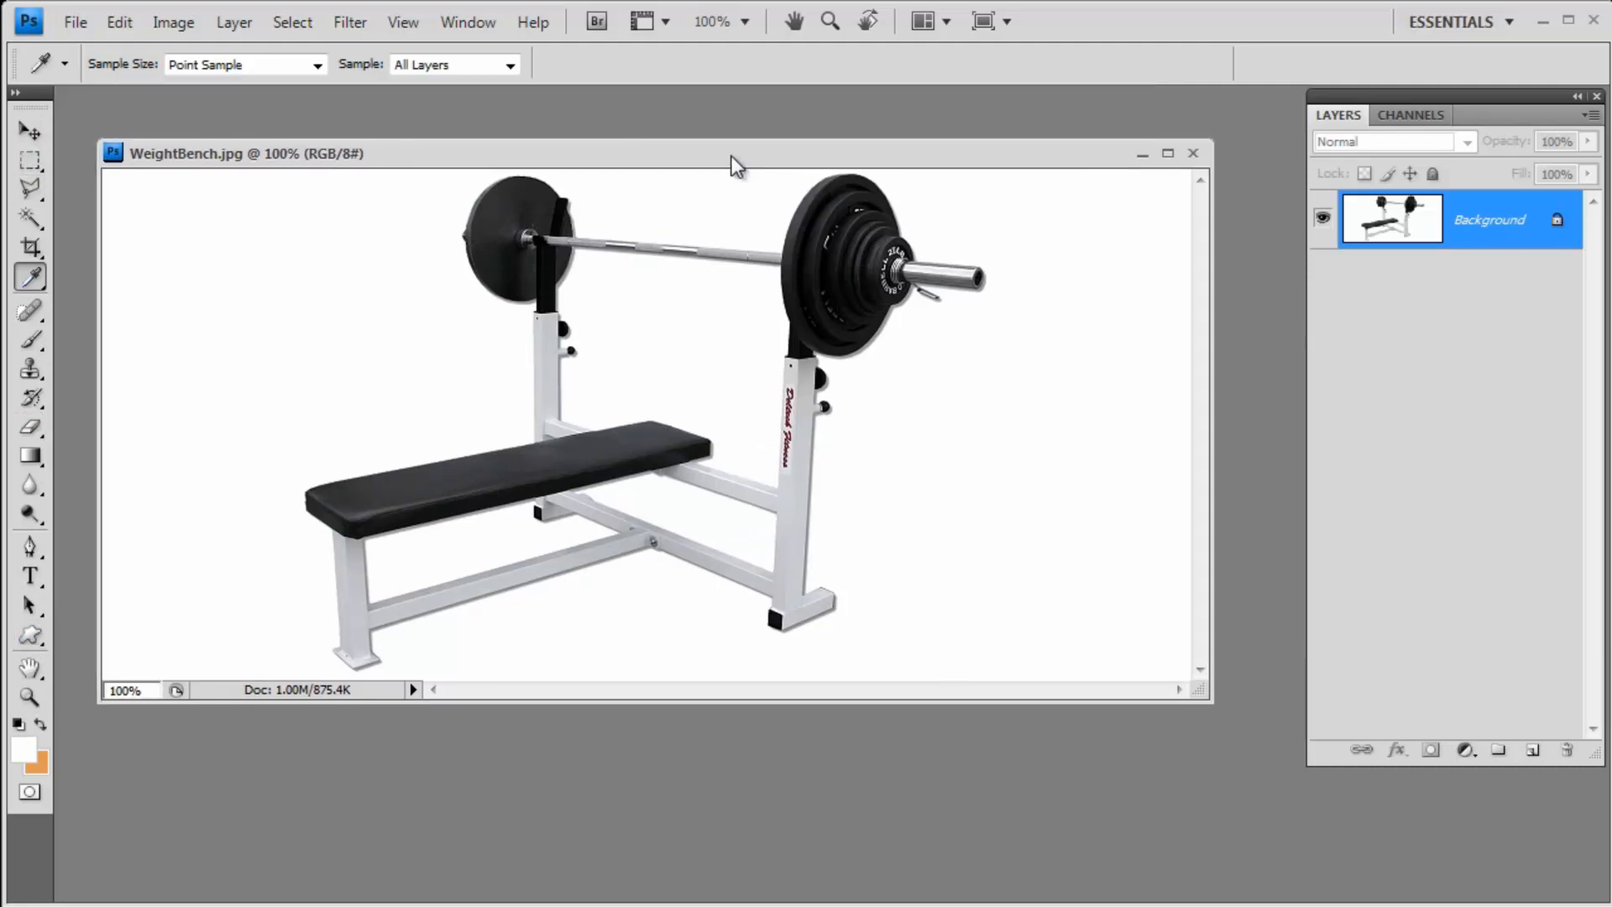
pyautogui.moveTo(736, 153); pyautogui.dragTo(668, 136)
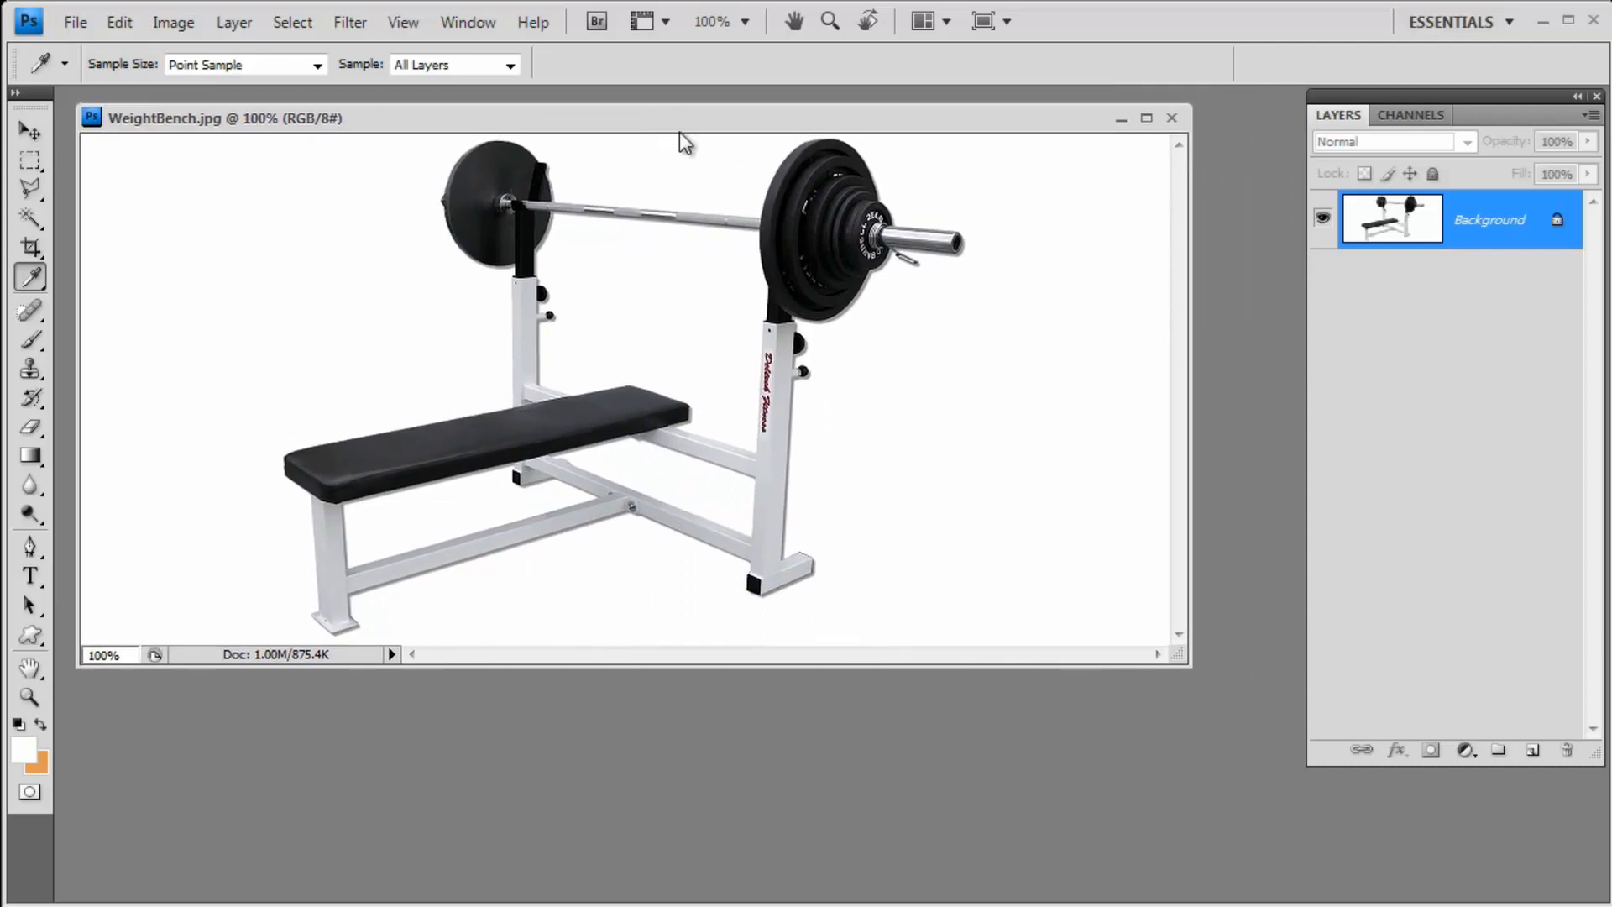
pyautogui.moveTo(1182, 667); pyautogui.dragTo(1274, 766)
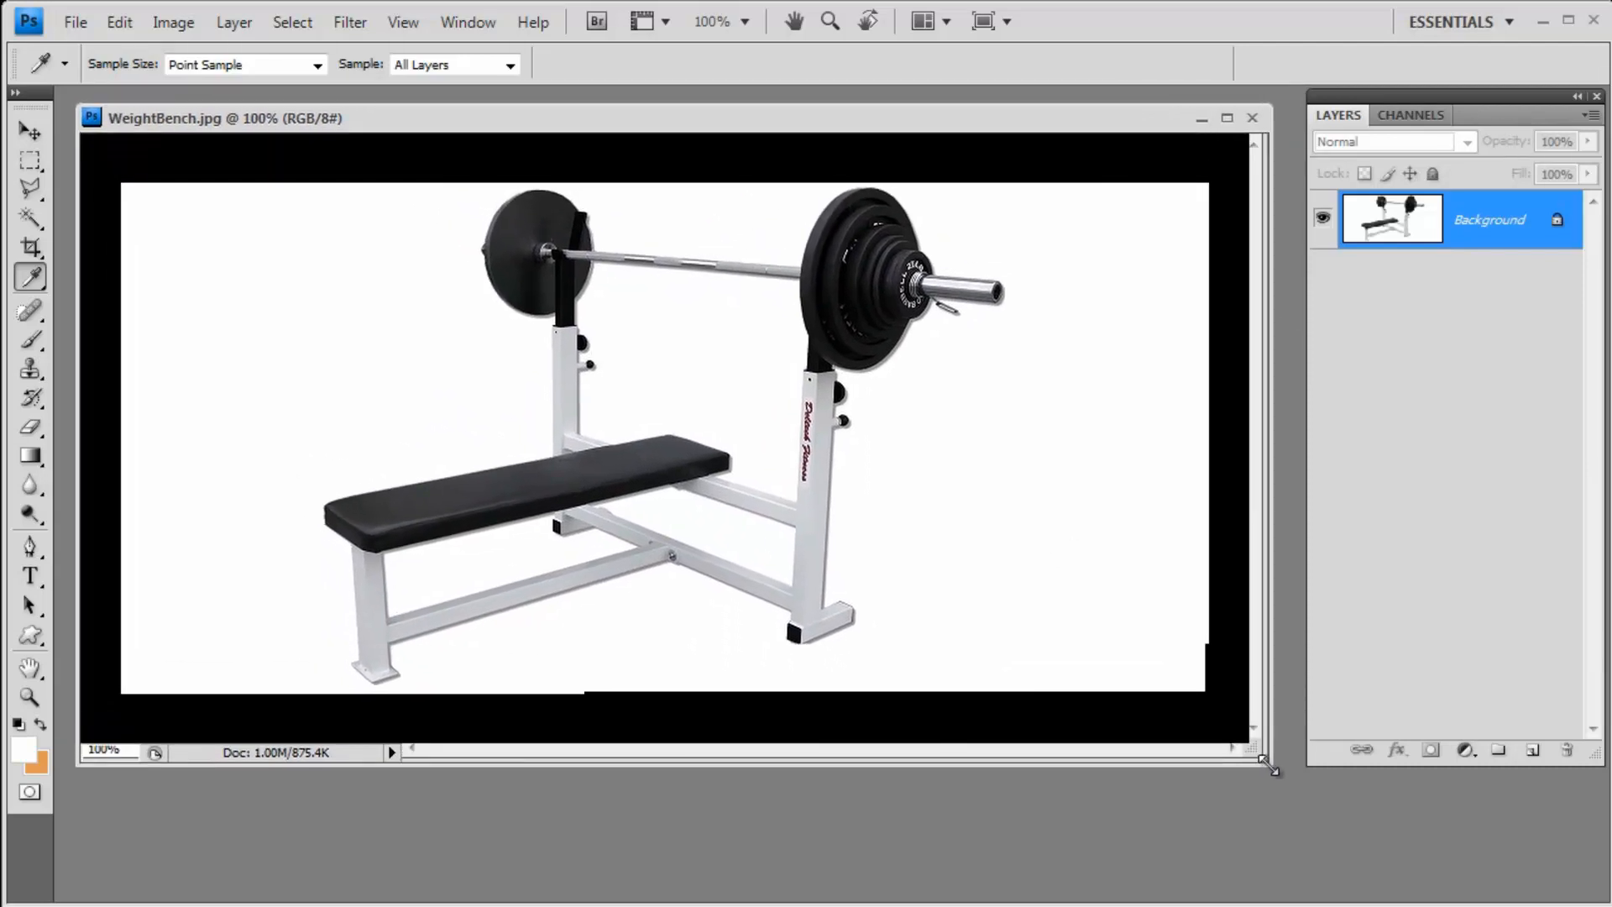
pyautogui.moveTo(1264, 766); pyautogui.dragTo(1275, 791)
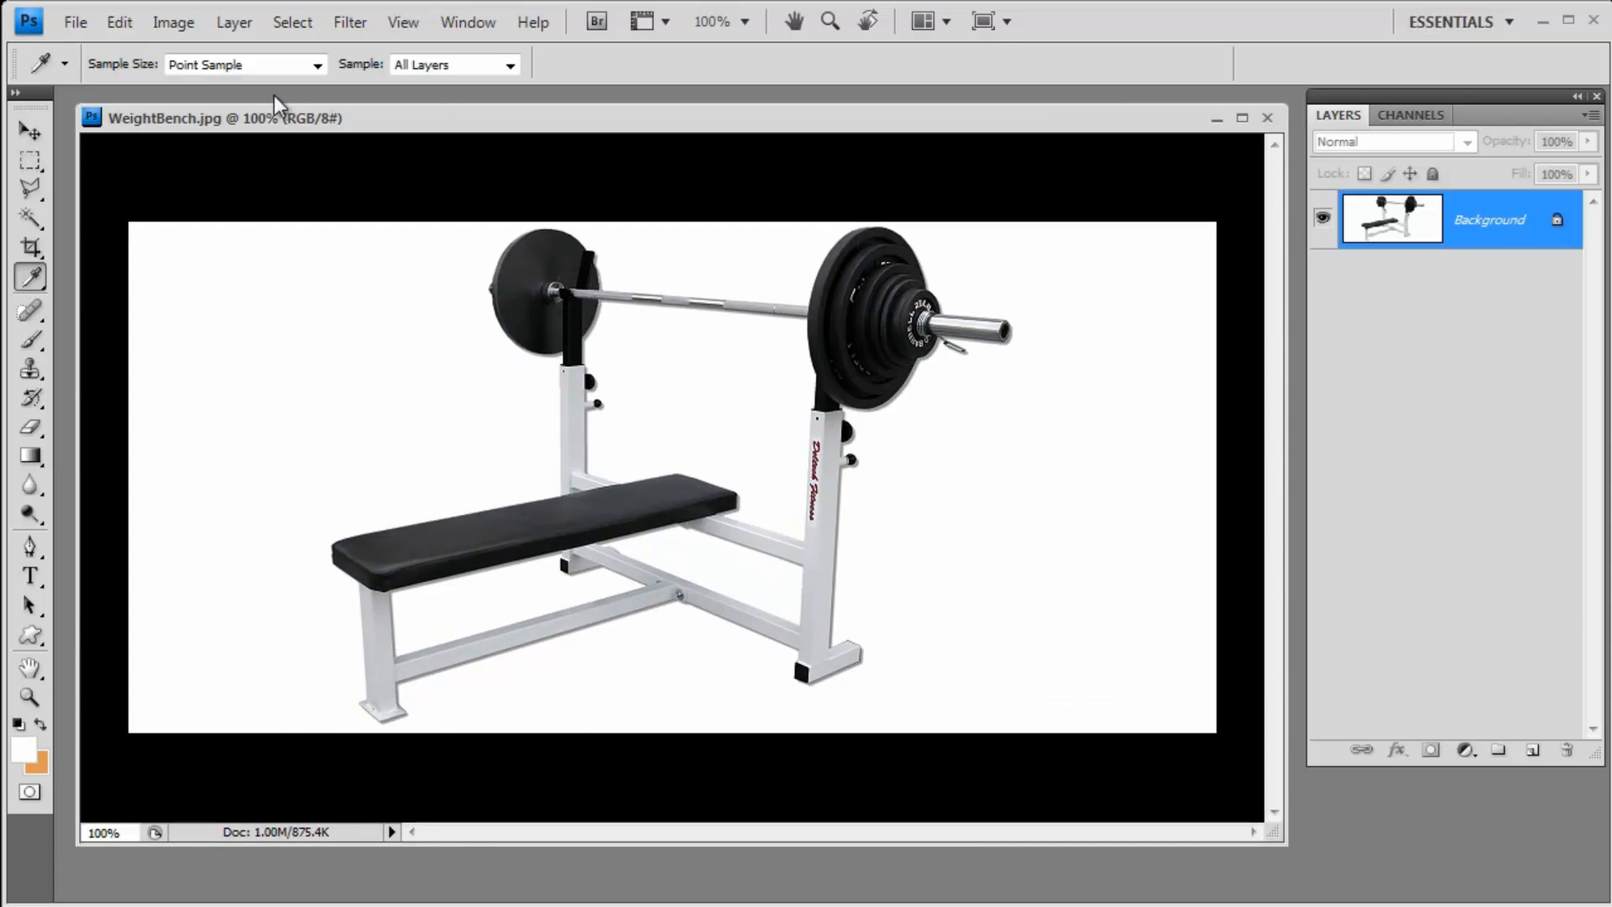
pyautogui.moveTo(1001, 128)
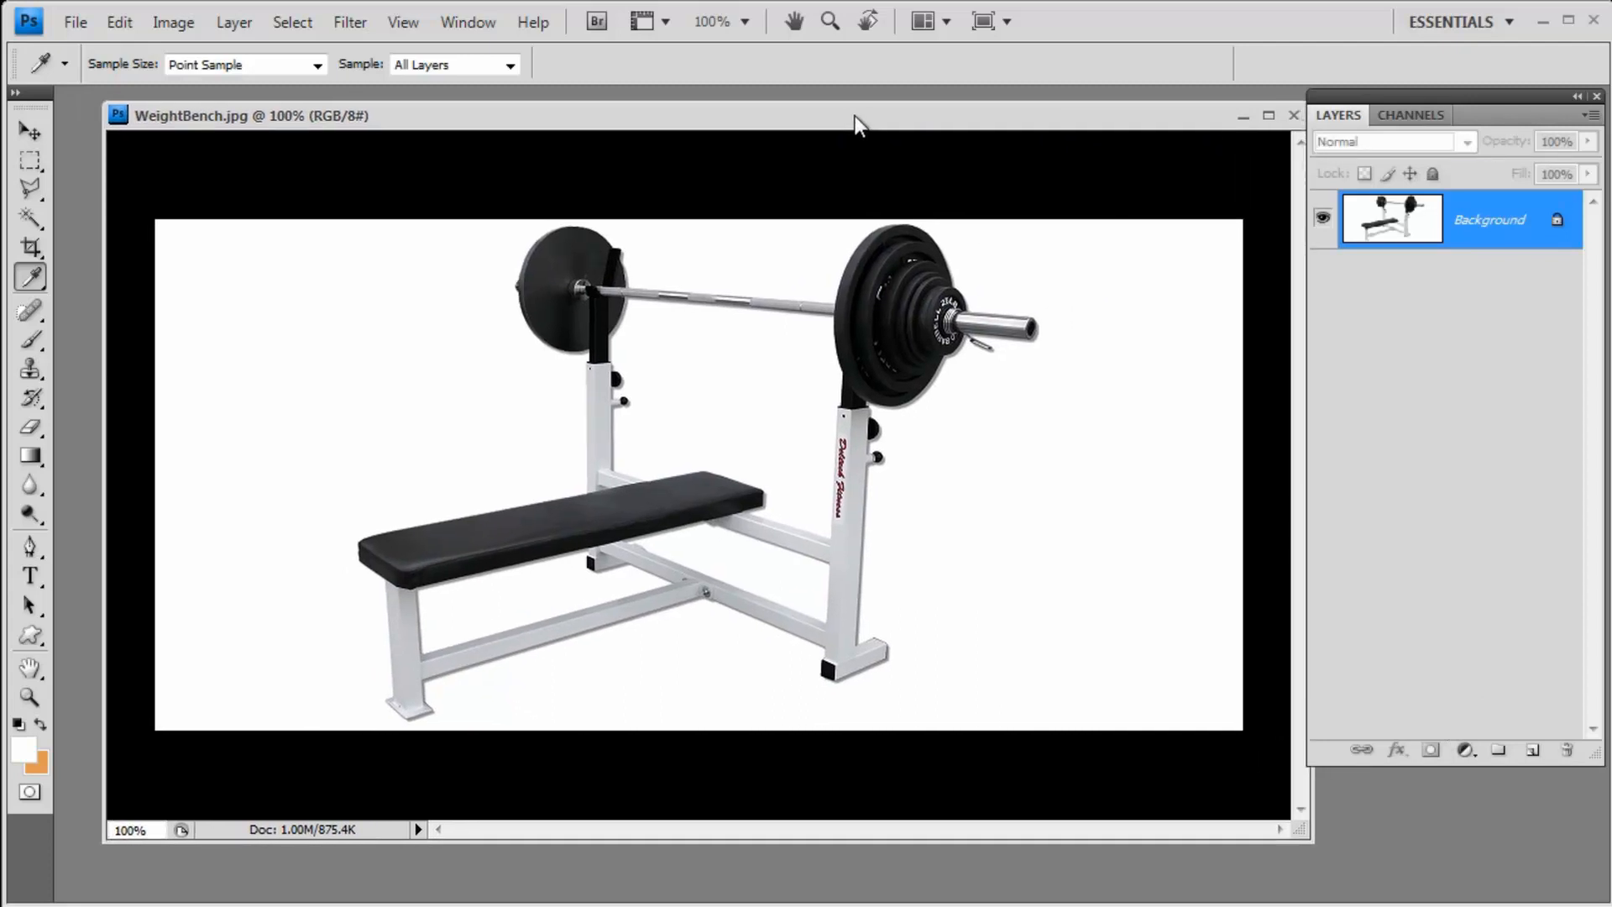
pyautogui.moveTo(784, 161)
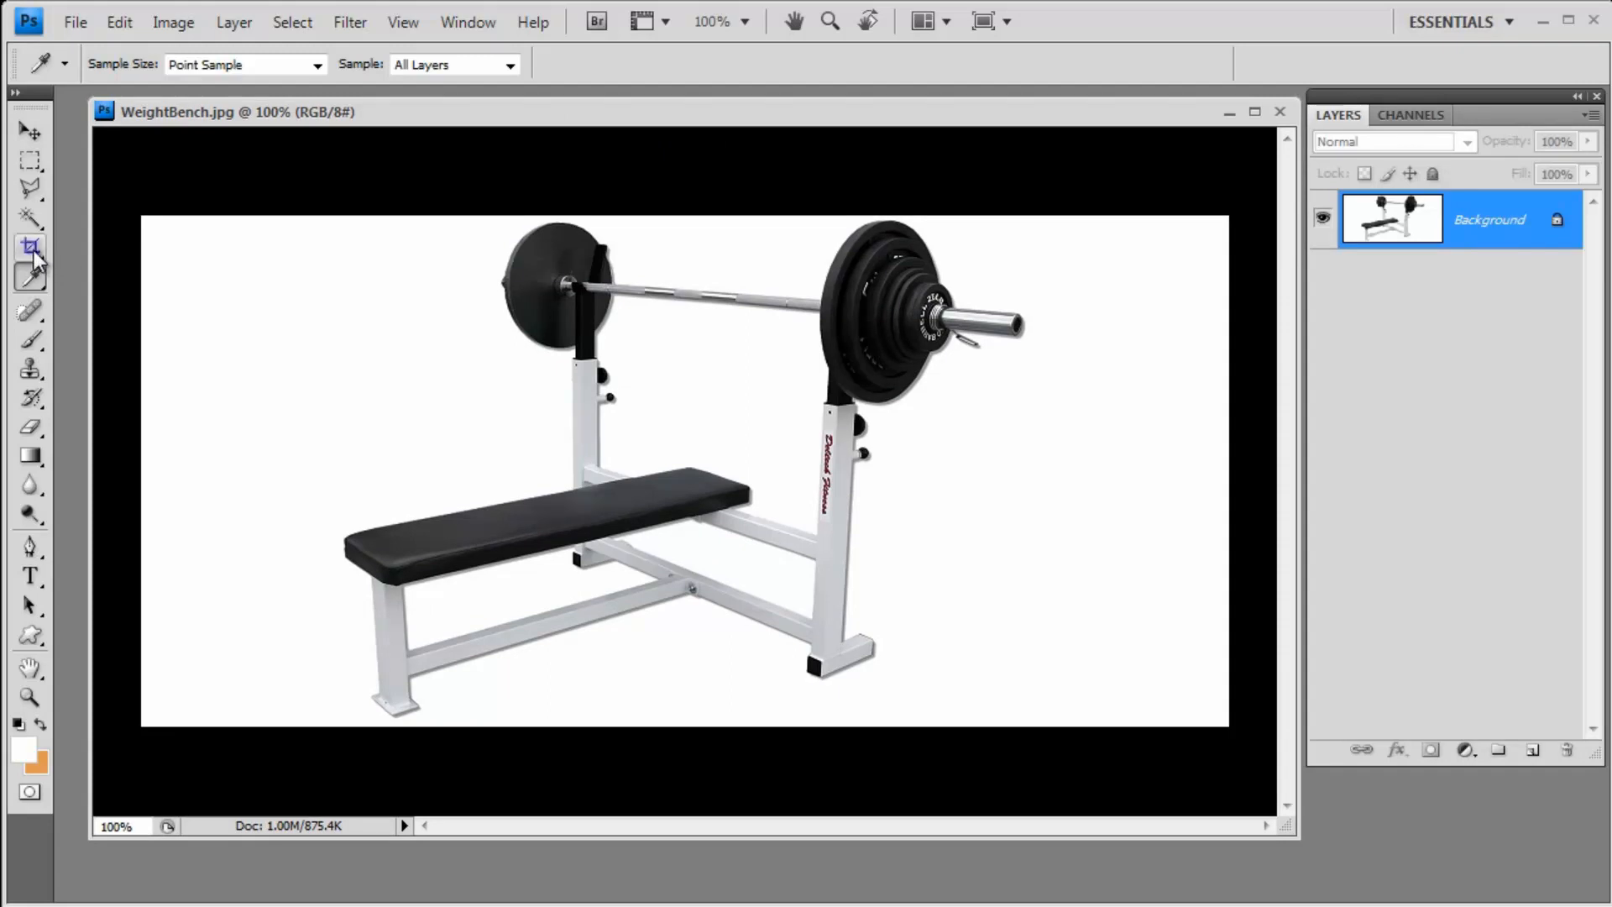
# Mark a crop area around the weight bench with the Crop tool
pyautogui.click(28, 247)
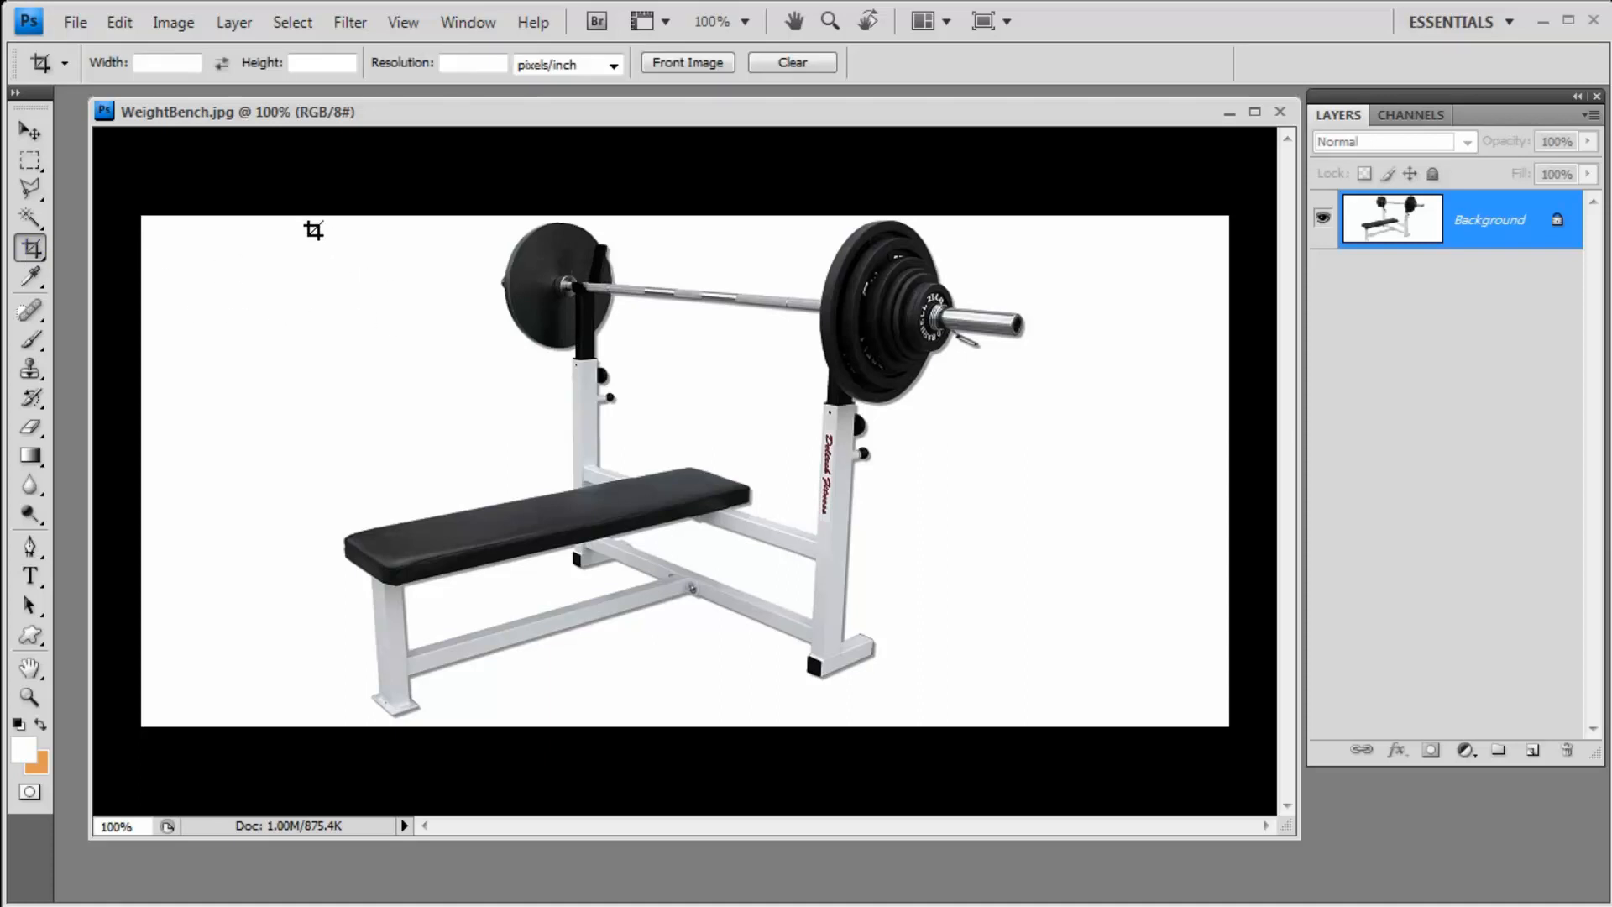
pyautogui.moveTo(314, 228); pyautogui.dragTo(423, 317)
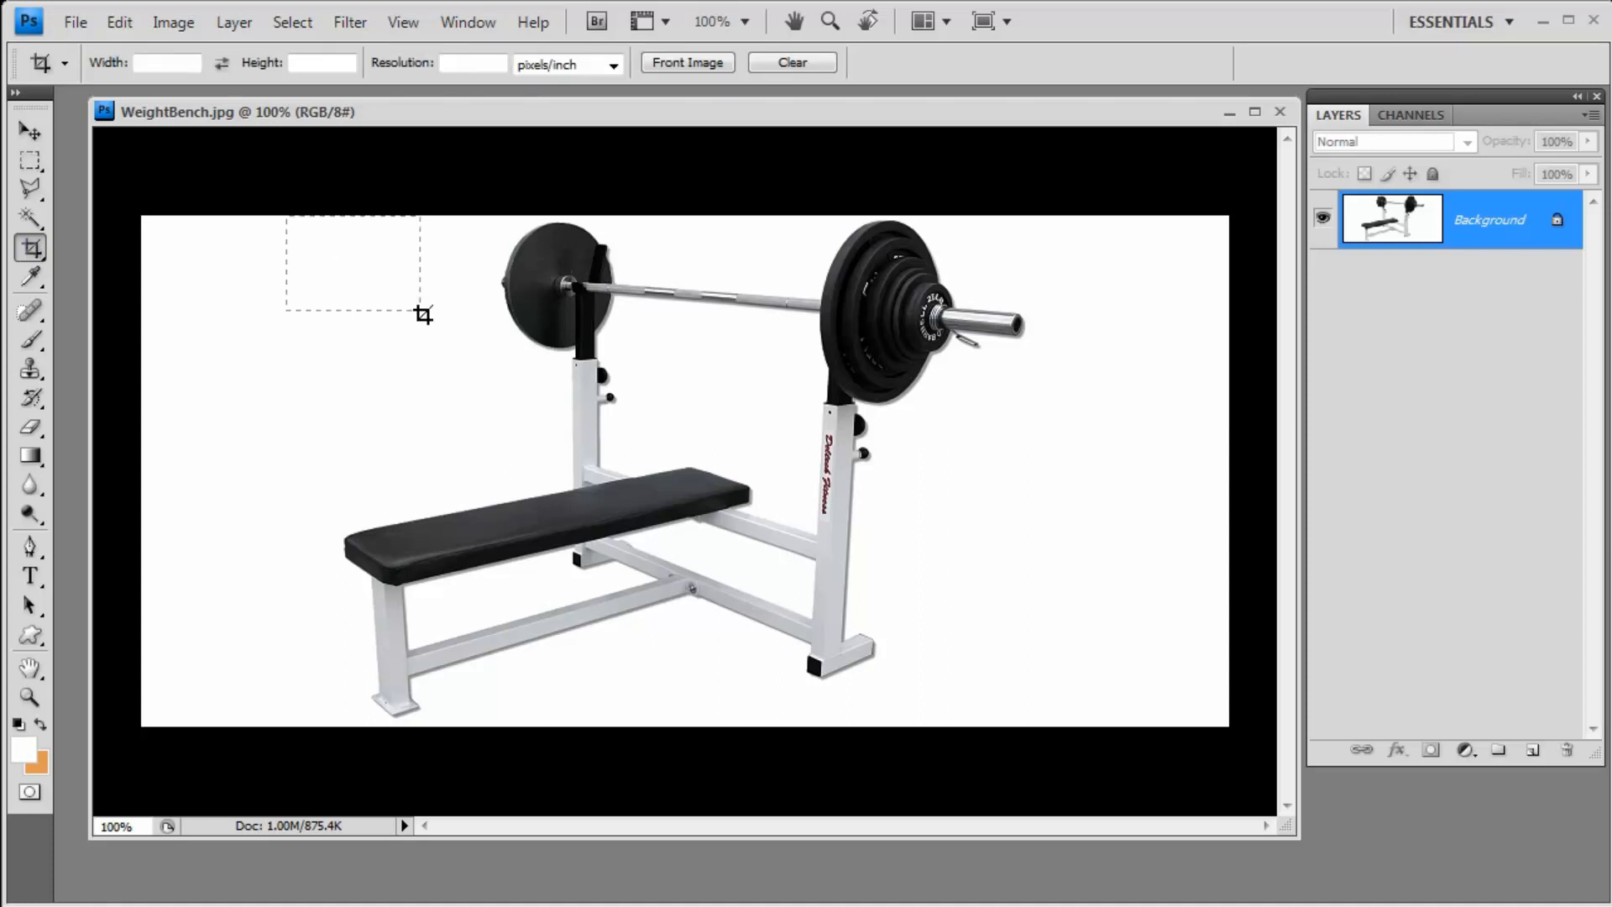
pyautogui.moveTo(422, 314); pyautogui.dragTo(1064, 694)
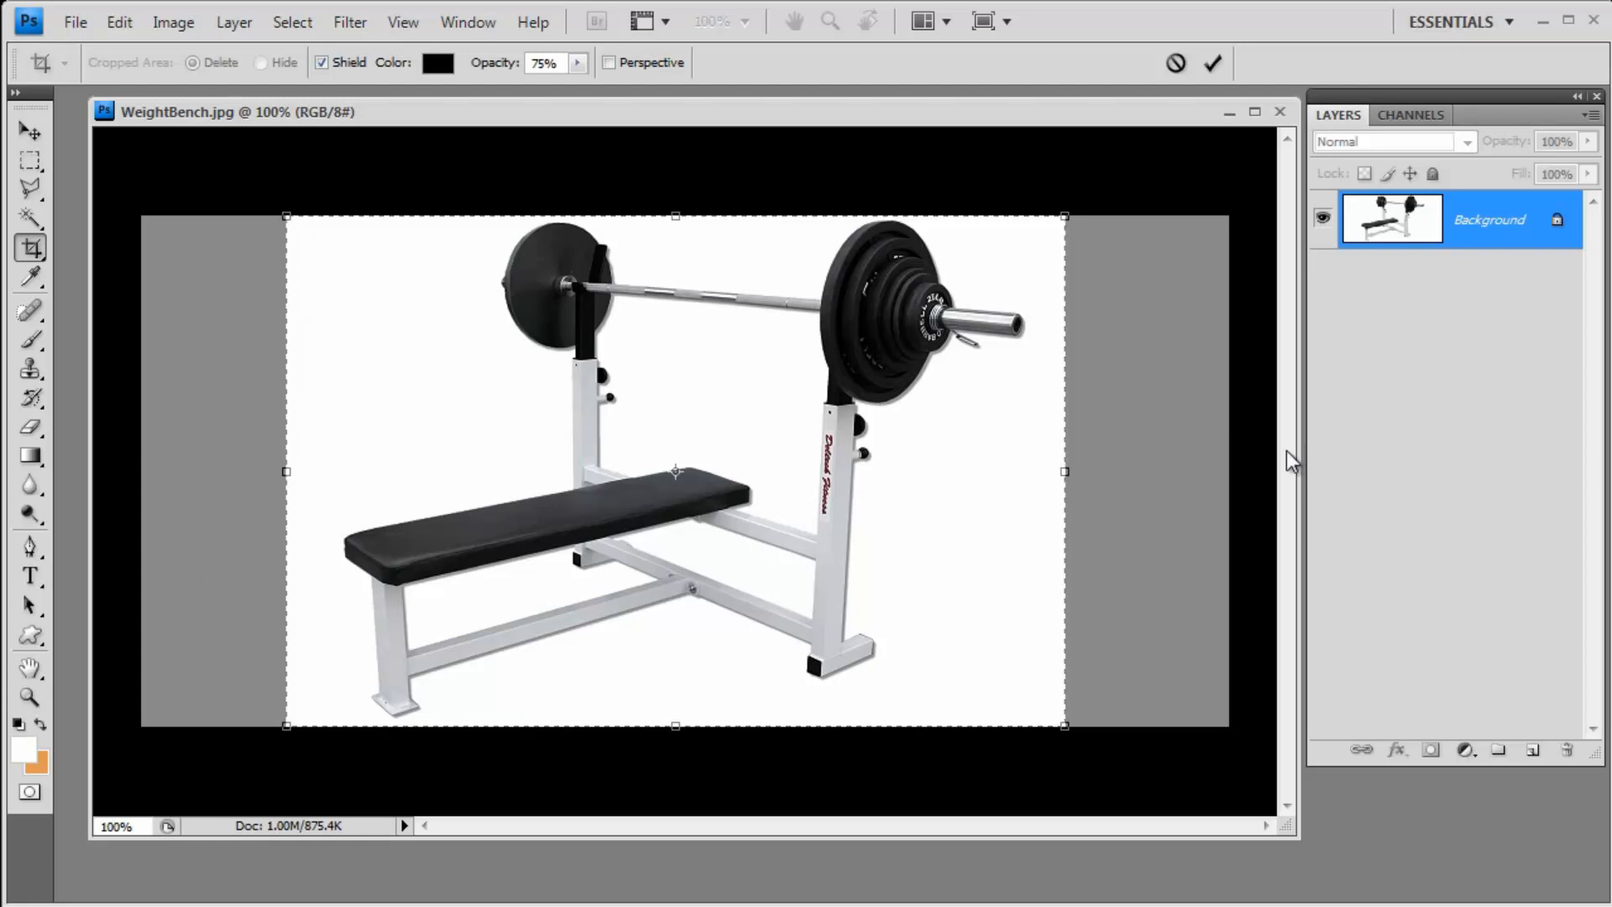
pyautogui.moveTo(1066, 472)
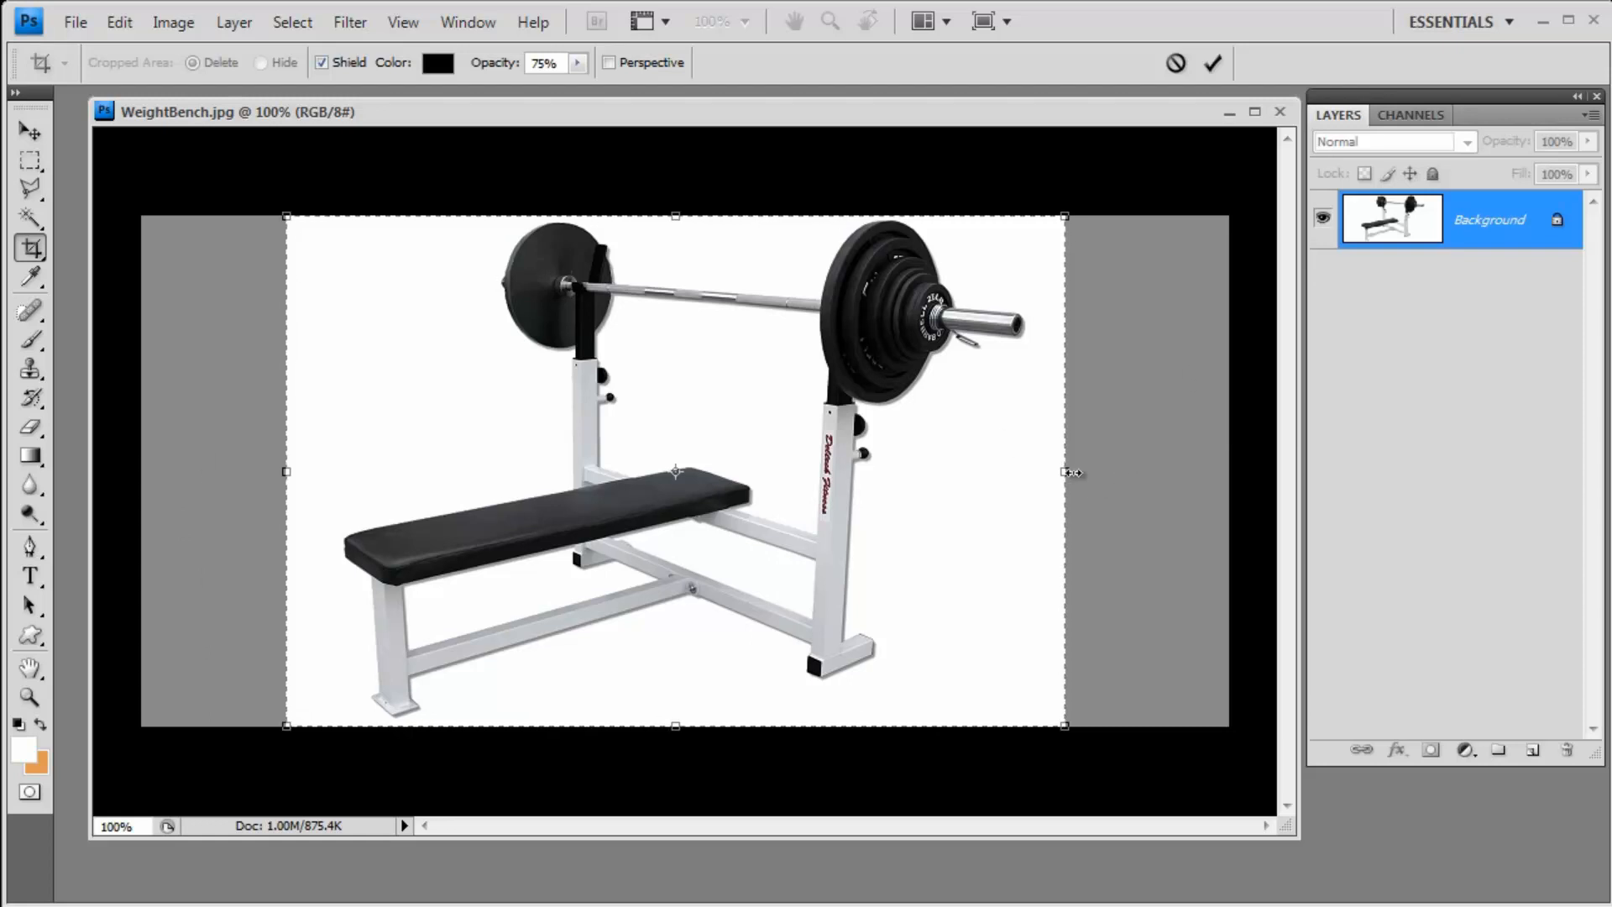
# Pull the crop's right and left sides in to sit beside the barbell and bench
pyautogui.moveTo(1067, 472); pyautogui.dragTo(1066, 472)
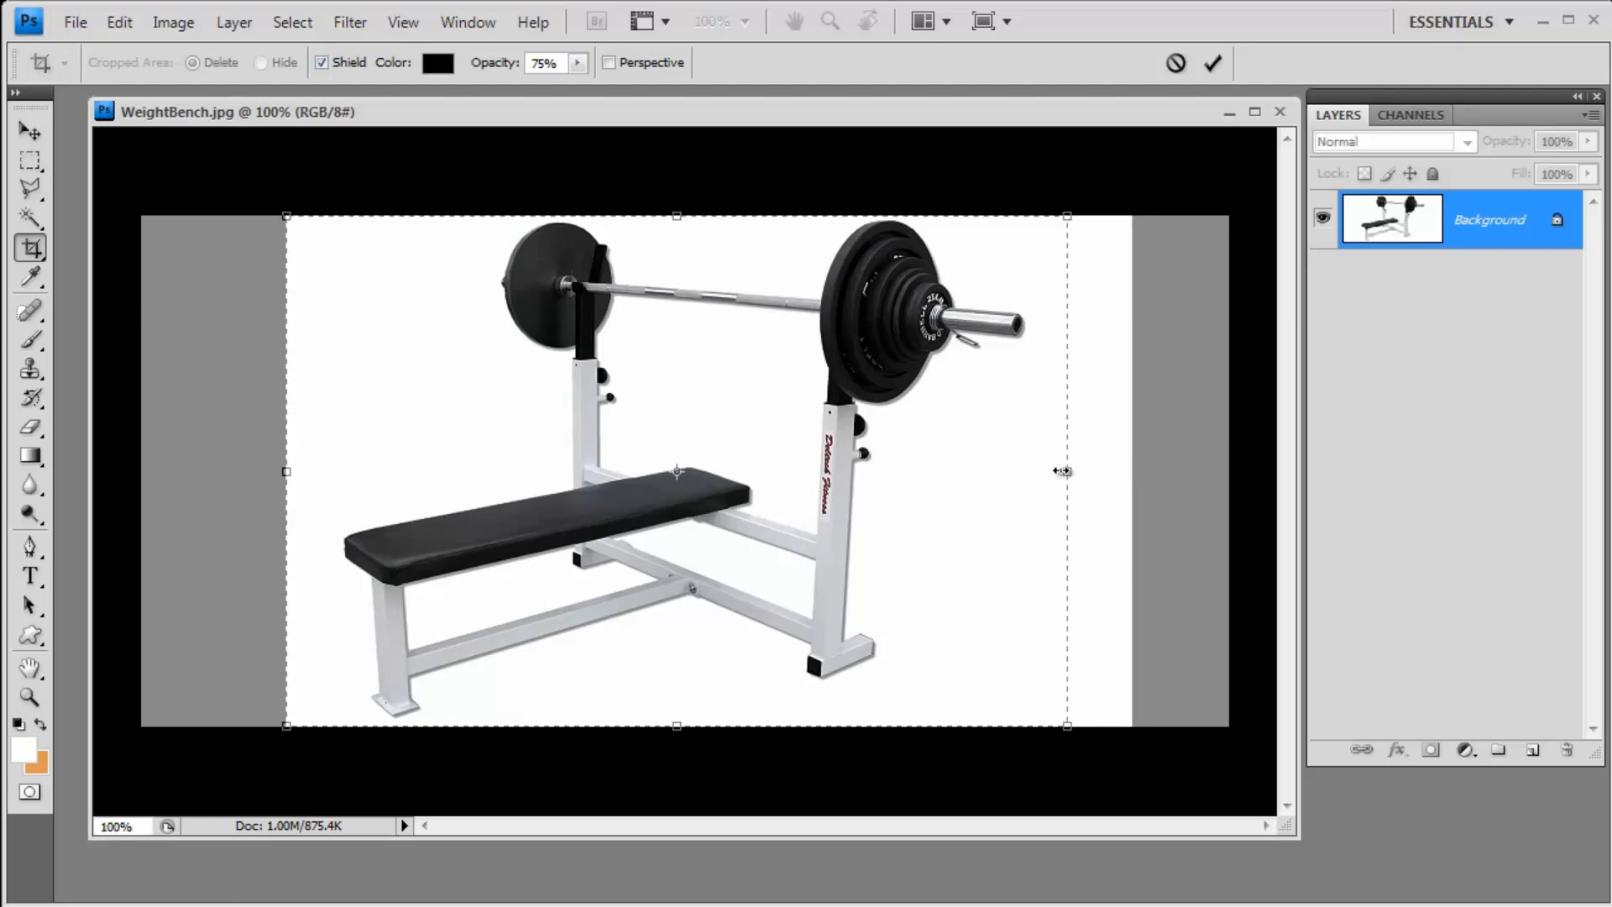
pyautogui.moveTo(1066, 470); pyautogui.dragTo(1051, 470)
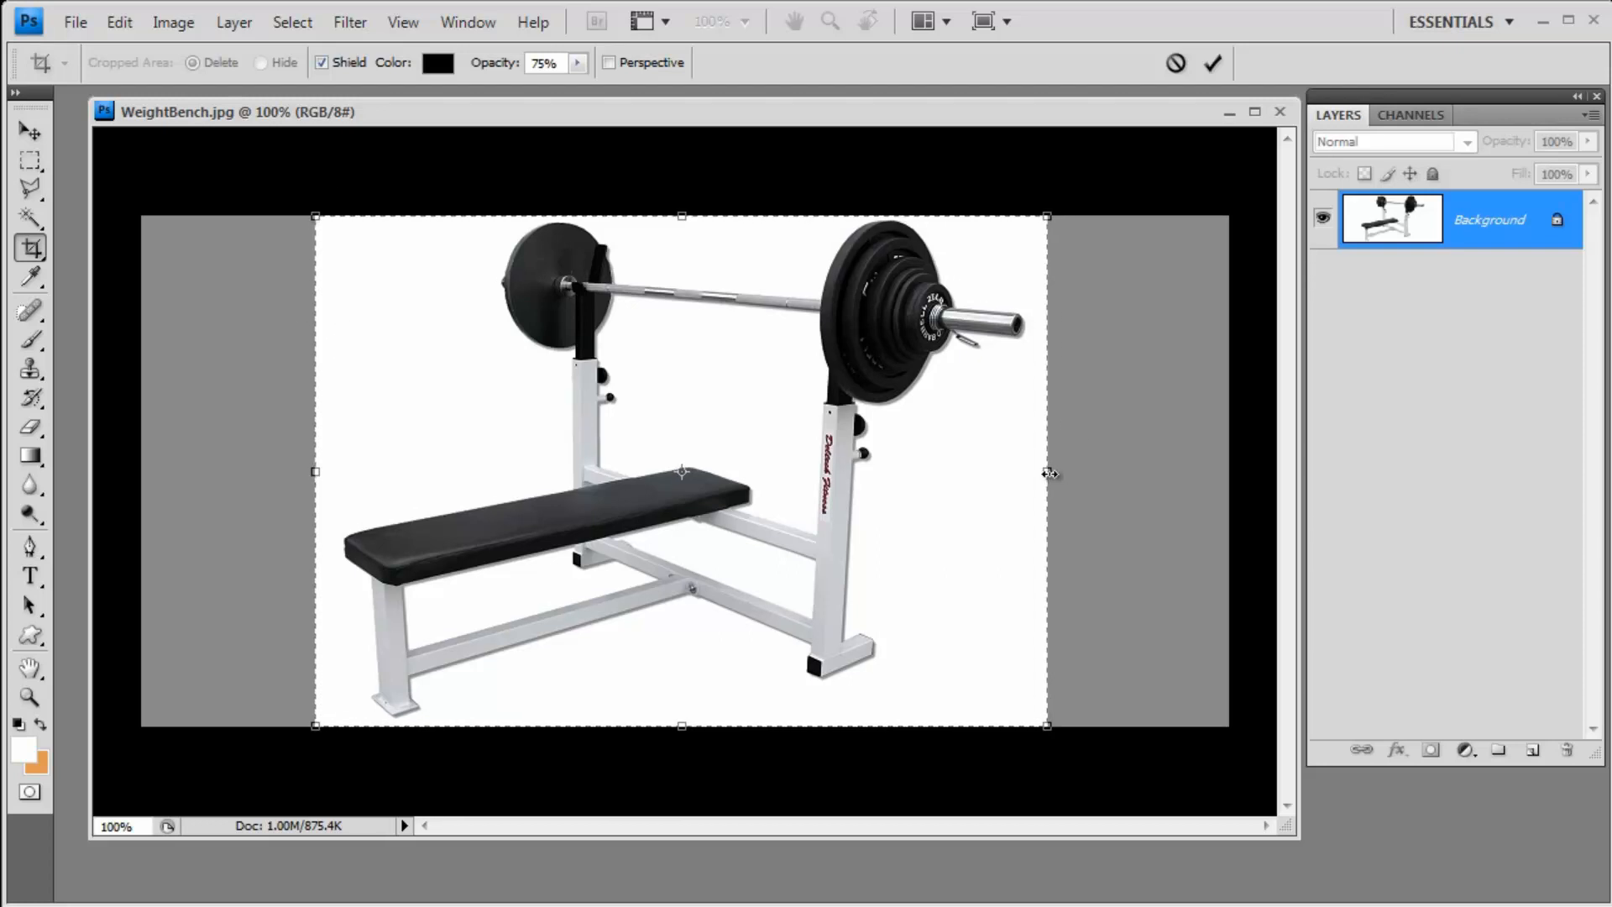
pyautogui.moveTo(1047, 472); pyautogui.dragTo(1058, 473)
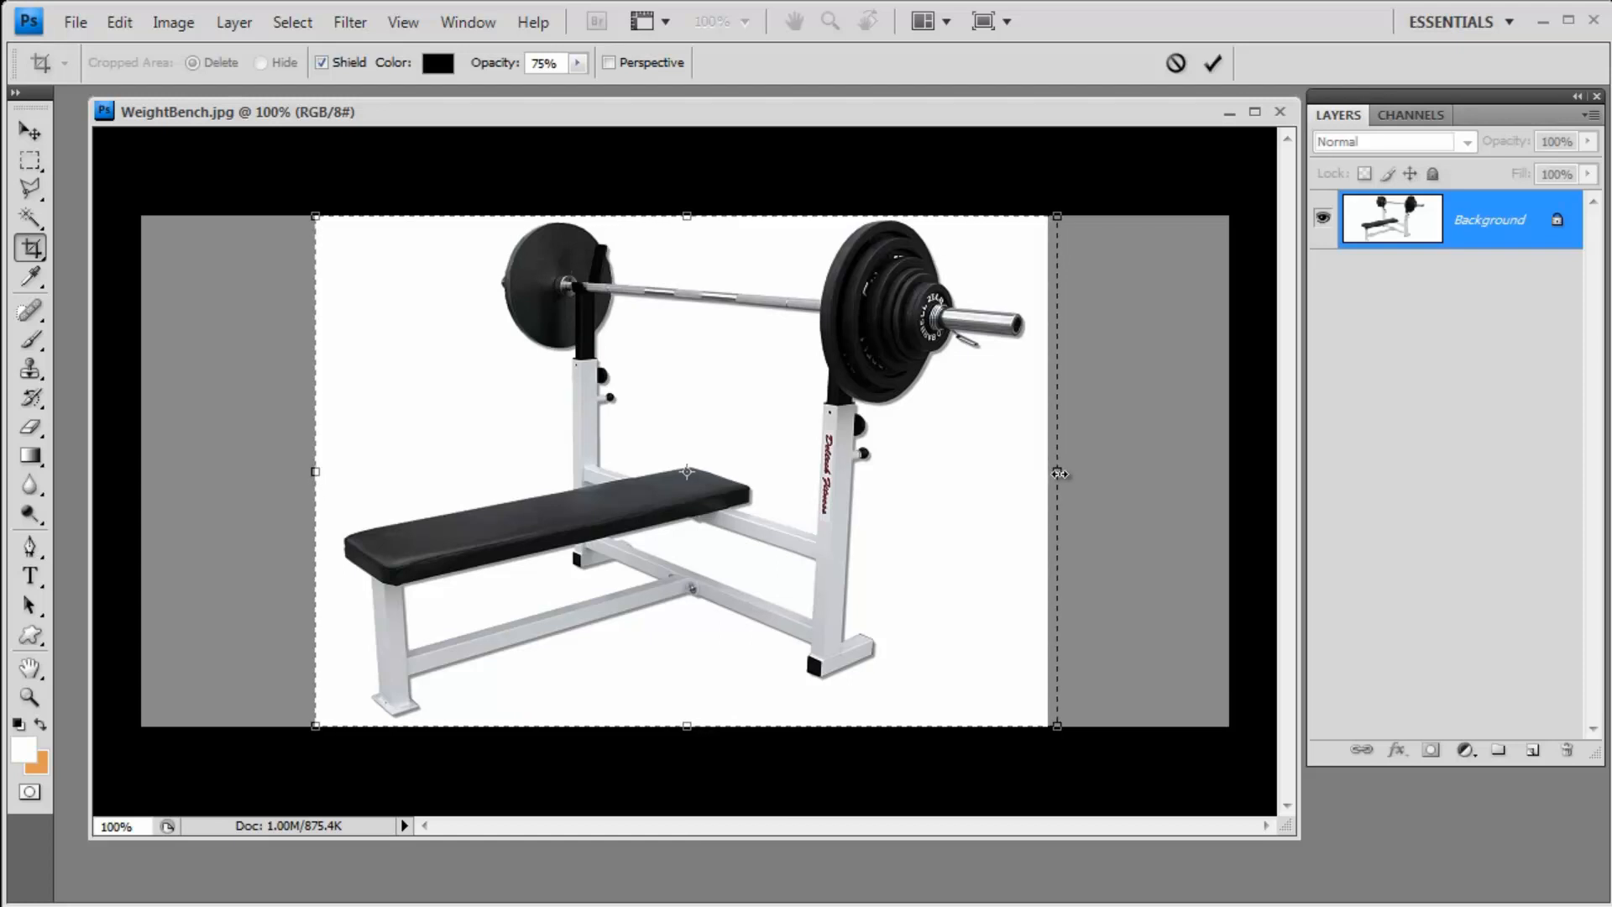
pyautogui.moveTo(1056, 470); pyautogui.dragTo(1047, 470)
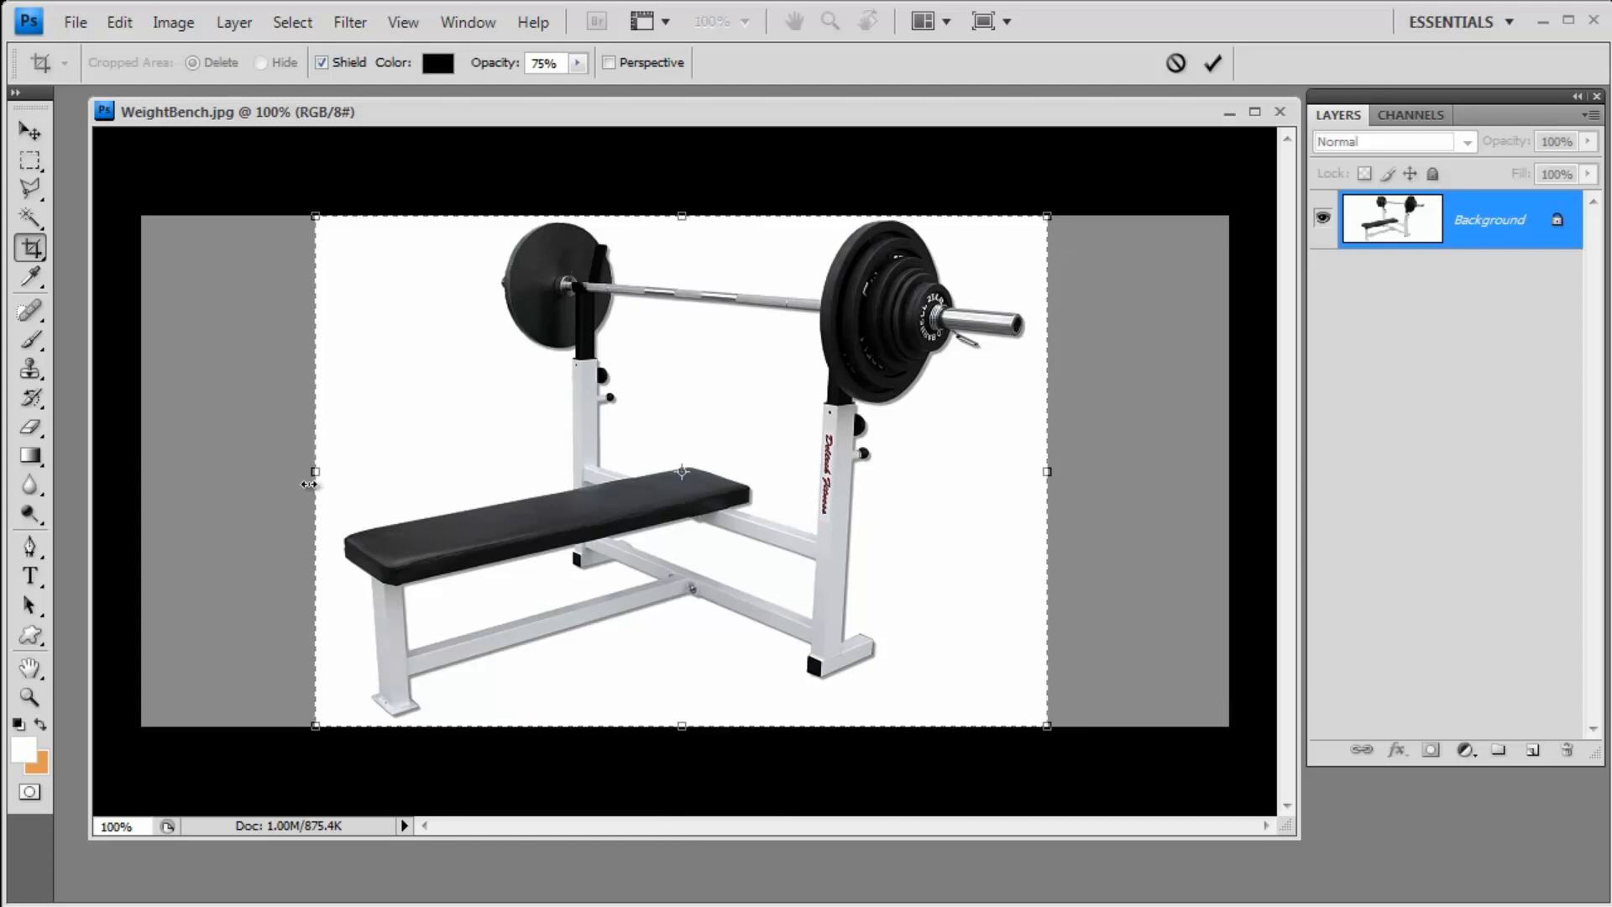
pyautogui.moveTo(315, 472); pyautogui.dragTo(411, 472)
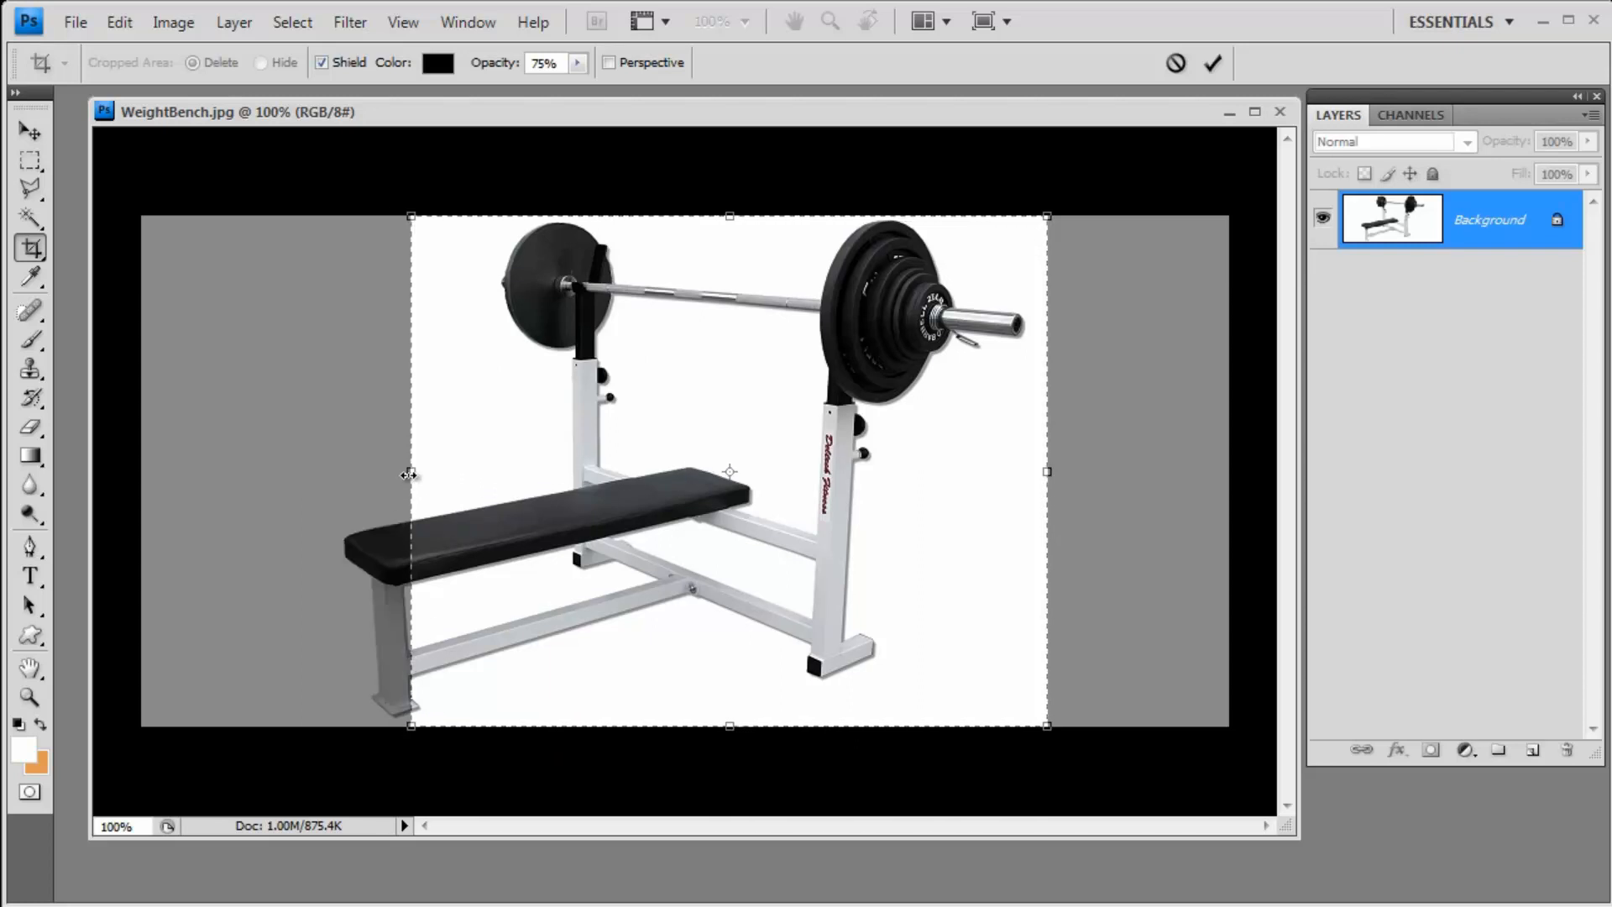
pyautogui.moveTo(412, 473); pyautogui.dragTo(325, 474)
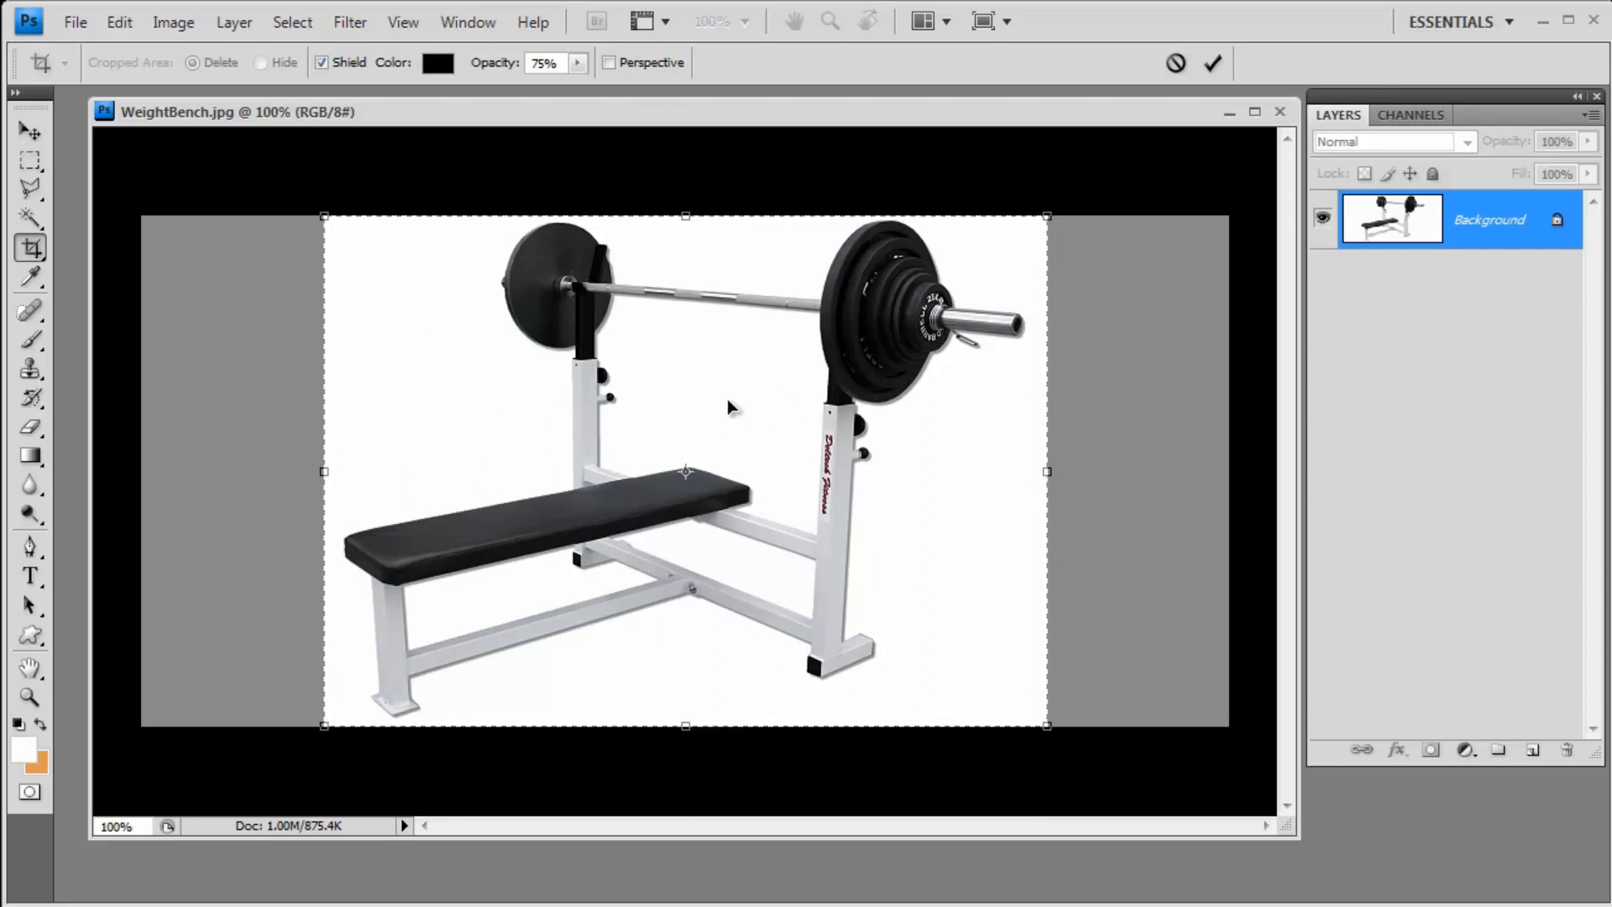
pyautogui.moveTo(947, 339)
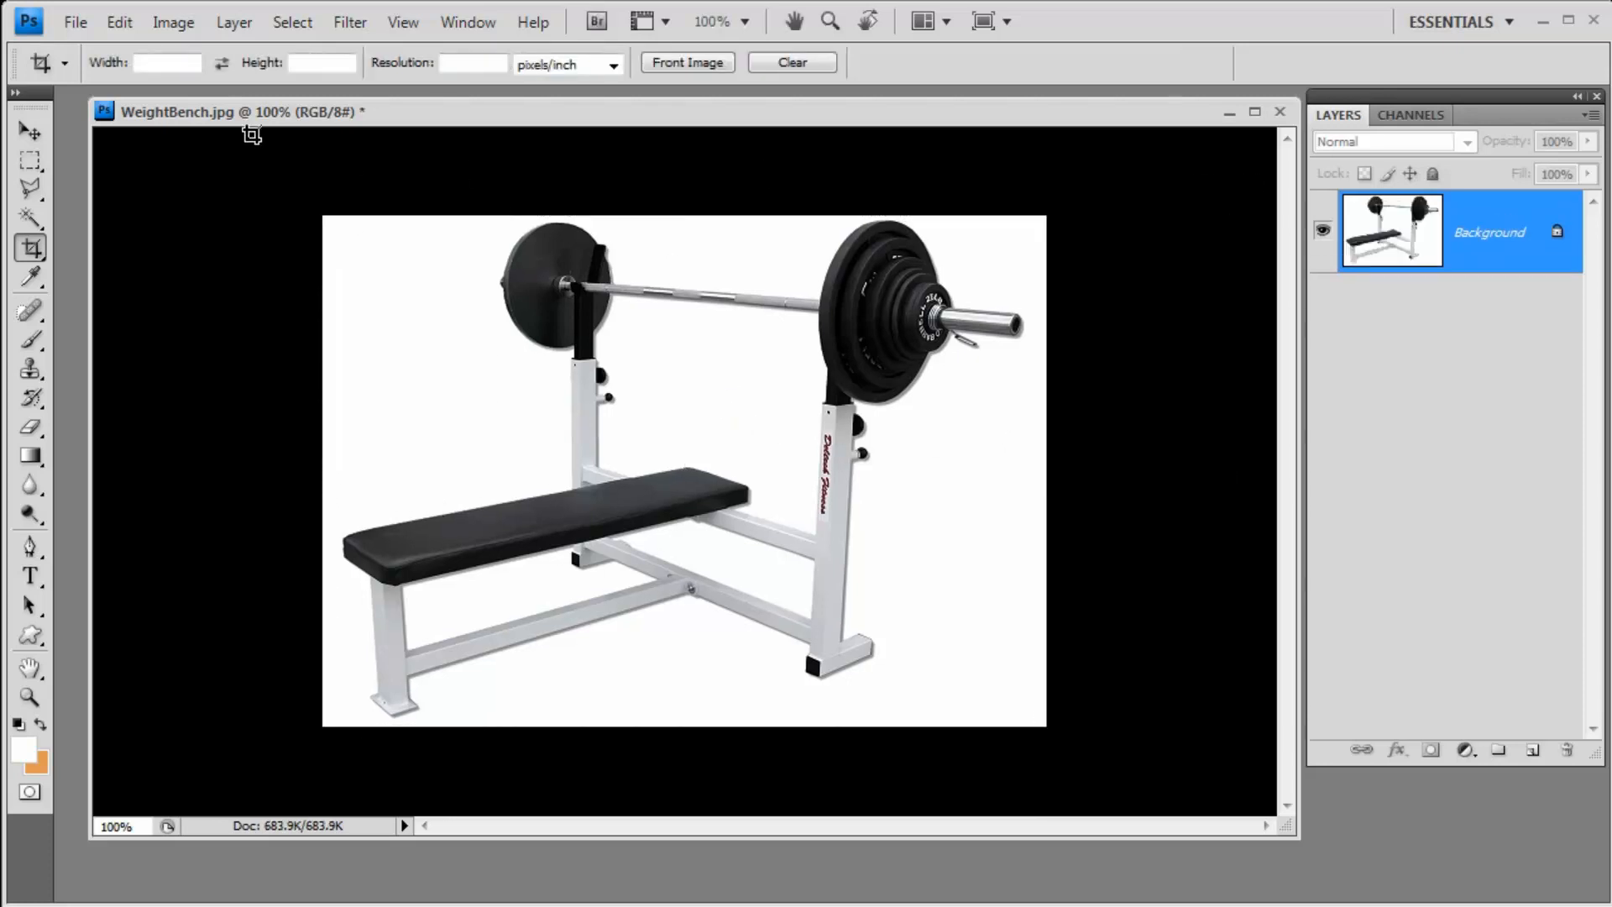
# Save the cropped WeightBench photo and close its document window
pyautogui.click(74, 22)
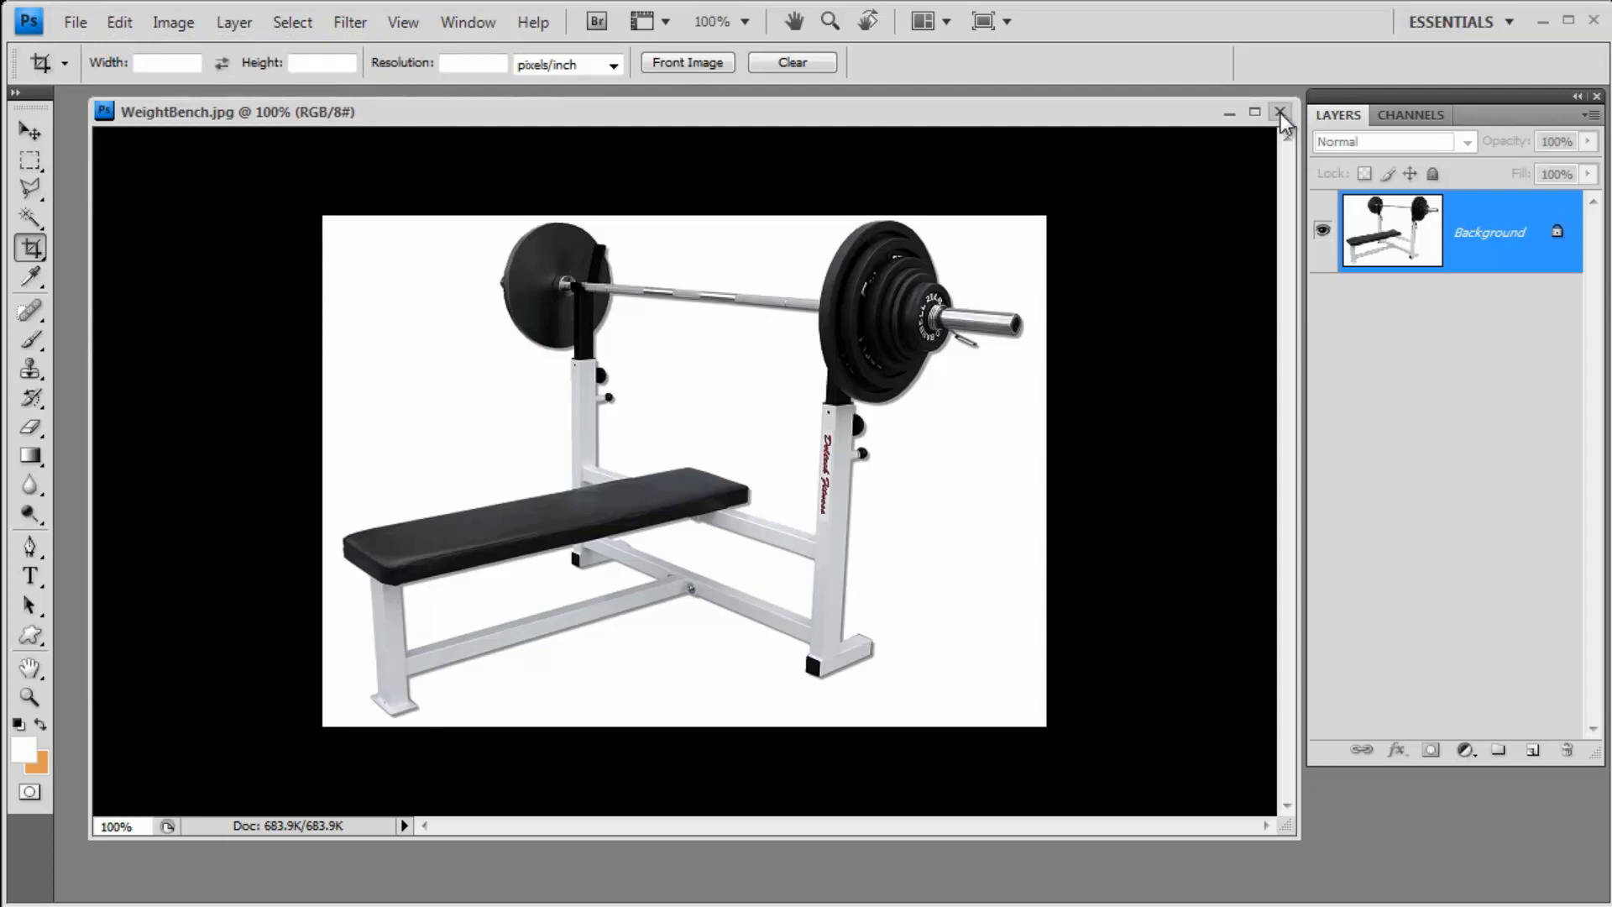
pyautogui.click(1279, 112)
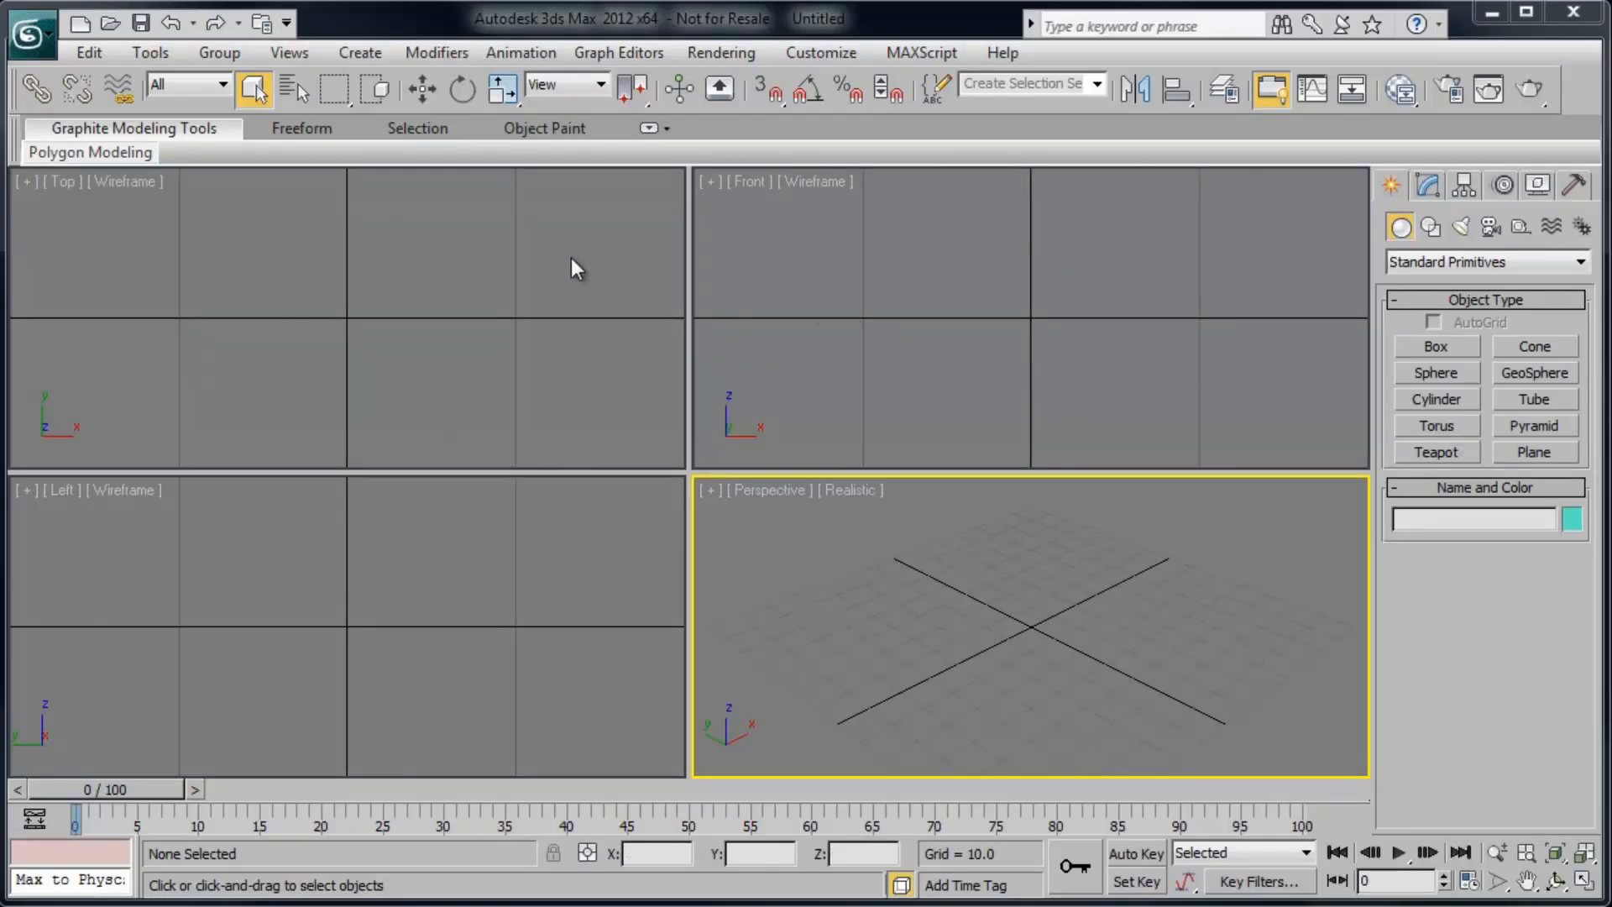
pyautogui.moveTo(885, 319)
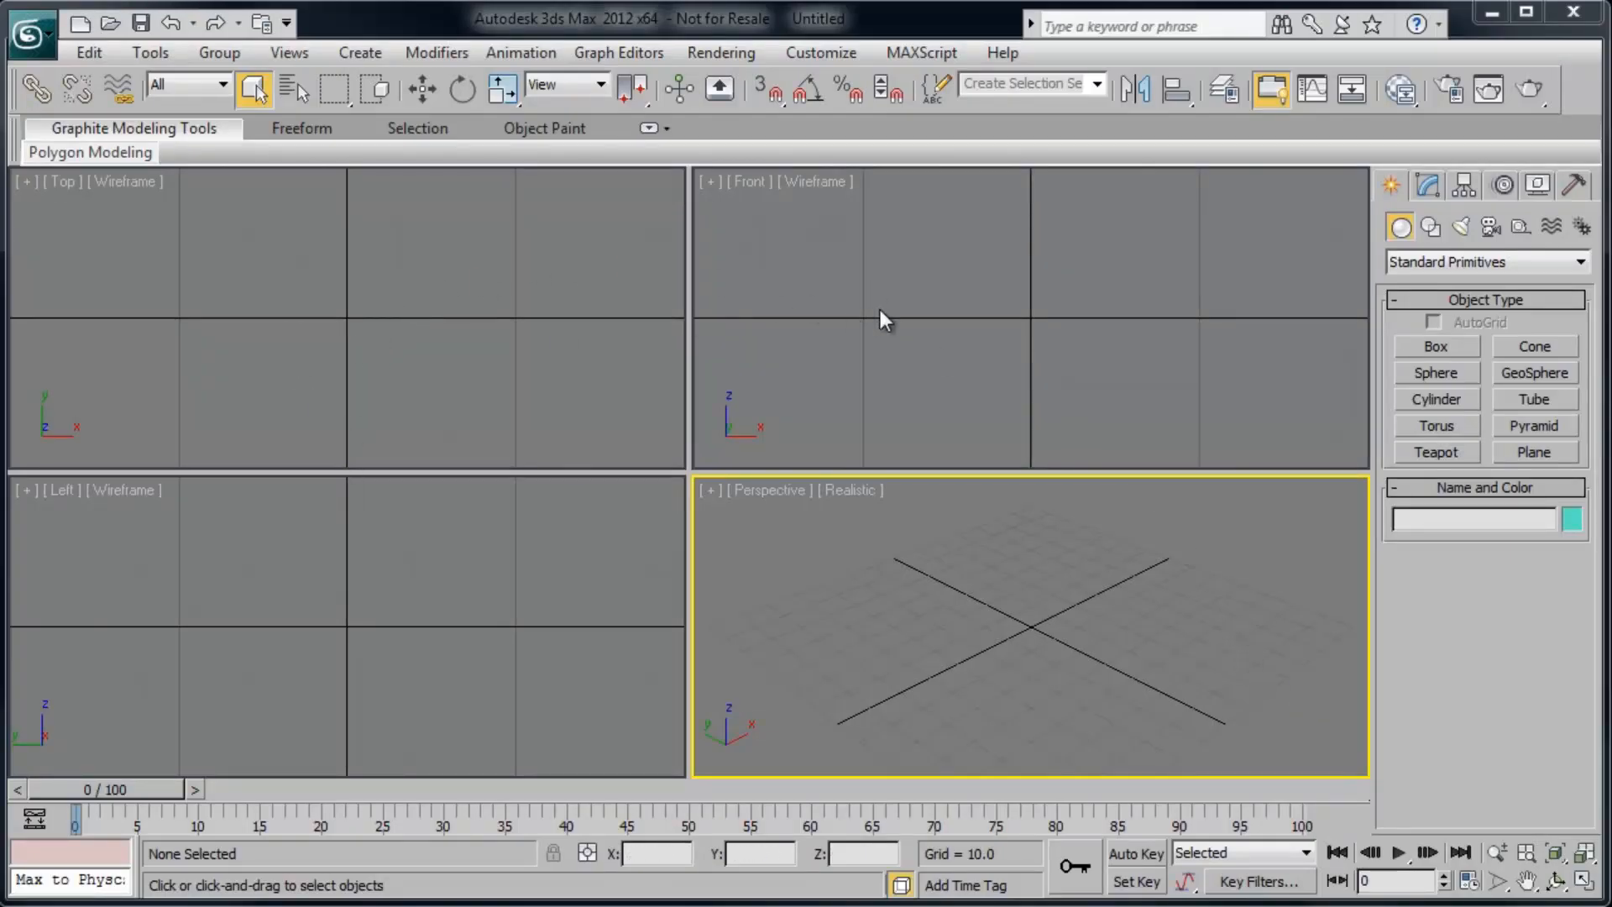
pyautogui.moveTo(663, 331)
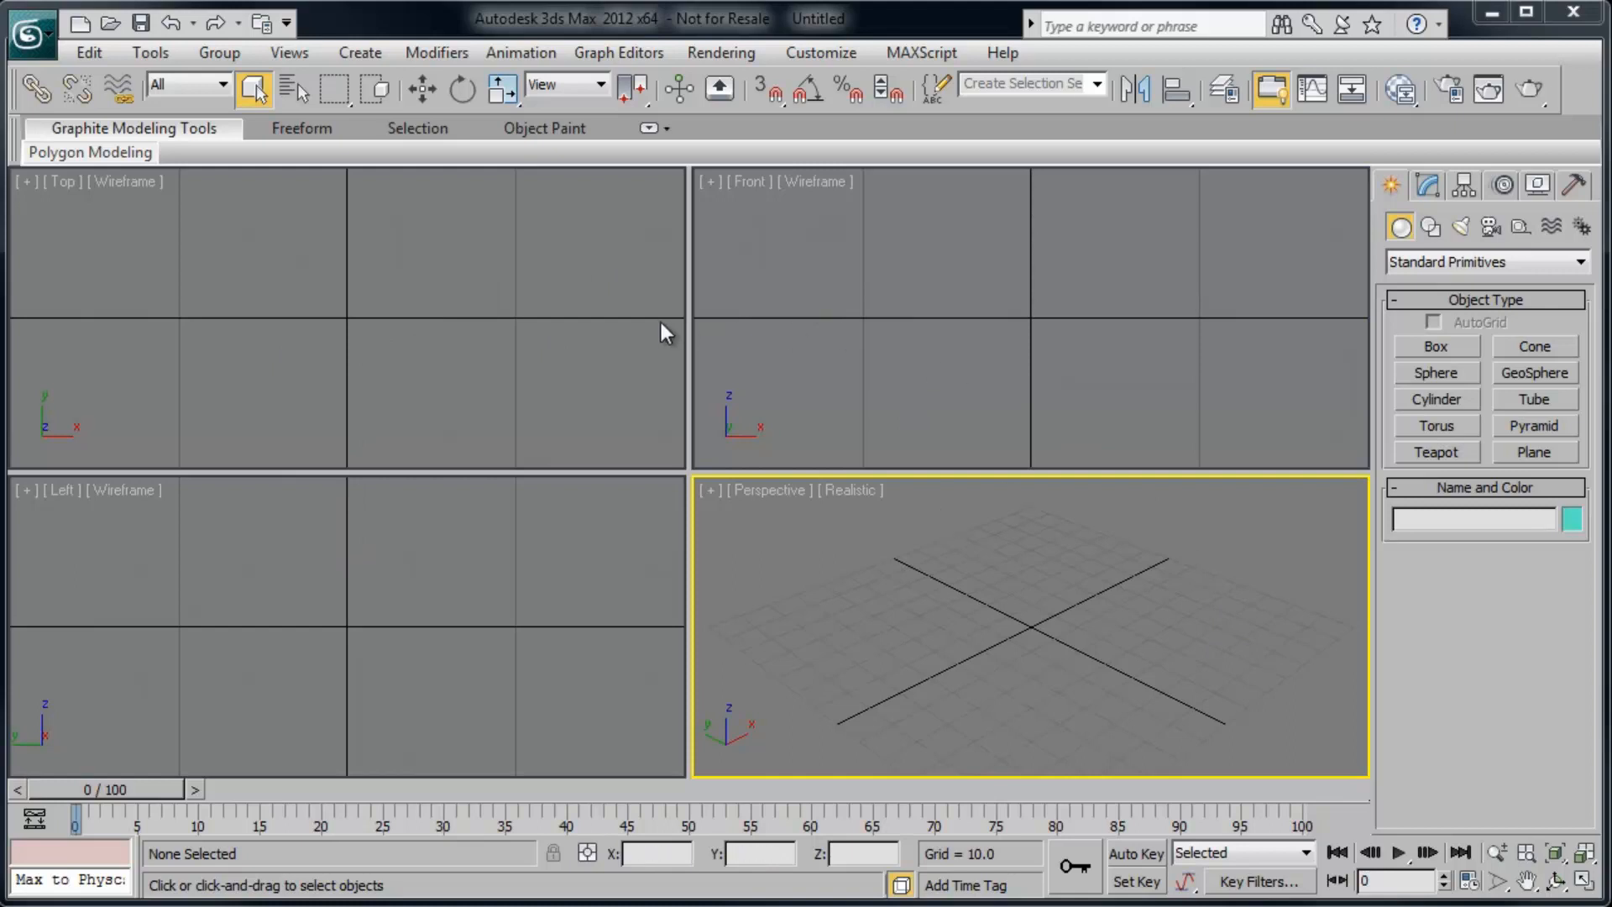
pyautogui.moveTo(934, 355)
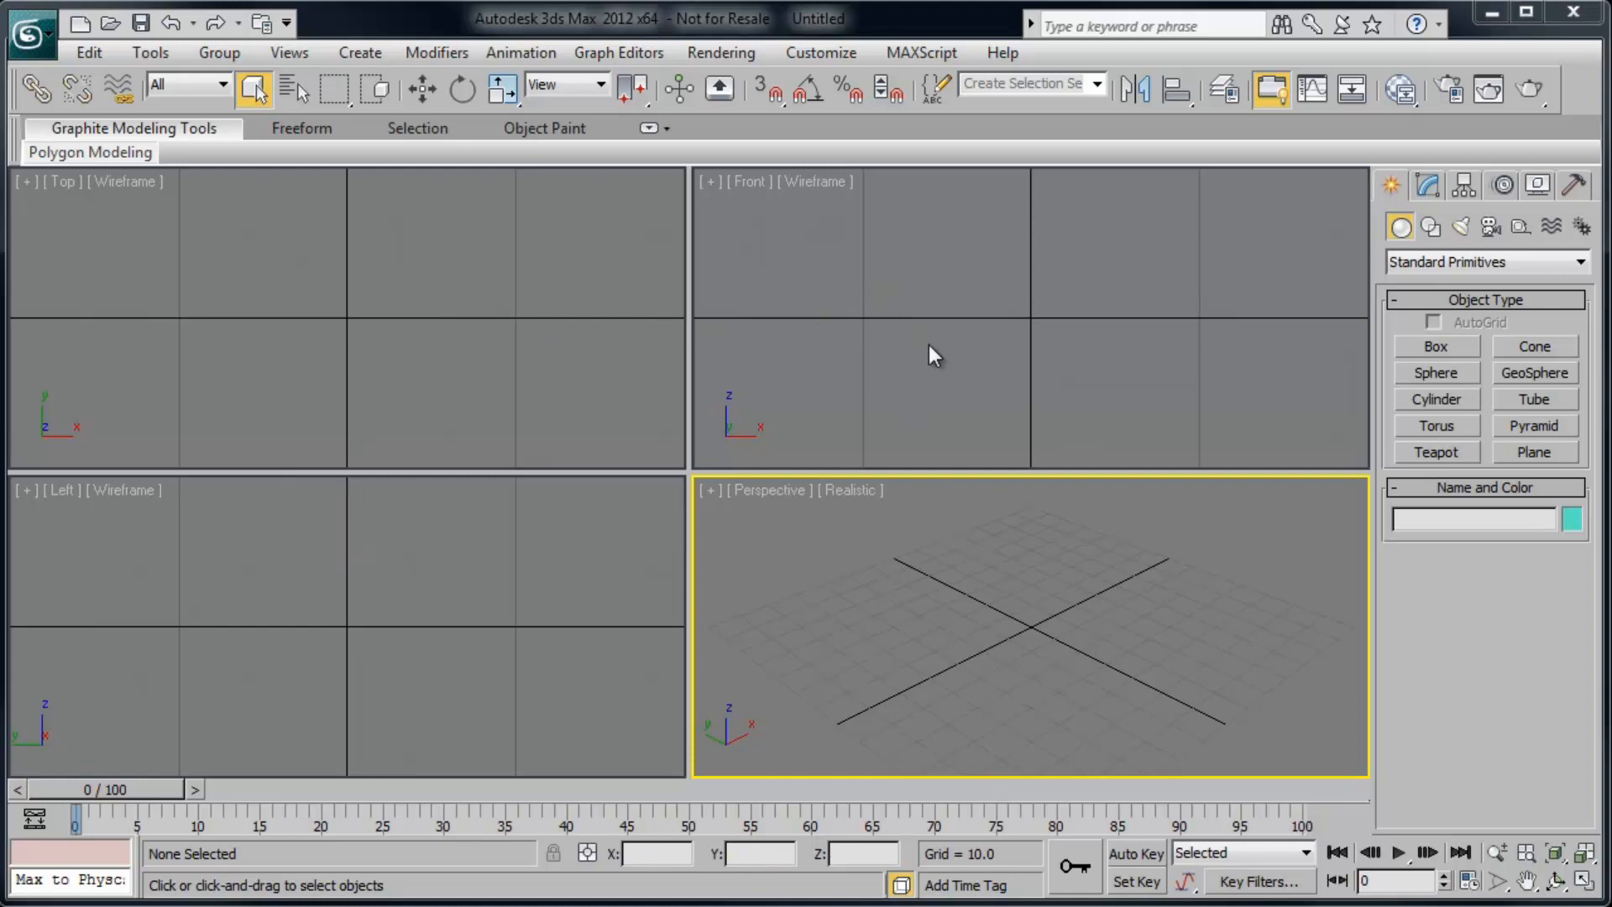
pyautogui.moveTo(1089, 346)
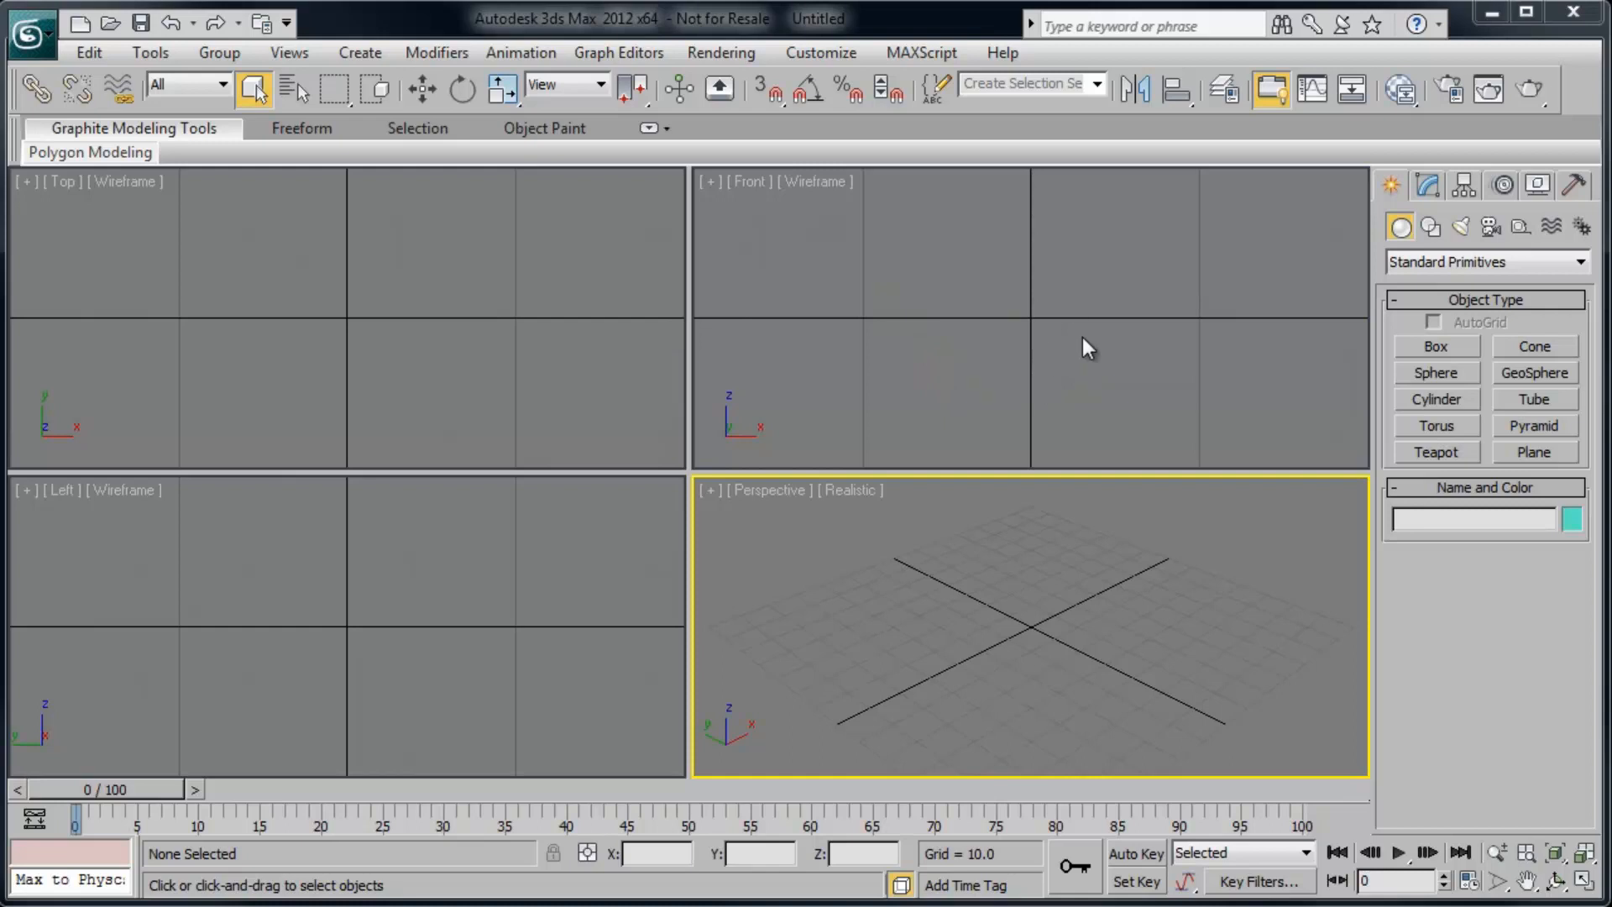
pyautogui.moveTo(959, 533)
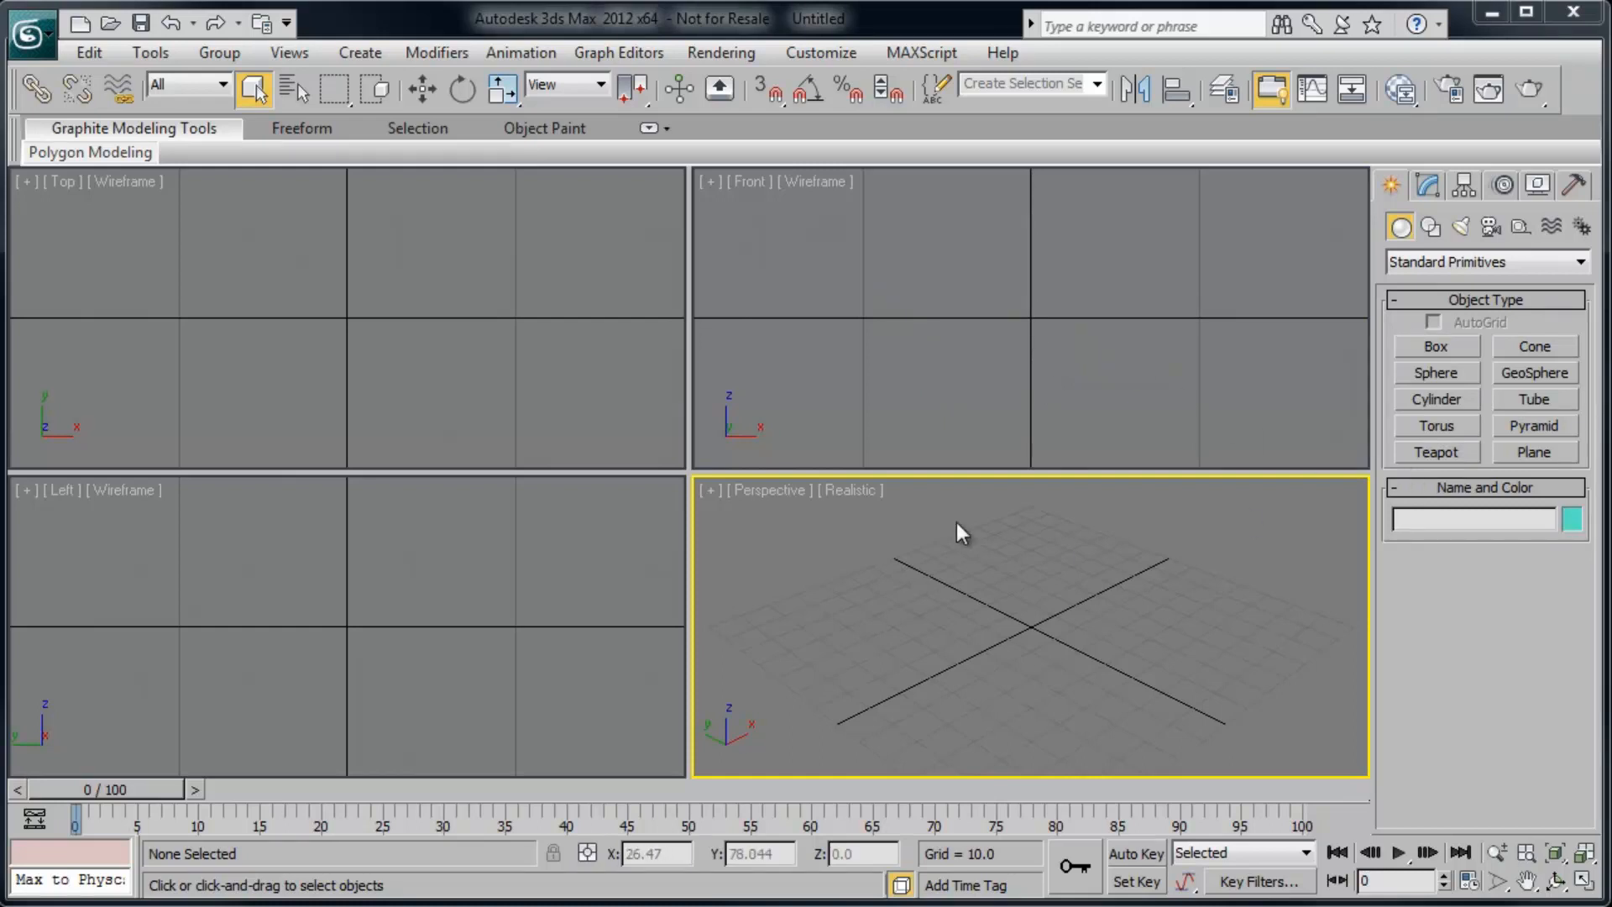
pyautogui.moveTo(996, 552)
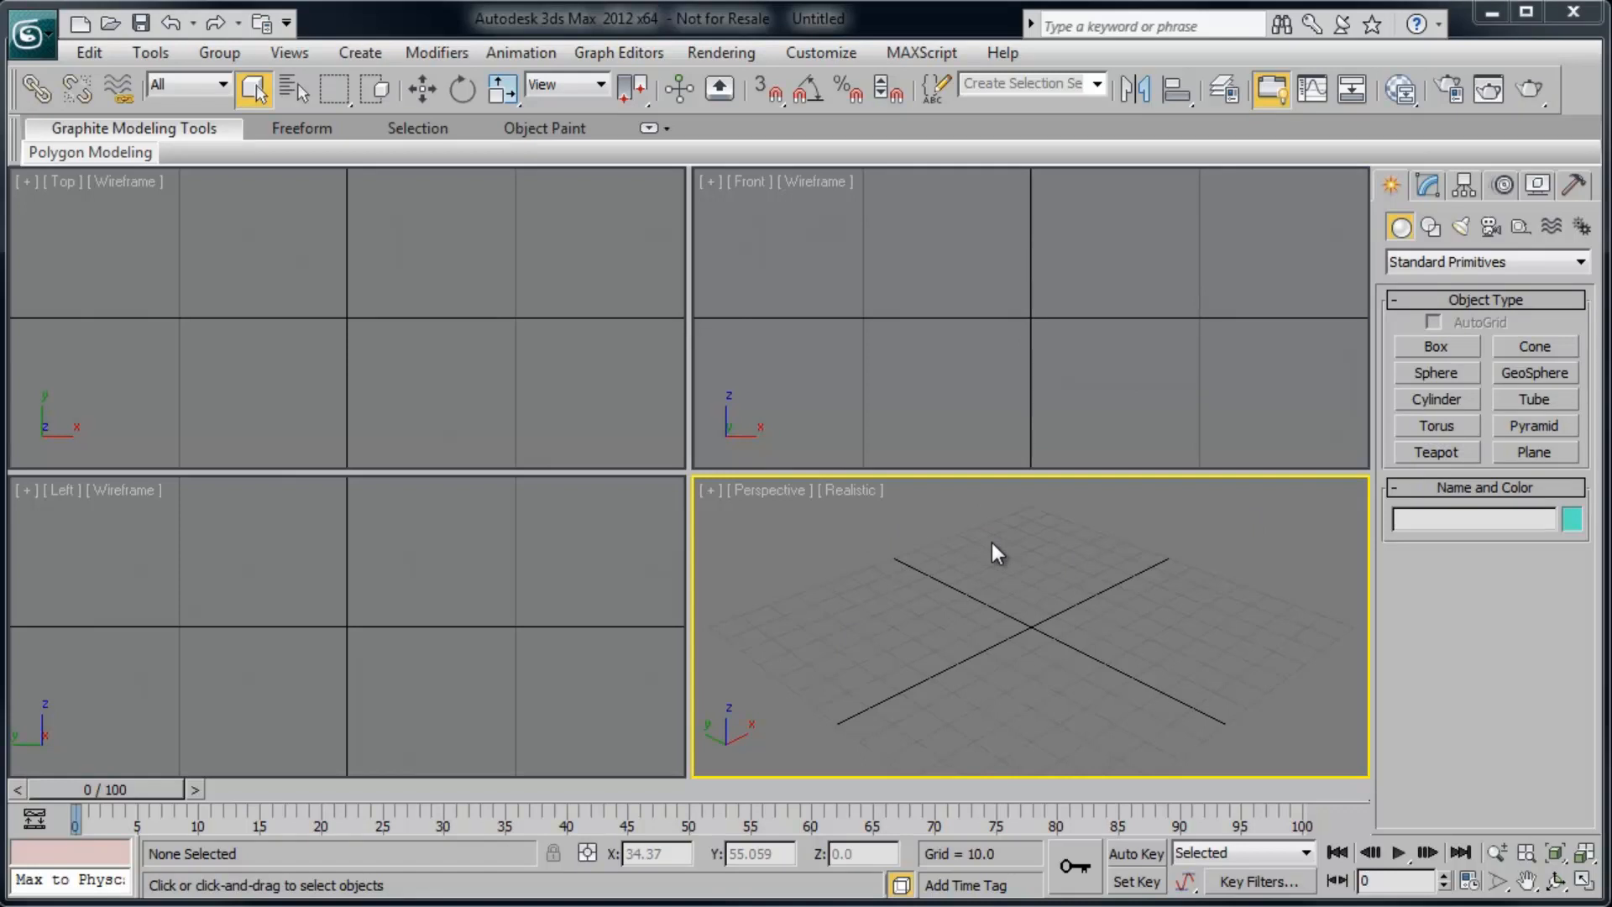
pyautogui.moveTo(946, 586)
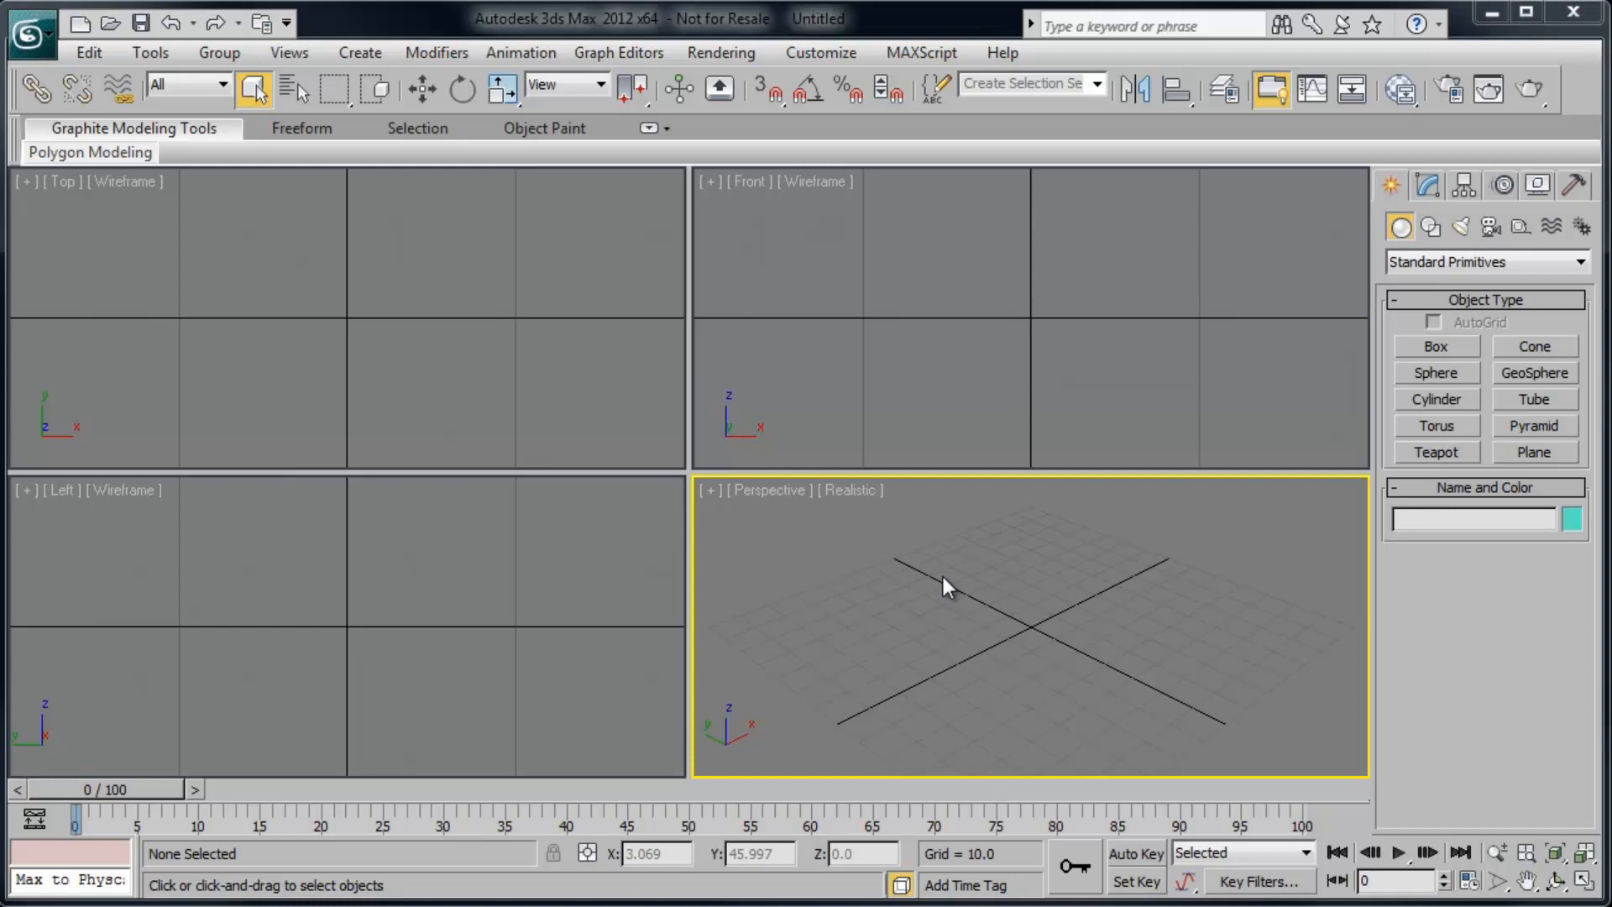
pyautogui.moveTo(957, 542)
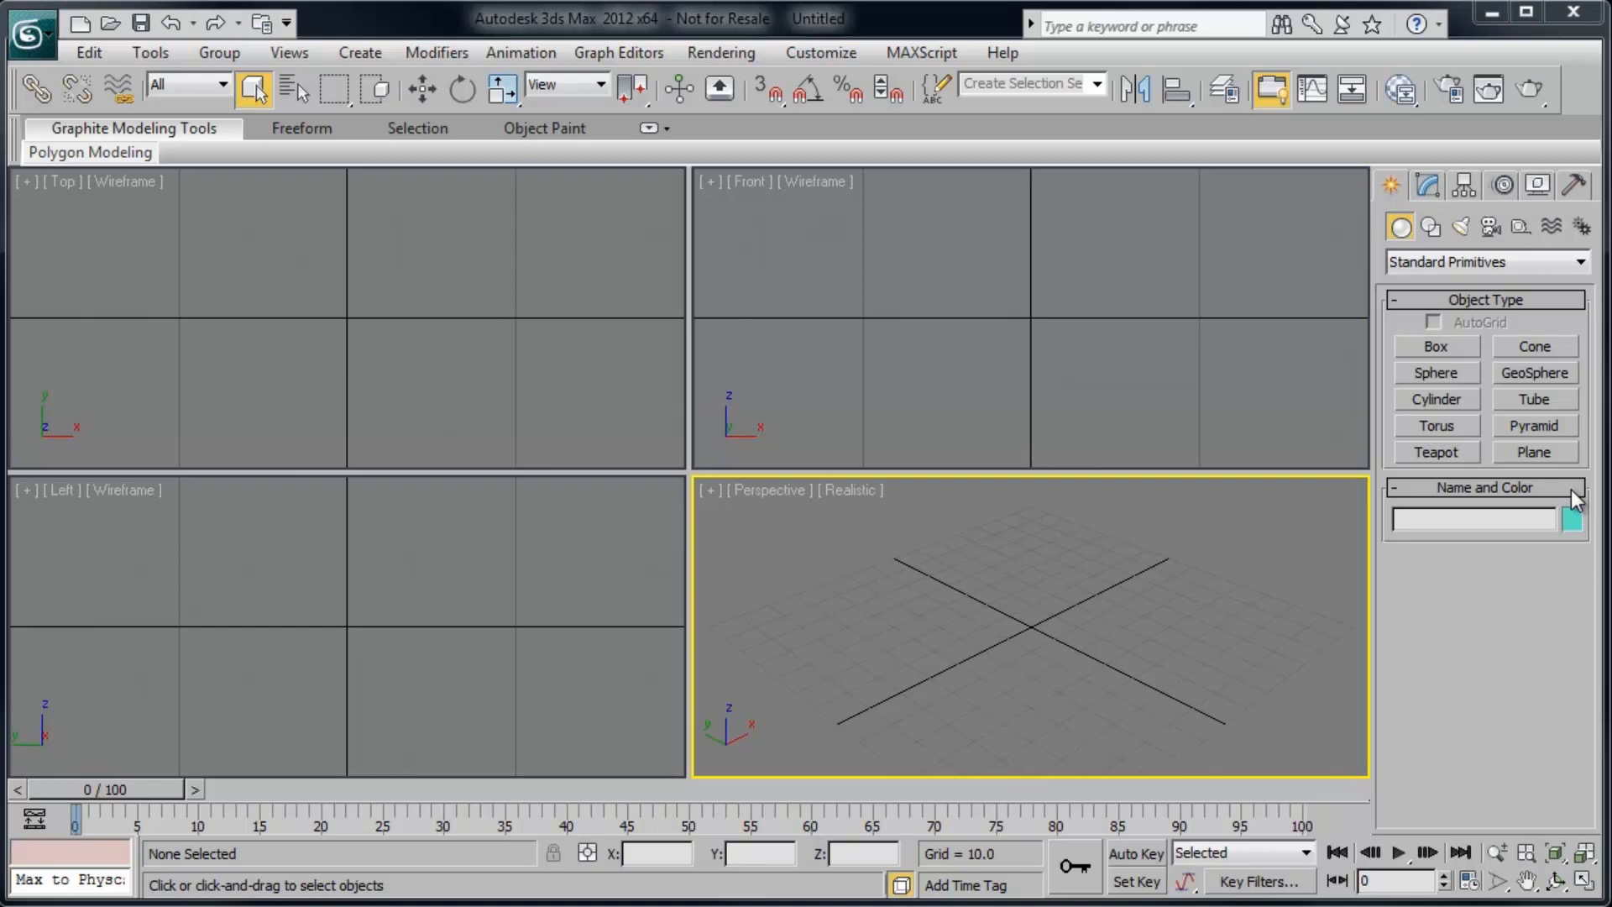
pyautogui.moveTo(1567, 871)
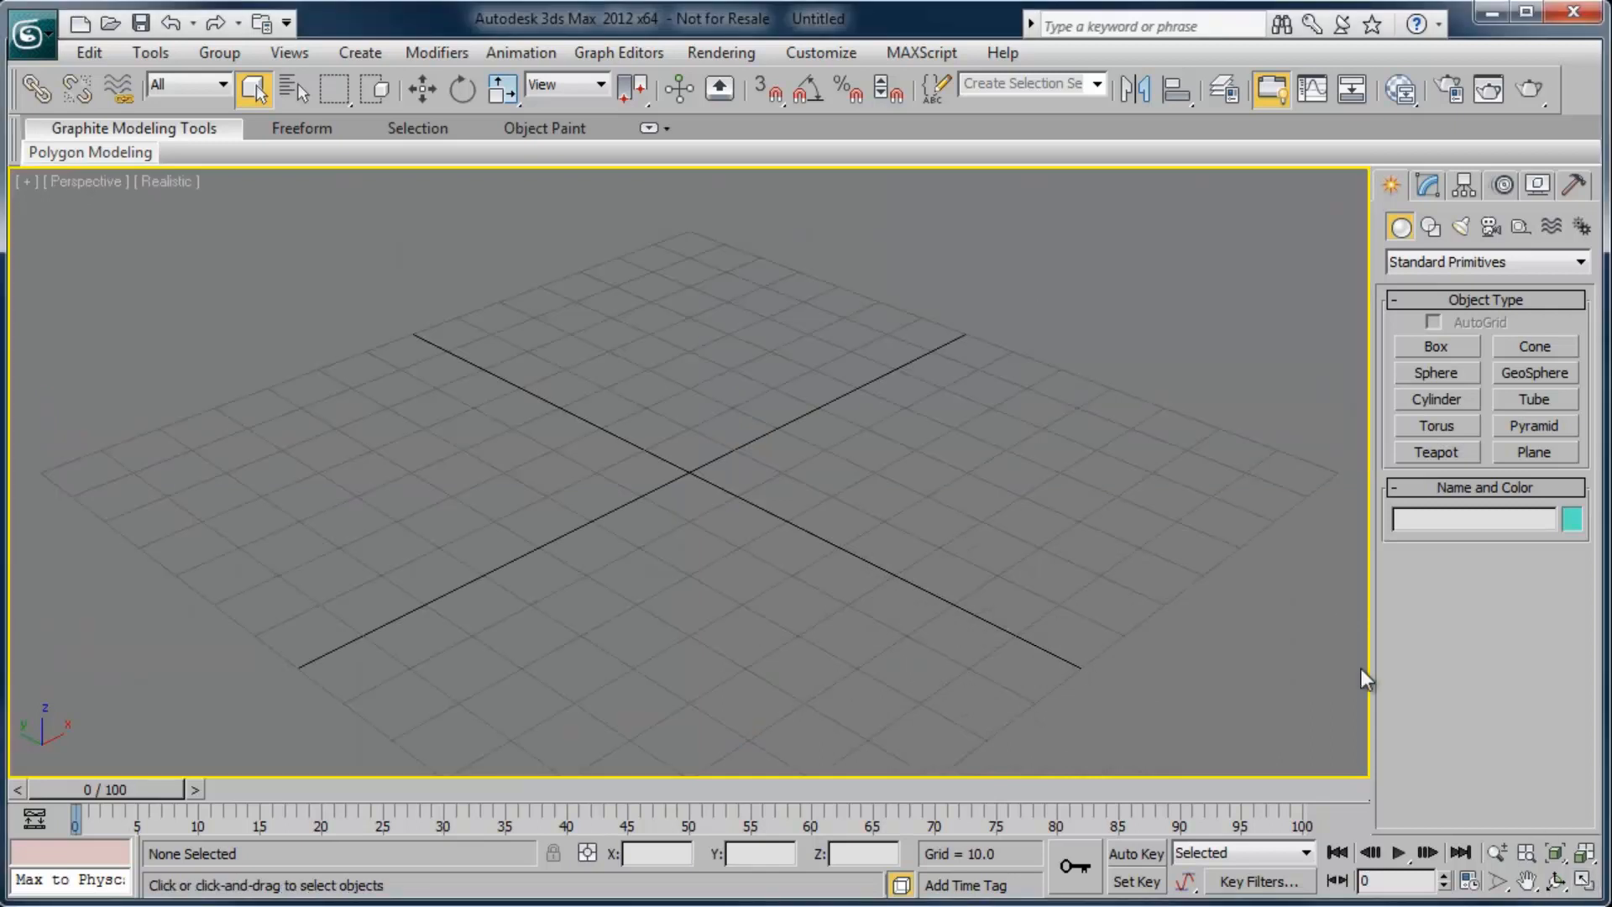
pyautogui.moveTo(765, 471)
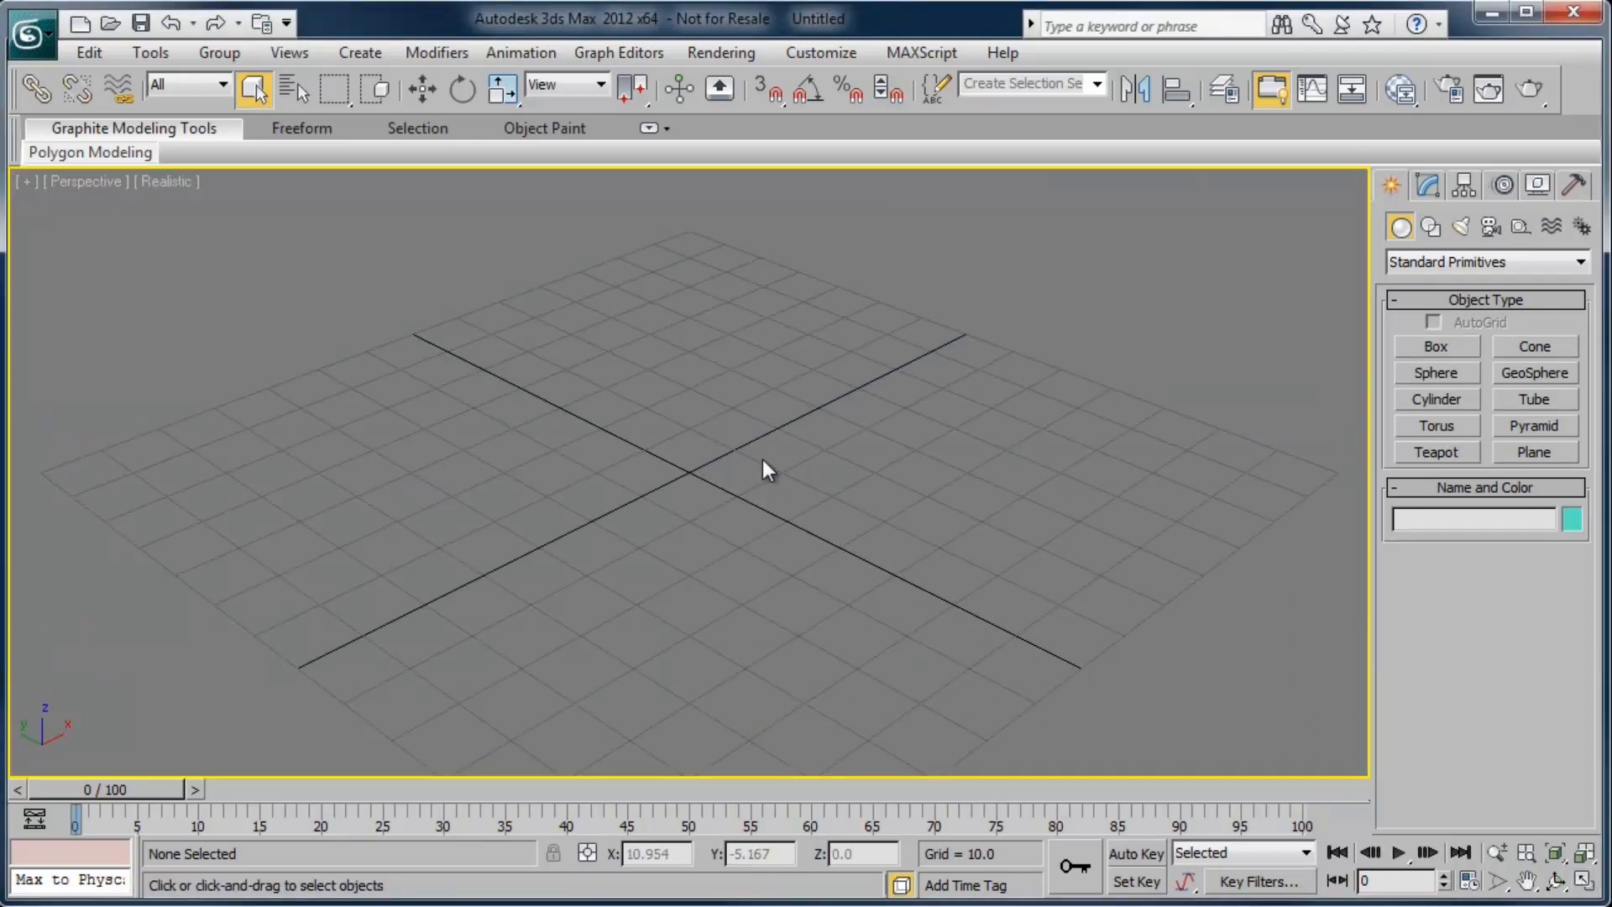
pyautogui.moveTo(658, 450)
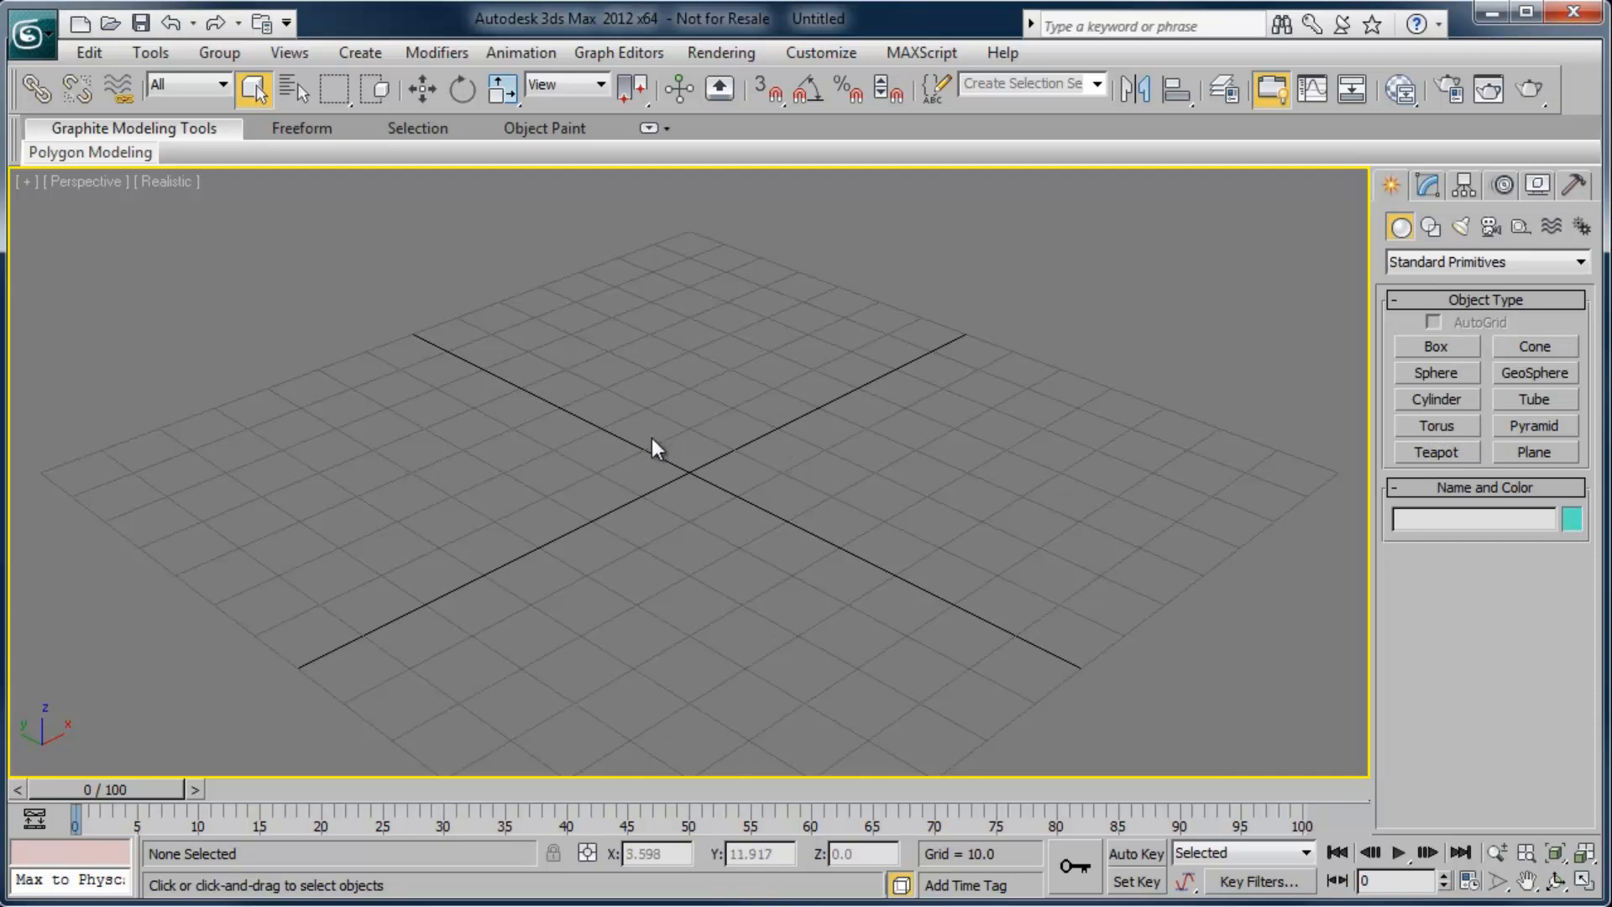
pyautogui.moveTo(773, 455)
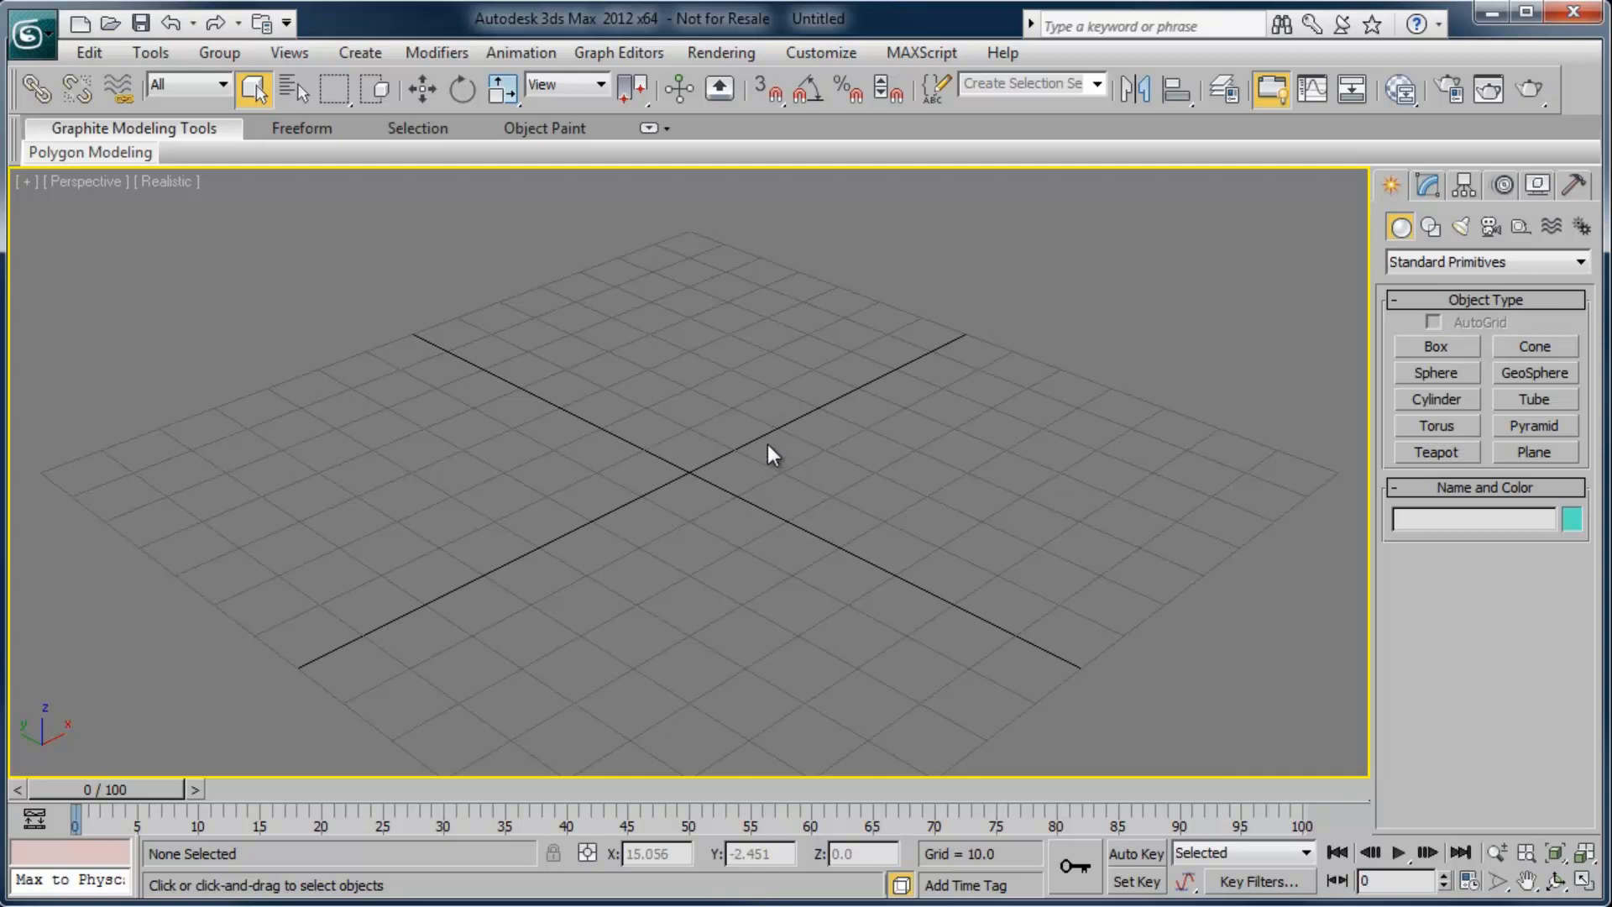
# Maximize the Perspective viewport to fill the viewing area
pyautogui.click(1427, 186)
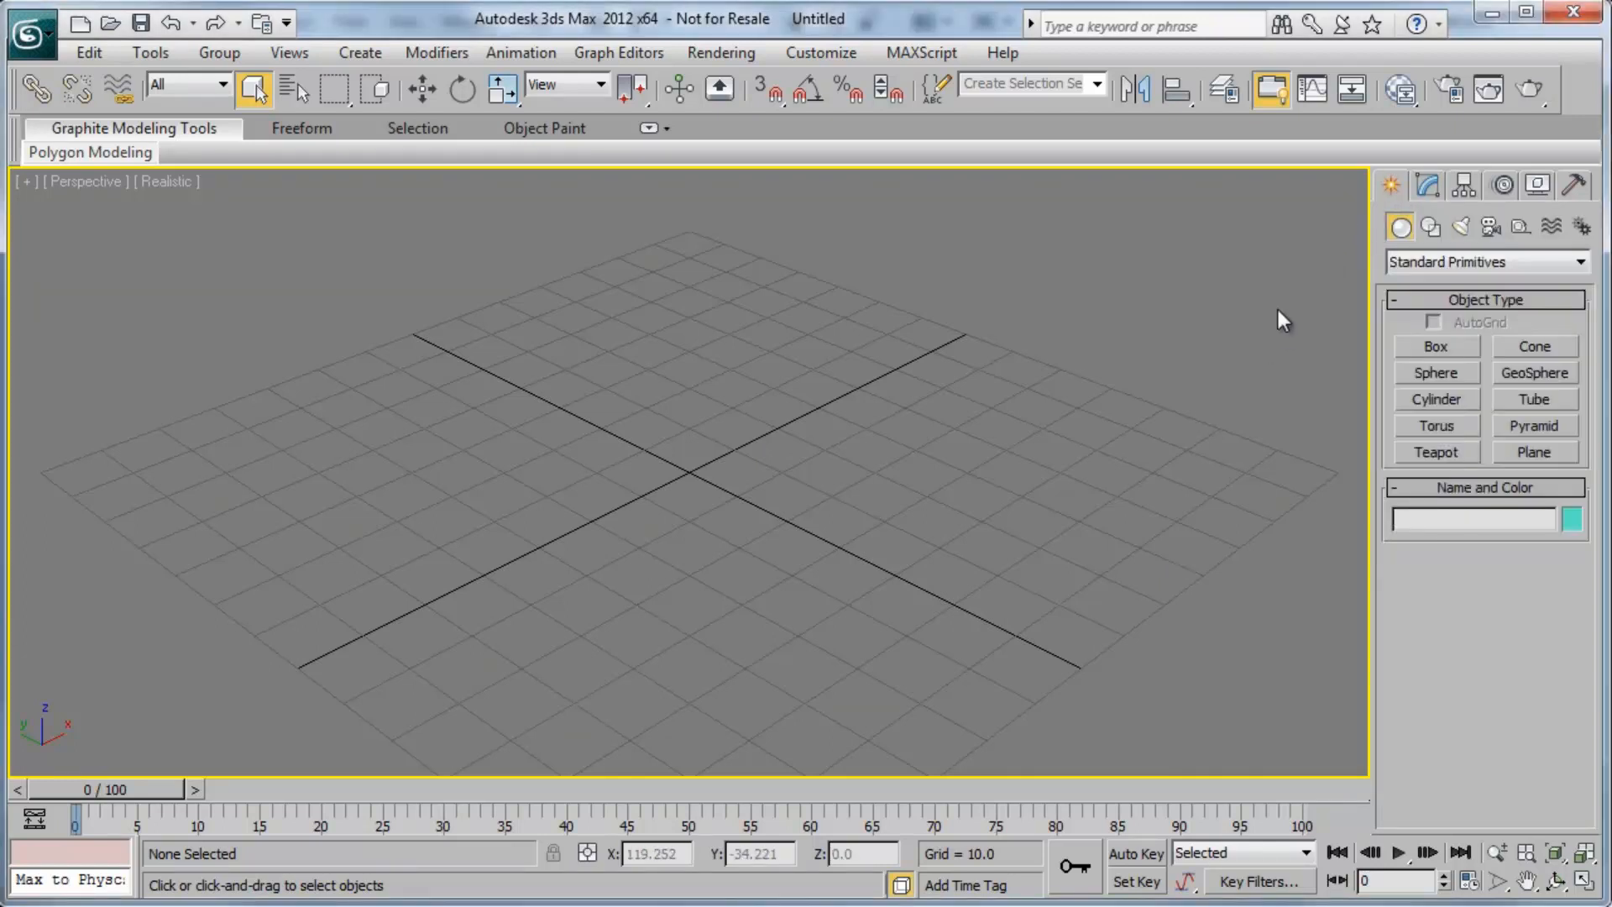
pyautogui.moveTo(670, 422)
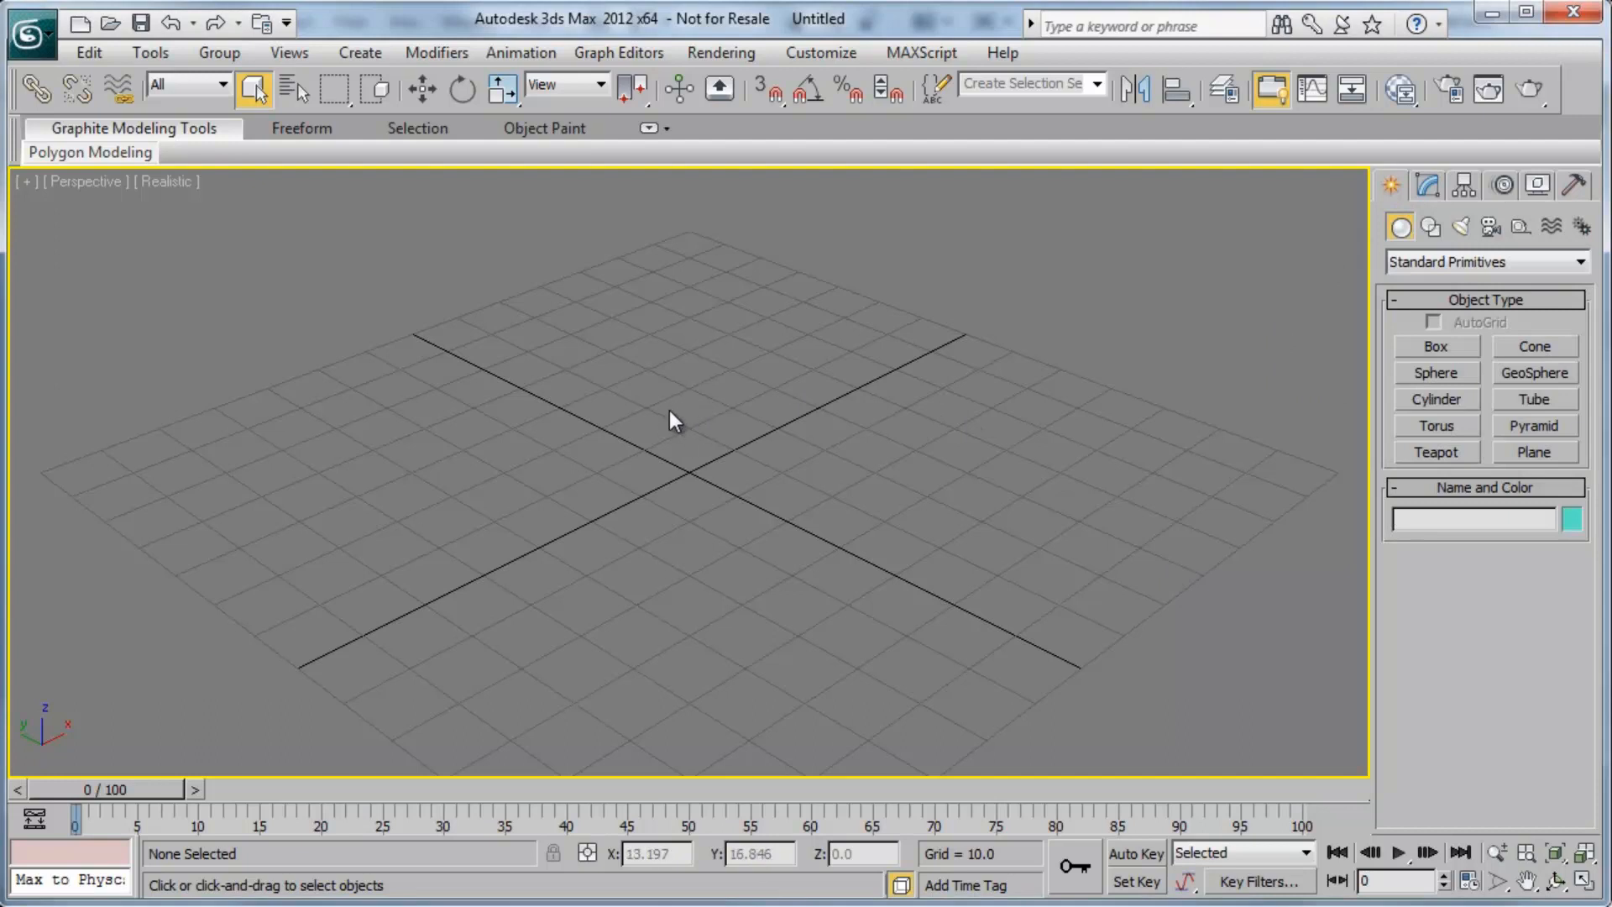
pyautogui.moveTo(601, 407)
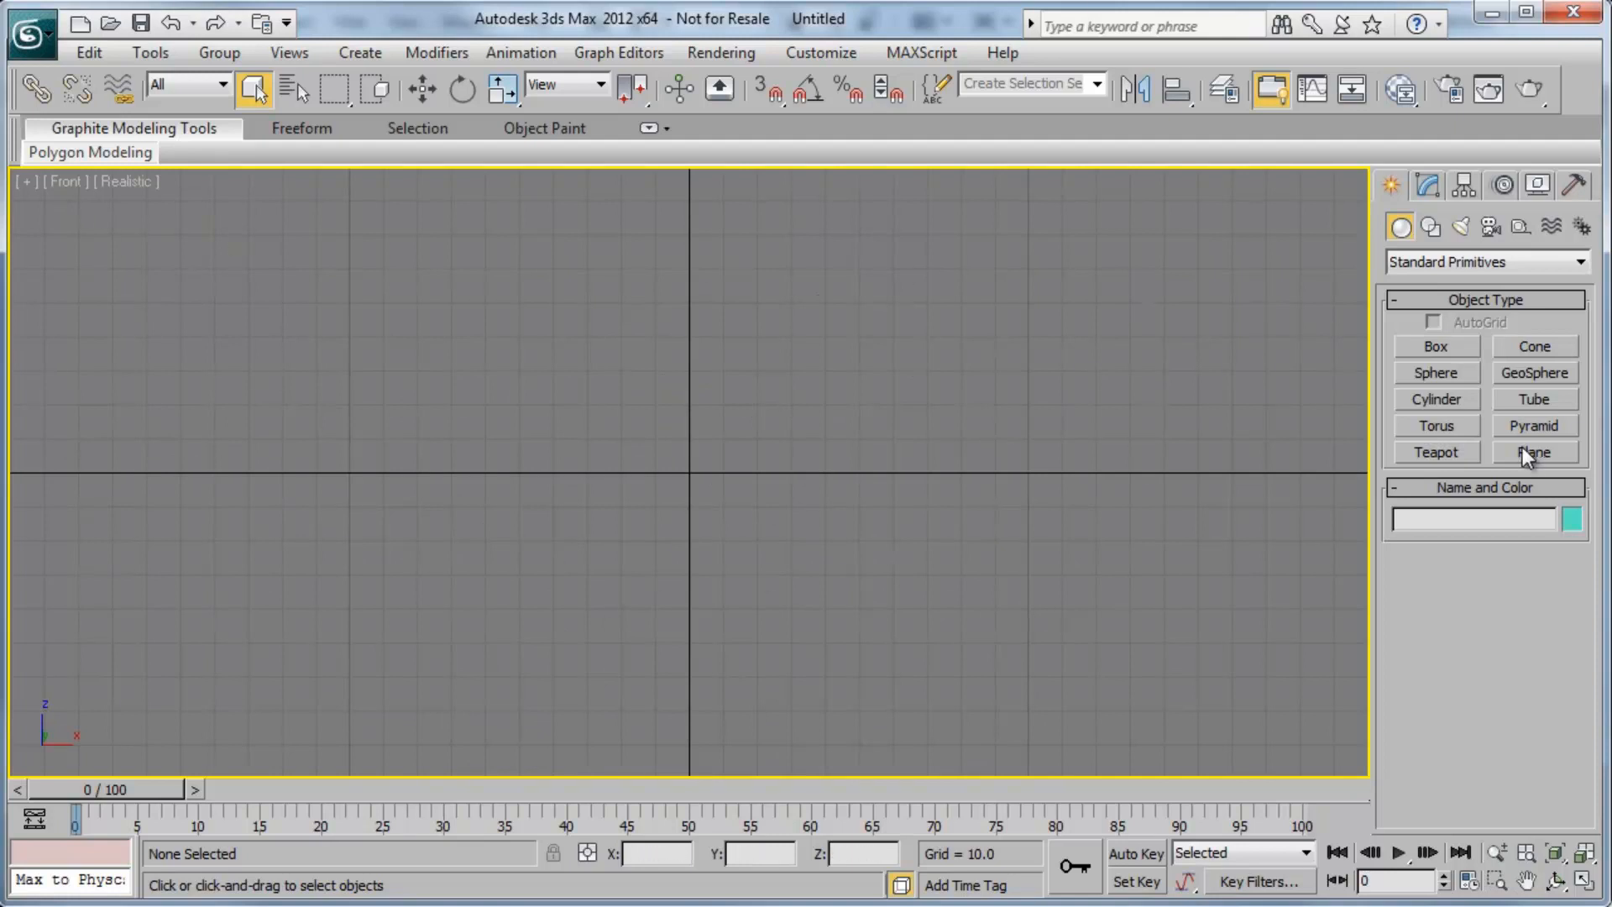
# Create Plane001, roughly 142 by 223 units, in the Front viewport
pyautogui.click(1533, 452)
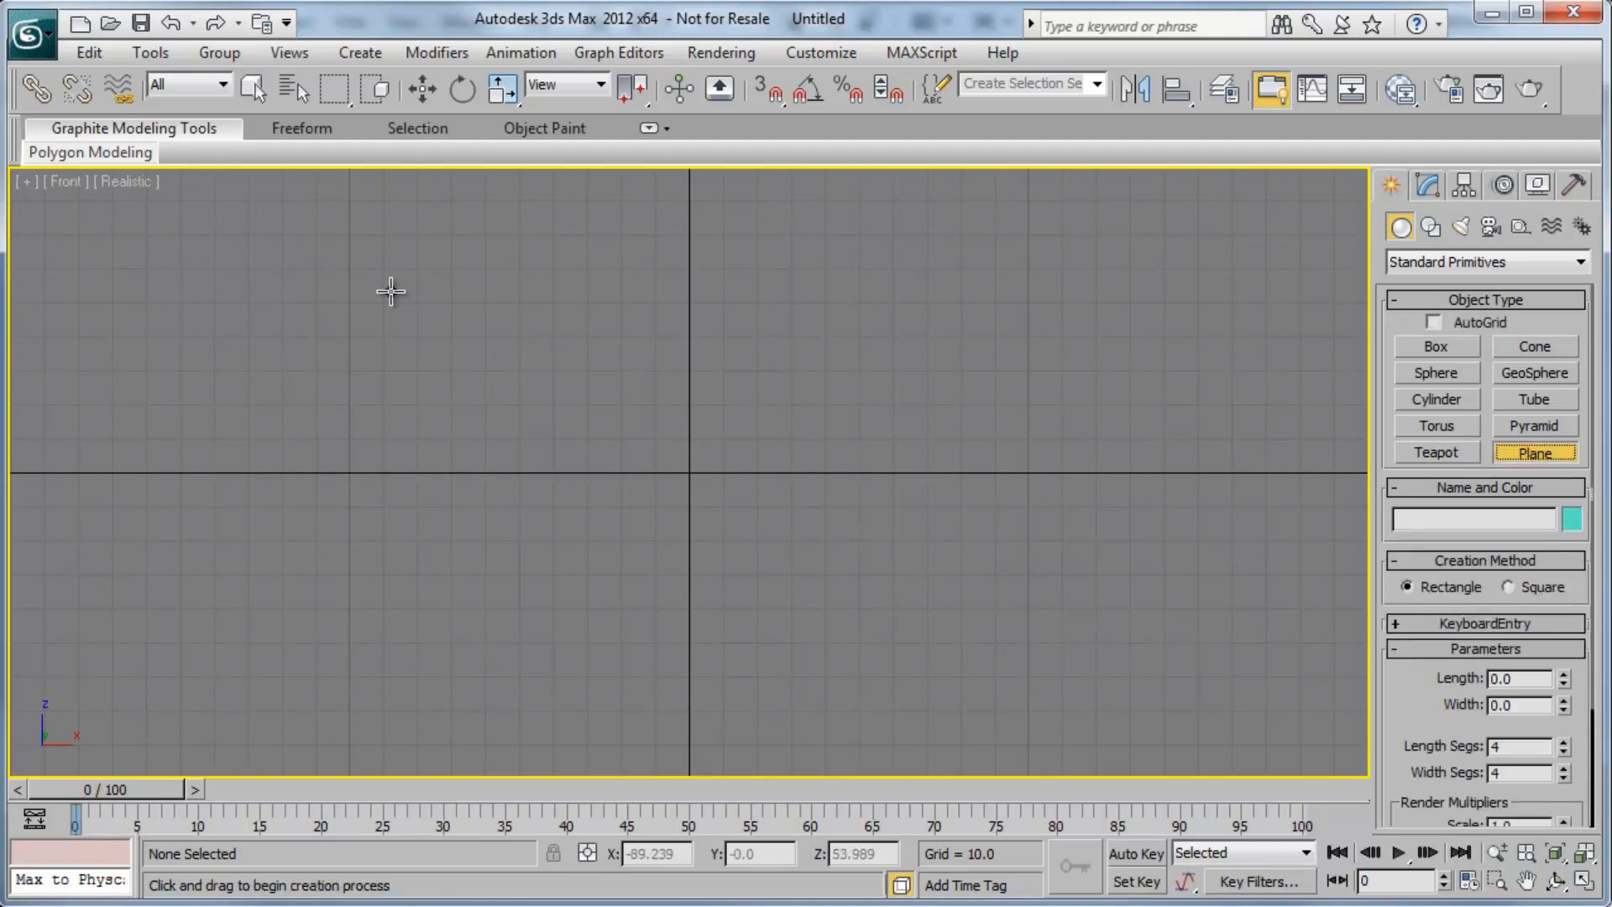
pyautogui.moveTo(387, 291); pyautogui.dragTo(1031, 717)
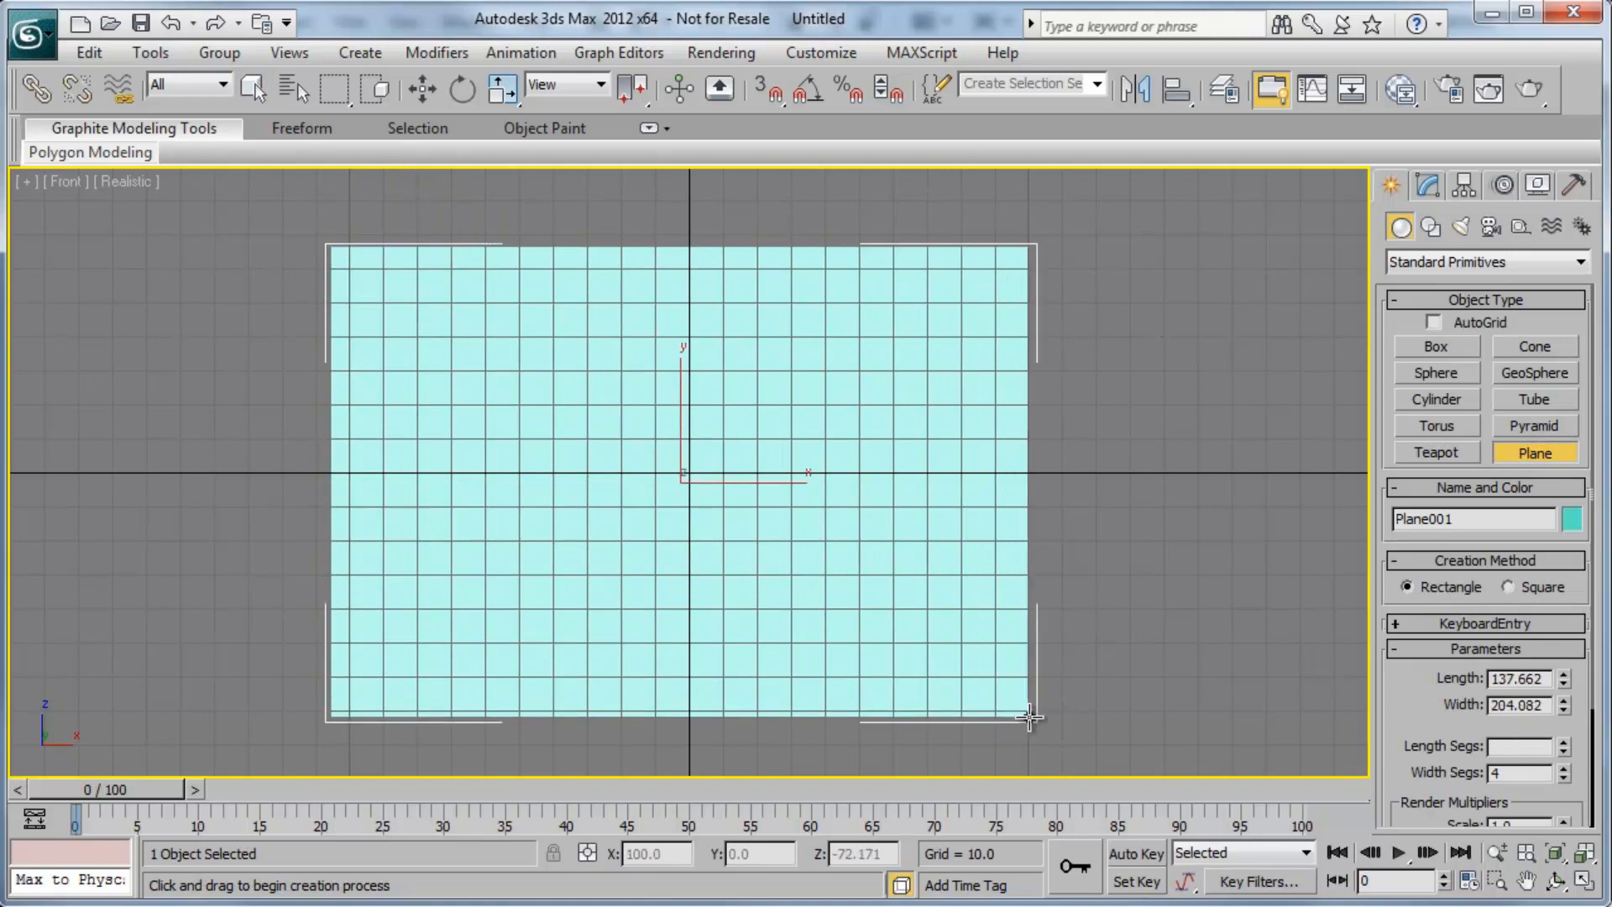
pyautogui.moveTo(1028, 717); pyautogui.dragTo(1090, 731)
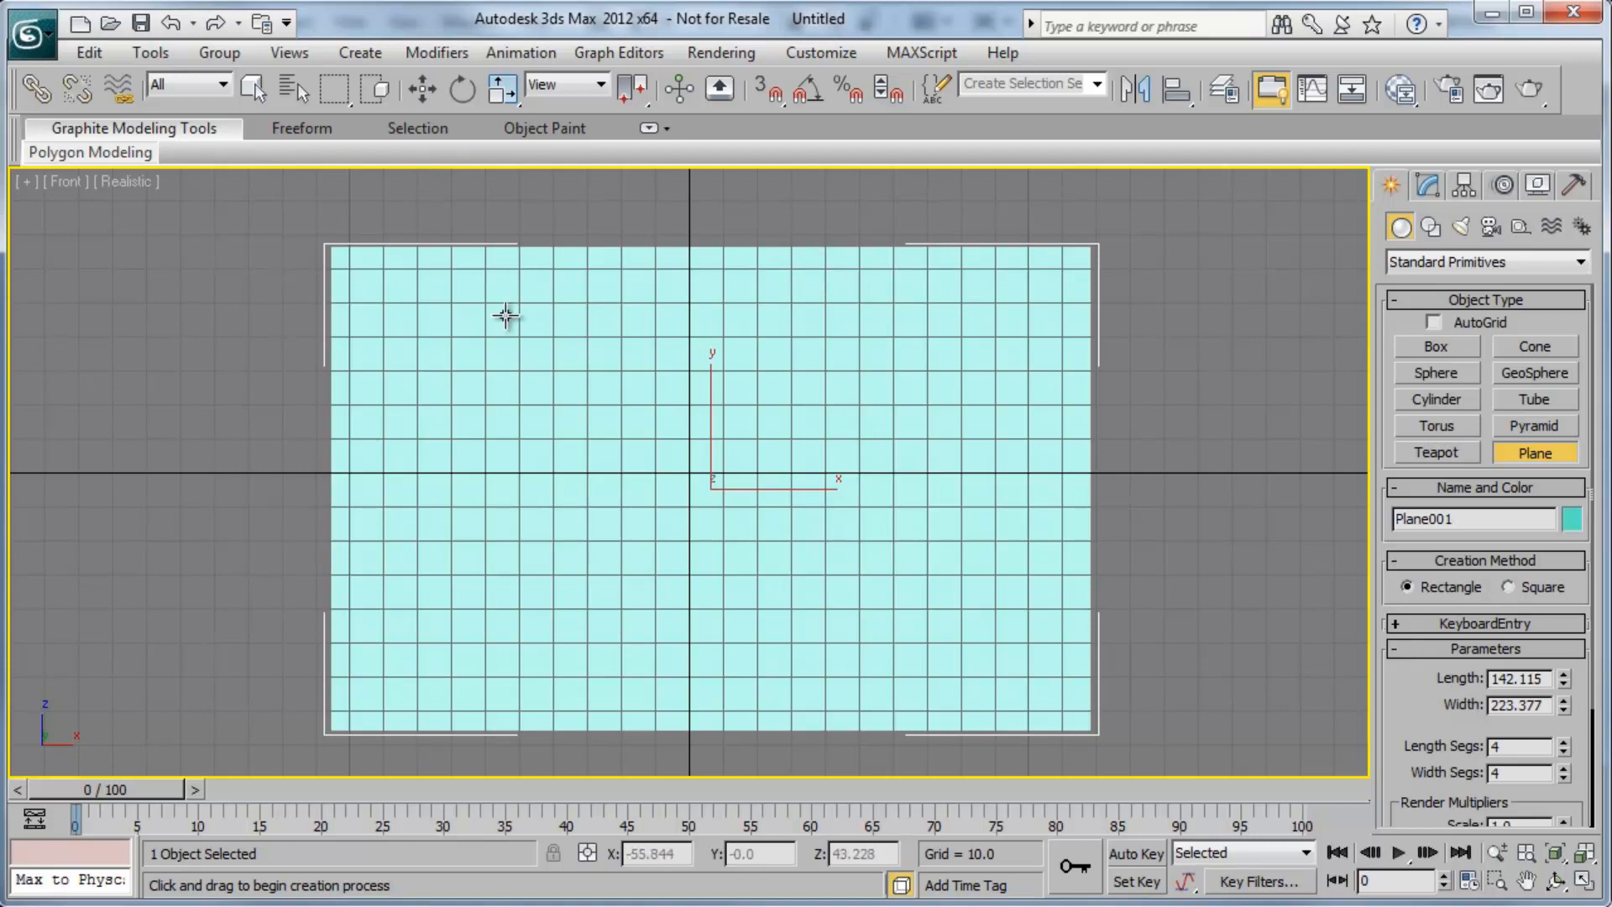
pyautogui.moveTo(1234, 601)
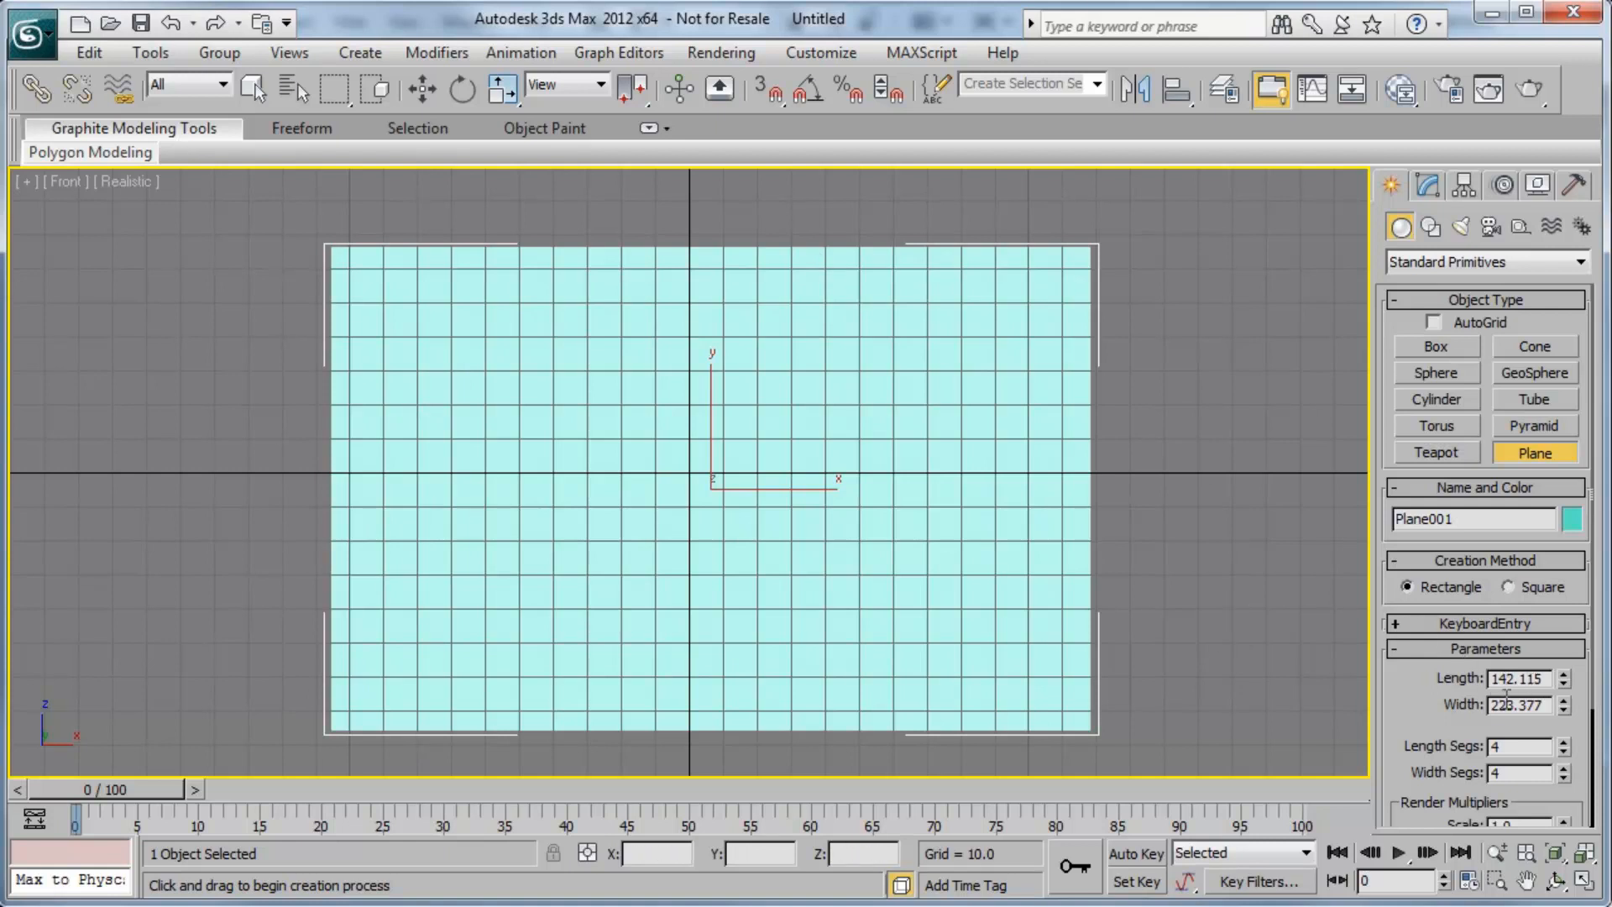
pyautogui.click(254, 89)
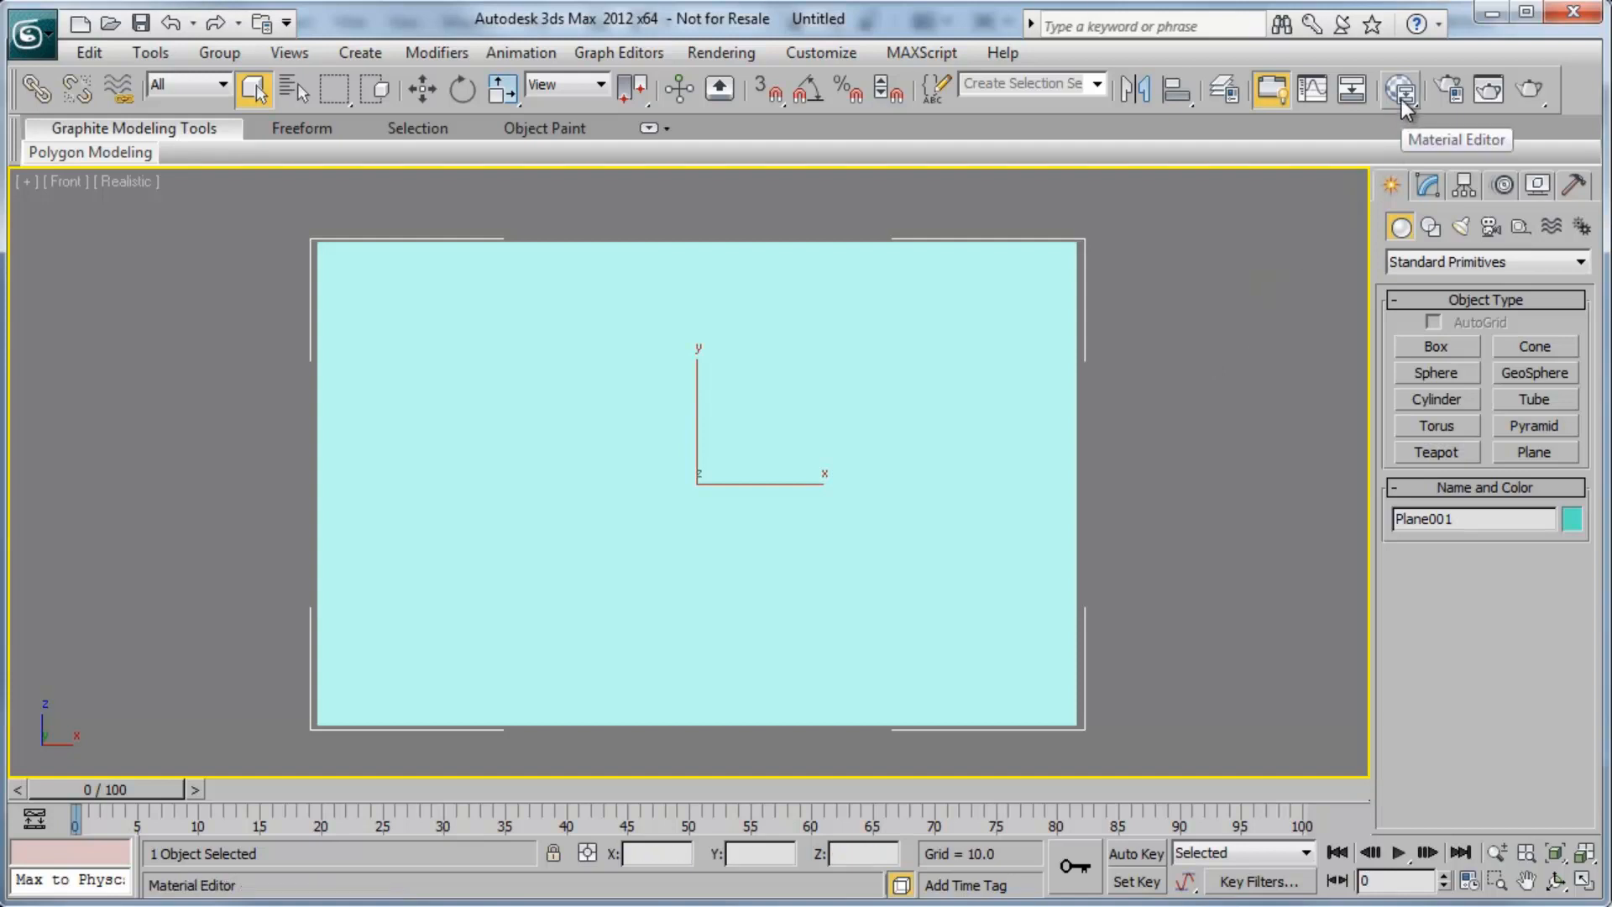
pyautogui.moveTo(1404, 111)
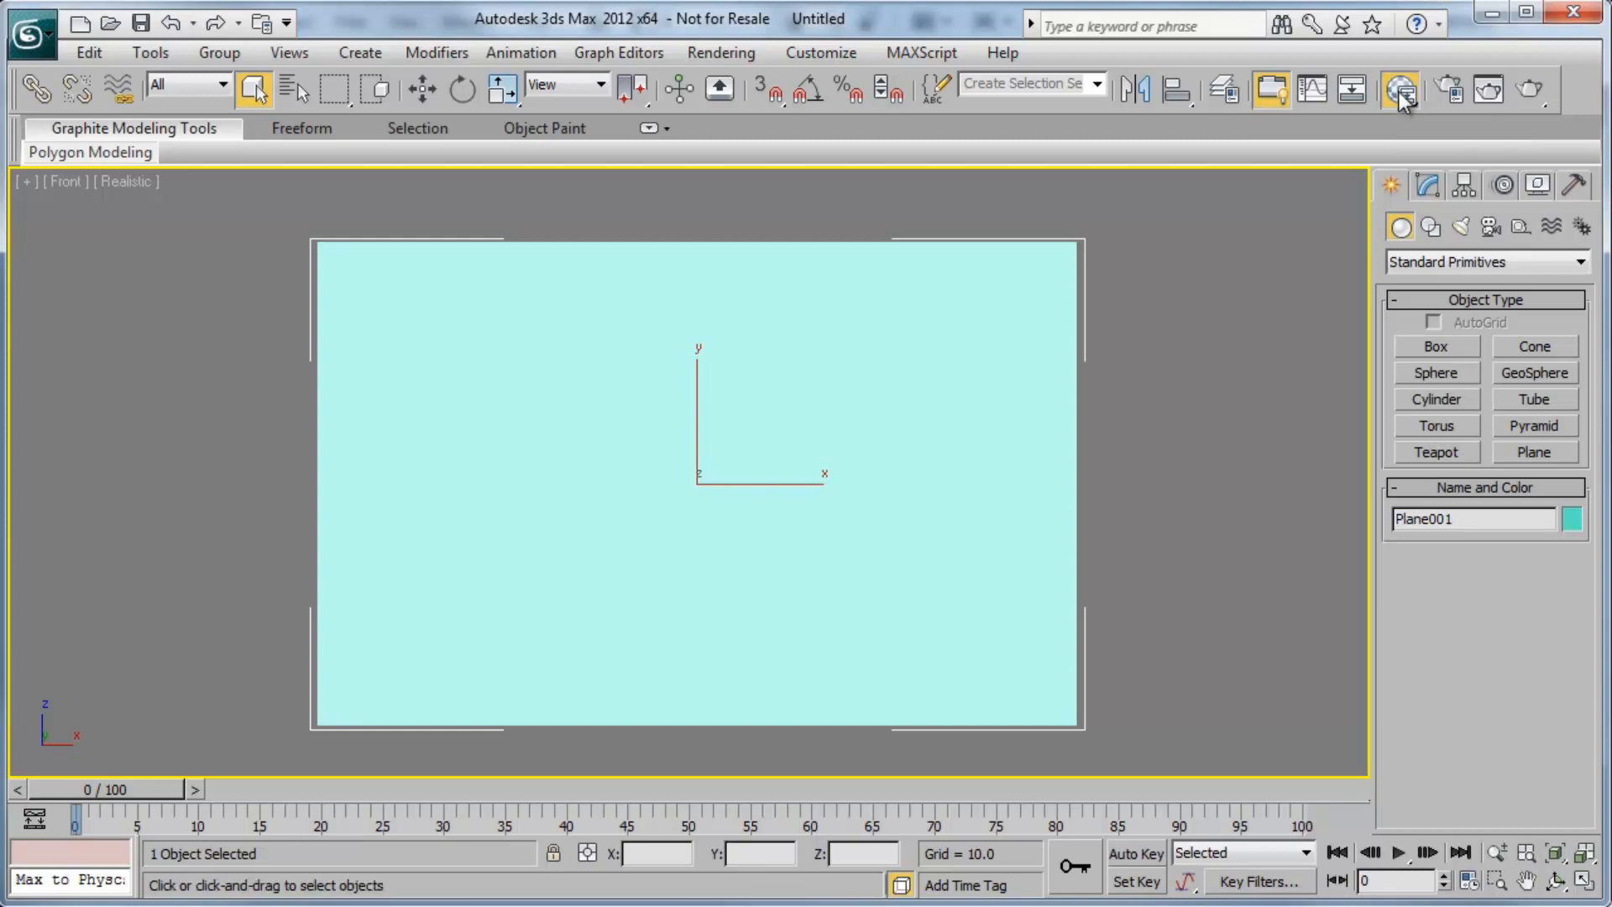
# Bring up the Material Editor with Plane001 selected
pyautogui.click(1397, 89)
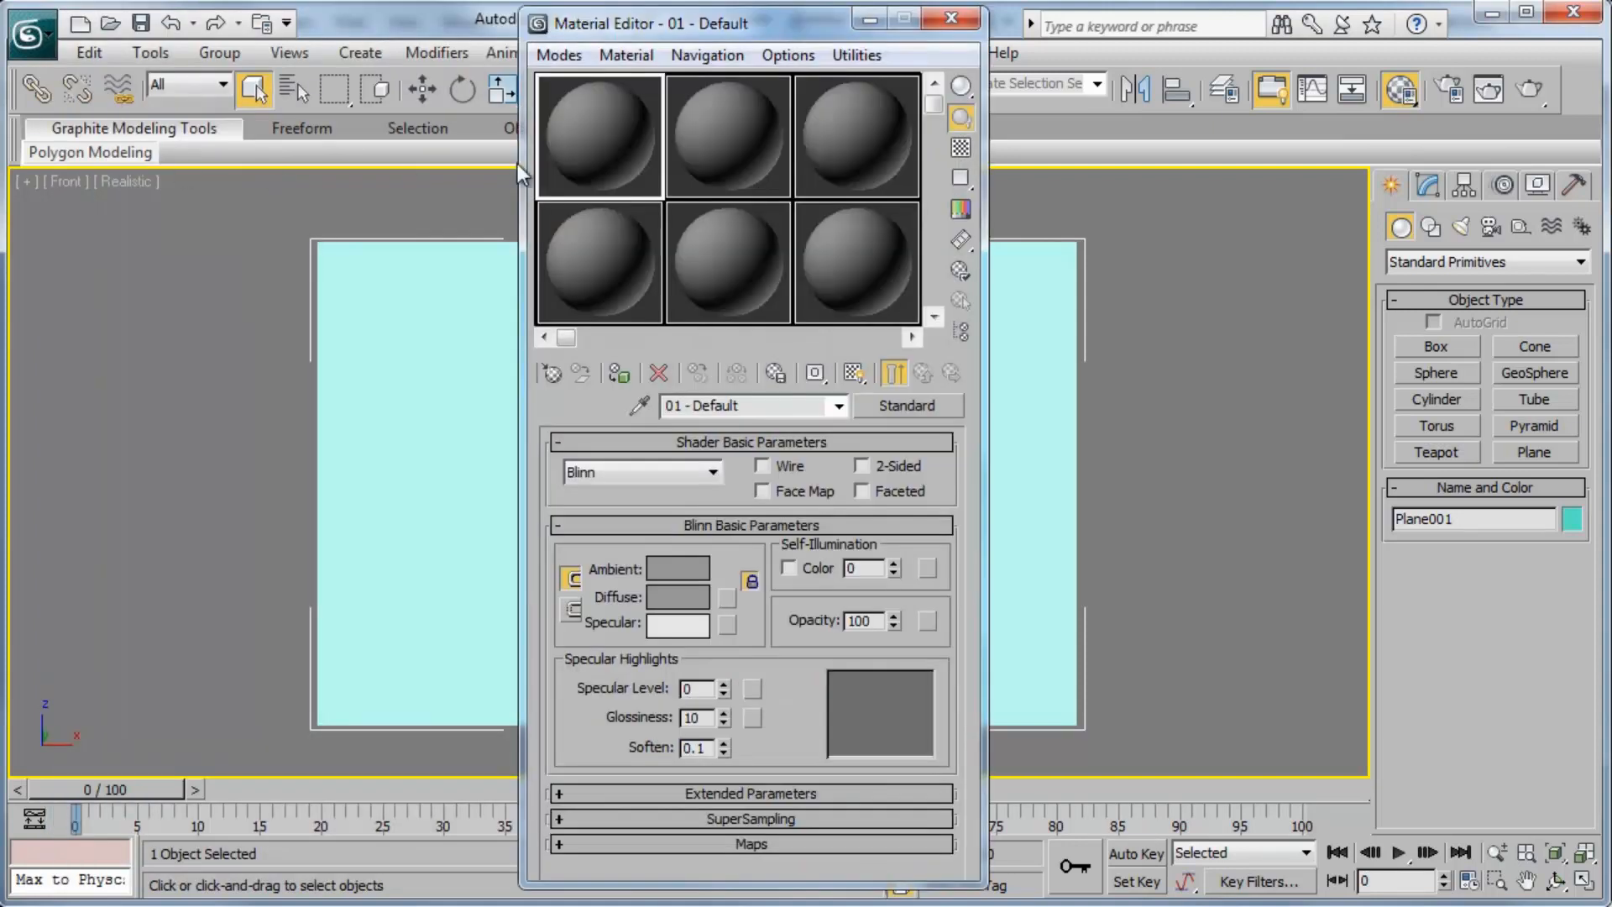
pyautogui.moveTo(937, 511)
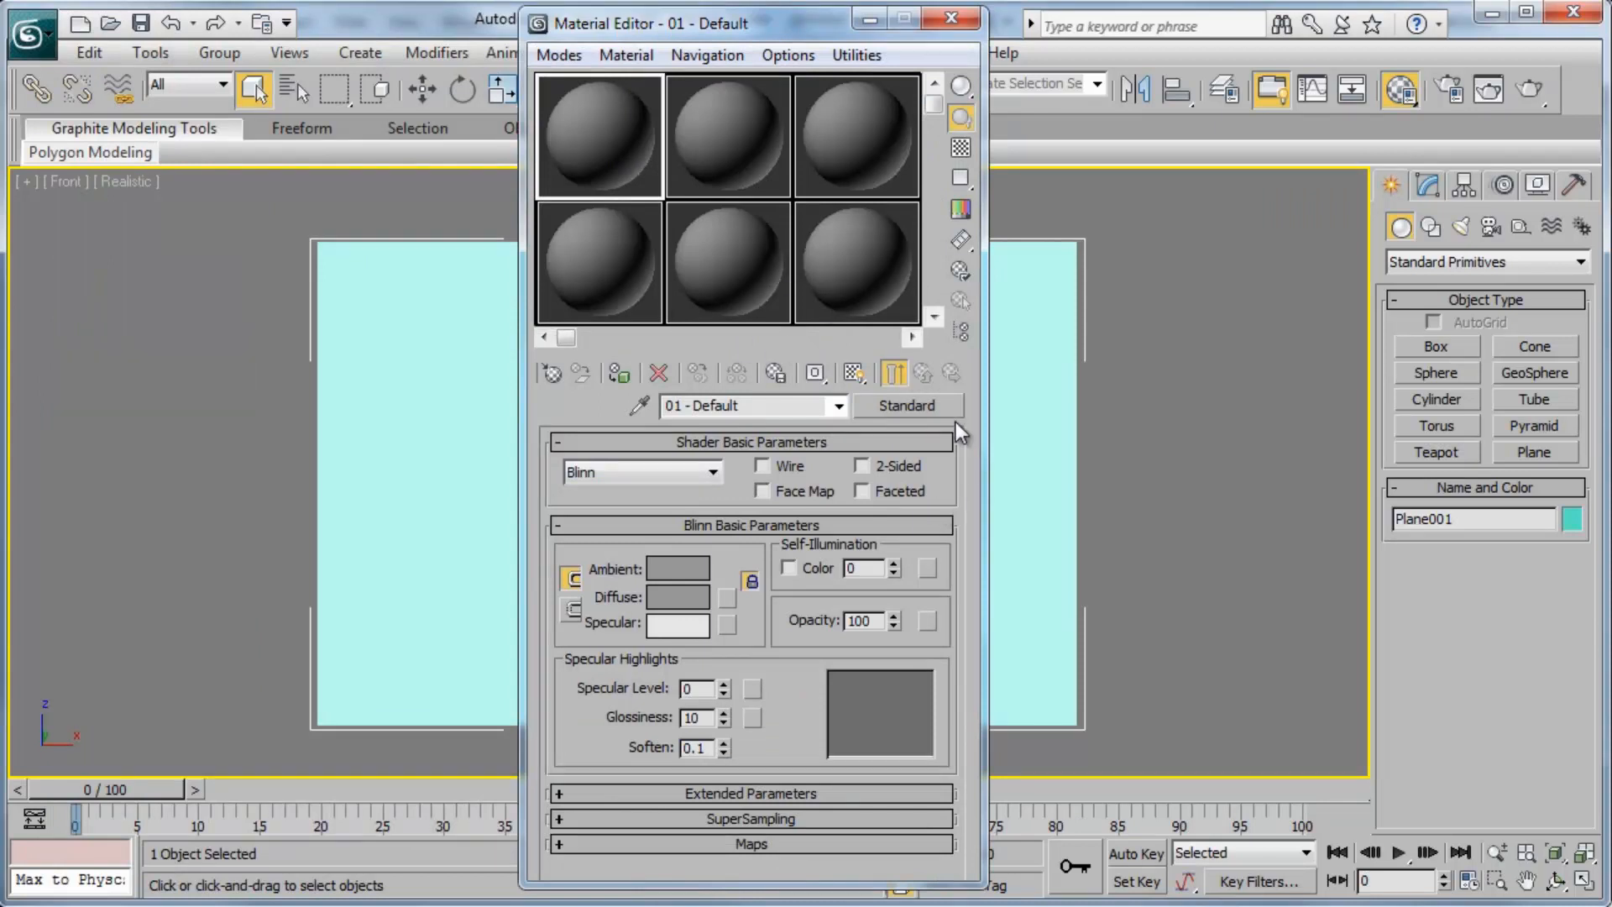
pyautogui.moveTo(963, 489)
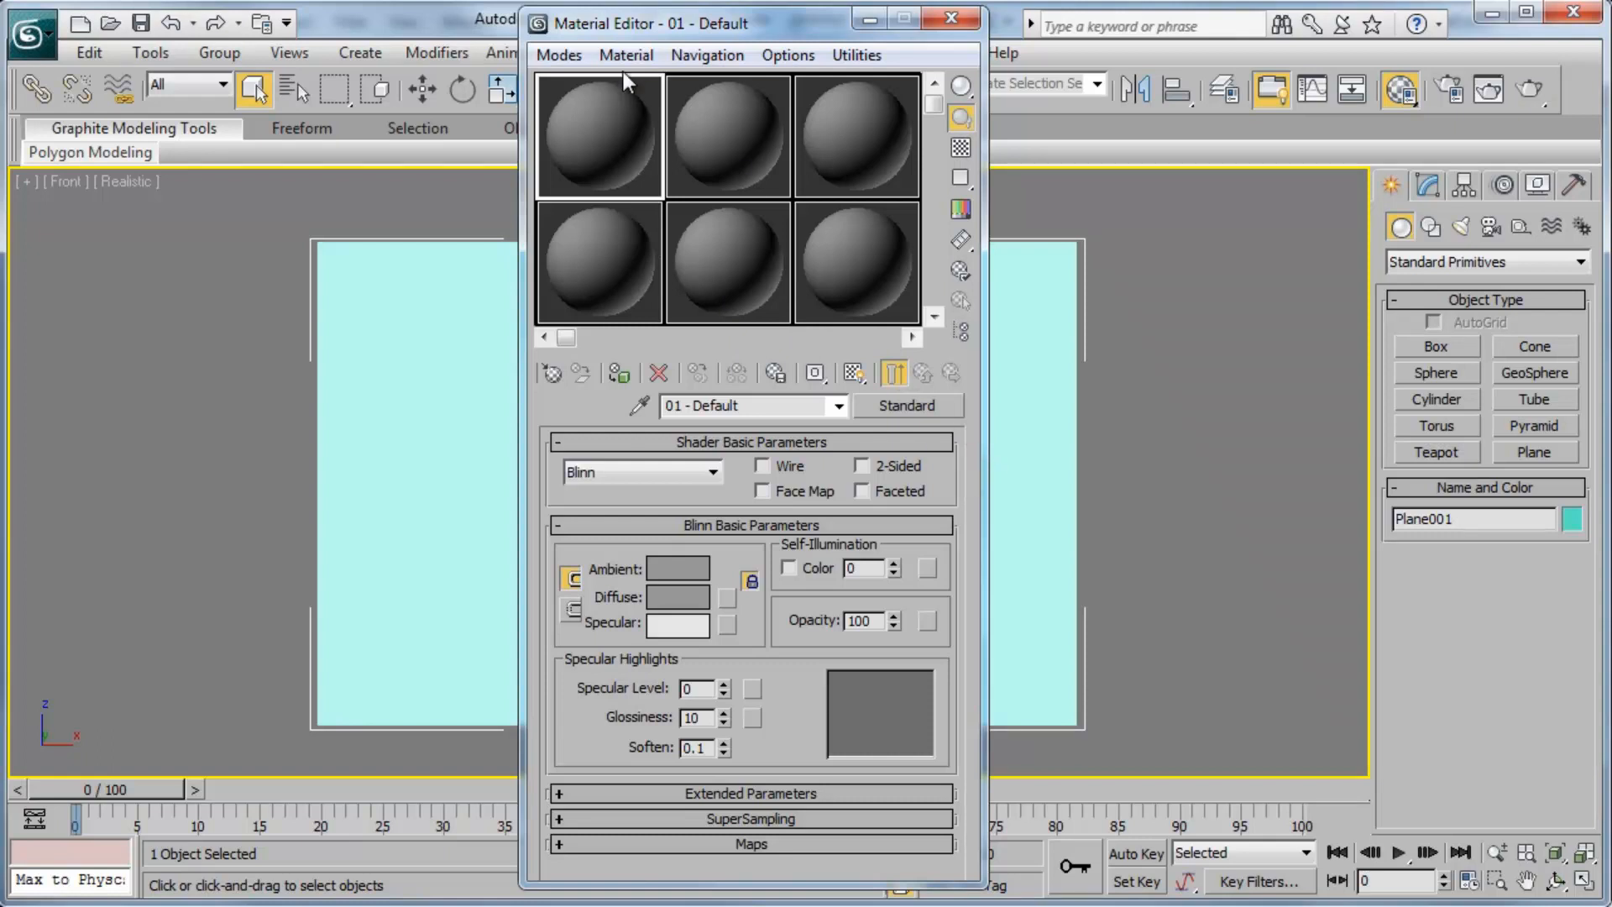
pyautogui.click(557, 53)
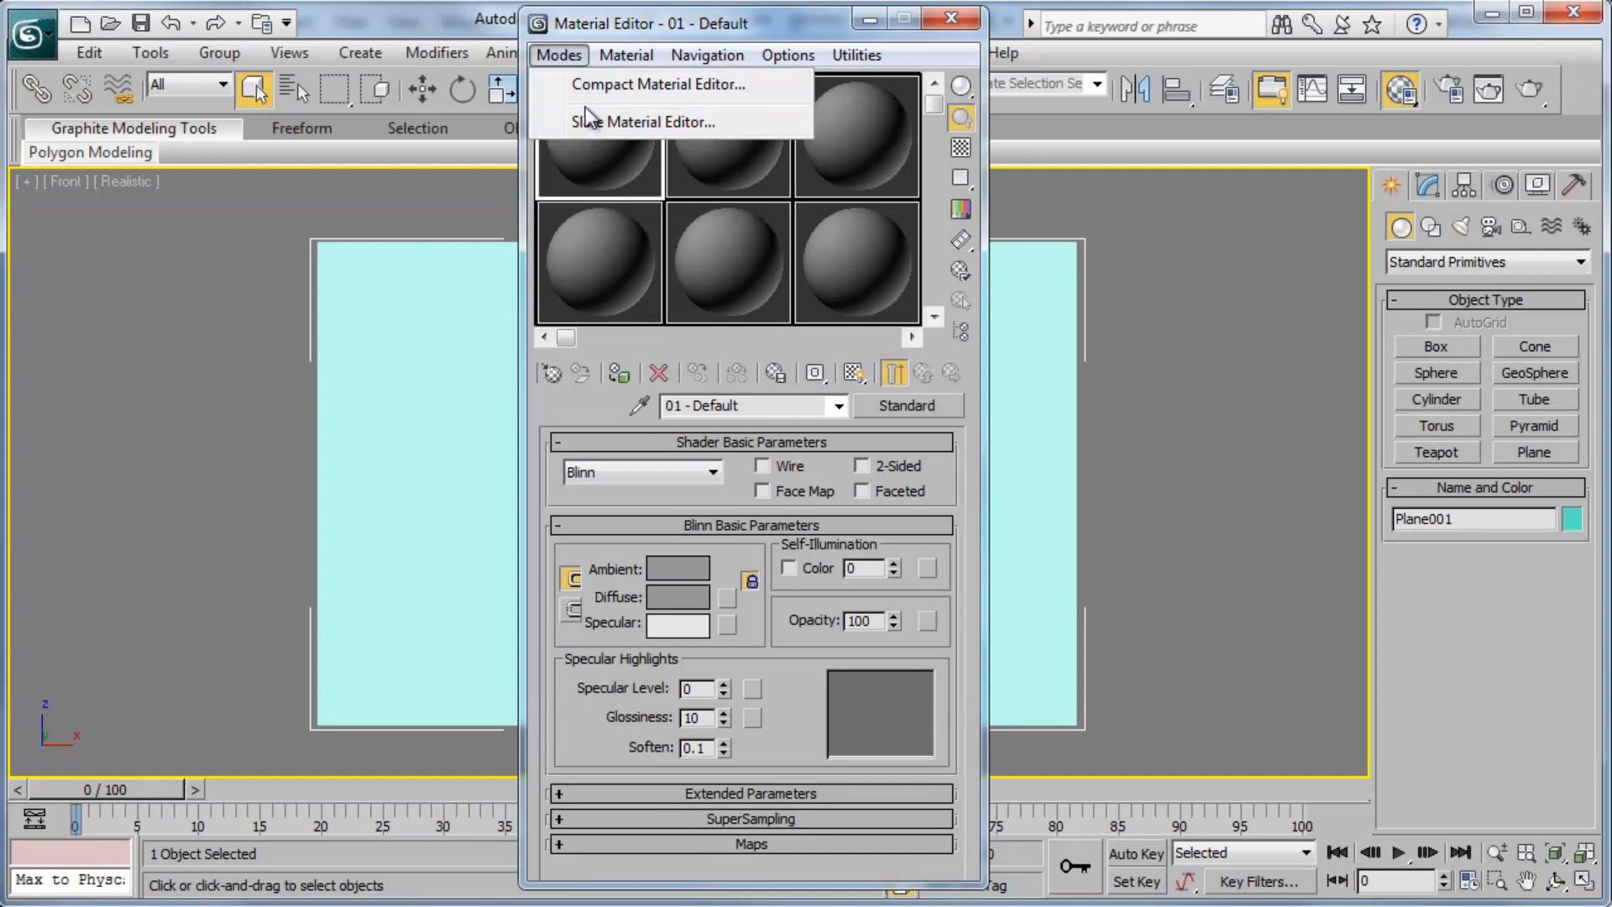
pyautogui.click(558, 54)
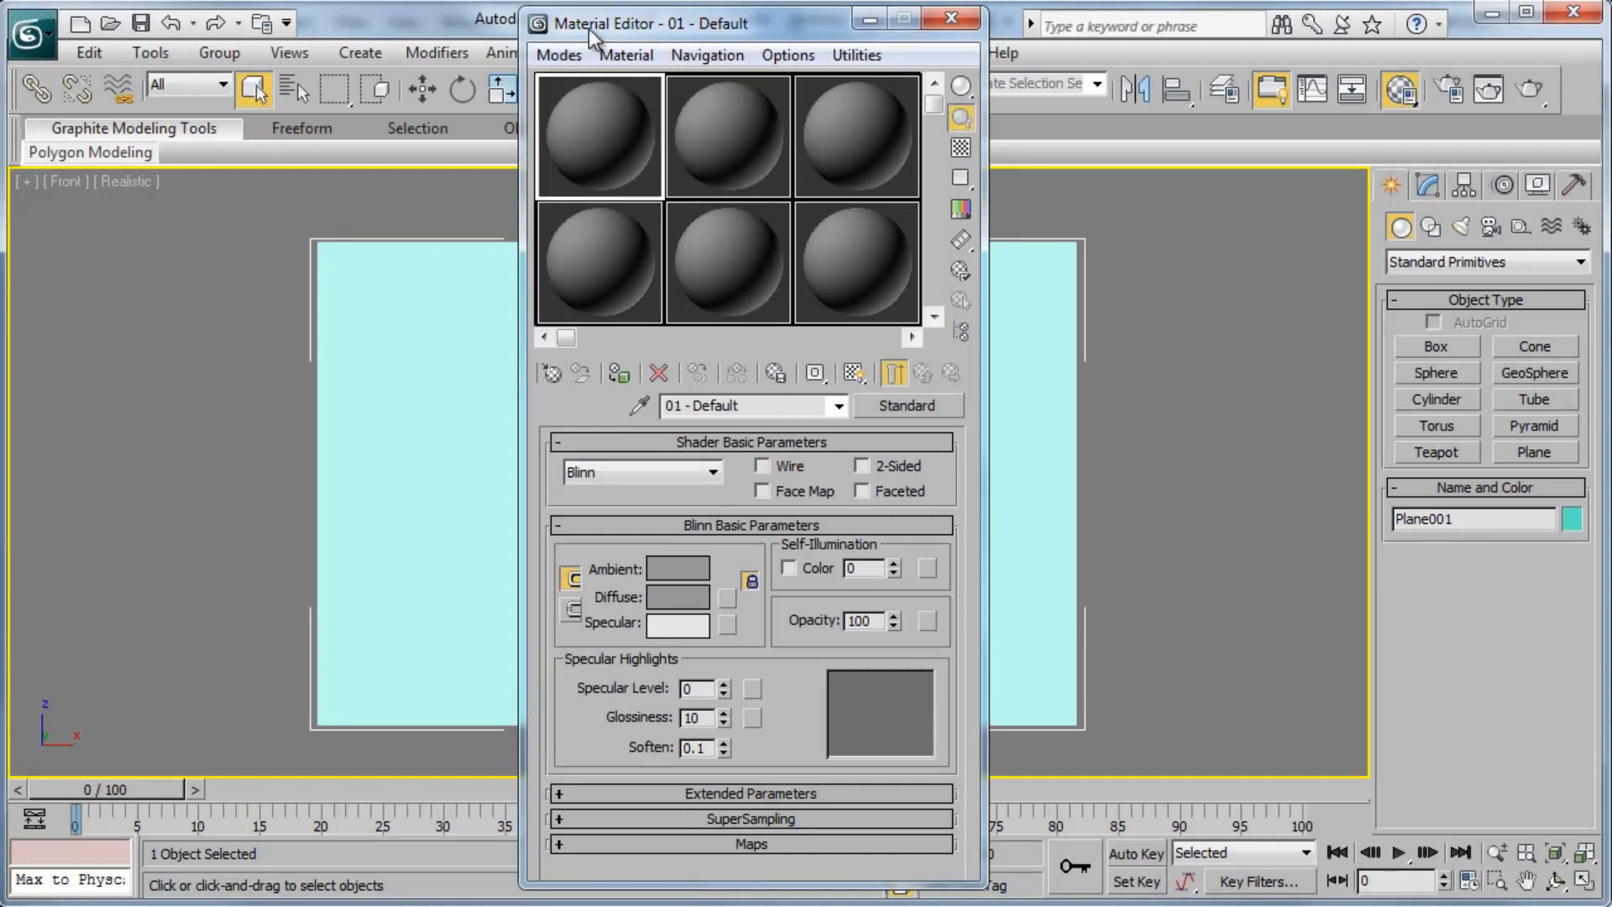
pyautogui.moveTo(616, 131)
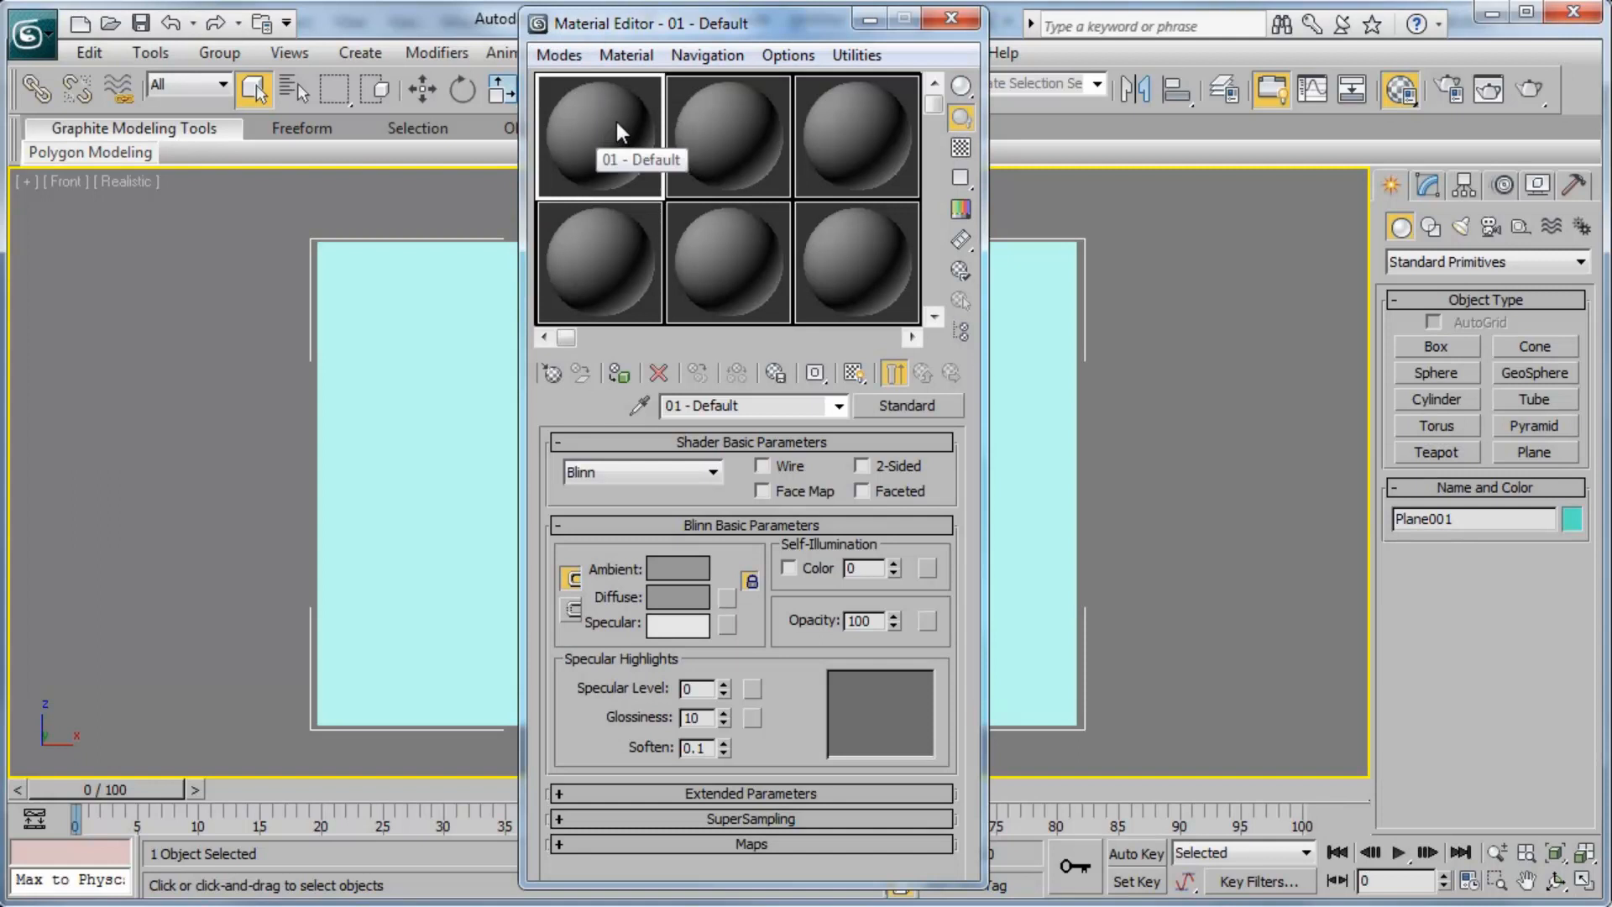
pyautogui.moveTo(727, 145)
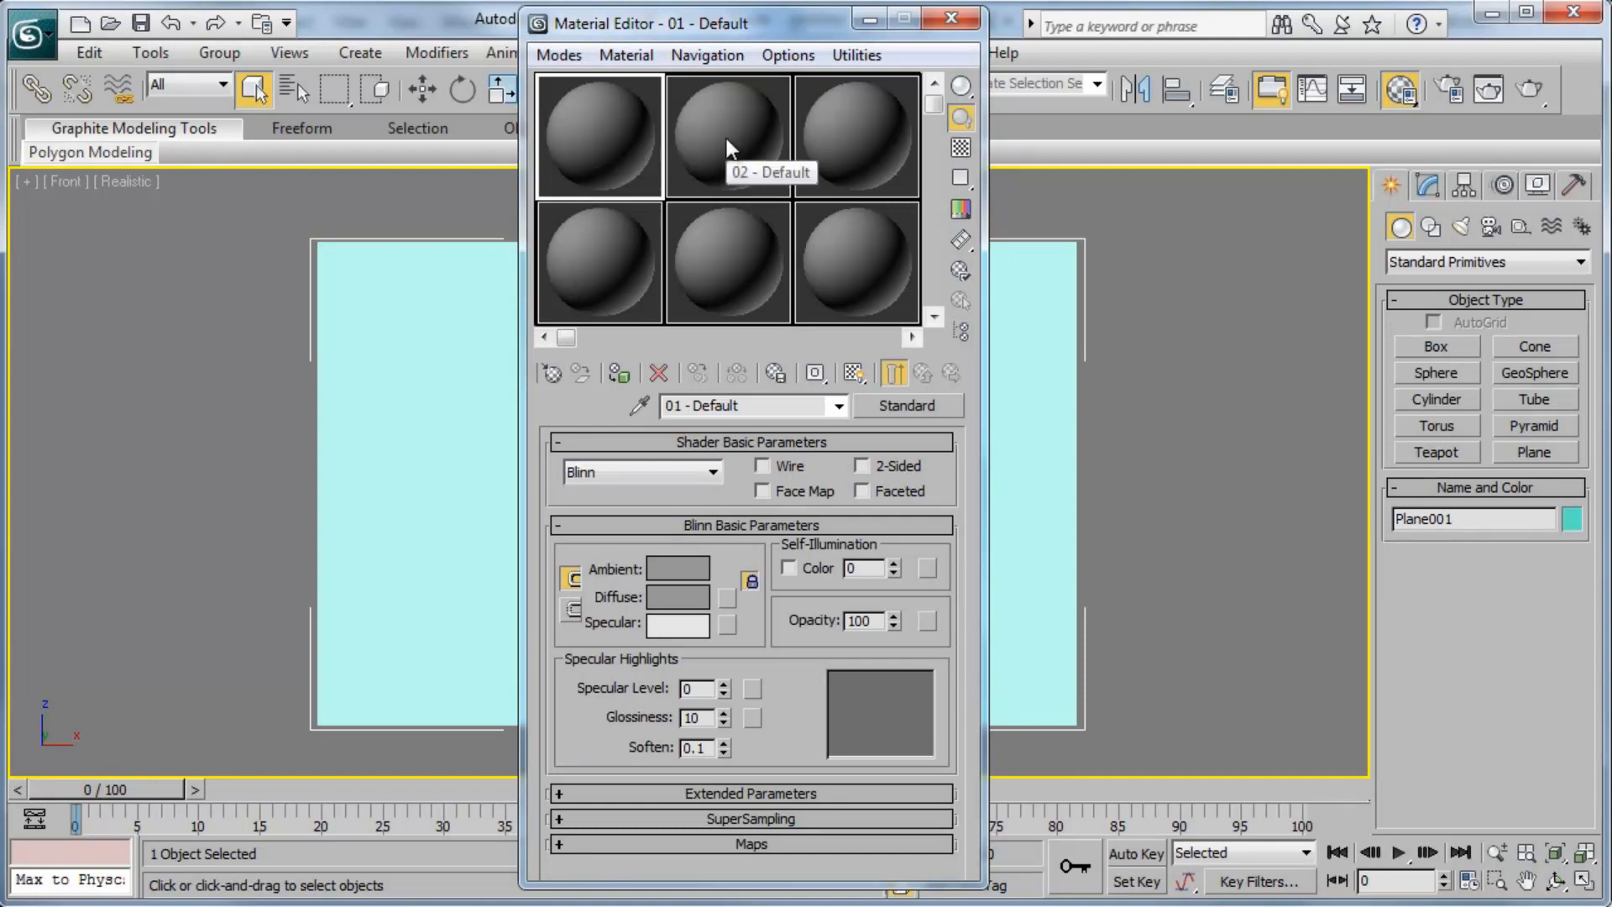
pyautogui.moveTo(591, 252)
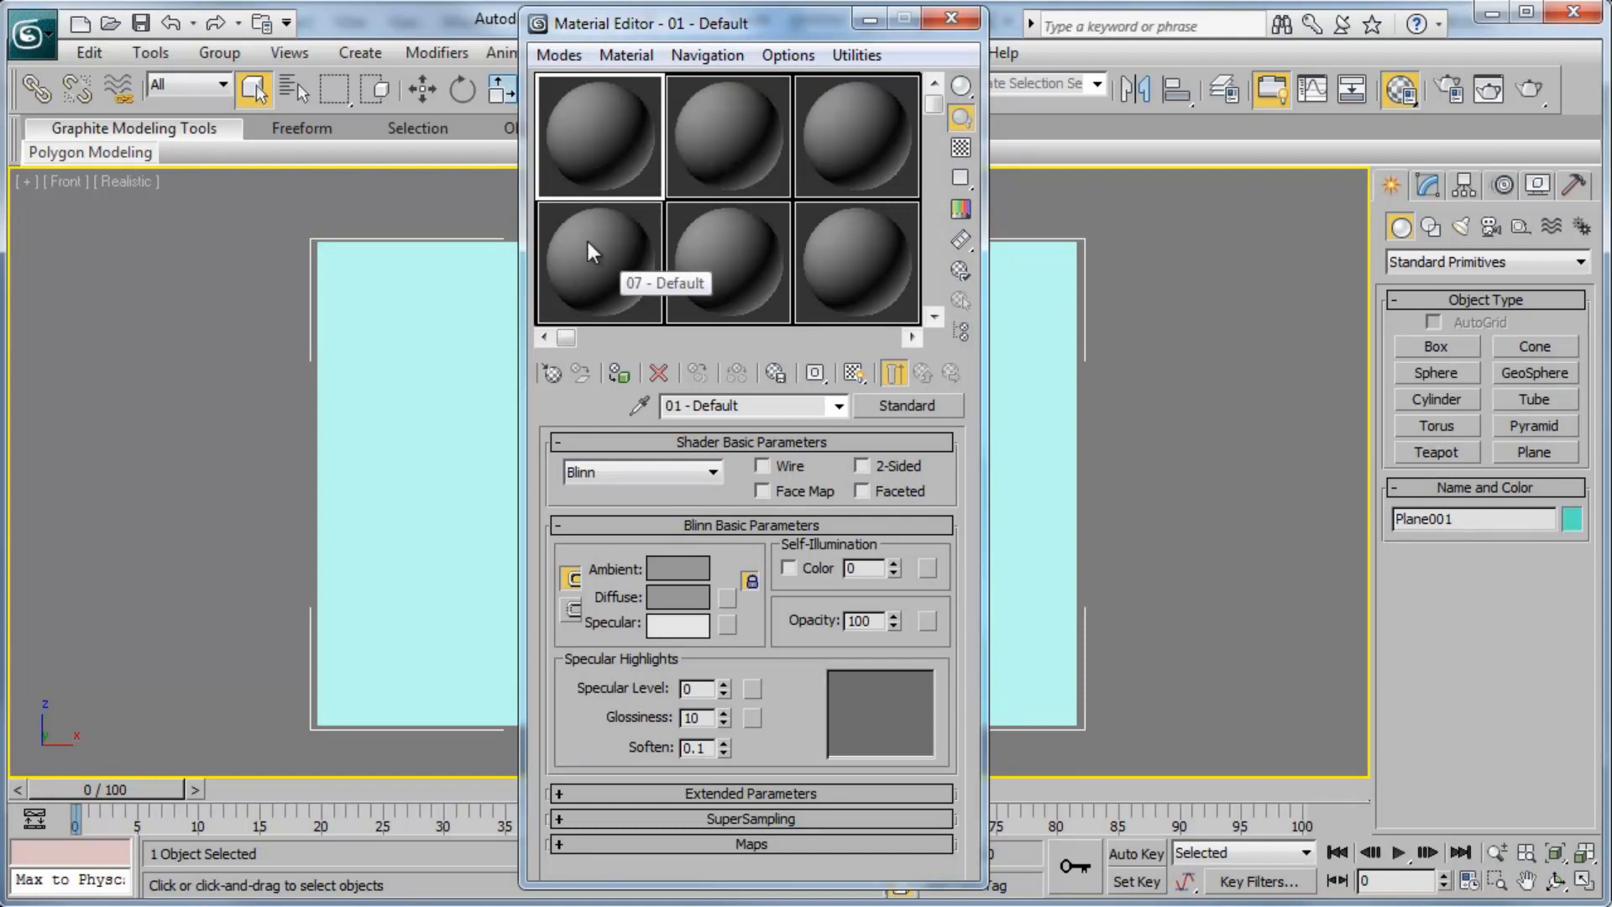
pyautogui.moveTo(616, 265)
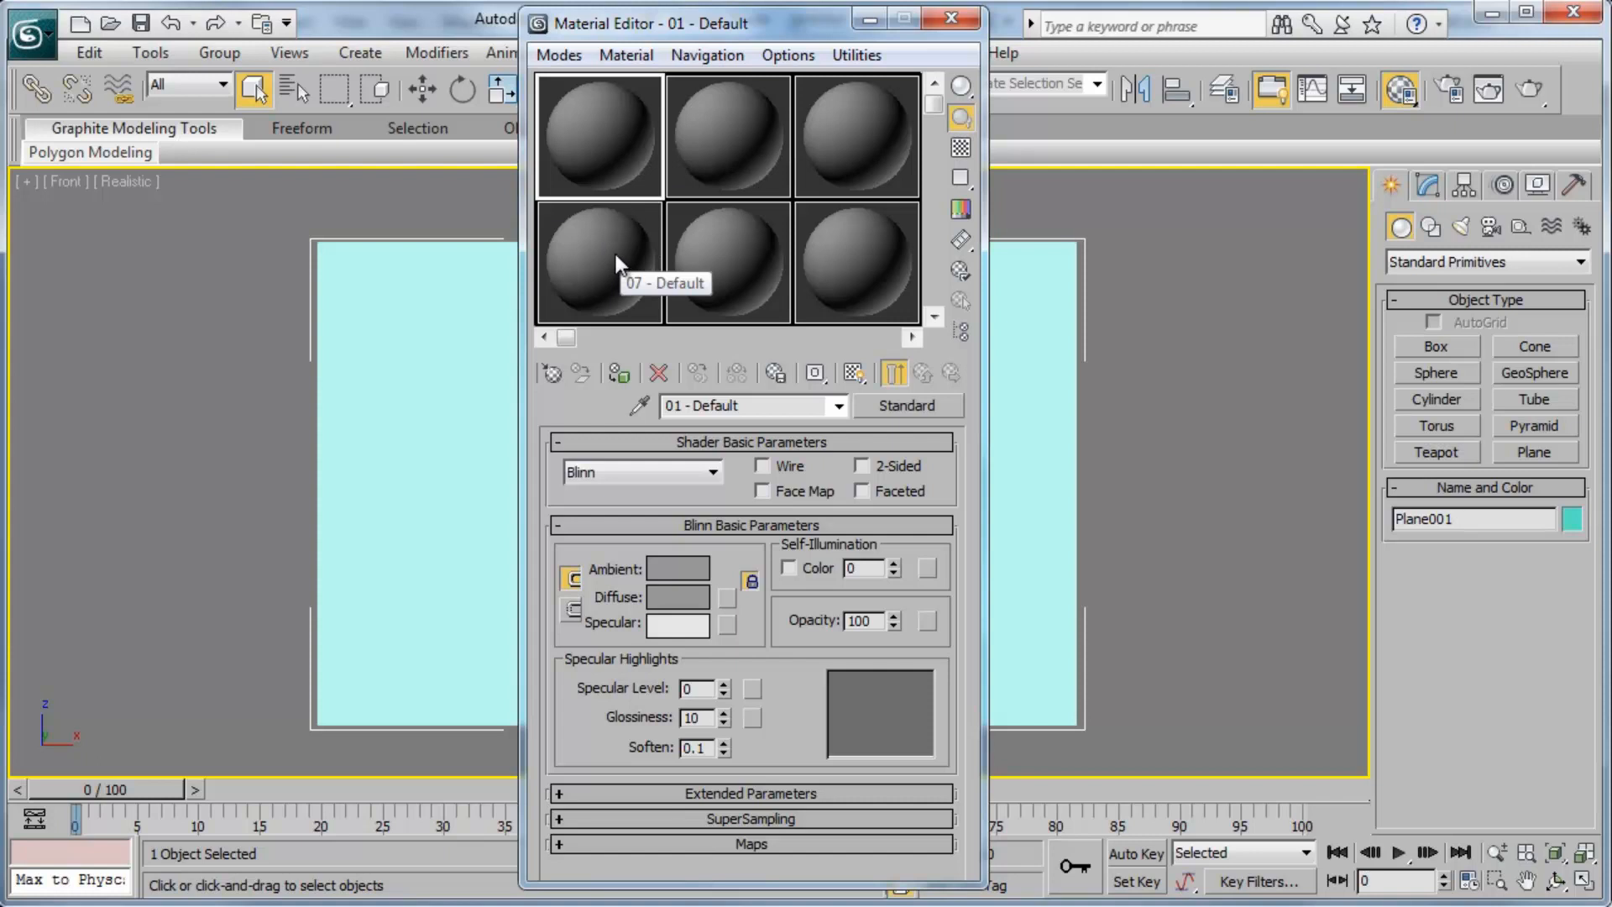
pyautogui.moveTo(576, 129)
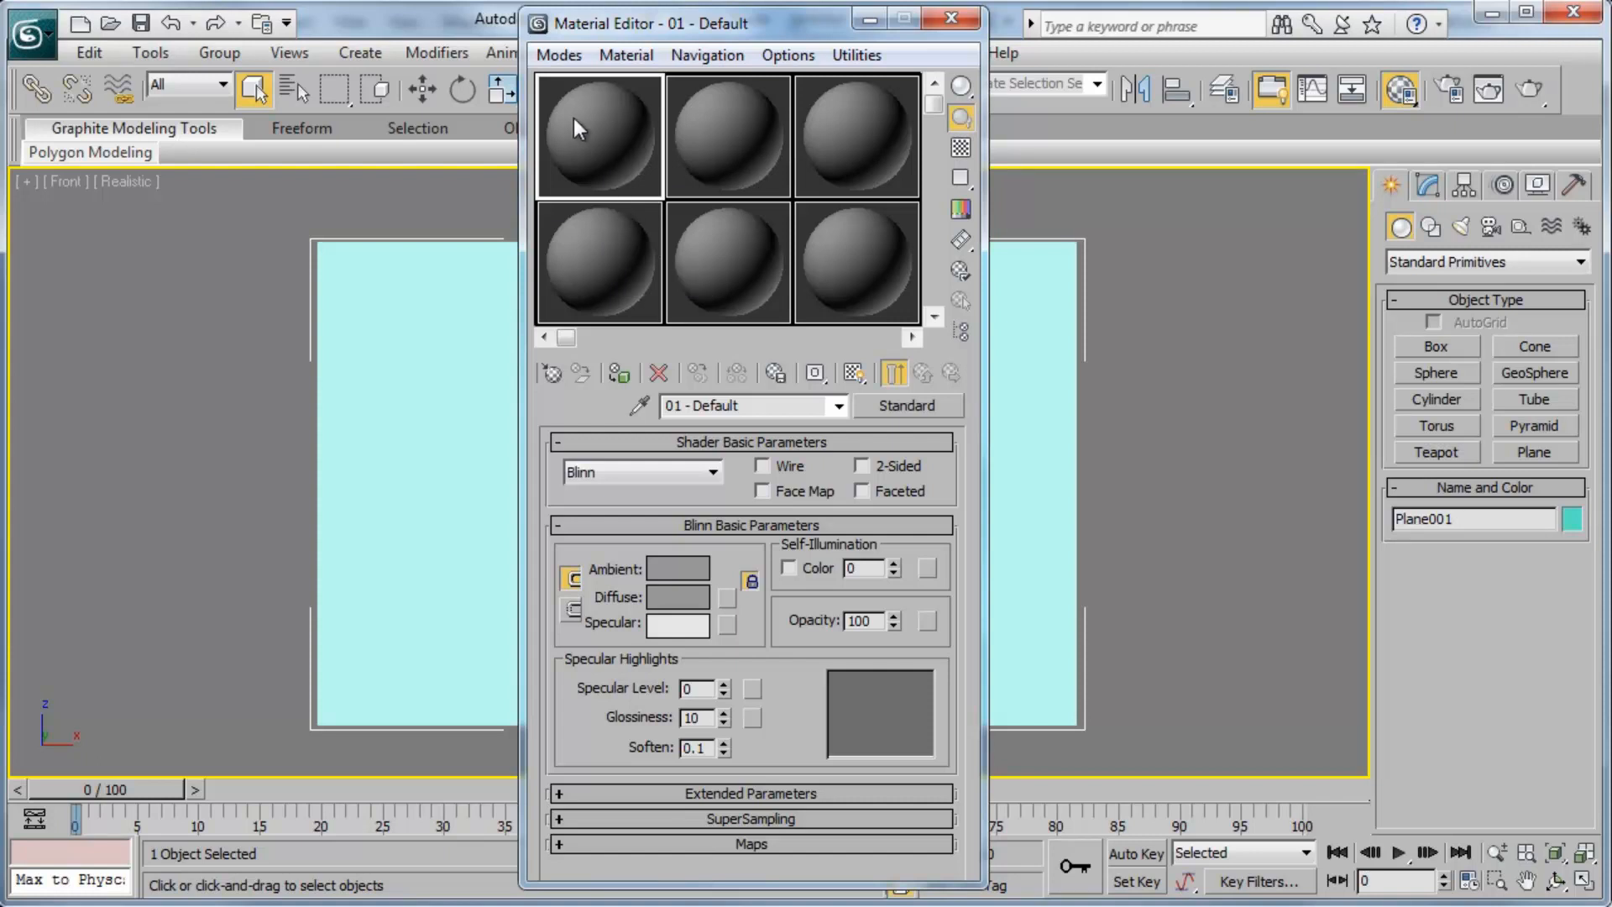
pyautogui.moveTo(629, 131)
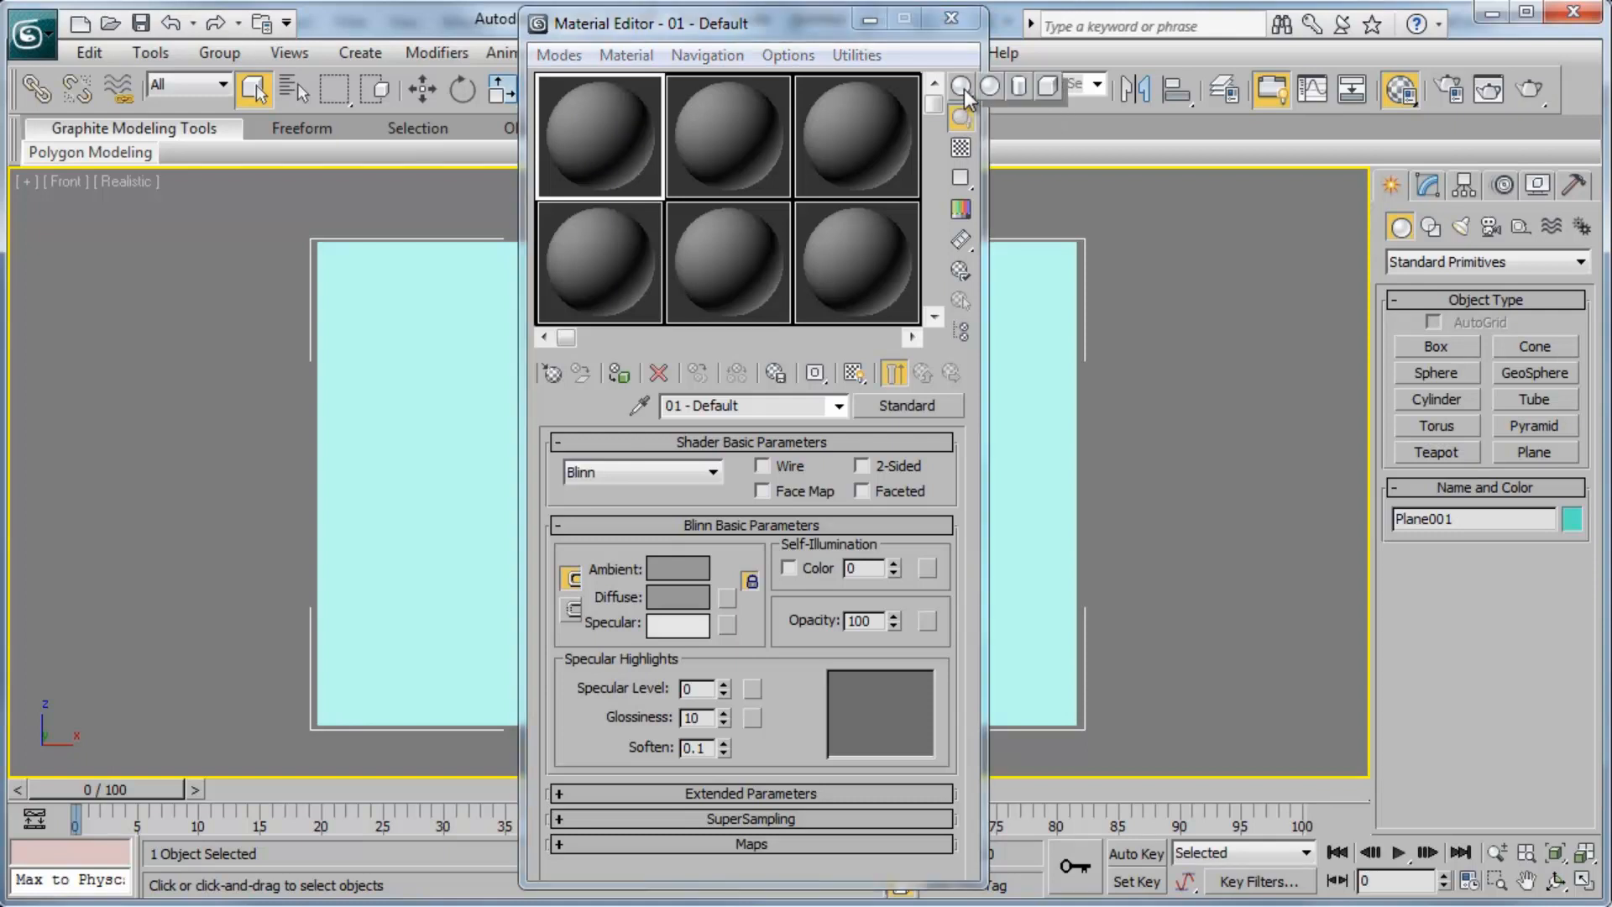
# Look at other sample preview shapes in the Material Editor
pyautogui.click(959, 85)
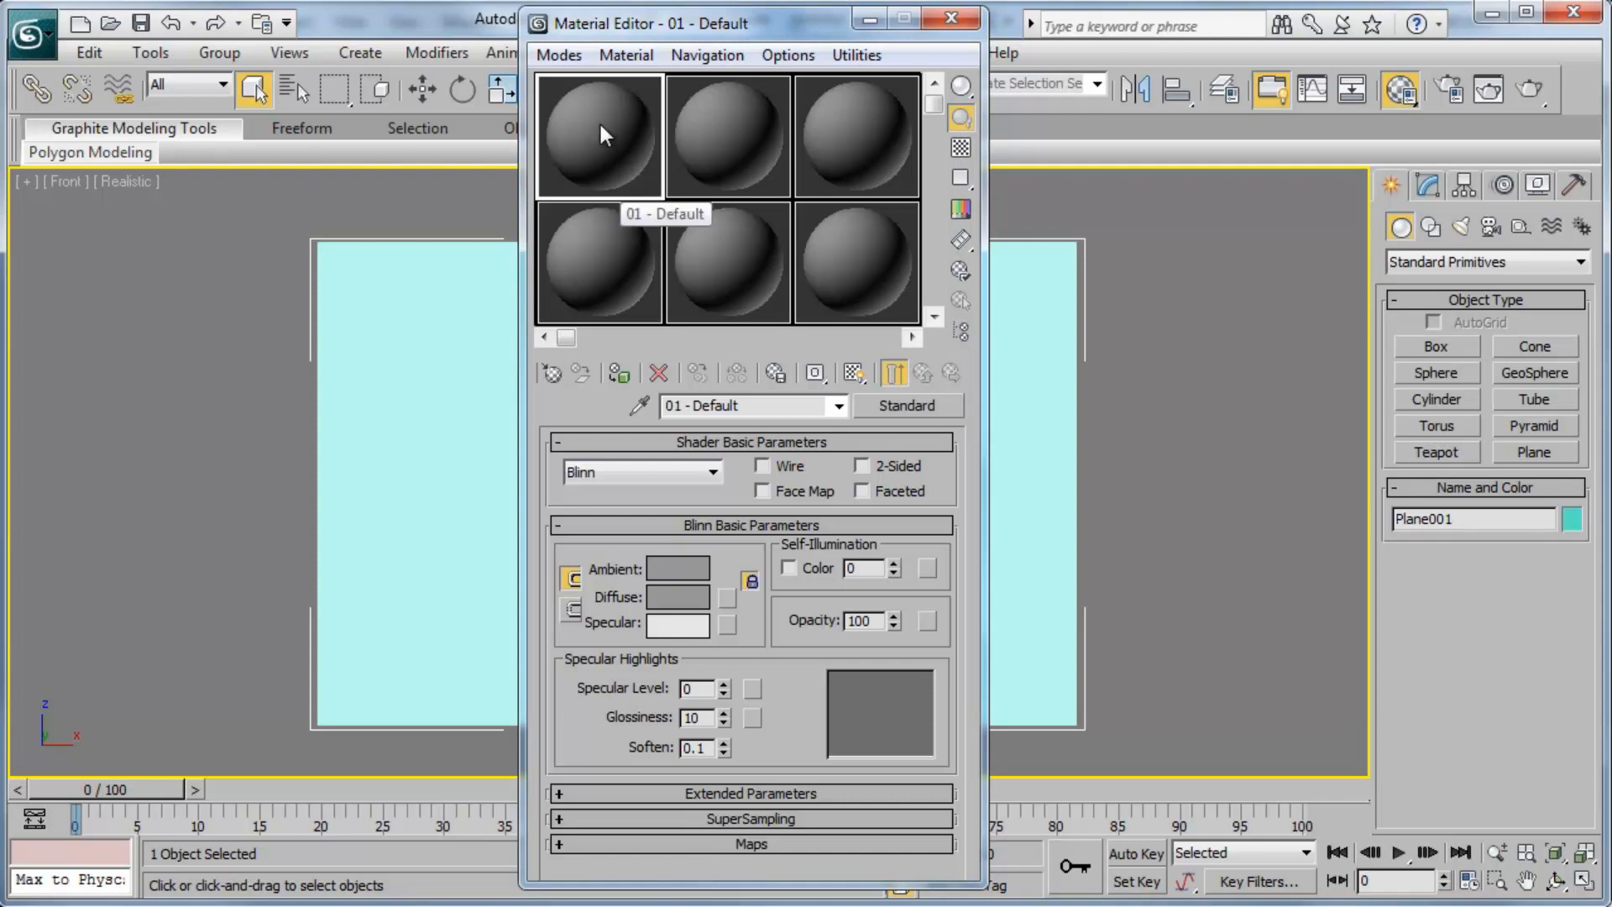
pyautogui.moveTo(608, 129)
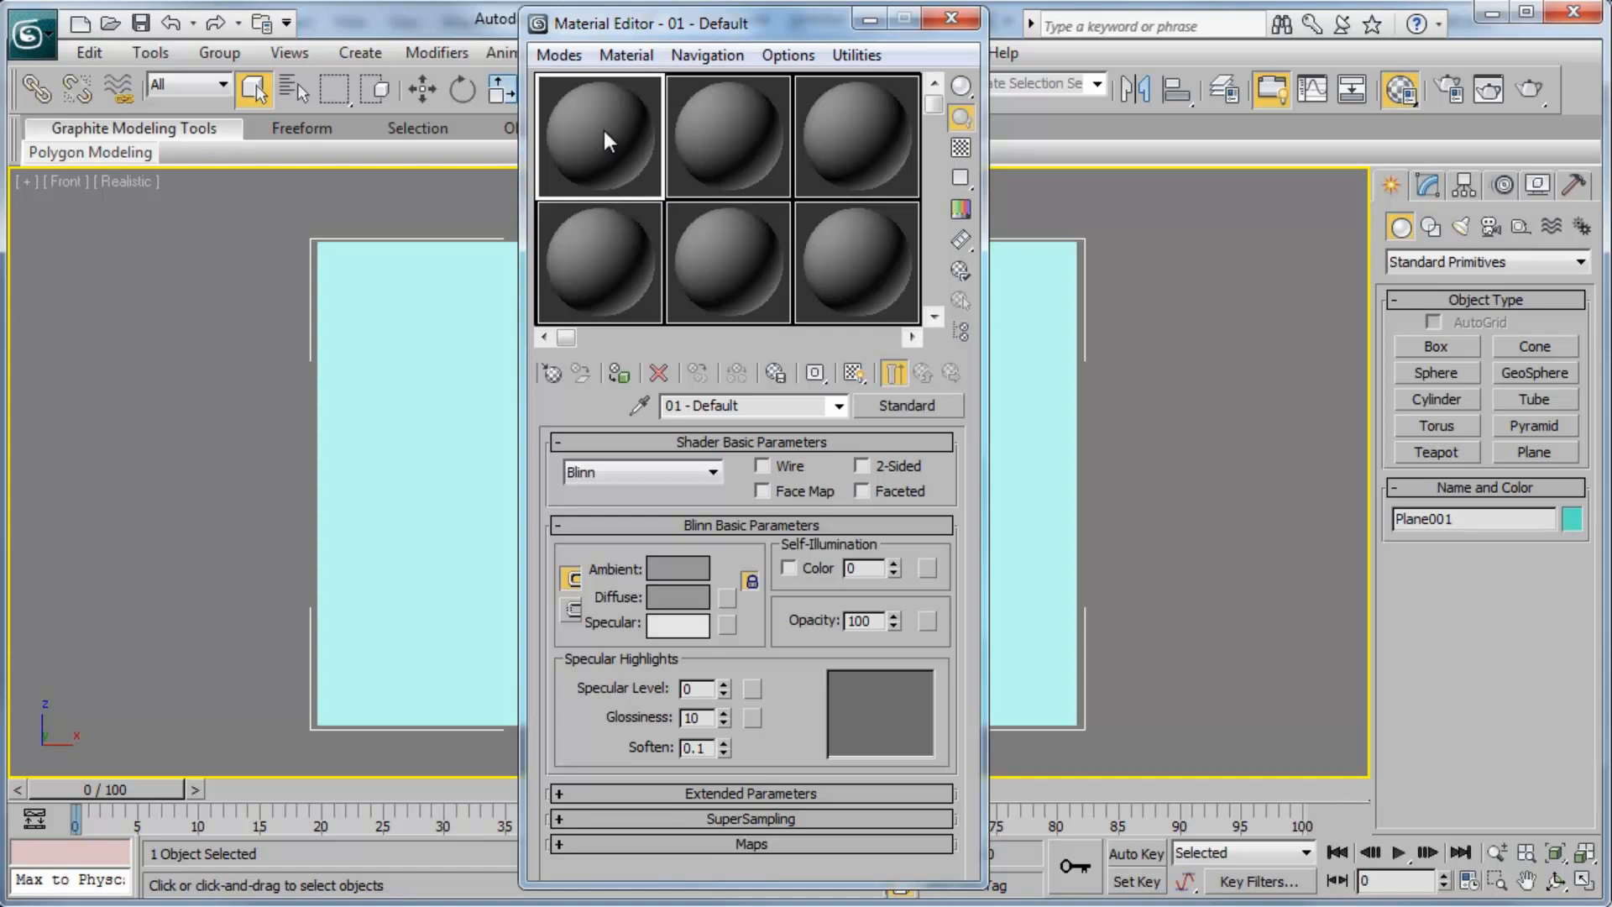
pyautogui.moveTo(612, 129)
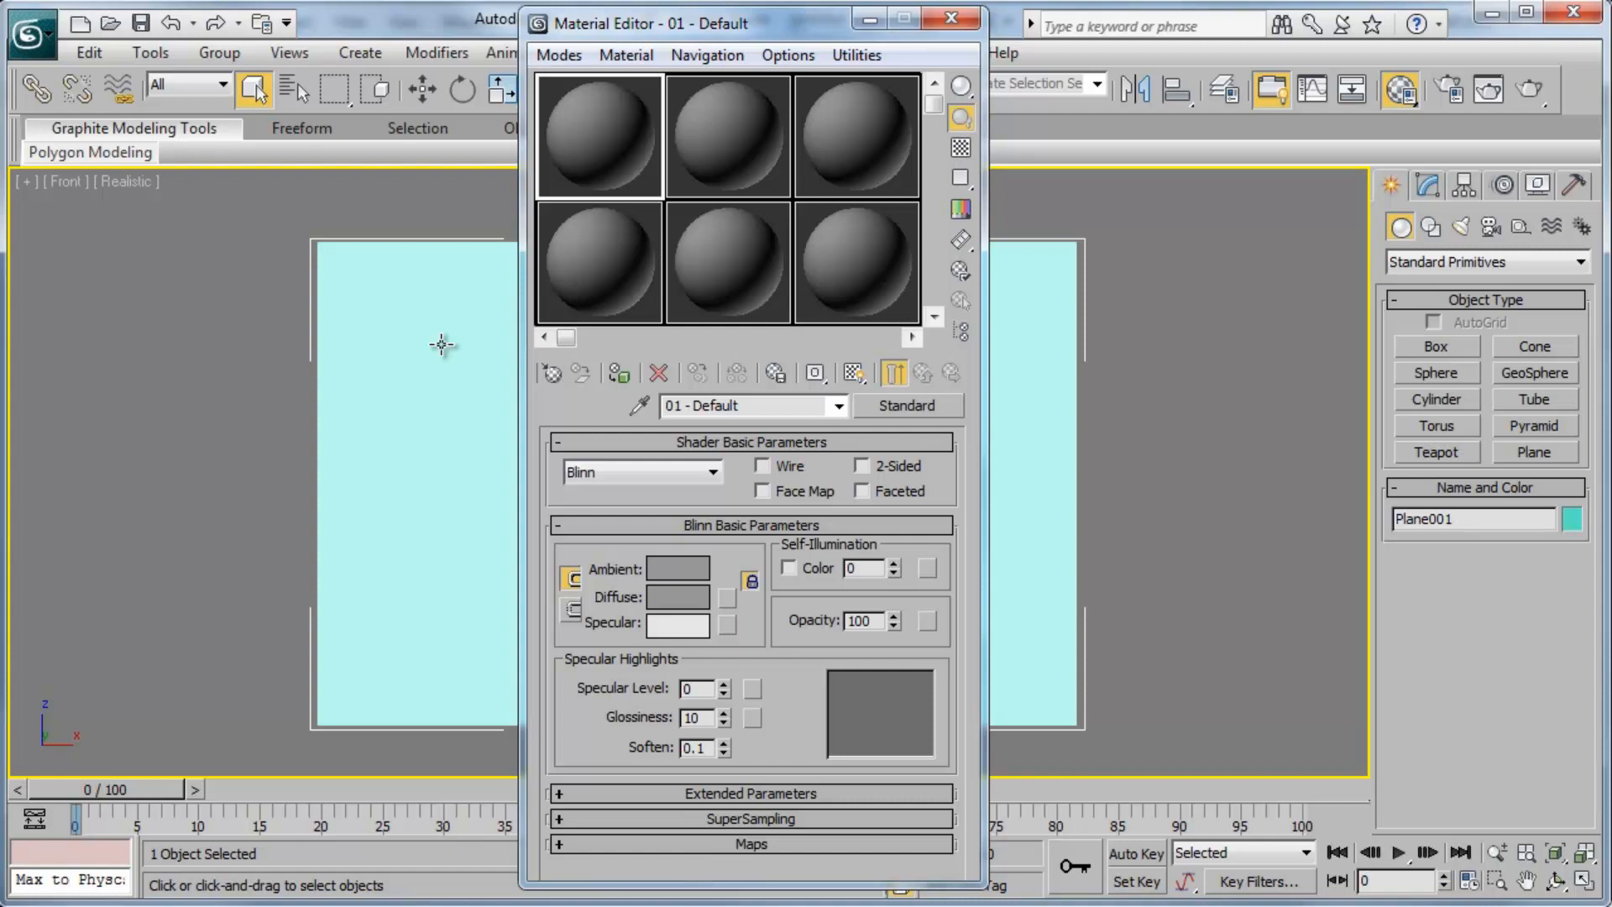
pyautogui.moveTo(430, 353)
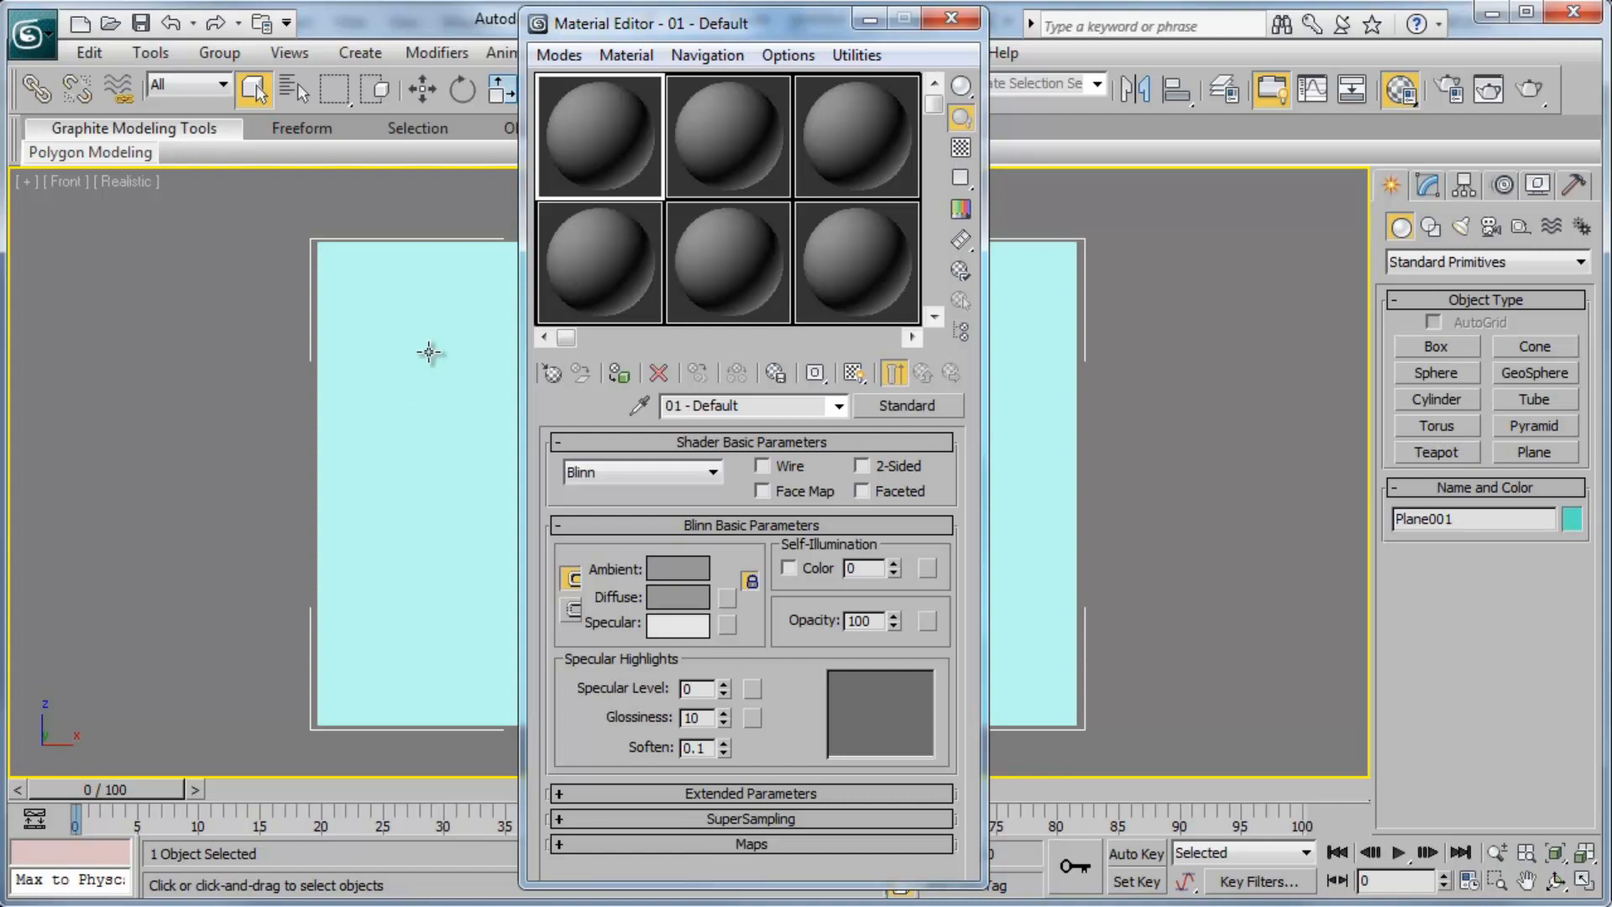
pyautogui.moveTo(625, 141)
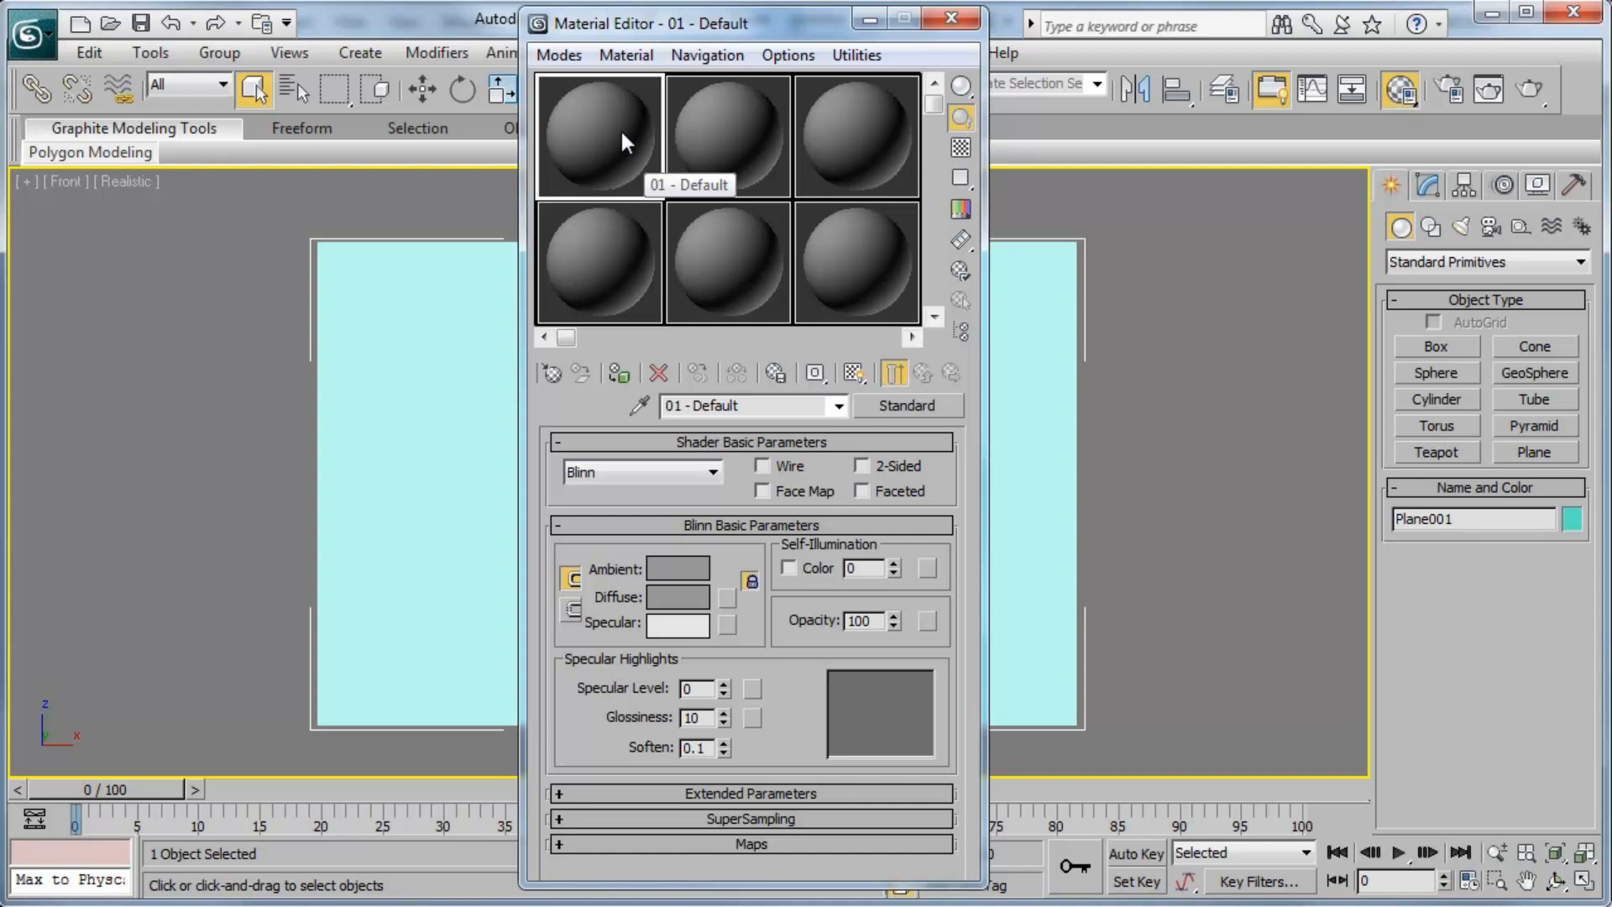
pyautogui.moveTo(585, 163)
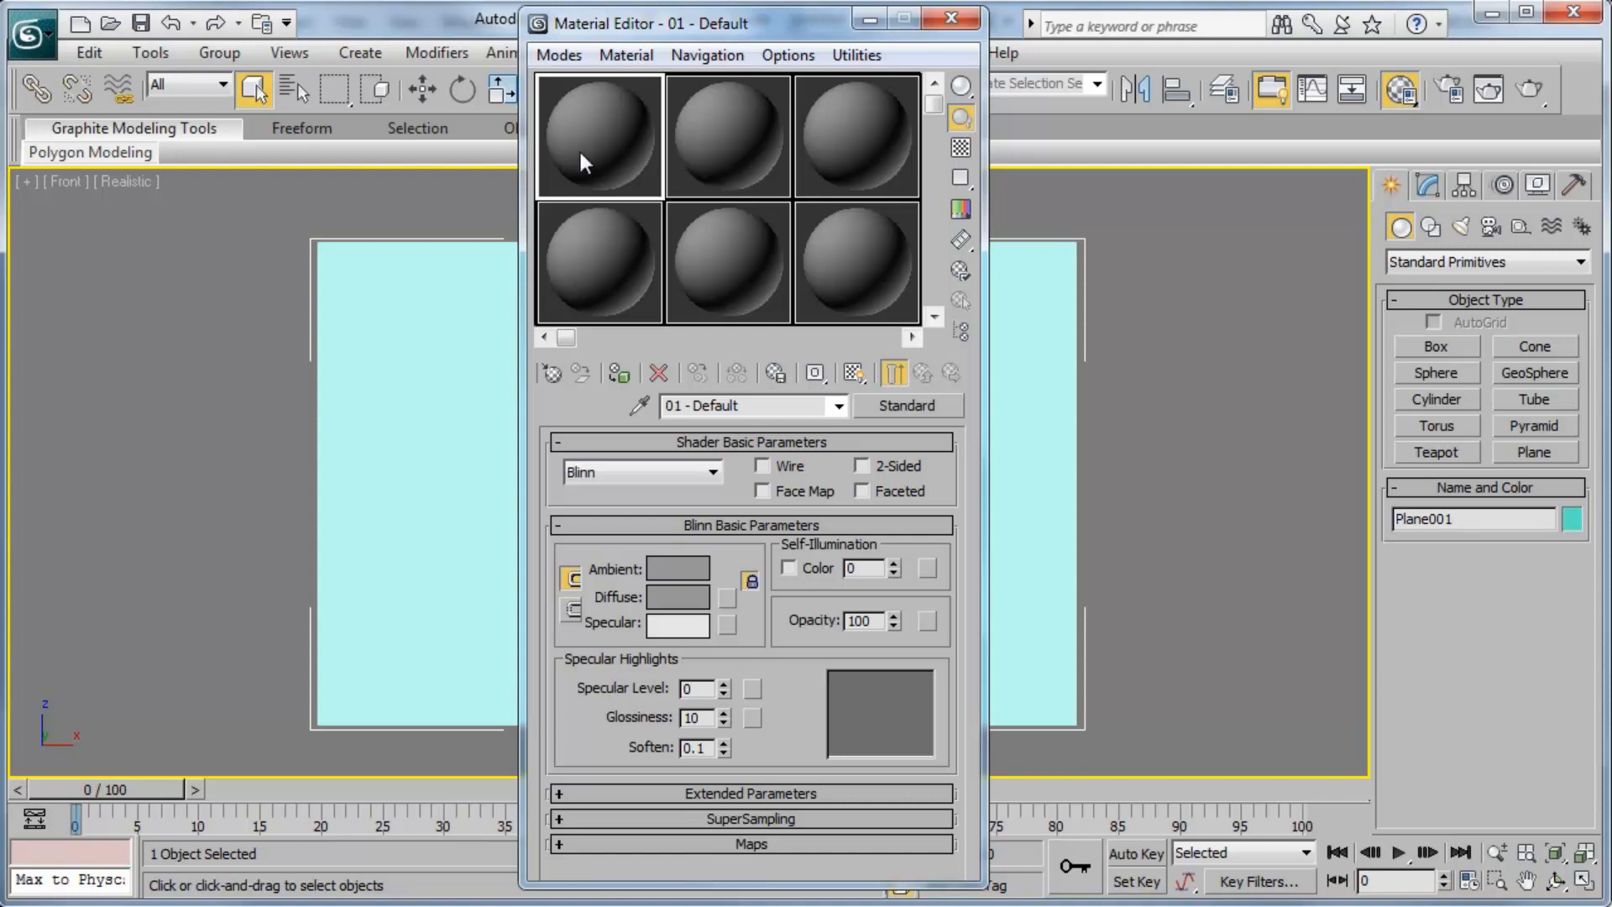
pyautogui.moveTo(612, 134)
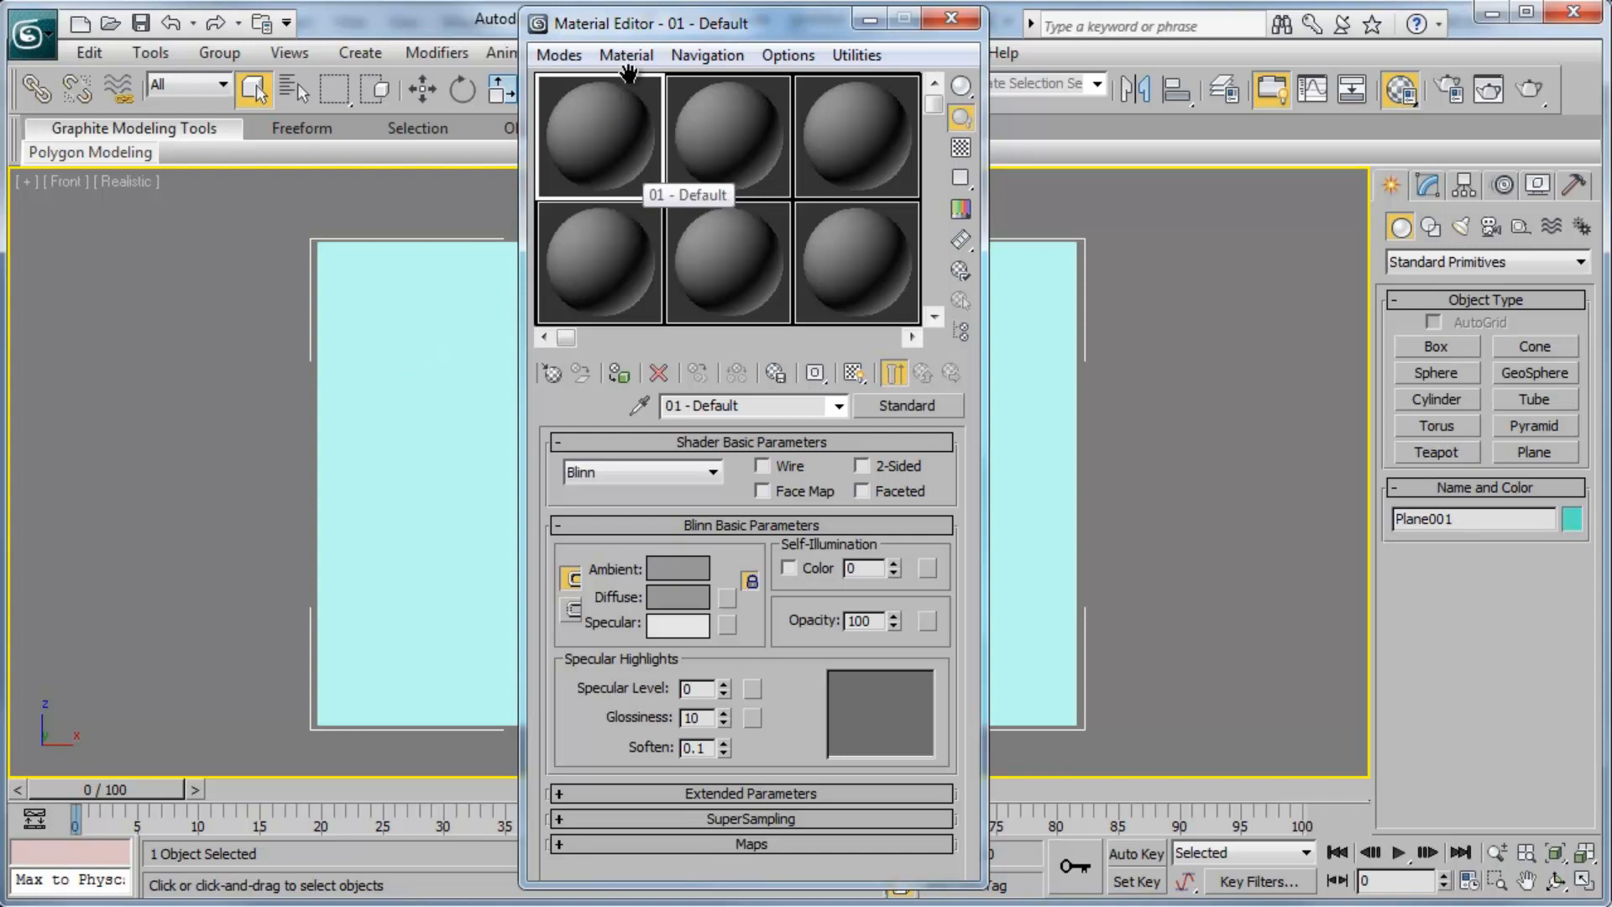
pyautogui.moveTo(612, 141)
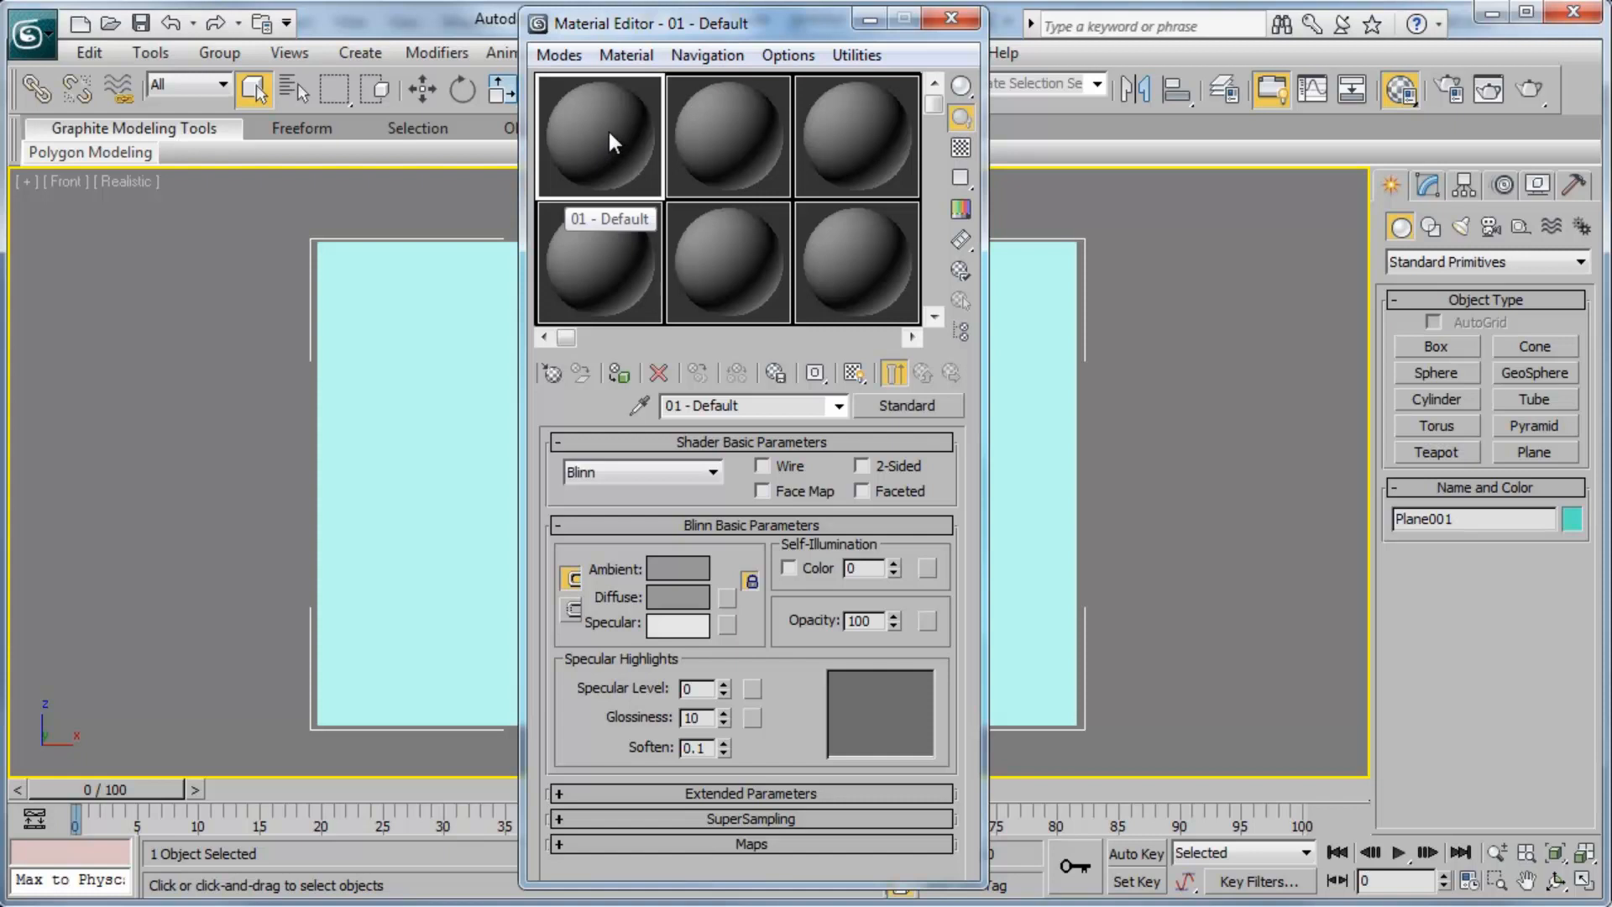
pyautogui.moveTo(617, 149)
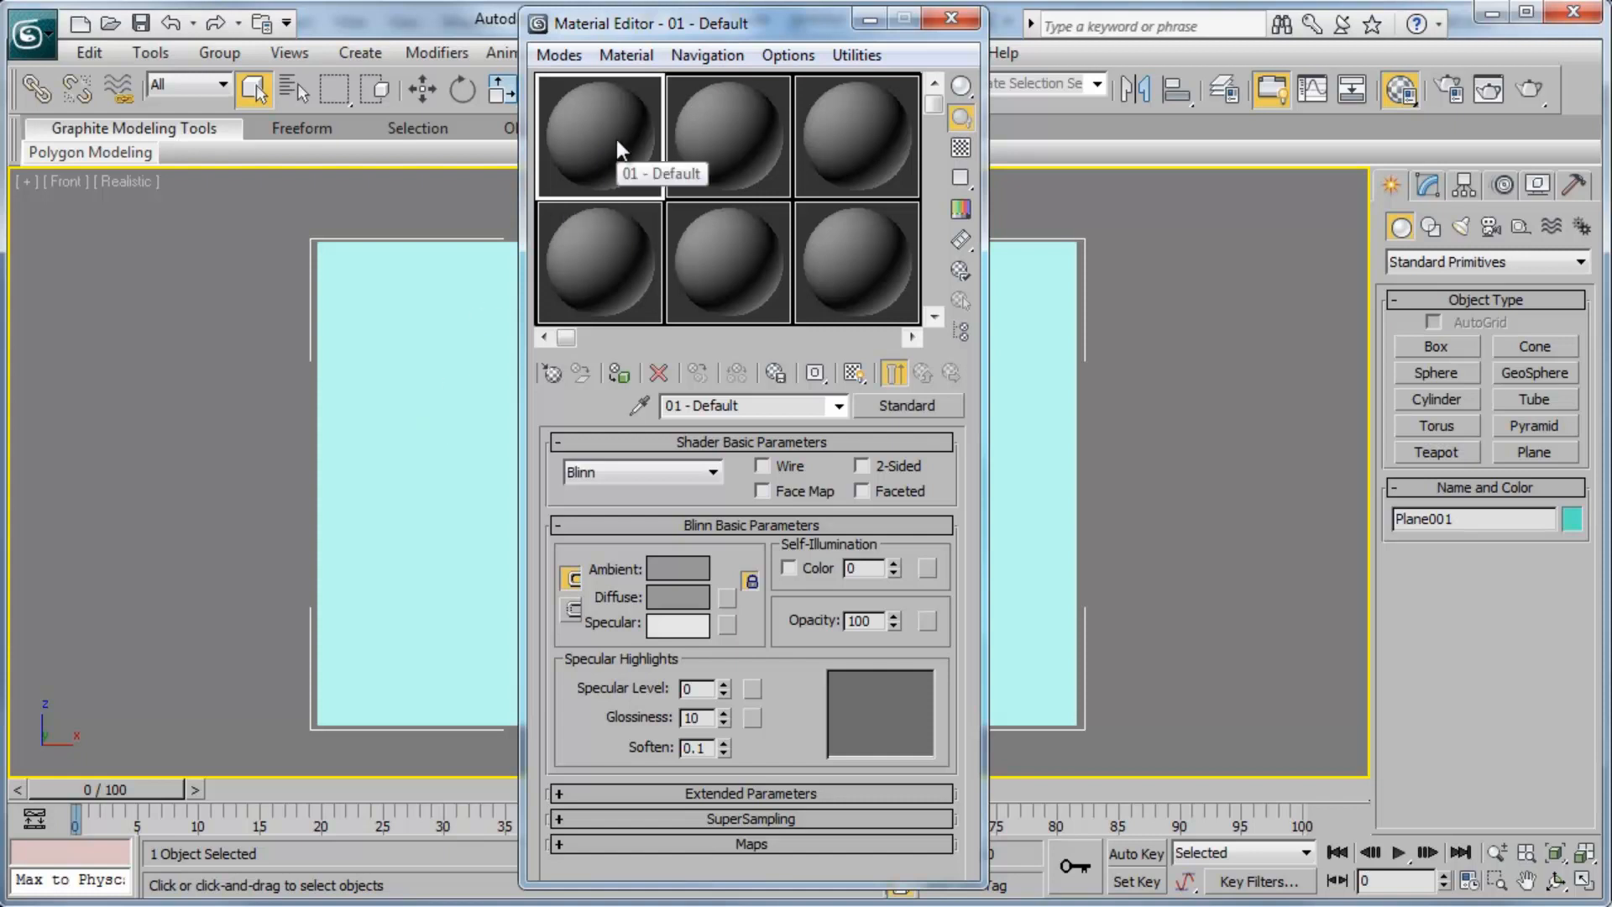
pyautogui.moveTo(606, 156)
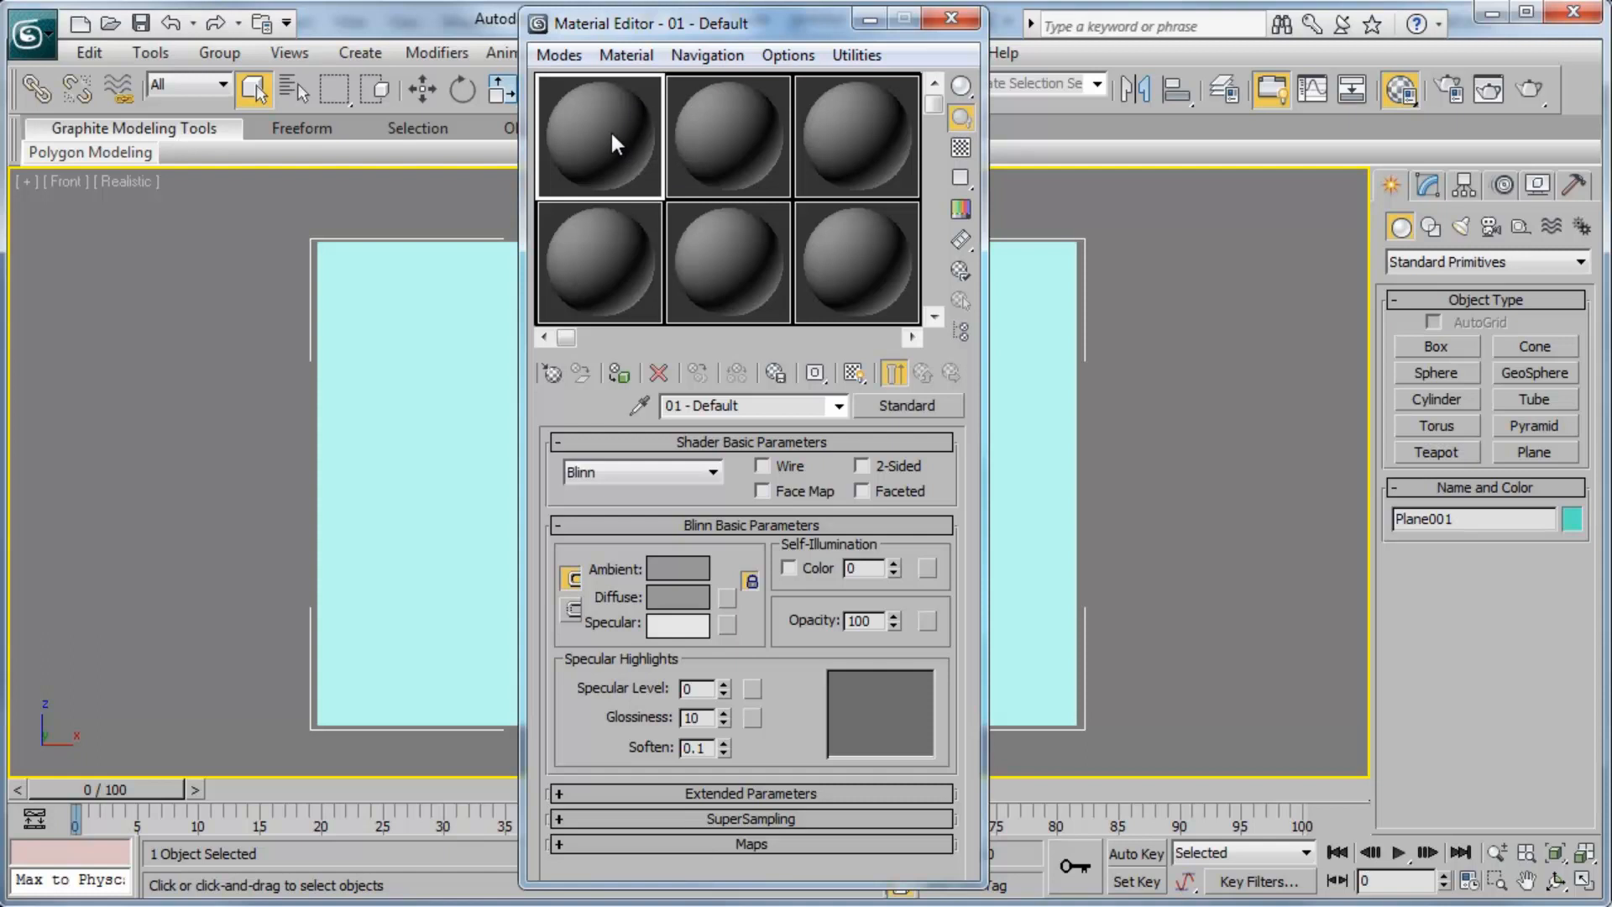
pyautogui.moveTo(525, 337)
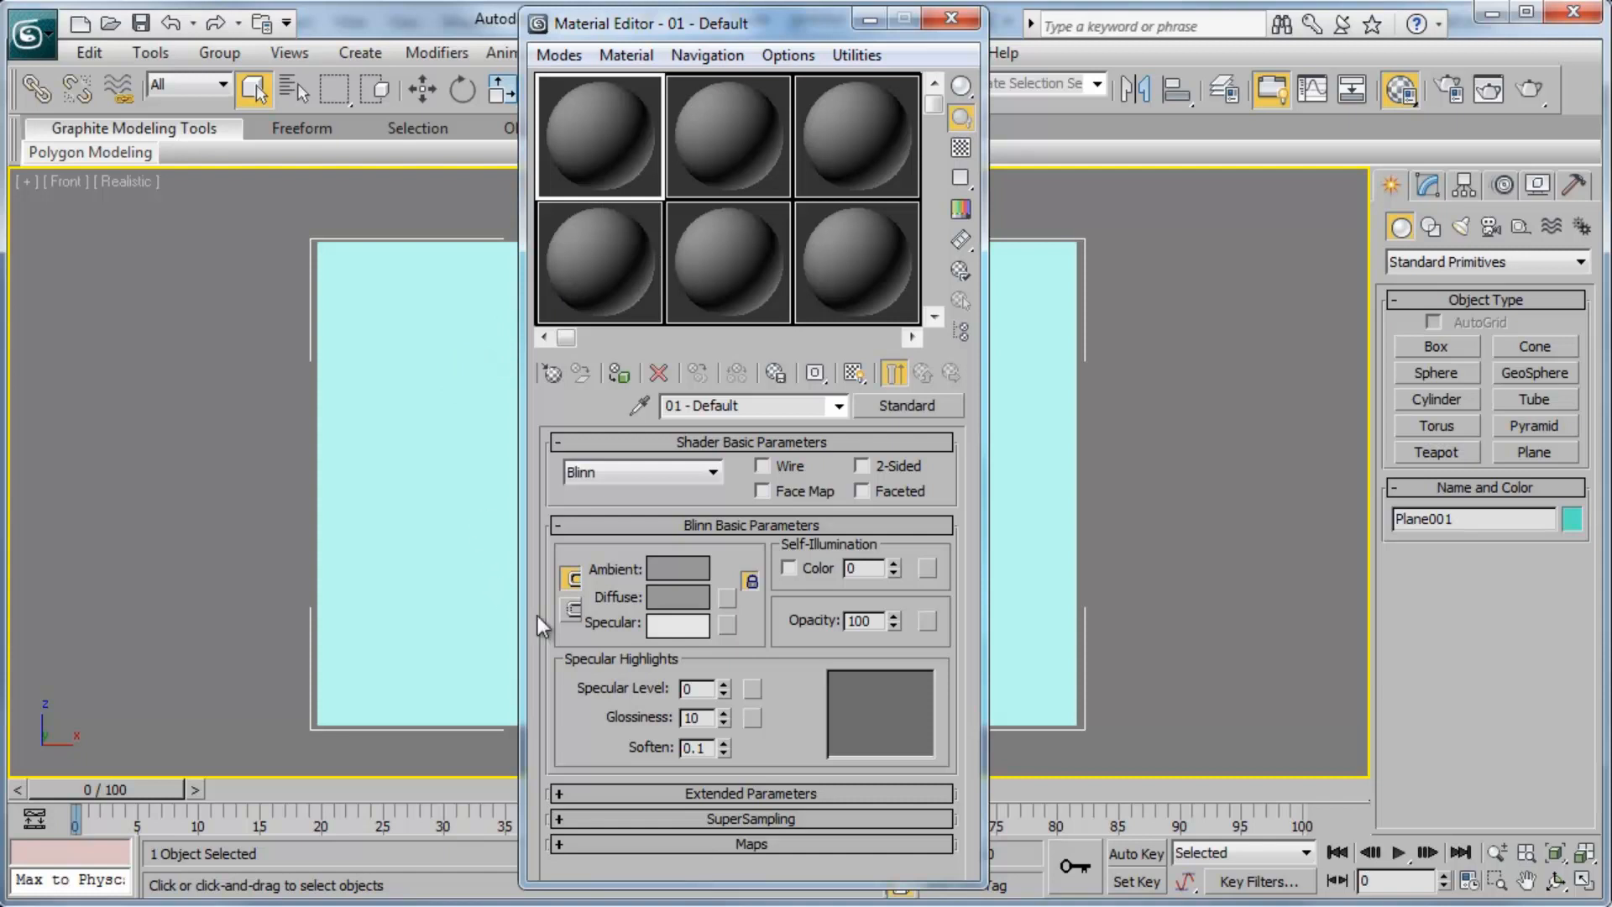
pyautogui.moveTo(658, 606)
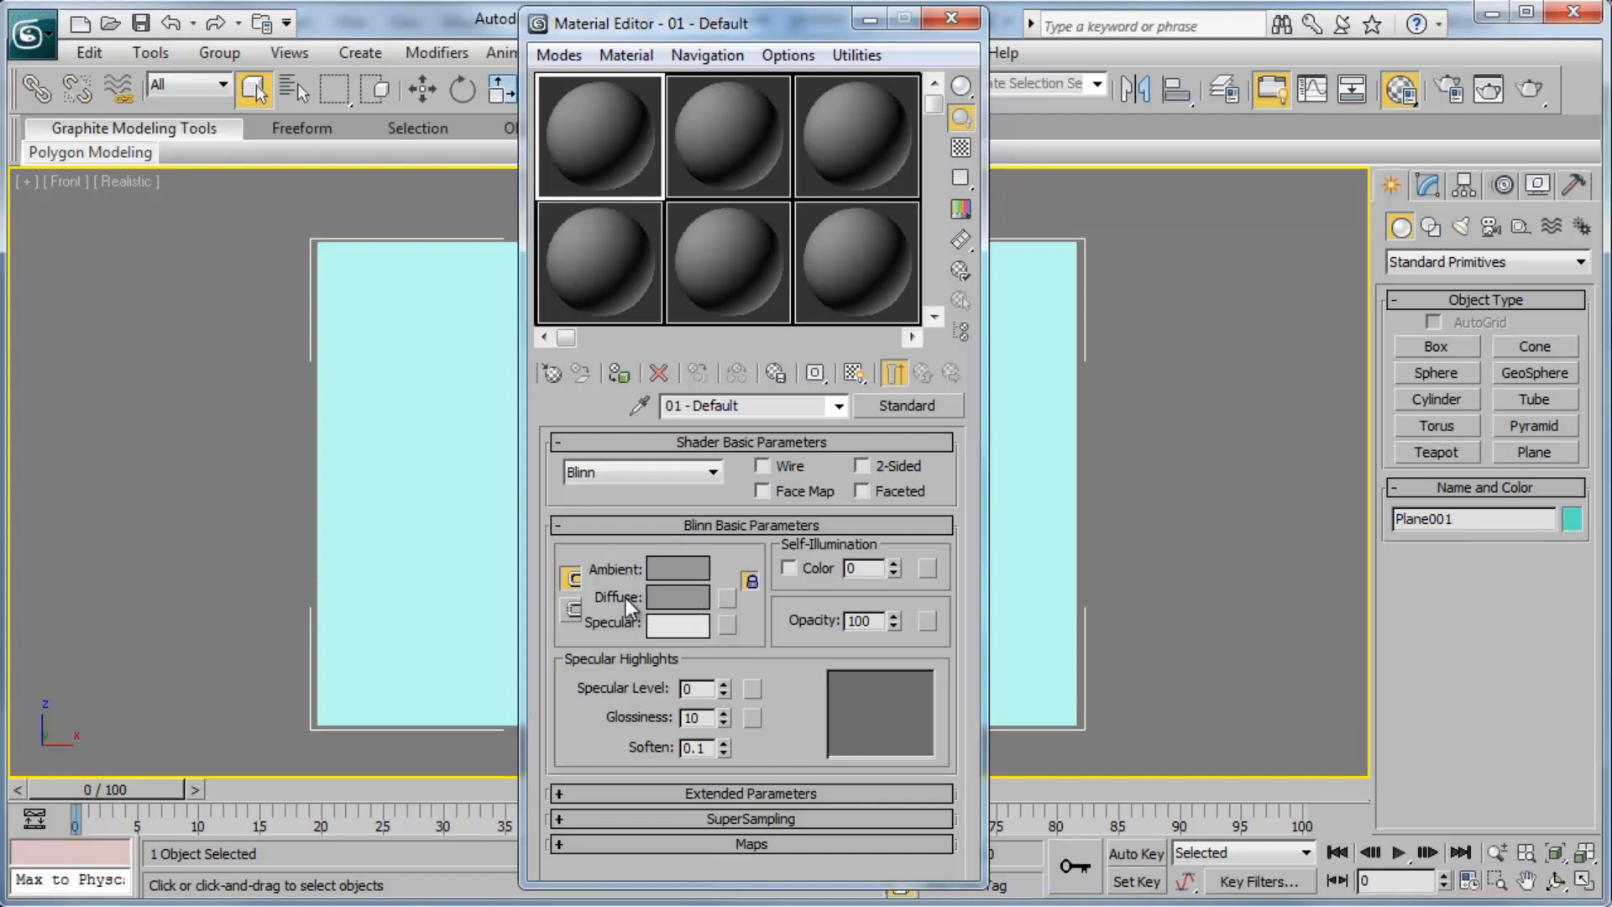
pyautogui.moveTo(685, 606)
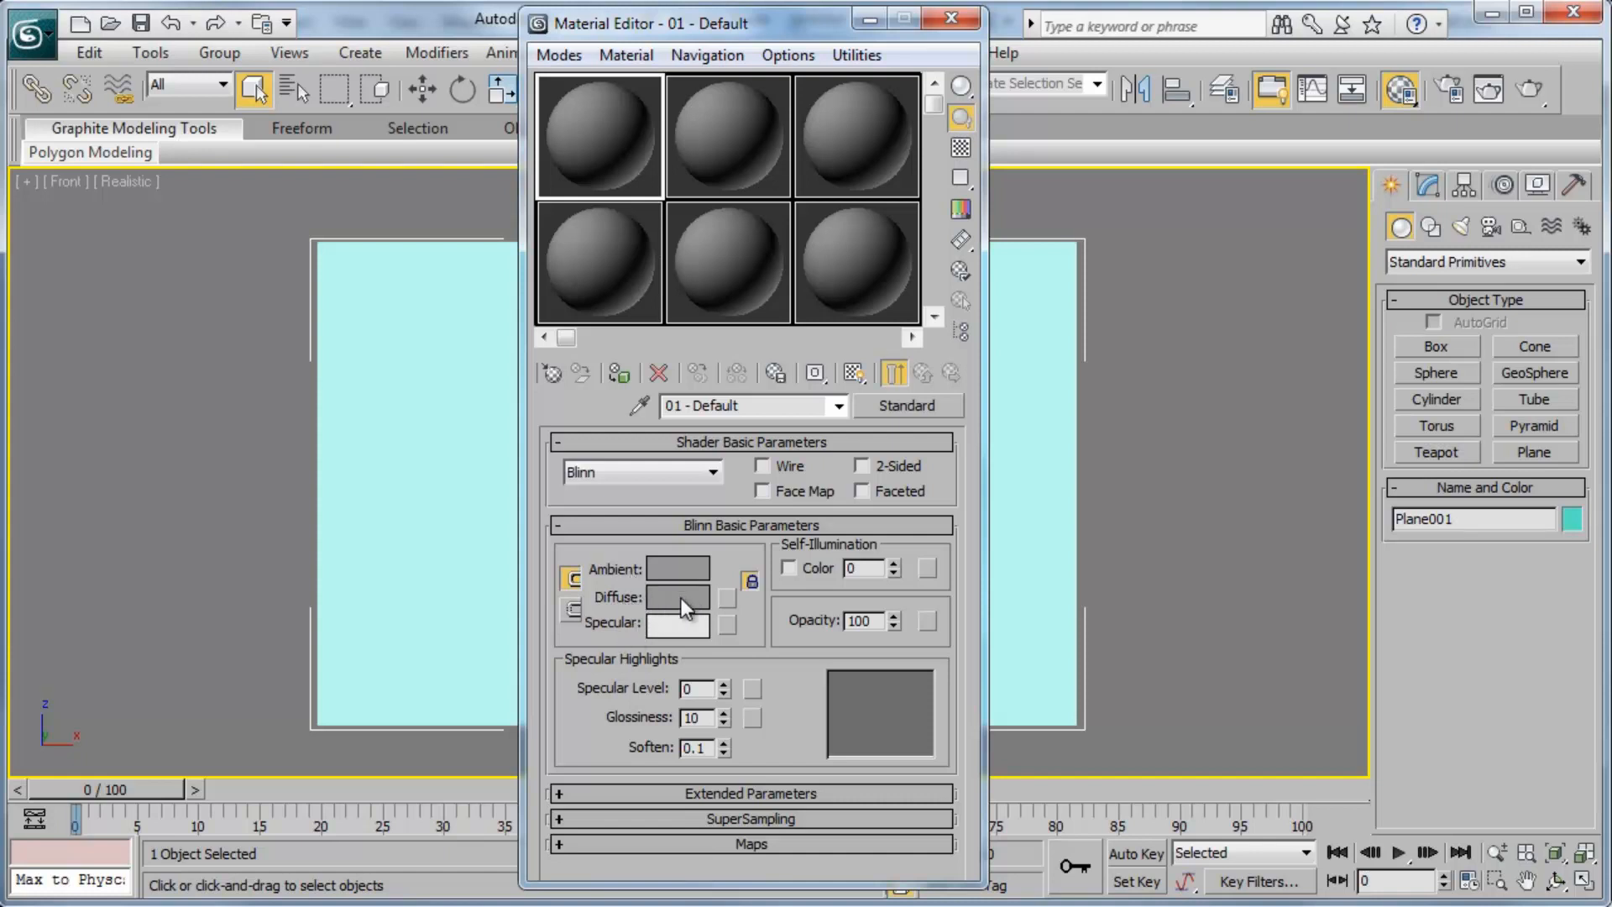
pyautogui.moveTo(629, 625)
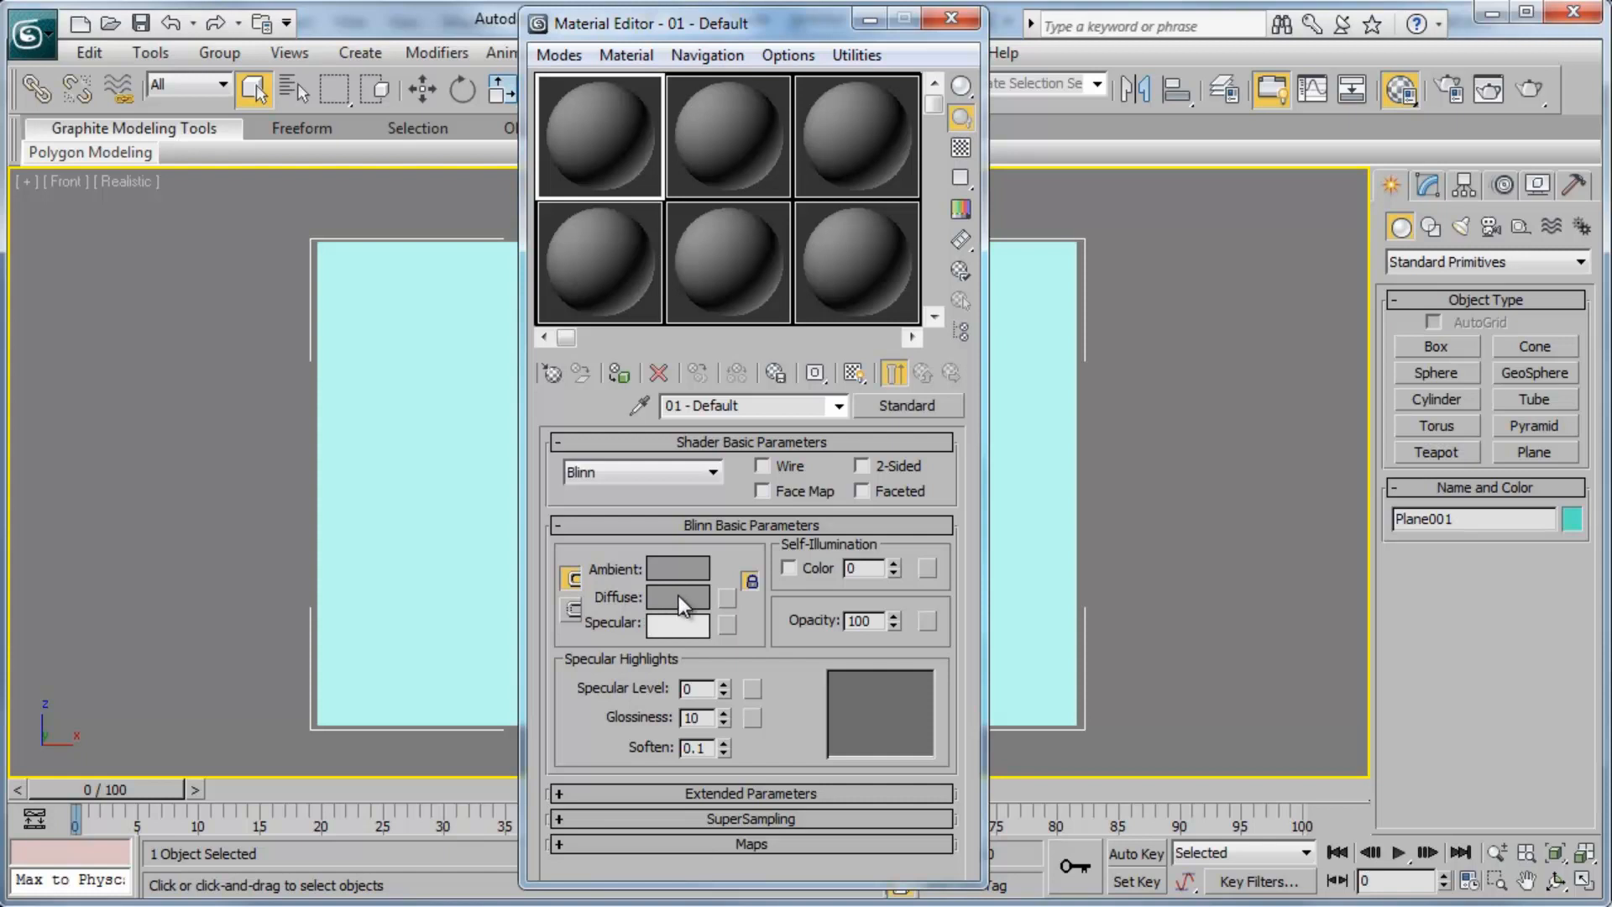
pyautogui.moveTo(708, 600)
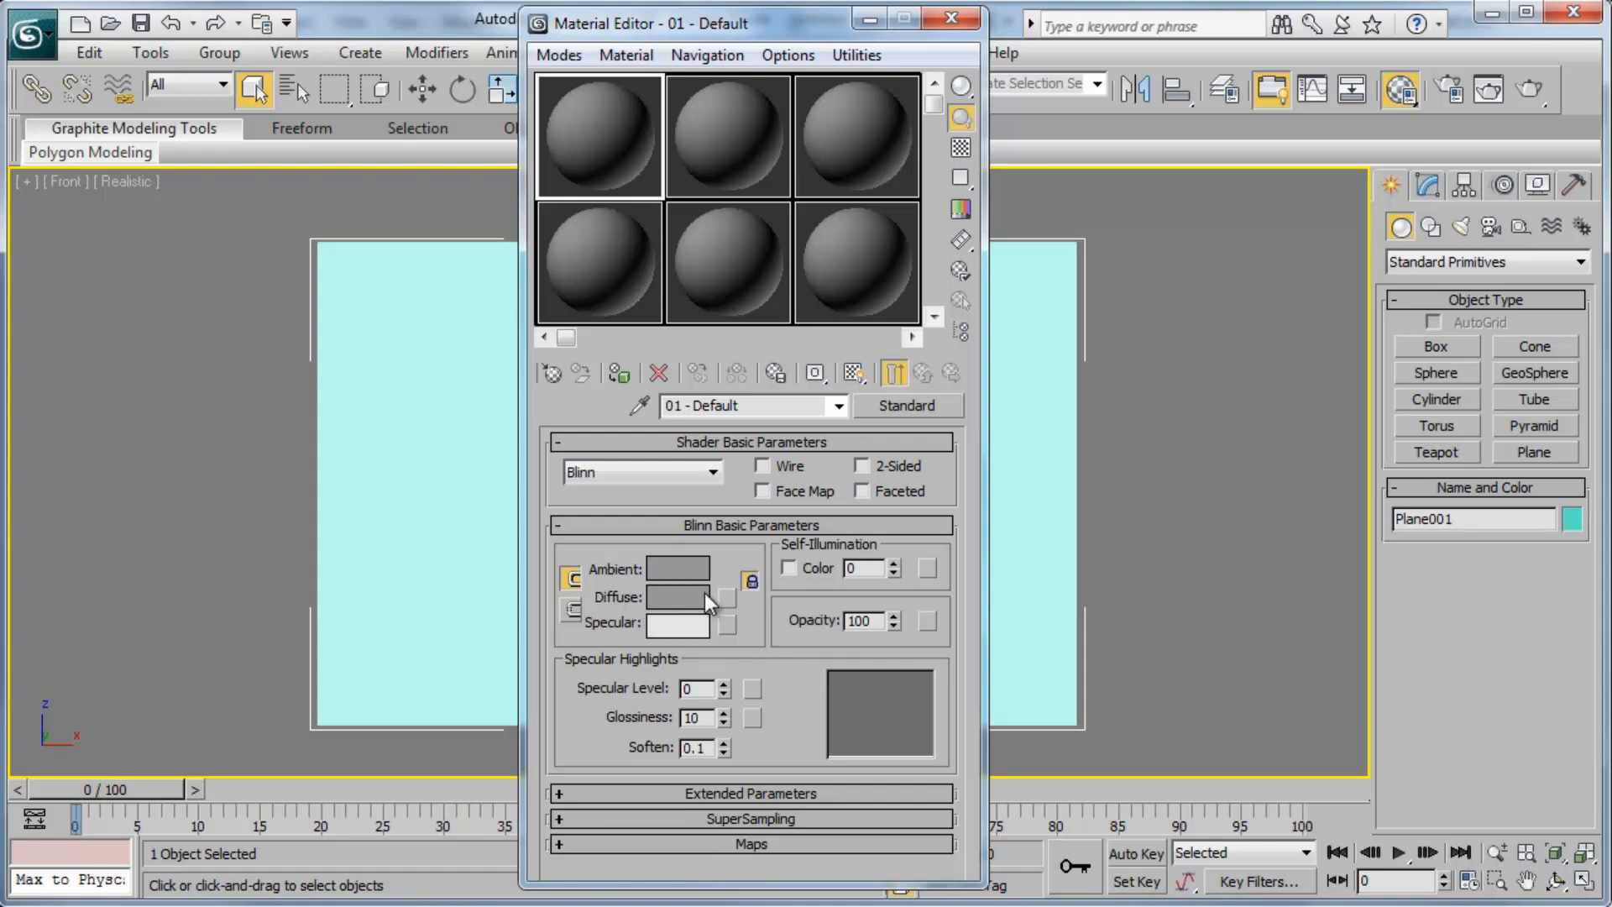
pyautogui.moveTo(664, 605)
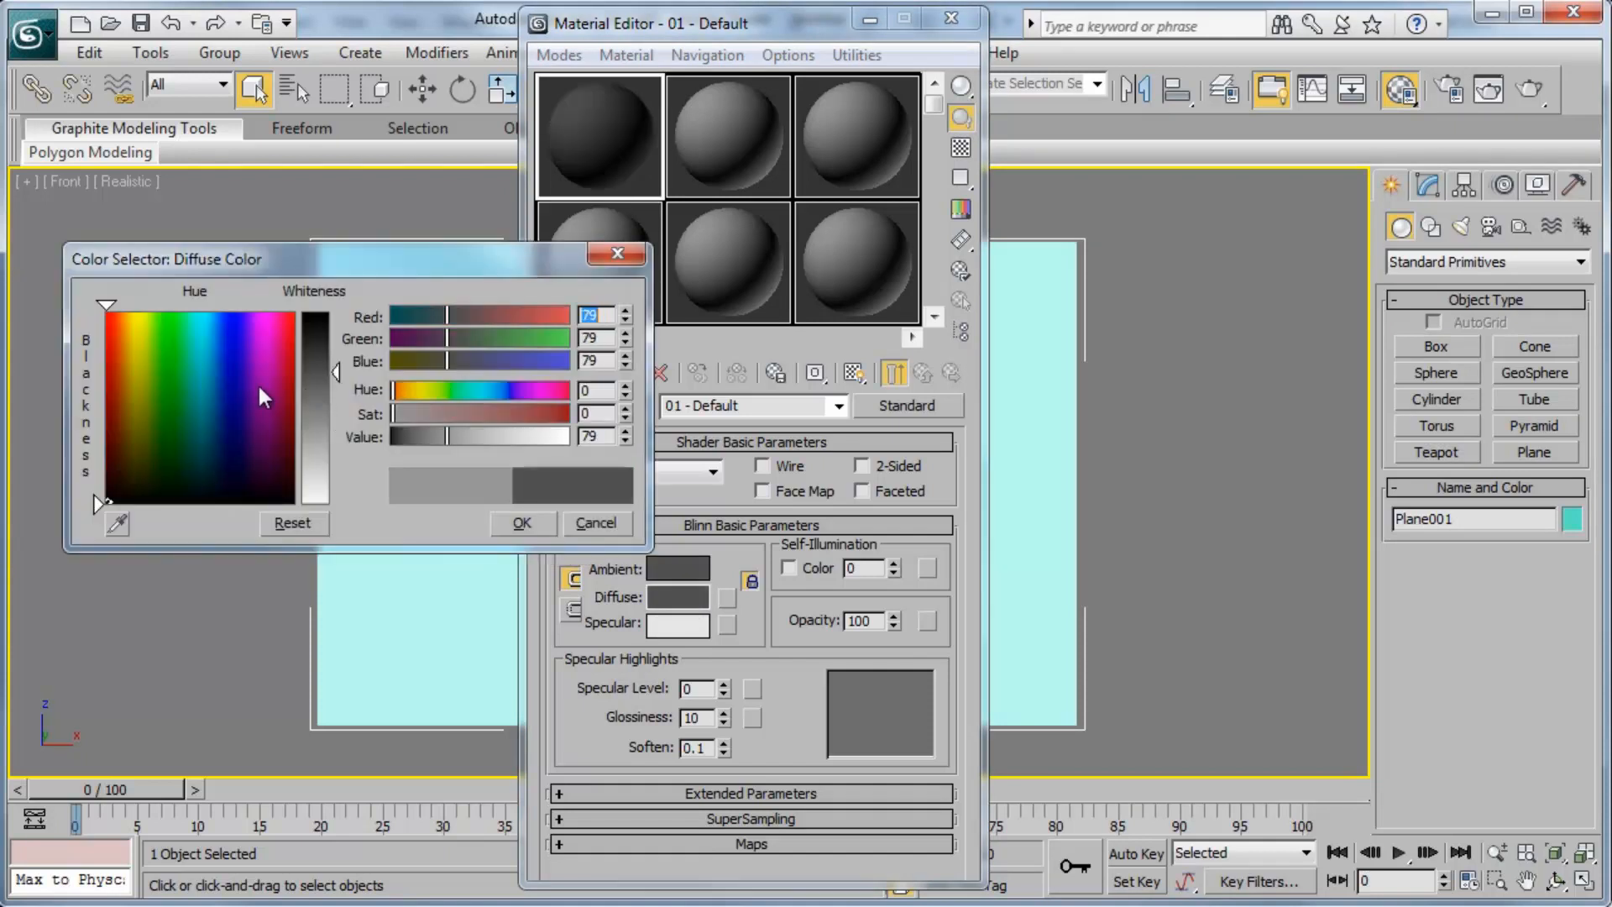
# Change the 01 - Default material's diffuse and ambient colour to pink
pyautogui.click(184, 368)
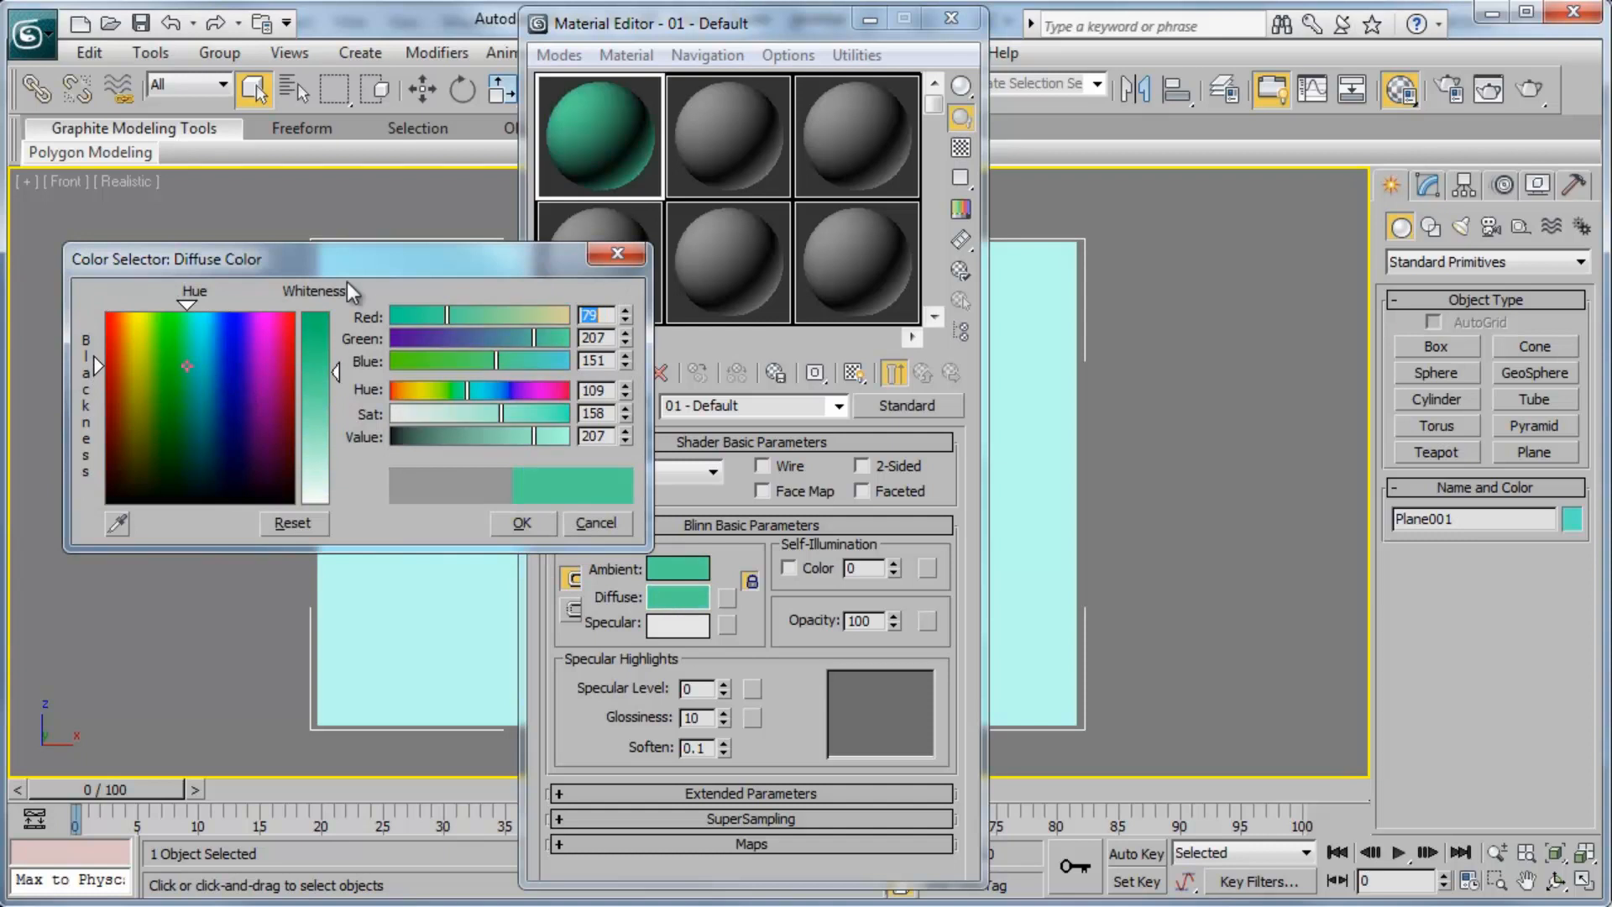
pyautogui.moveTo(247, 388)
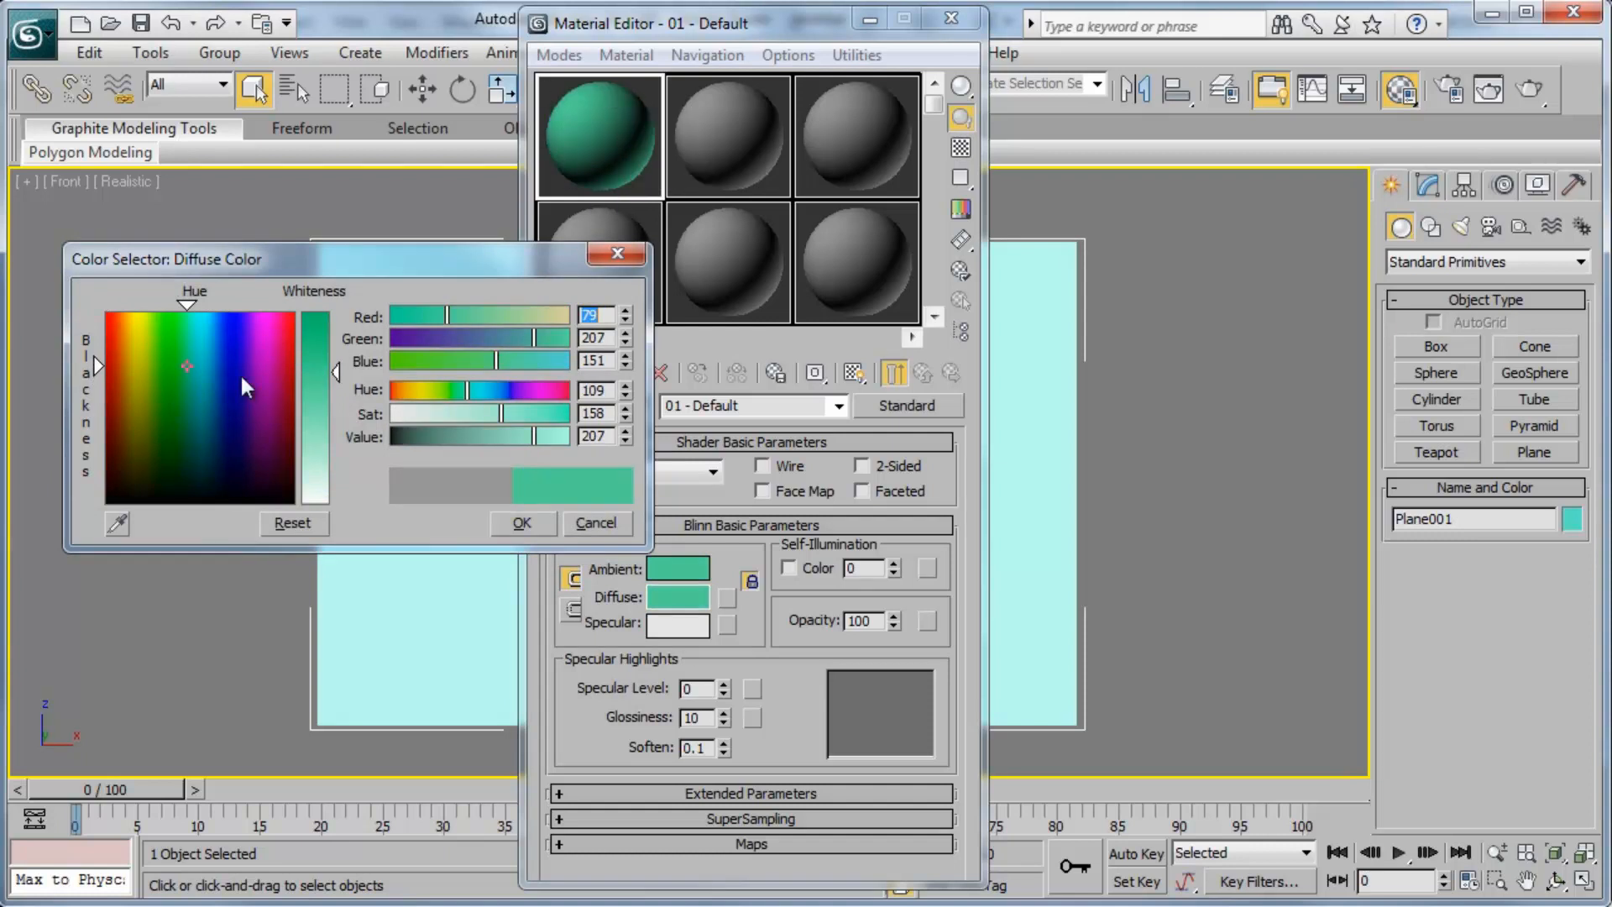
pyautogui.moveTo(185, 368); pyautogui.dragTo(159, 402)
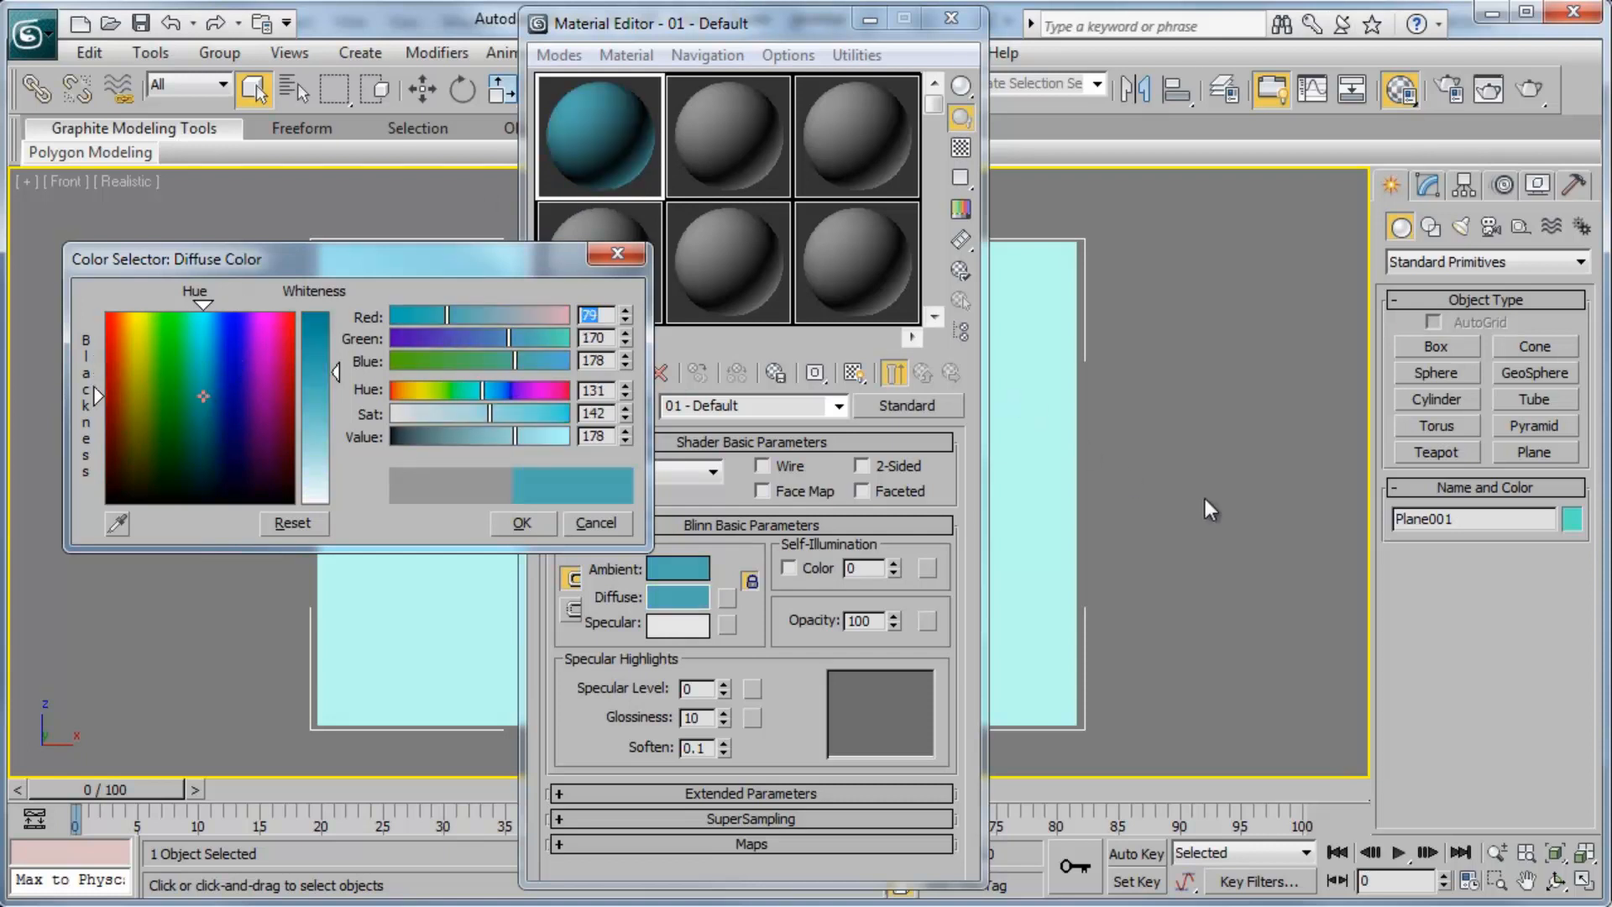
pyautogui.moveTo(1560, 553)
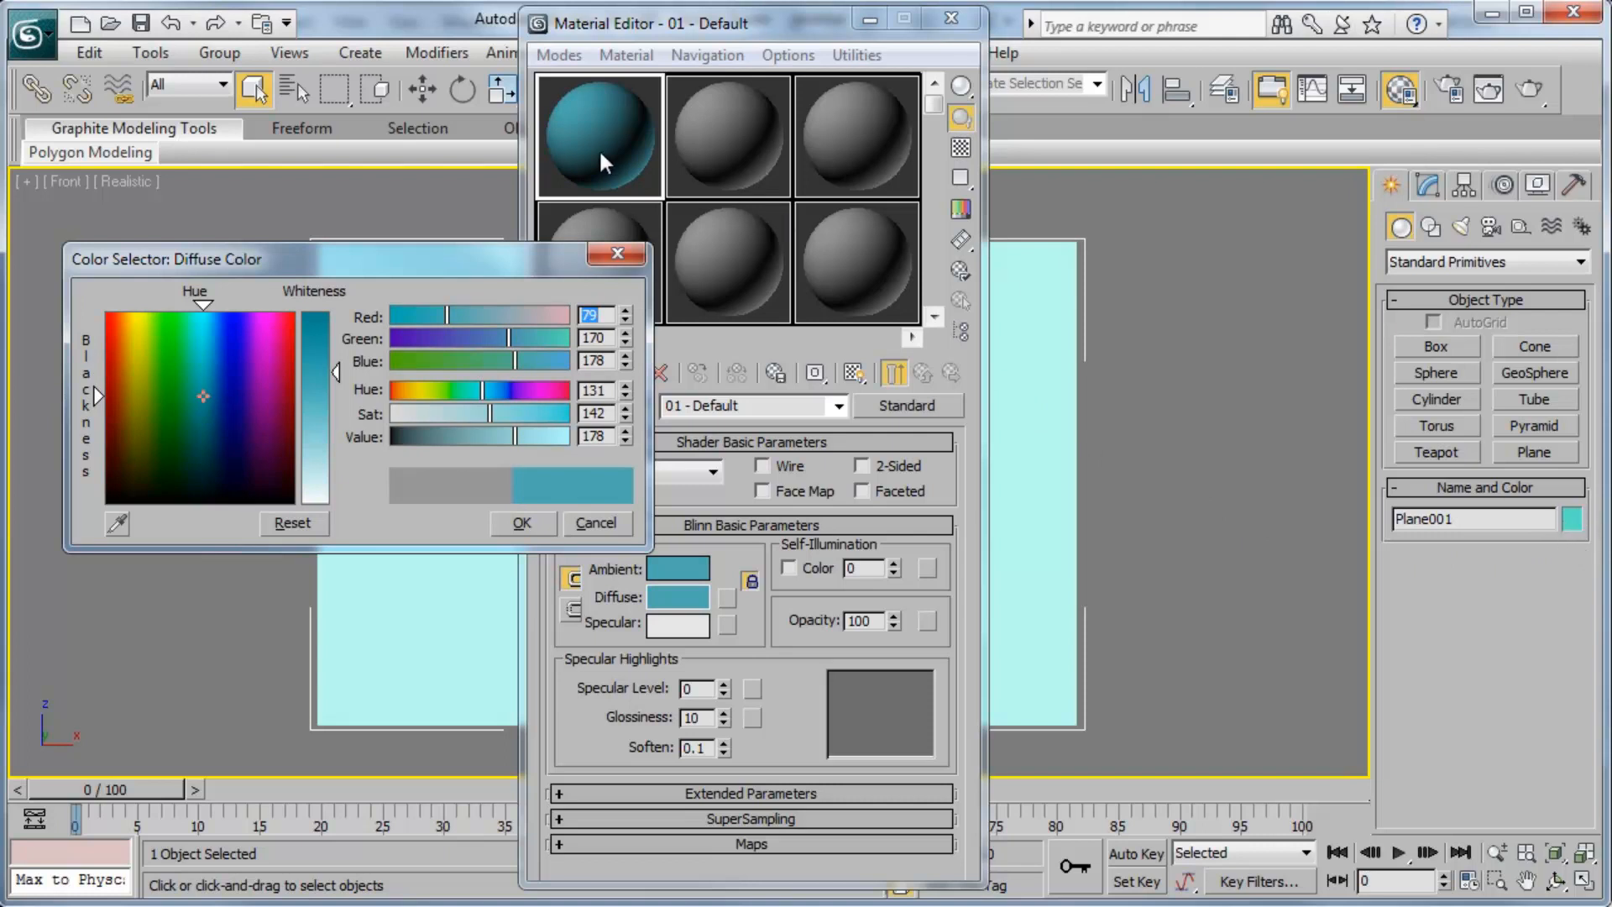
pyautogui.moveTo(604, 165)
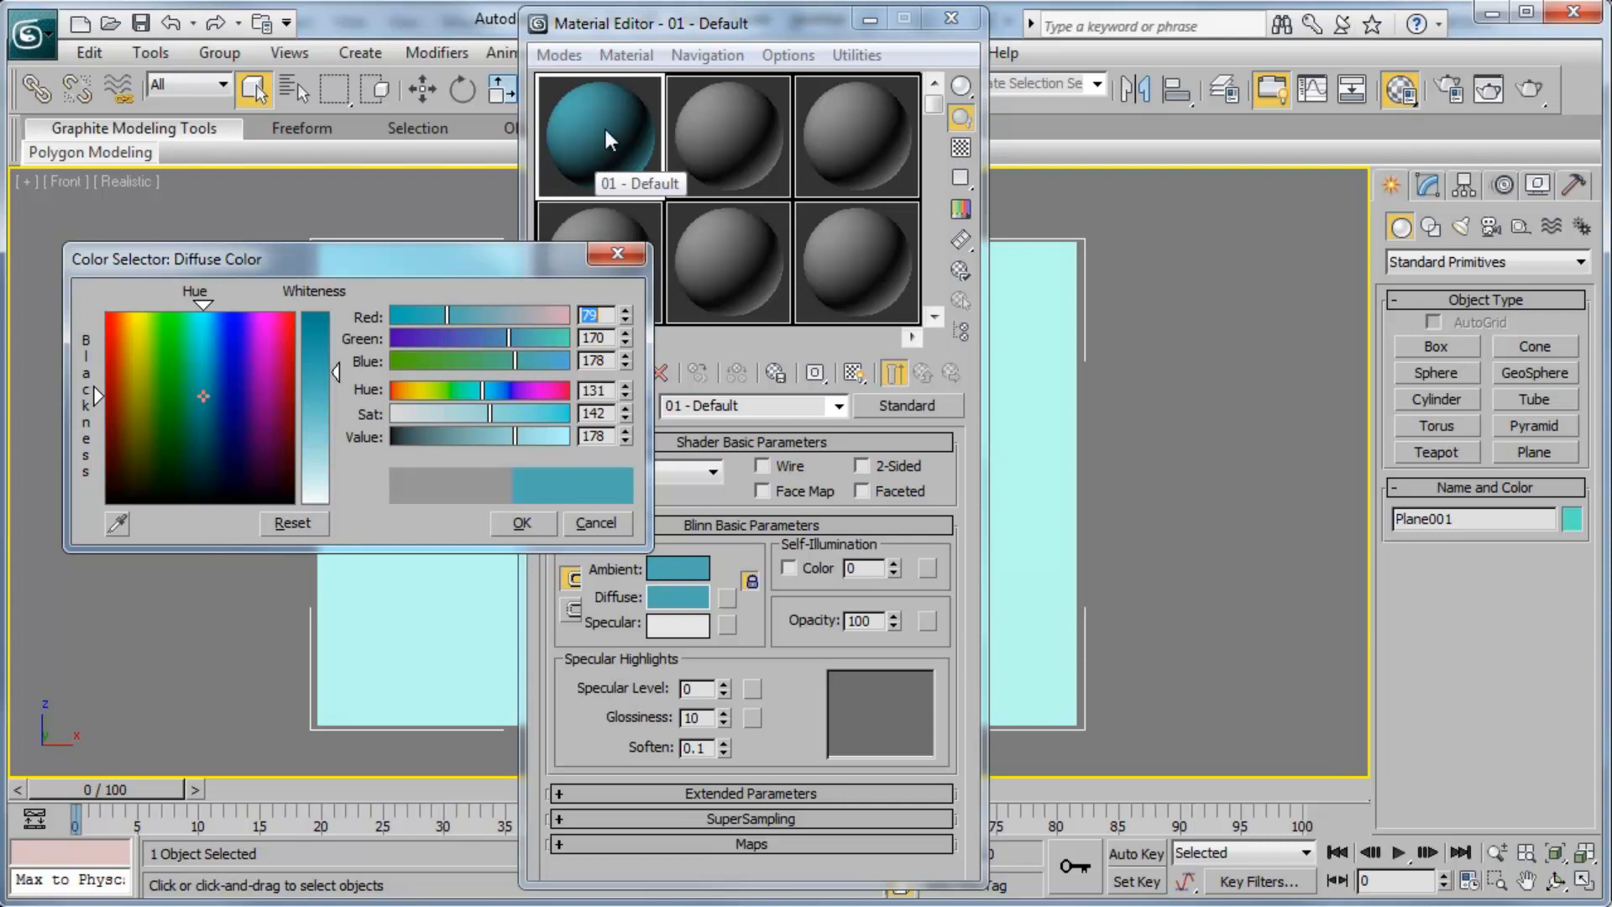
pyautogui.click(252, 349)
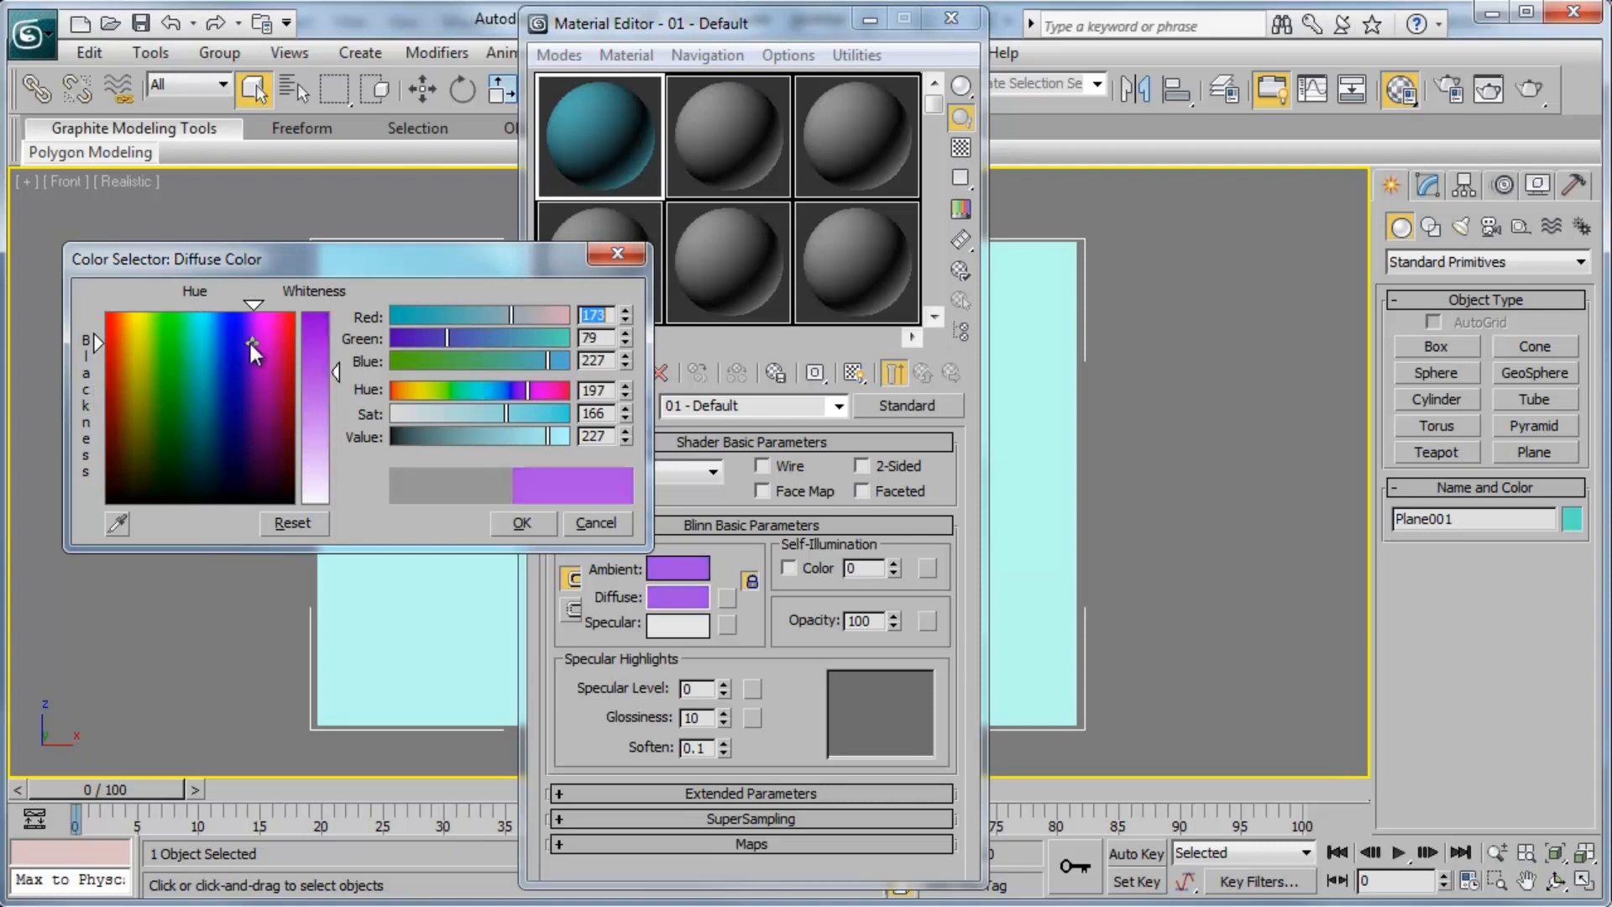
pyautogui.click(265, 336)
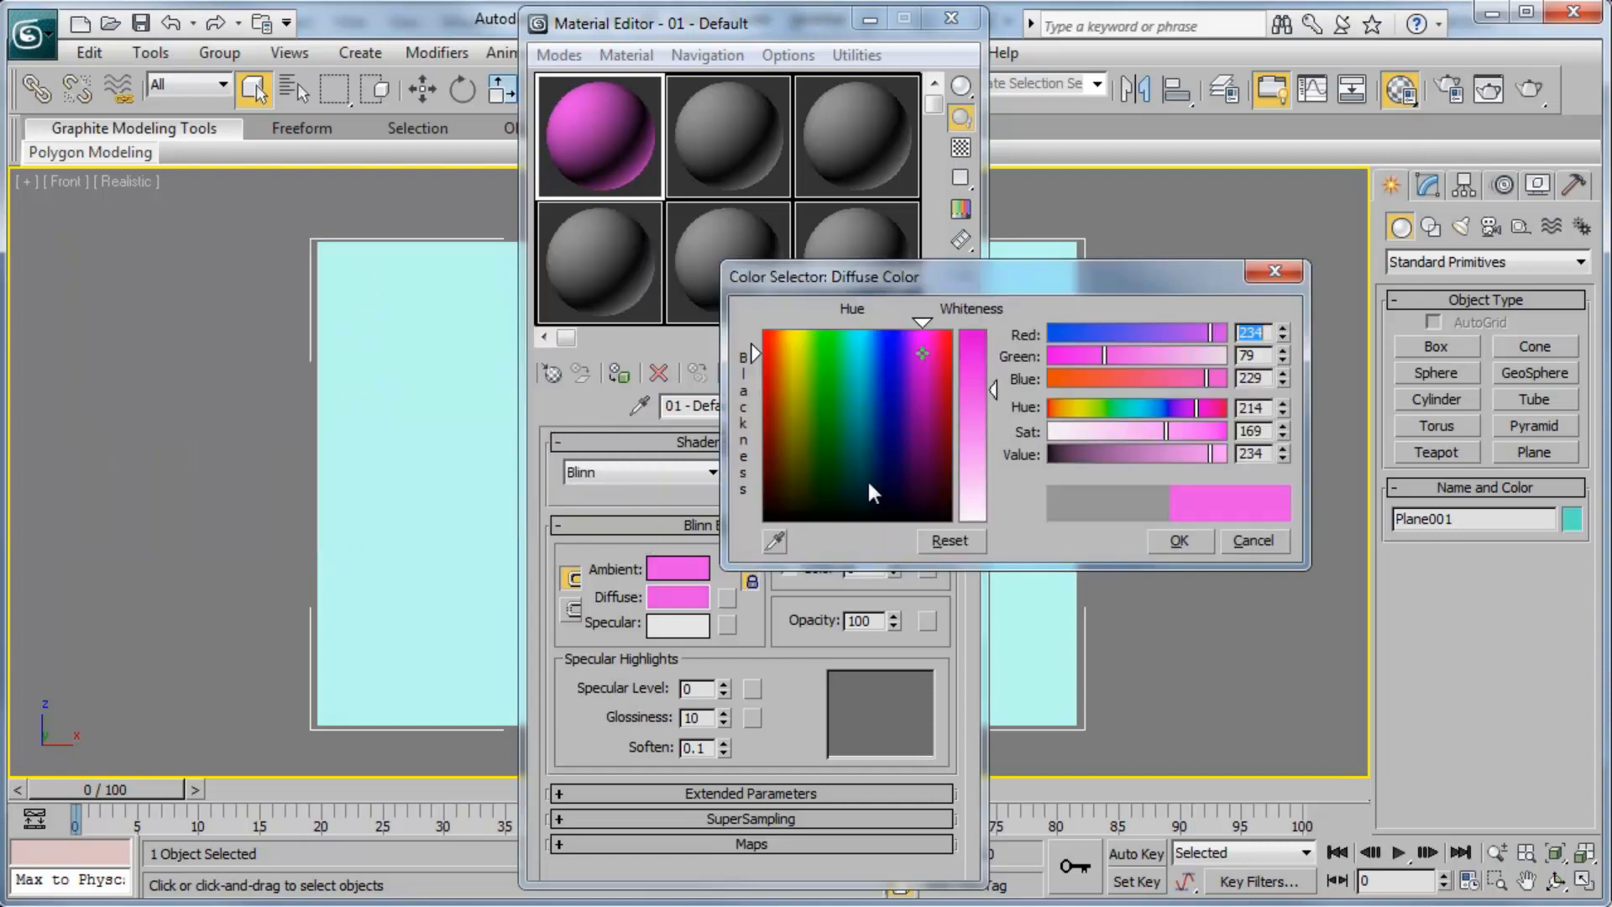
pyautogui.click(1179, 541)
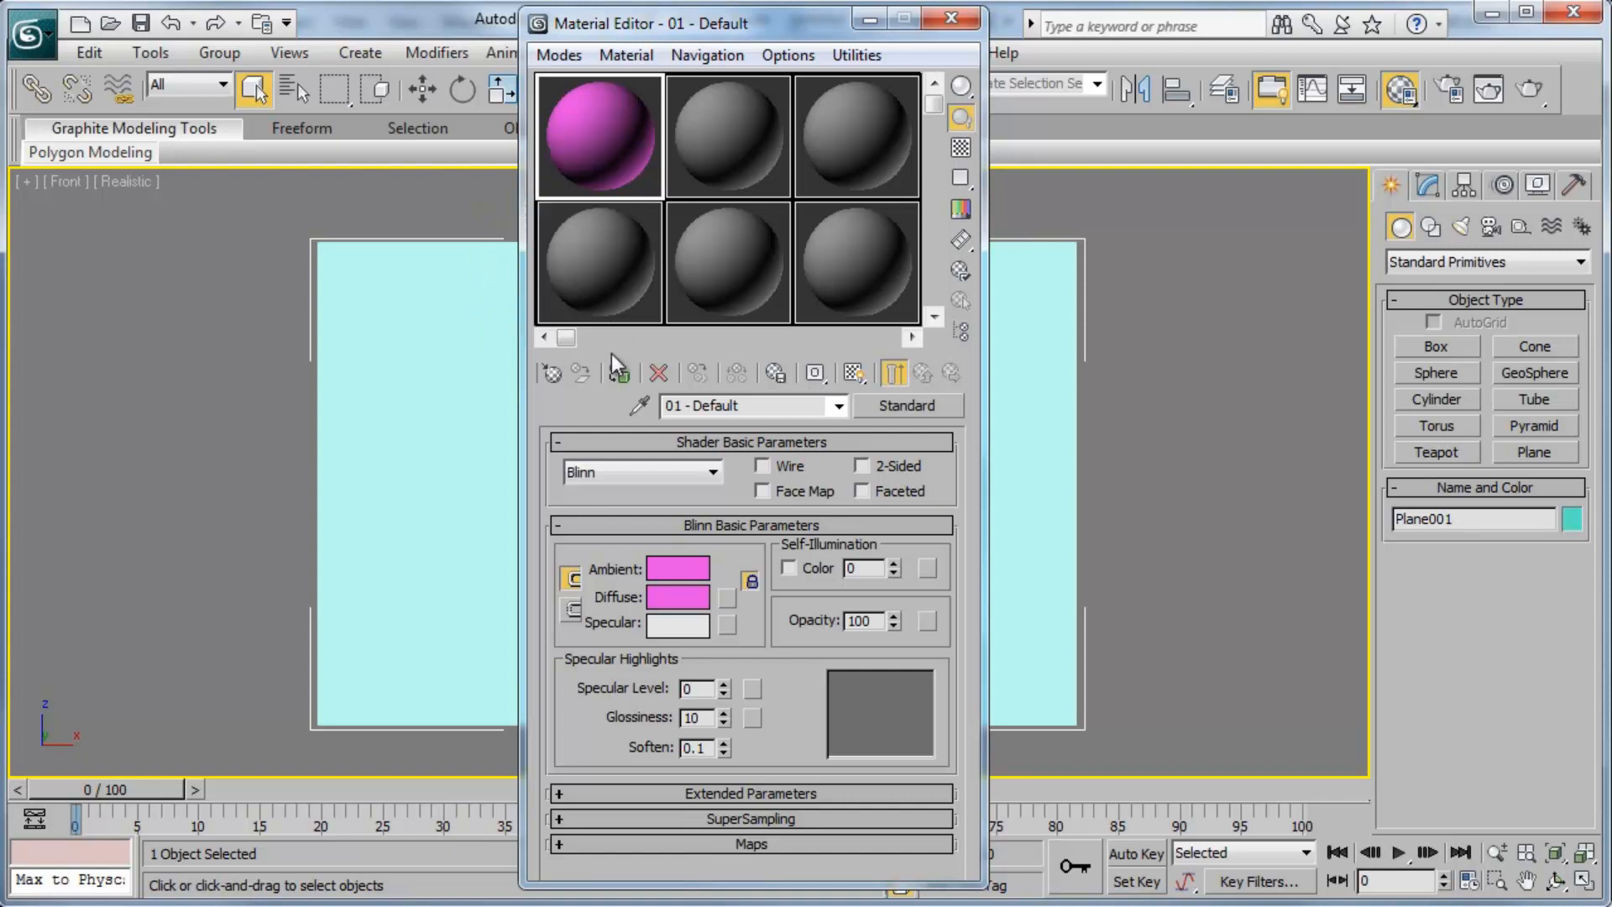
pyautogui.moveTo(618, 373)
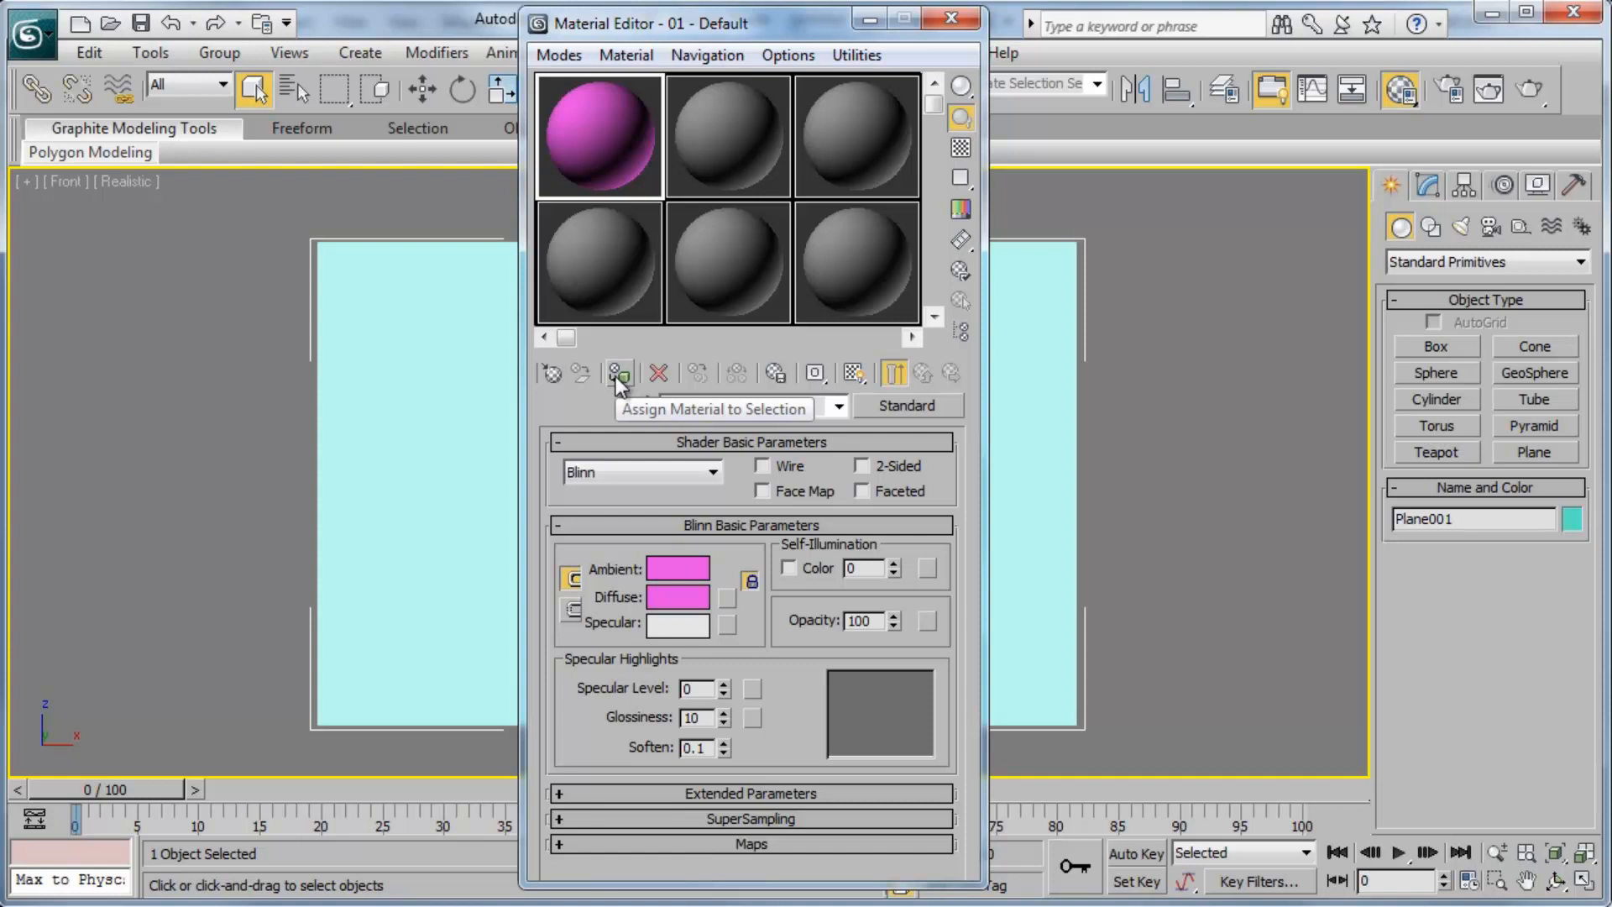
# Assign the pink 01 - Default material to the selected Plane001
pyautogui.click(618, 373)
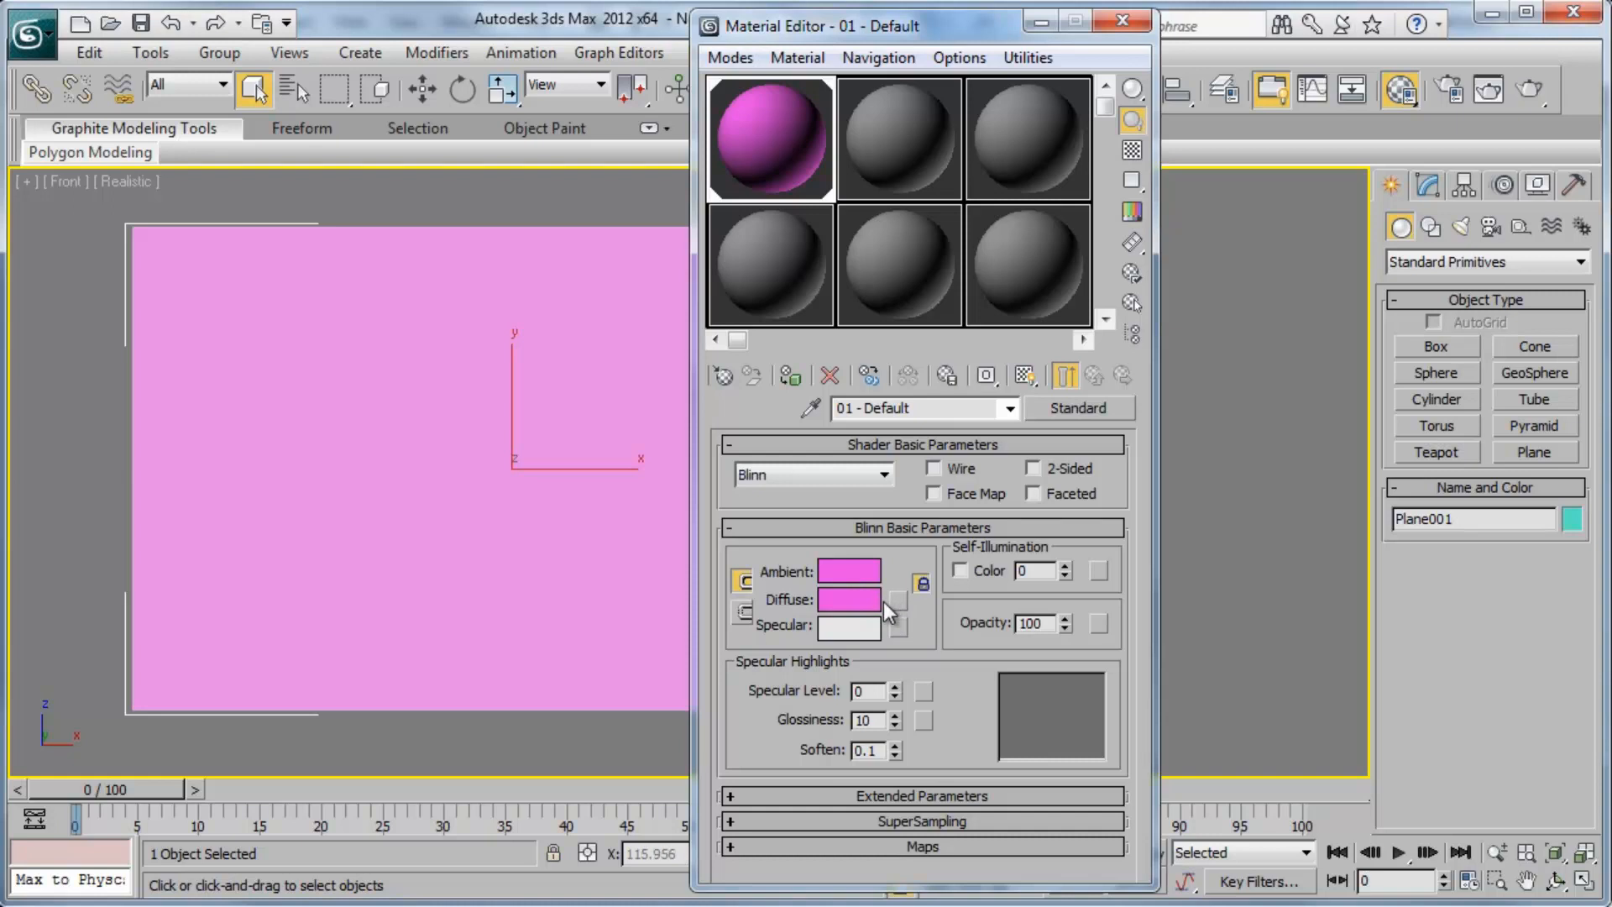
pyautogui.moveTo(901, 612)
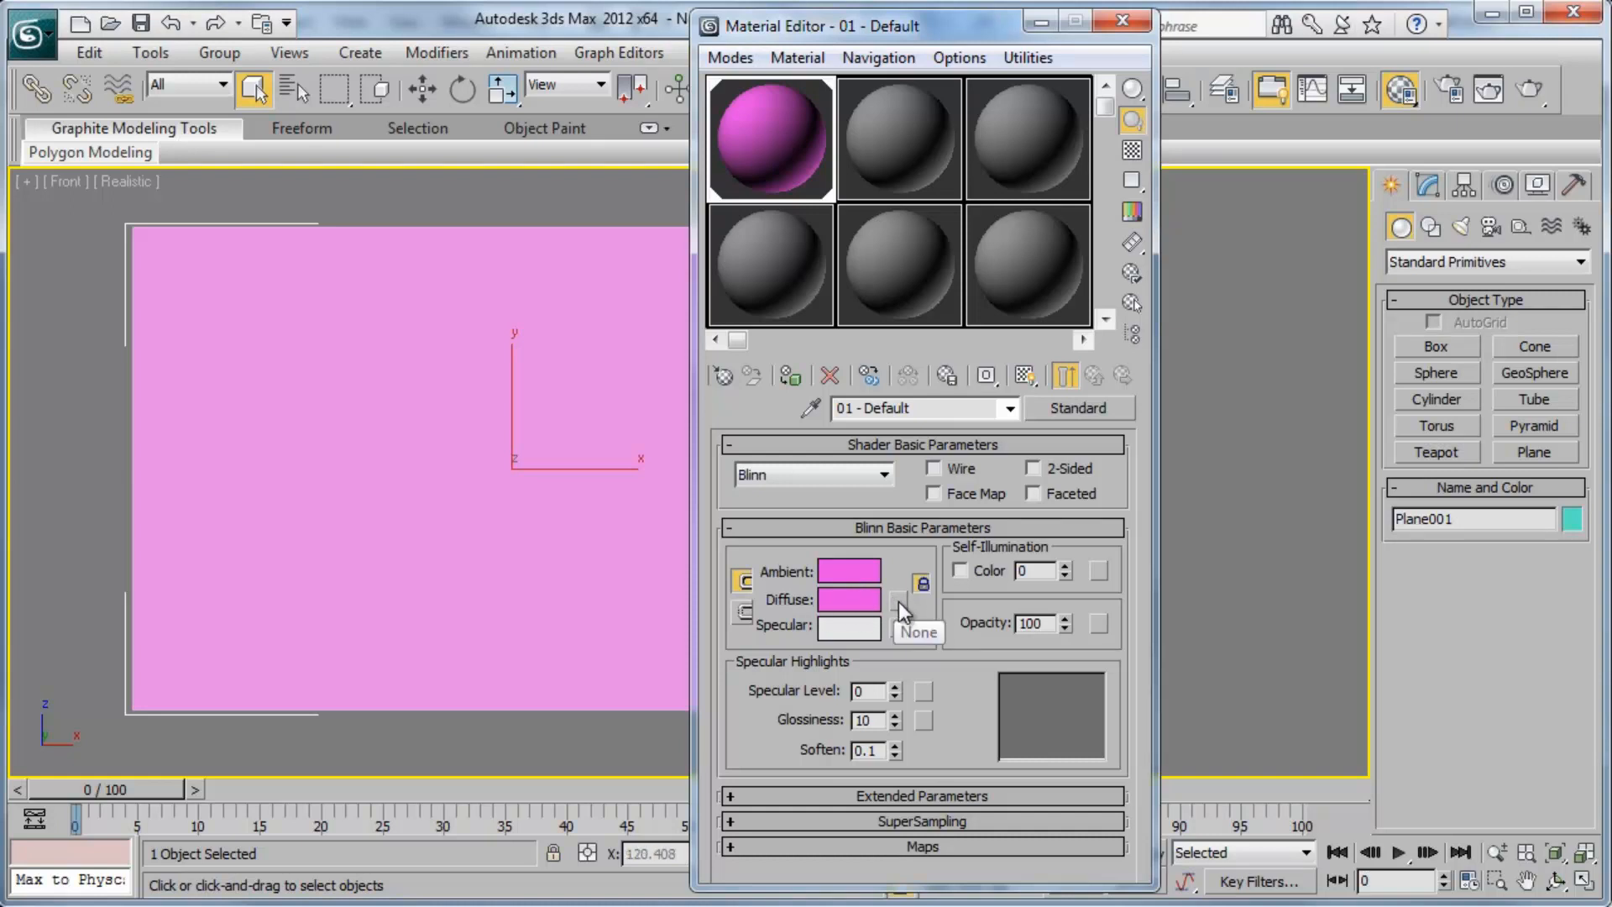
# Bring up the Material/Map Browser for the diffuse channel and move it aside
pyautogui.click(919, 583)
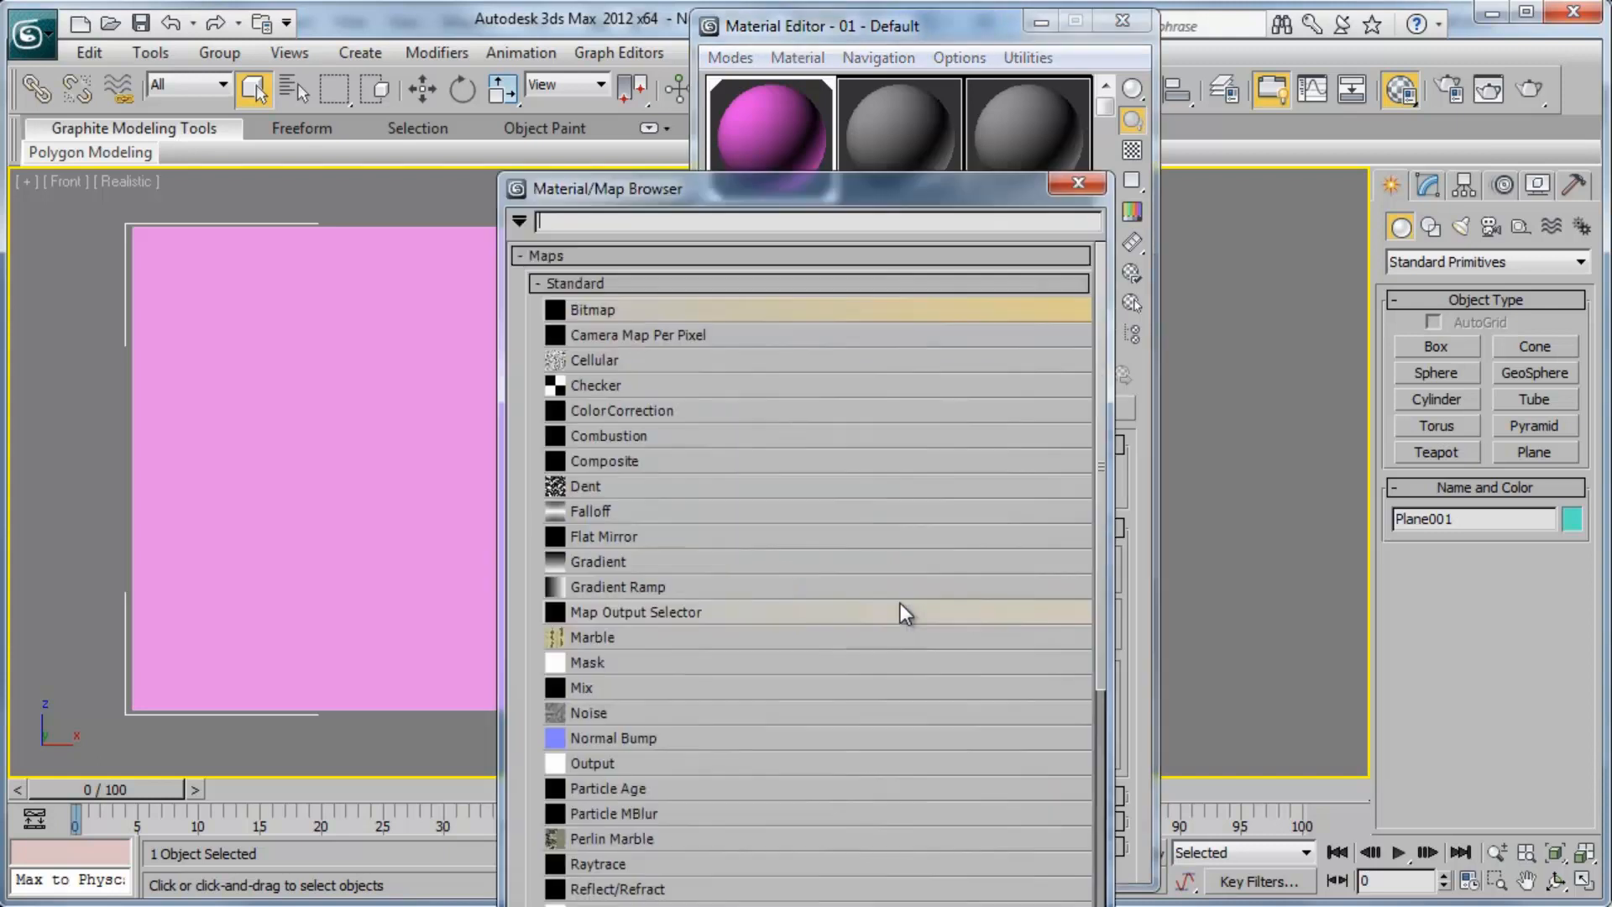
pyautogui.moveTo(606, 188); pyautogui.dragTo(494, 79)
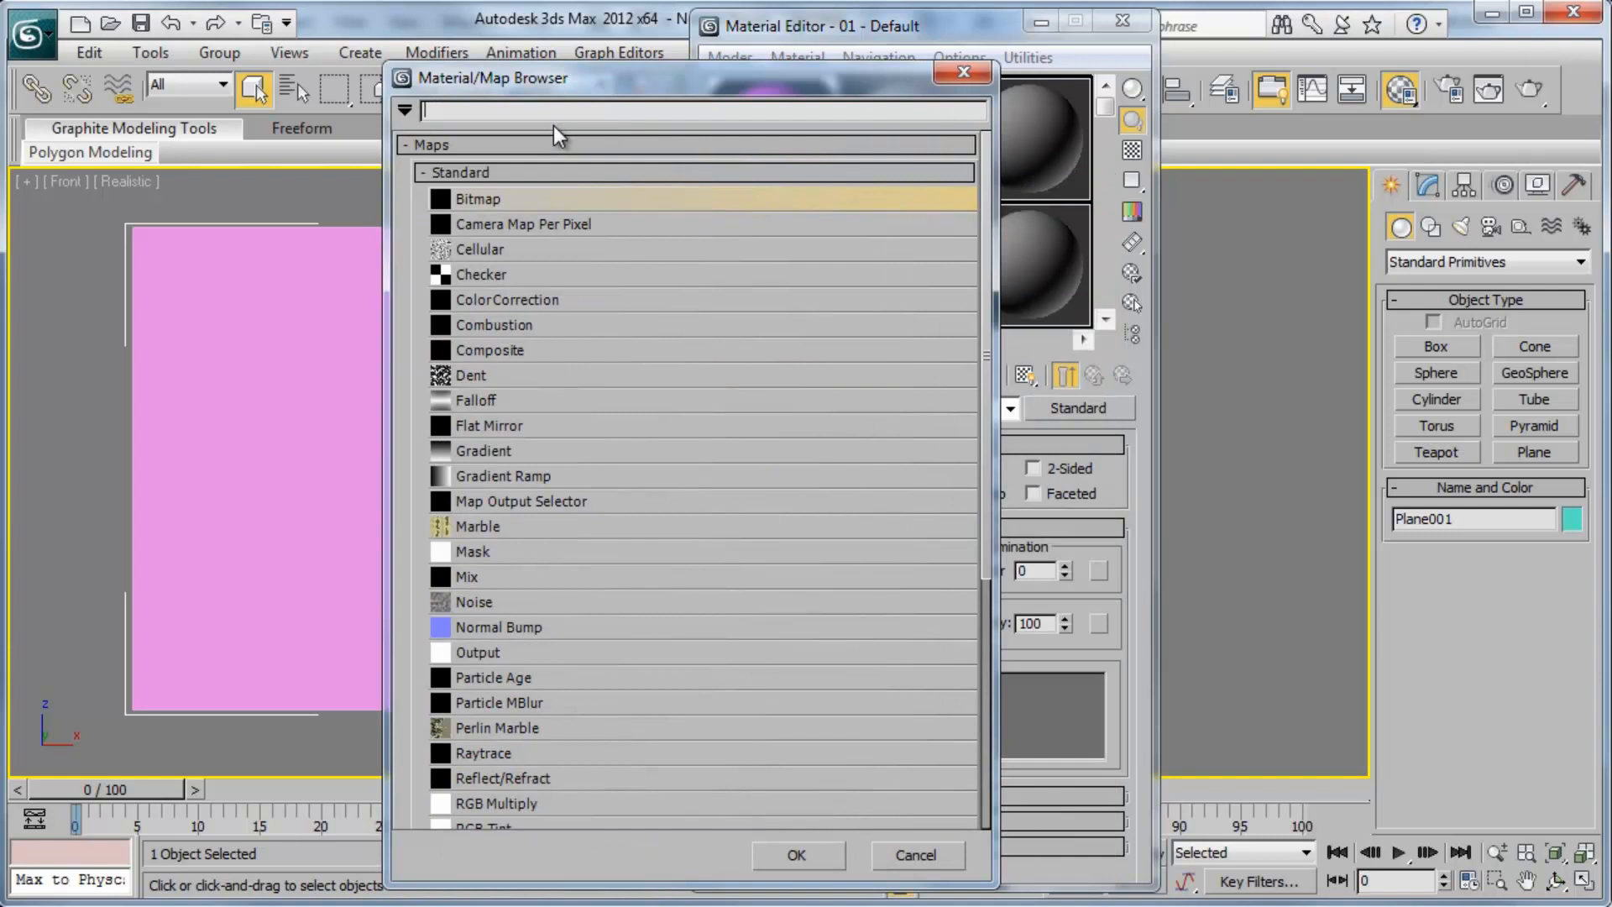
pyautogui.moveTo(697, 363)
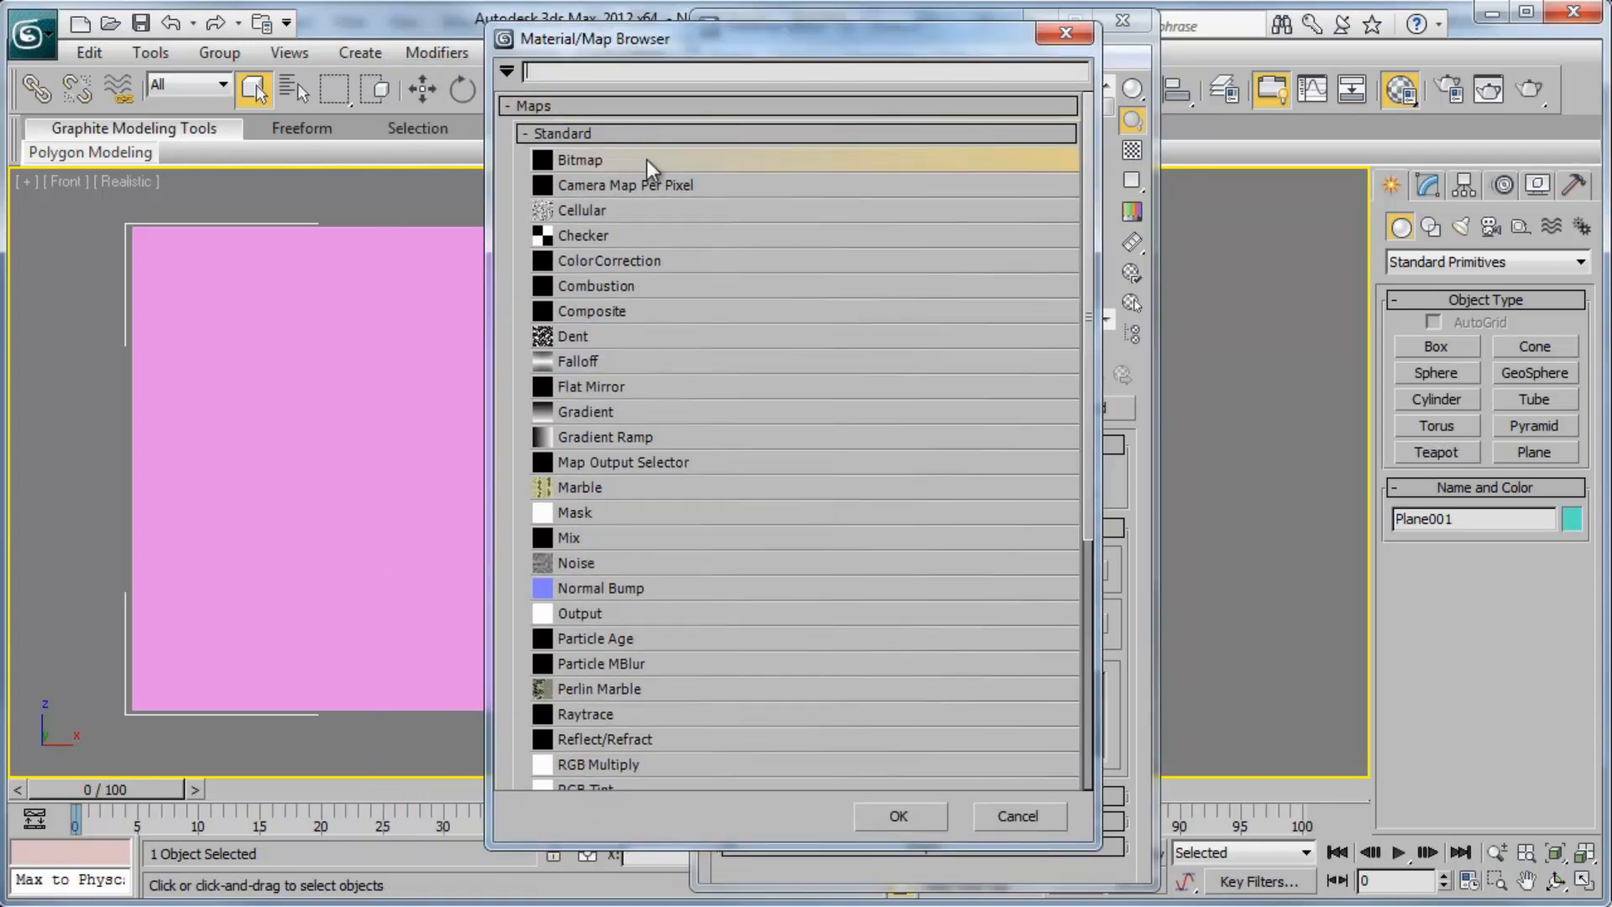
pyautogui.moveTo(648, 173)
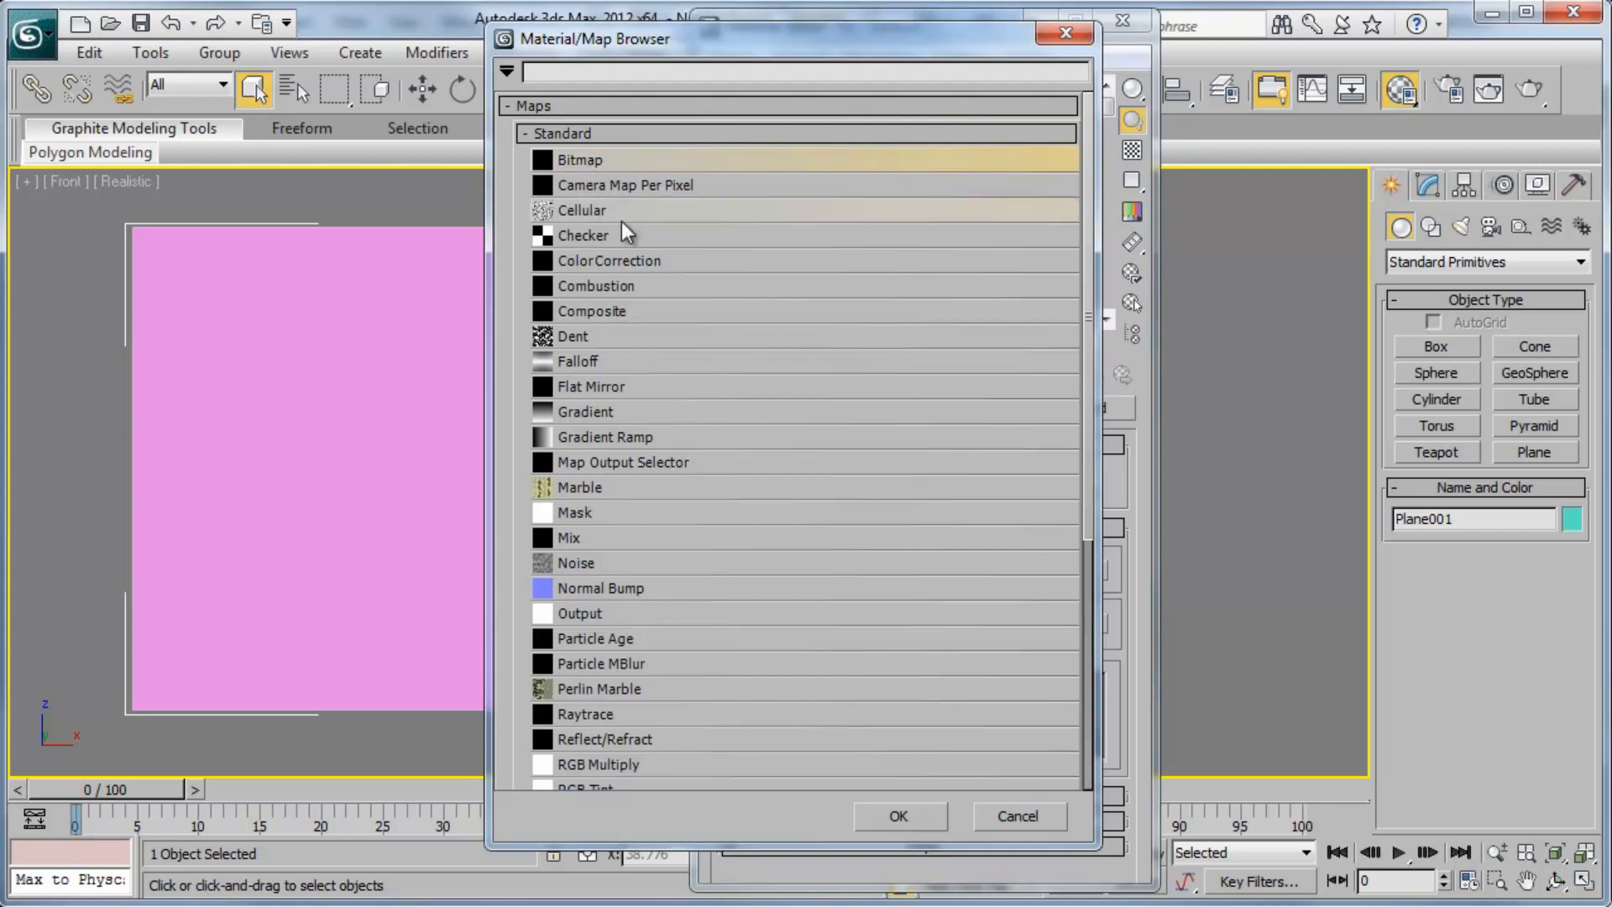
pyautogui.moveTo(611, 715)
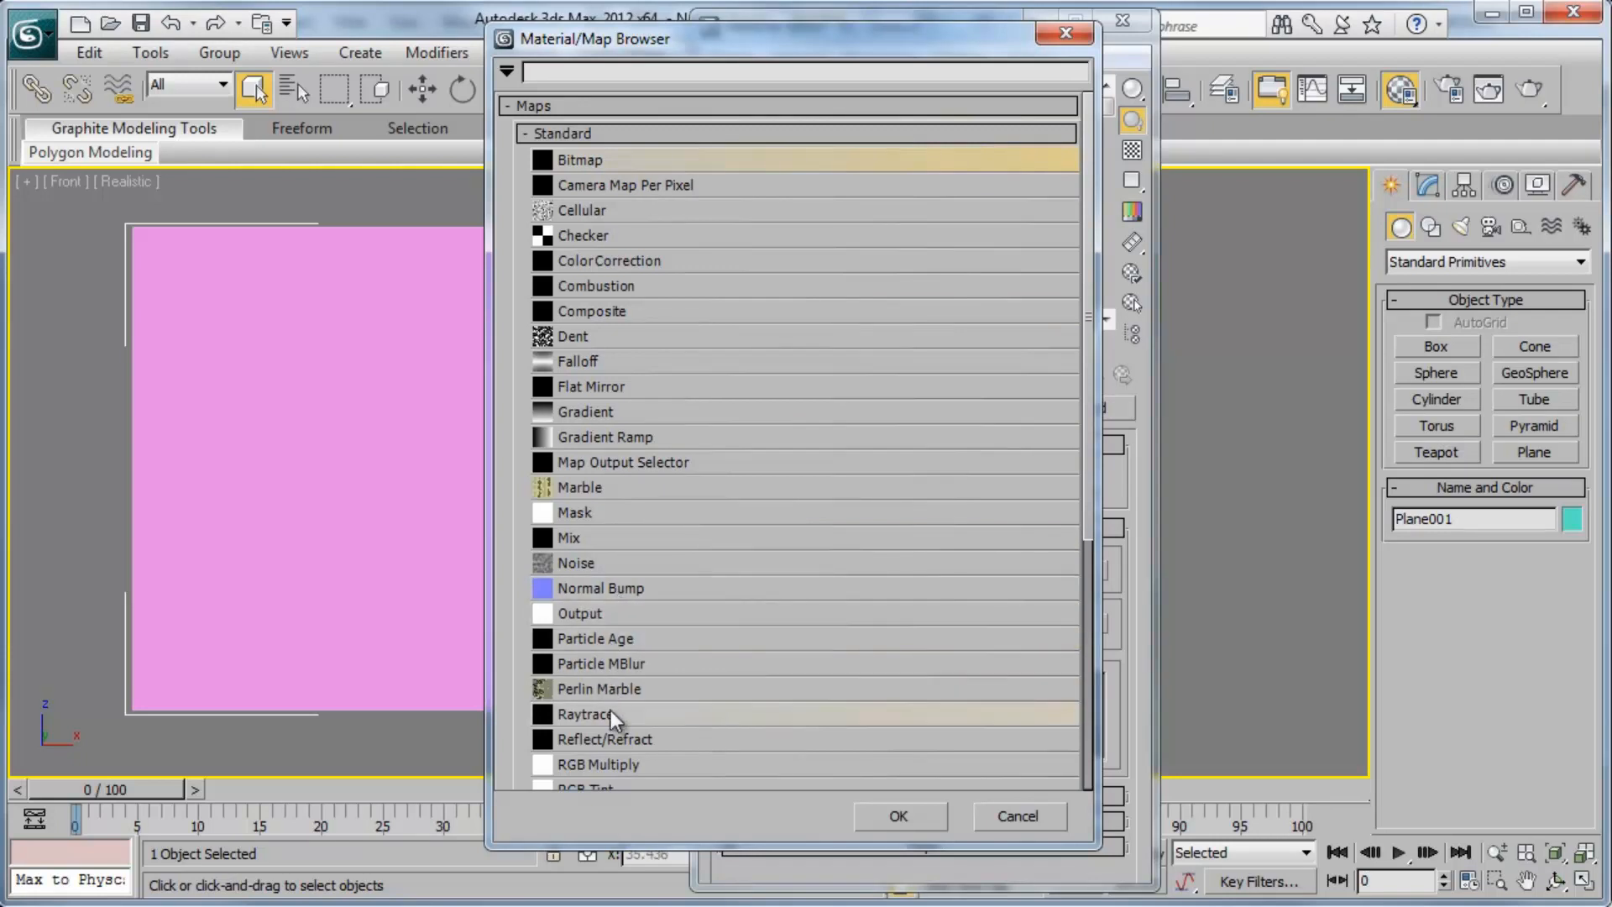
pyautogui.moveTo(659, 339)
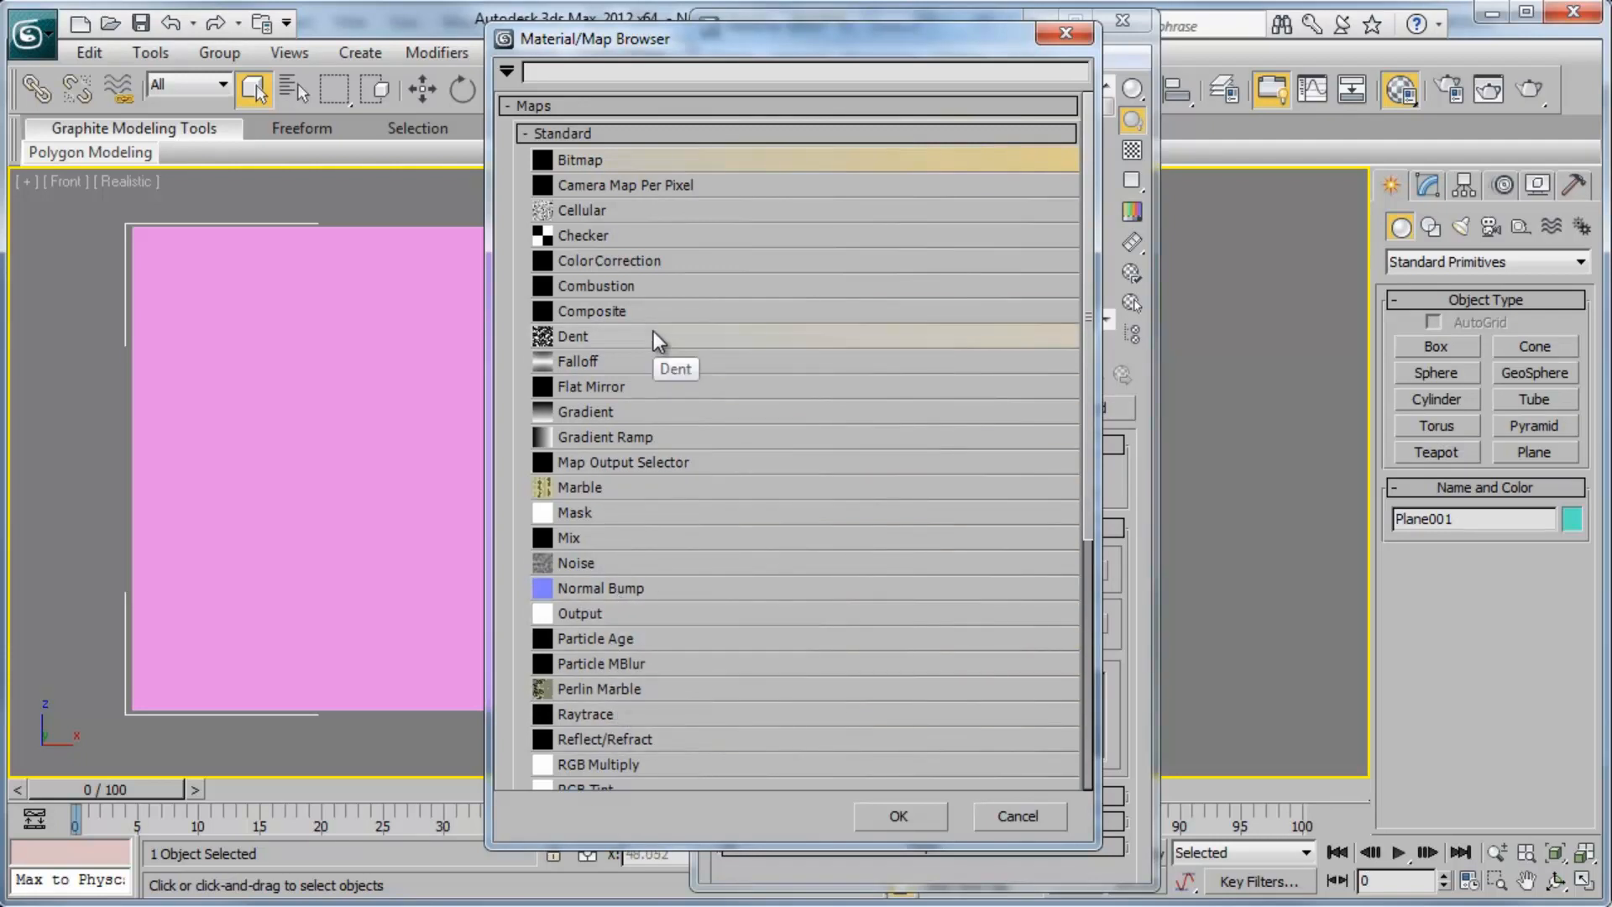
pyautogui.moveTo(605, 349)
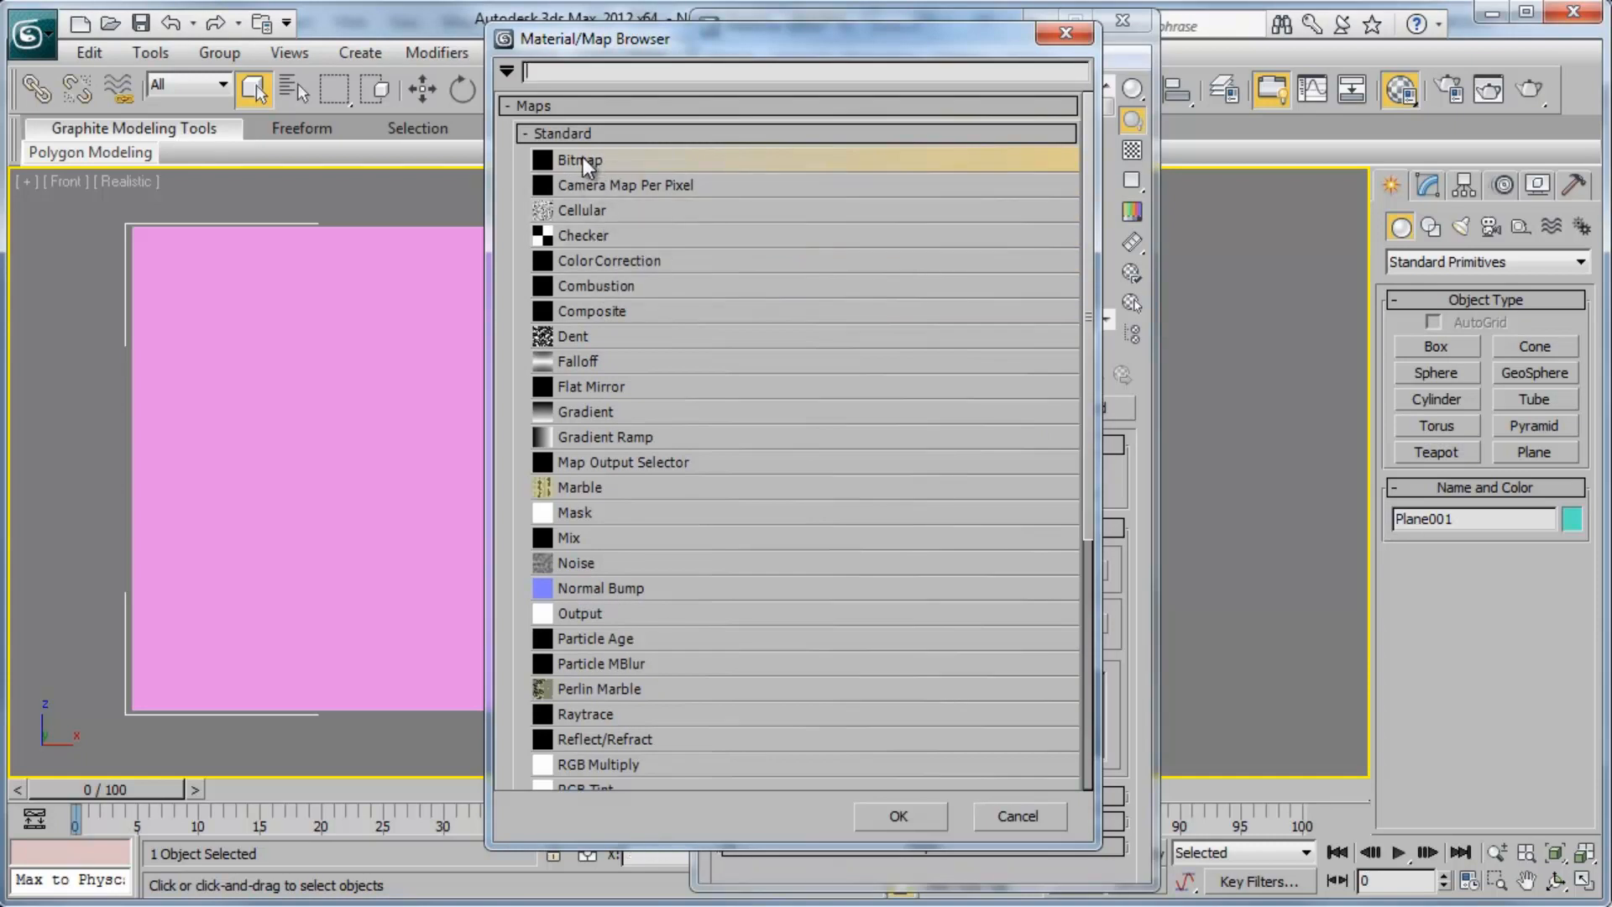
pyautogui.moveTo(621, 166)
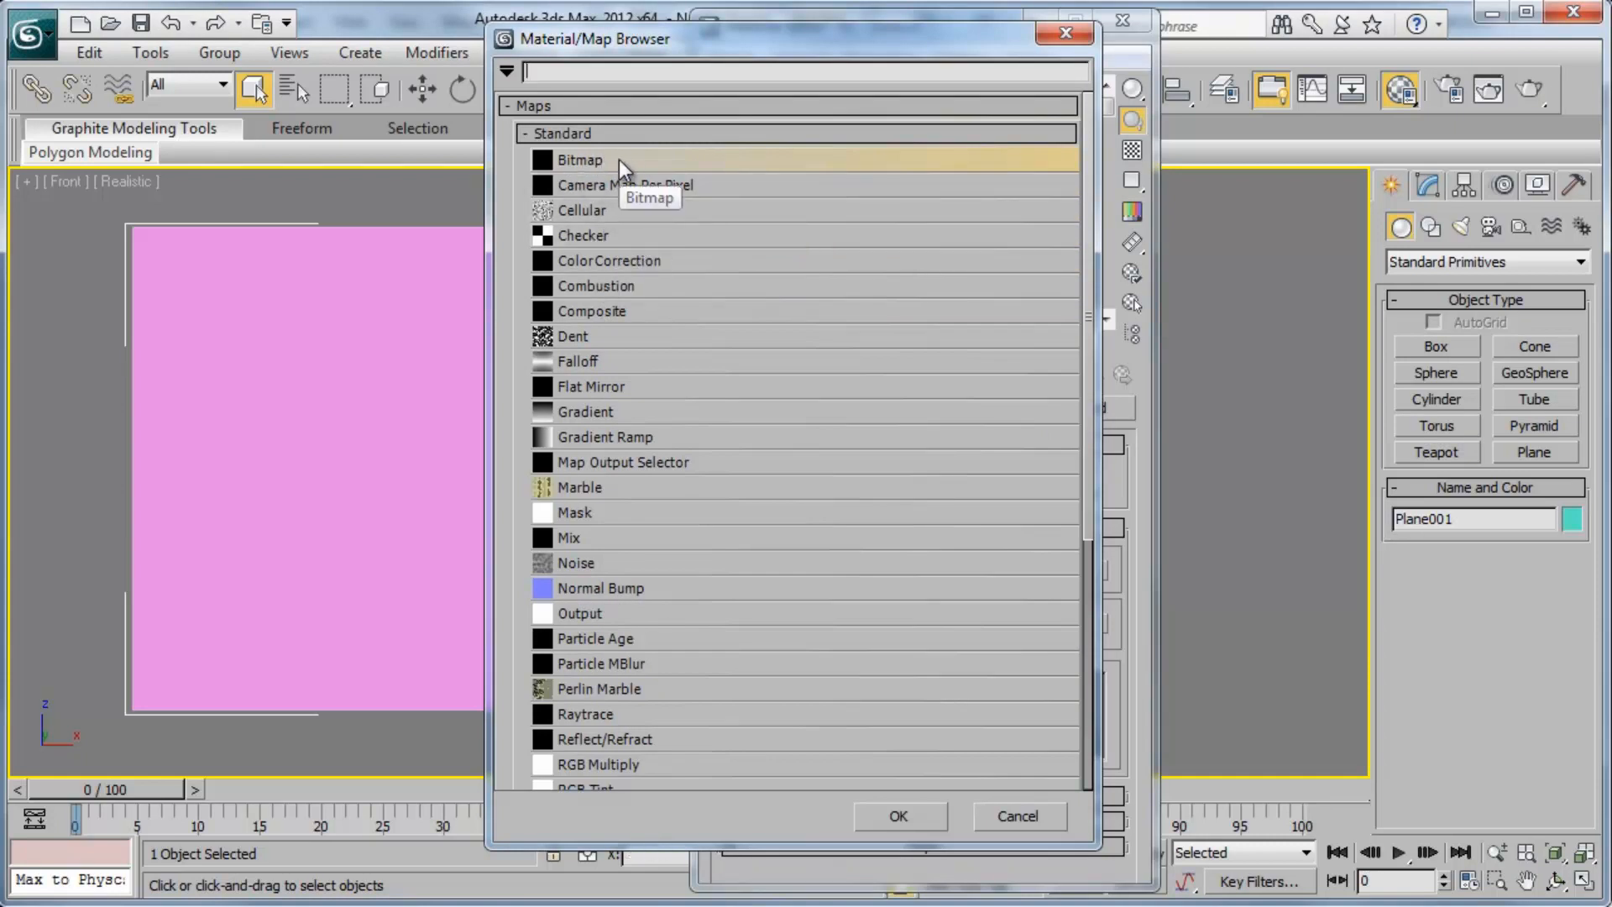
# Load WeightBench.jpg from the images folder as the Bitmap diffuse map
pyautogui.doubleClick(580, 159)
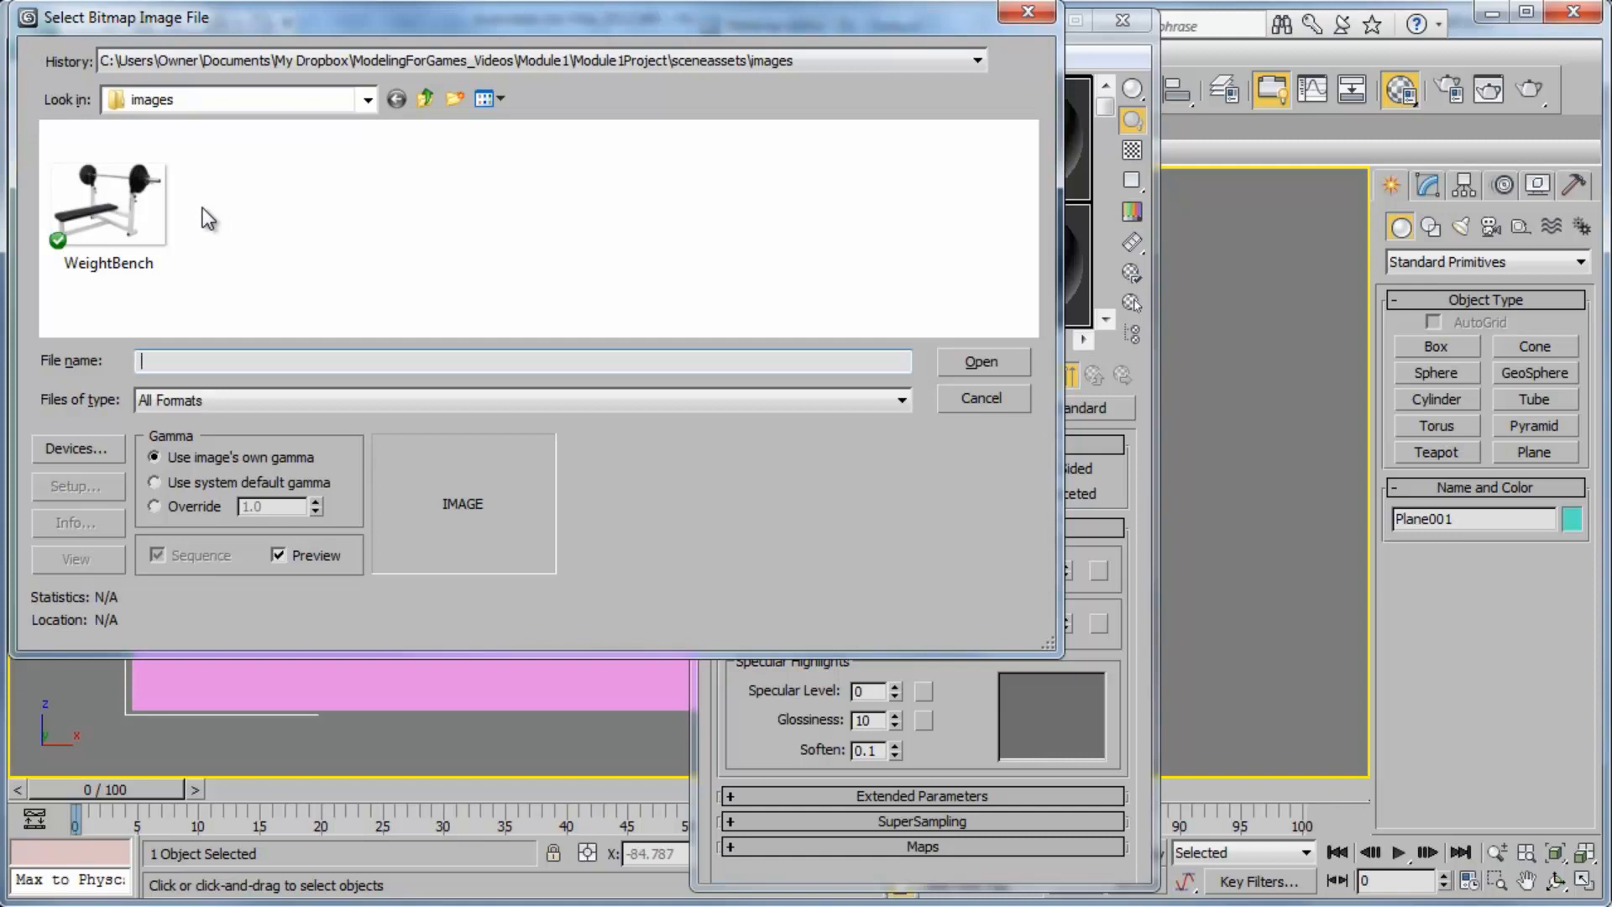
pyautogui.click(108, 198)
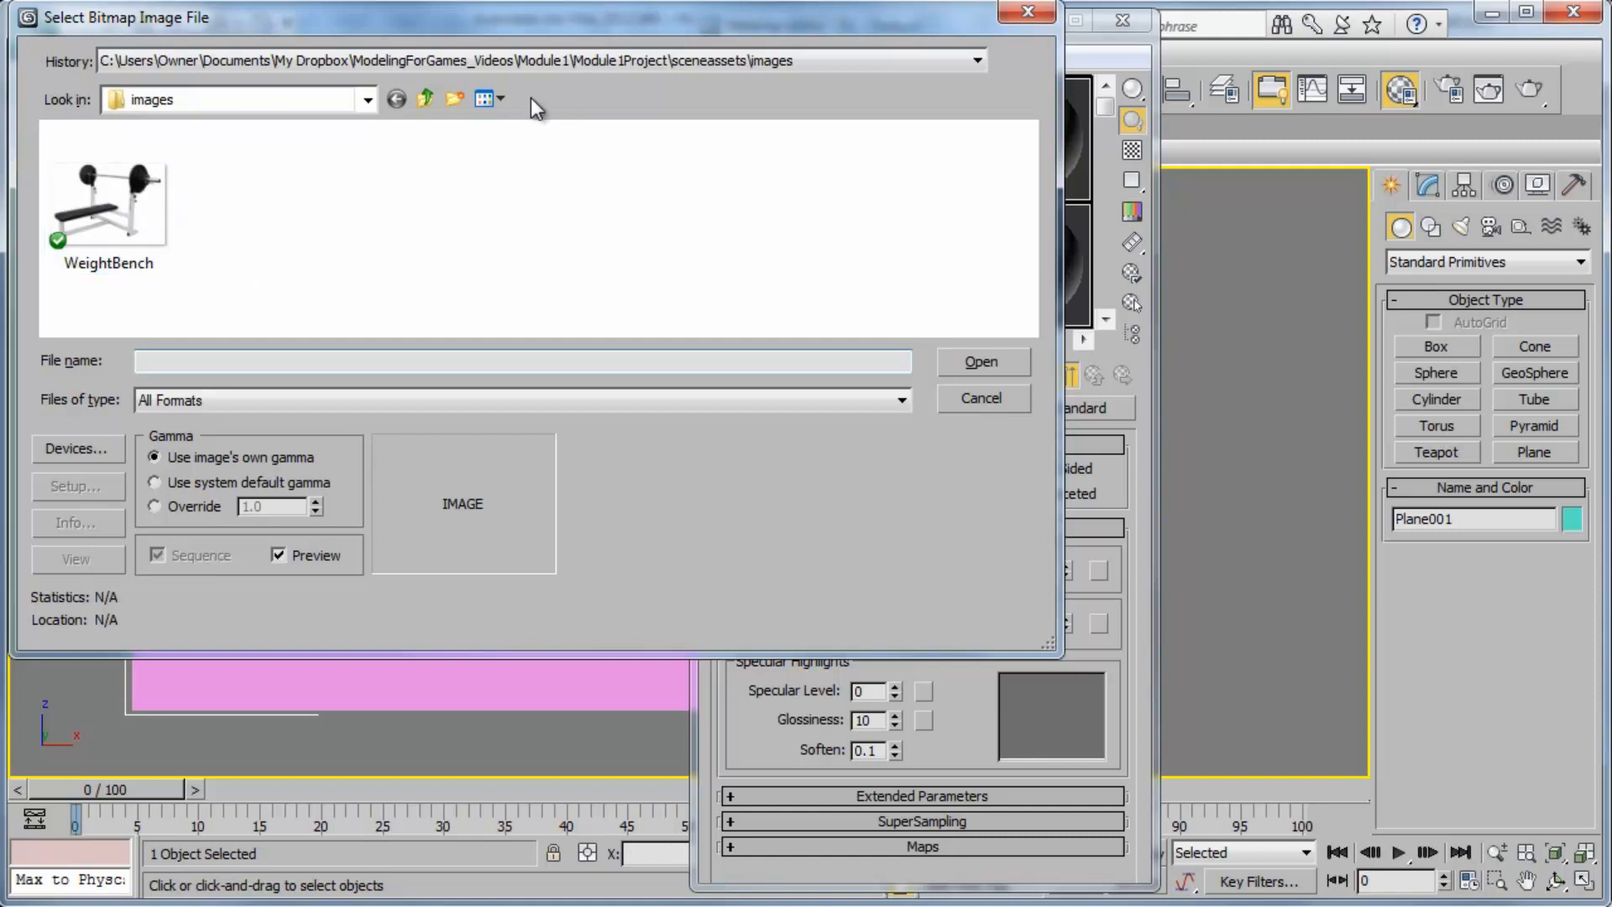
pyautogui.click(107, 200)
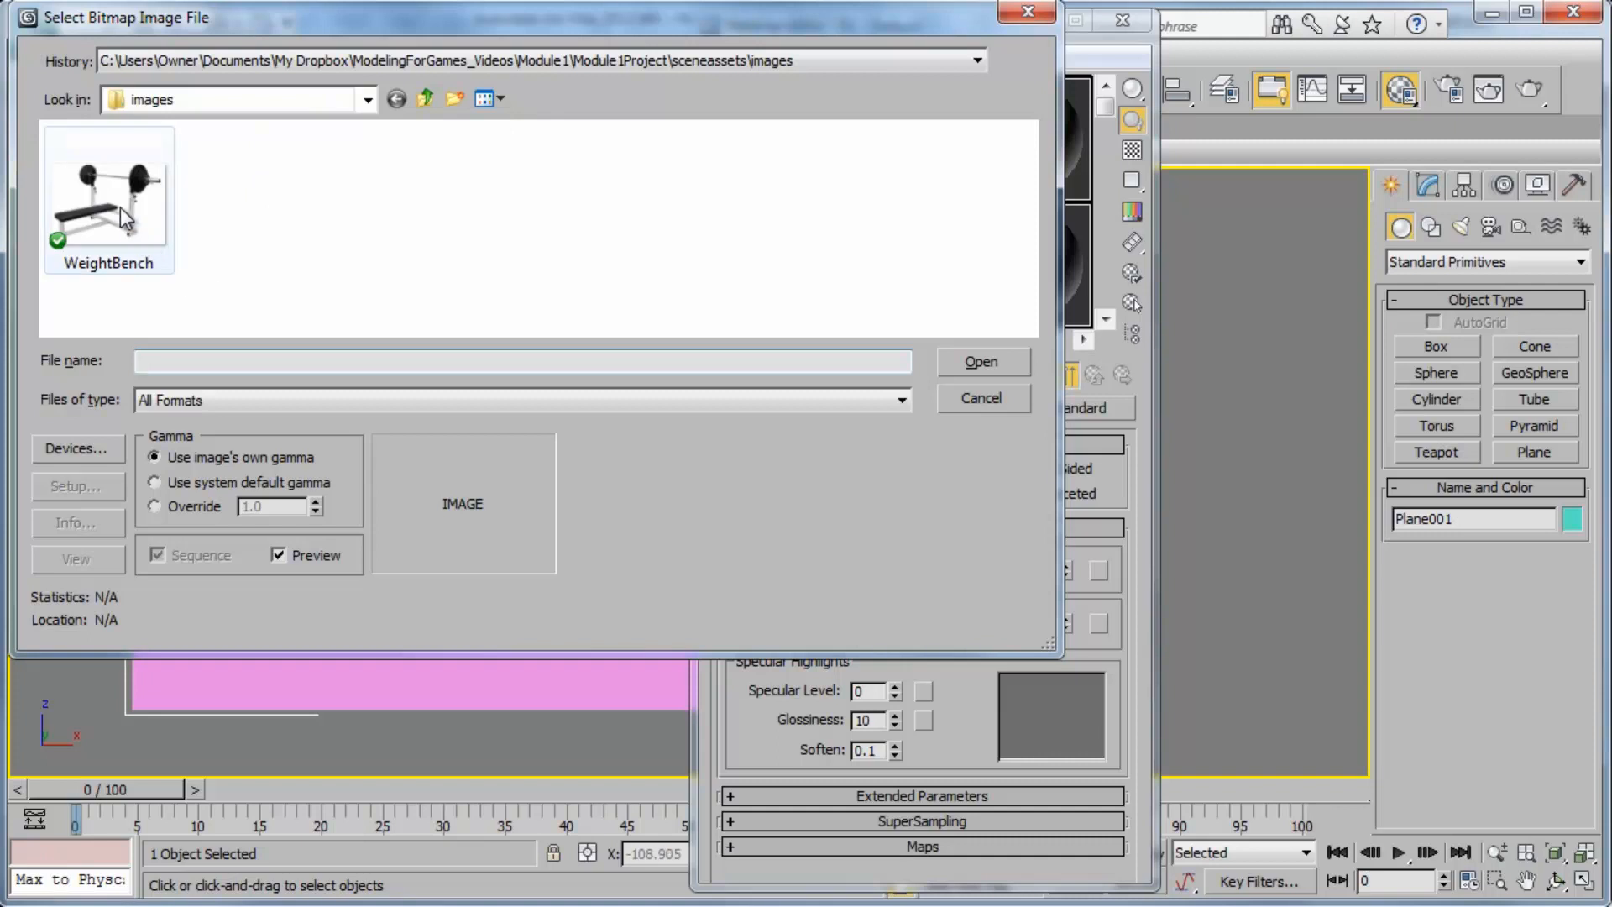
pyautogui.click(979, 361)
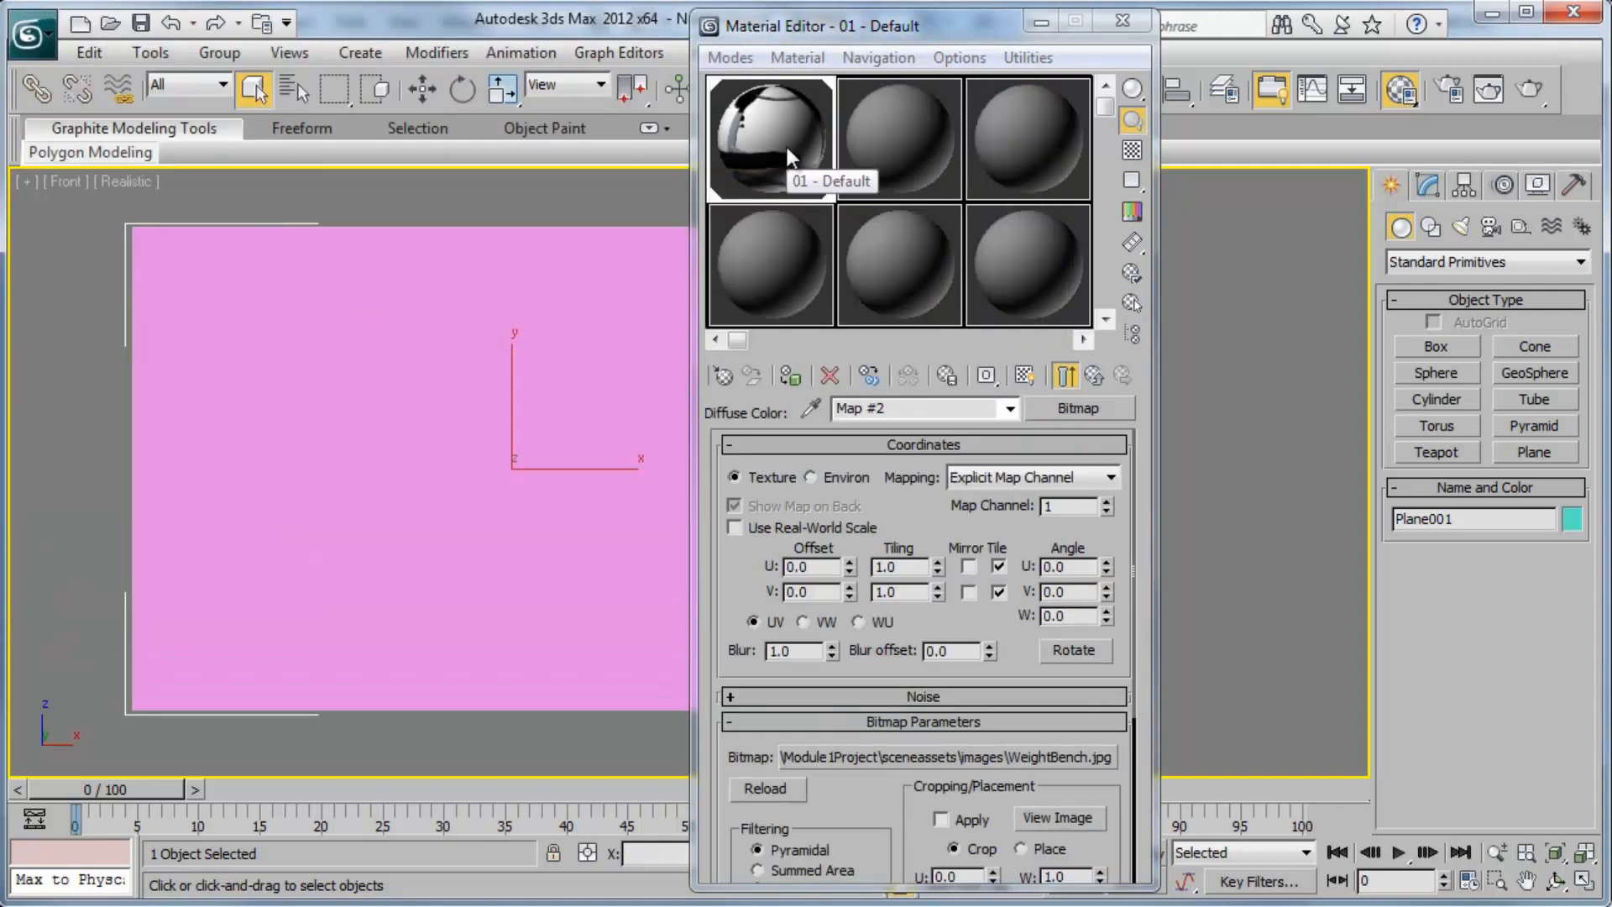
pyautogui.moveTo(791, 156)
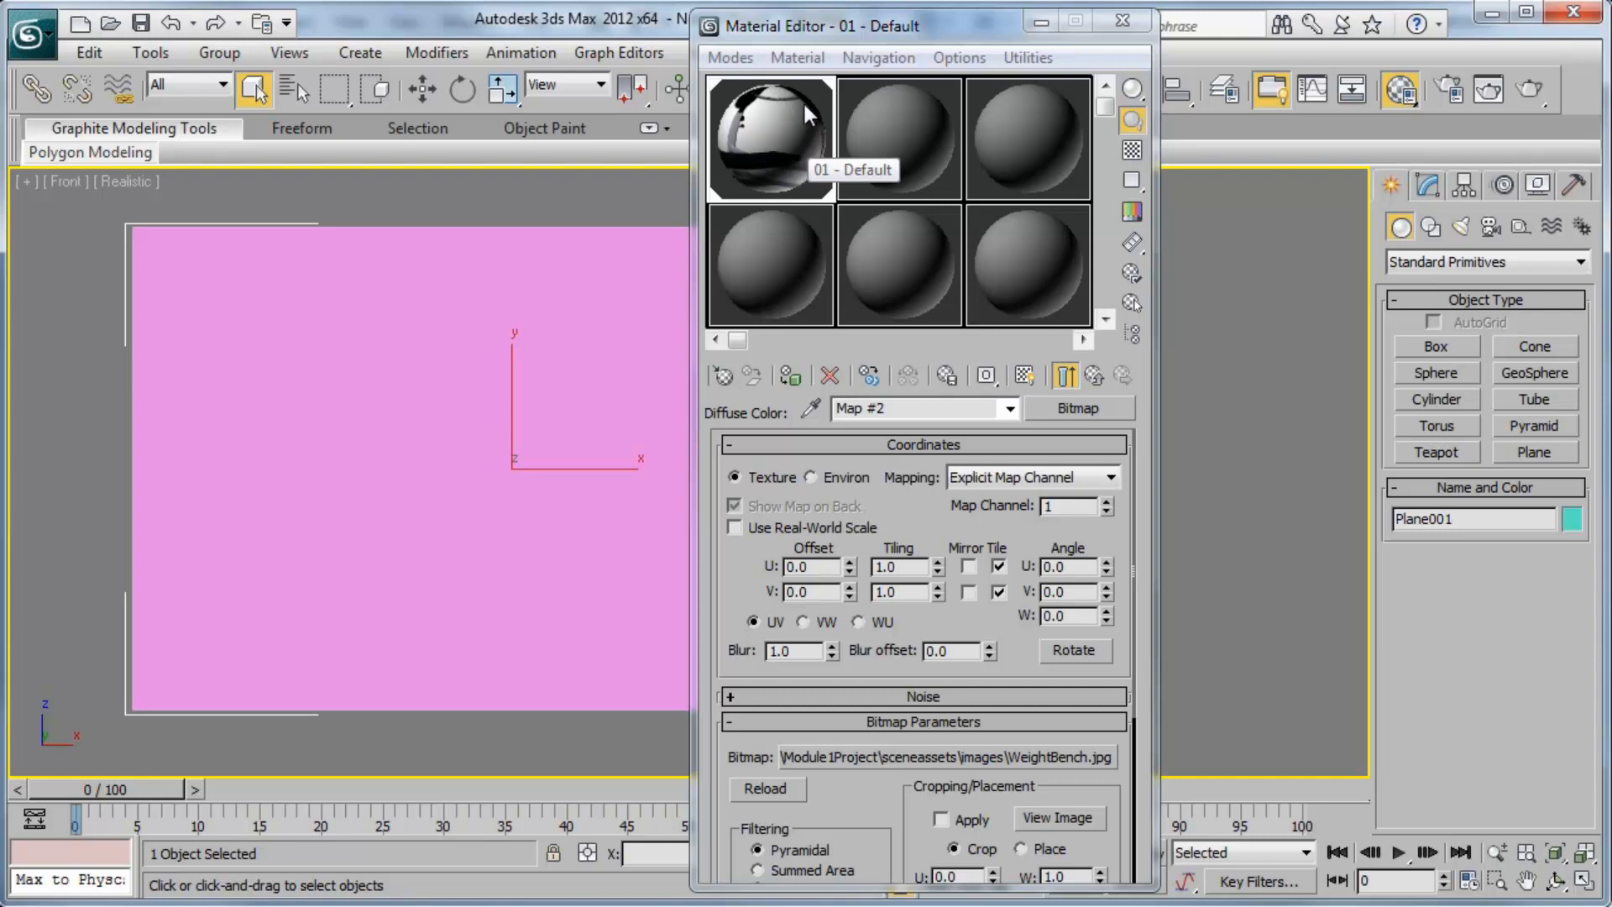
pyautogui.moveTo(781, 141)
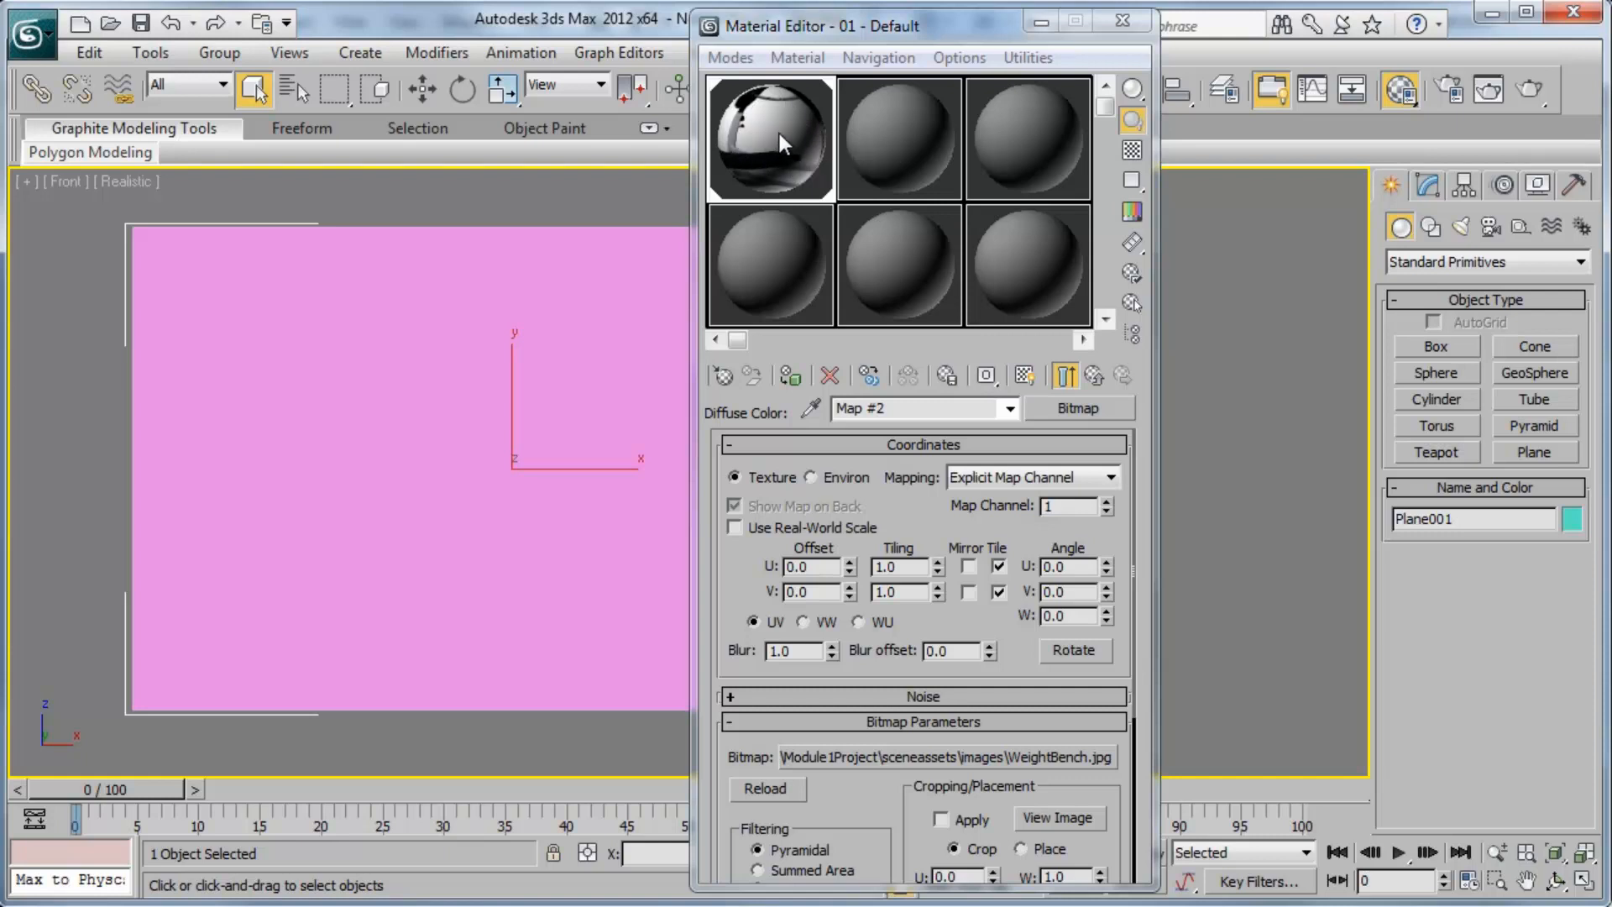
pyautogui.moveTo(571, 312)
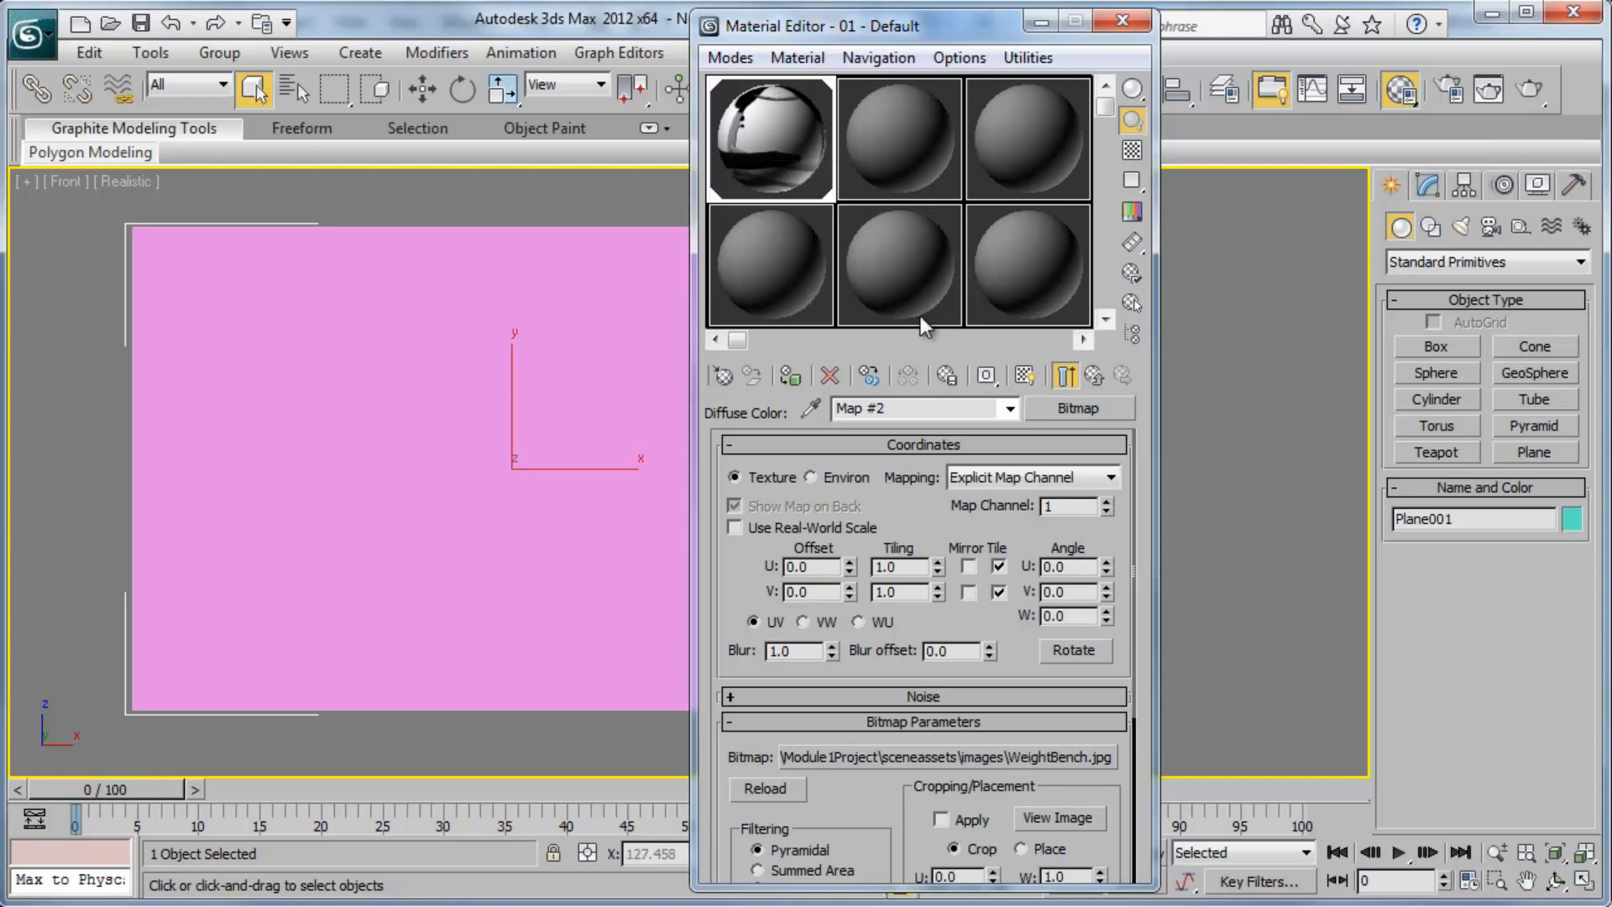
pyautogui.moveTo(1025, 375)
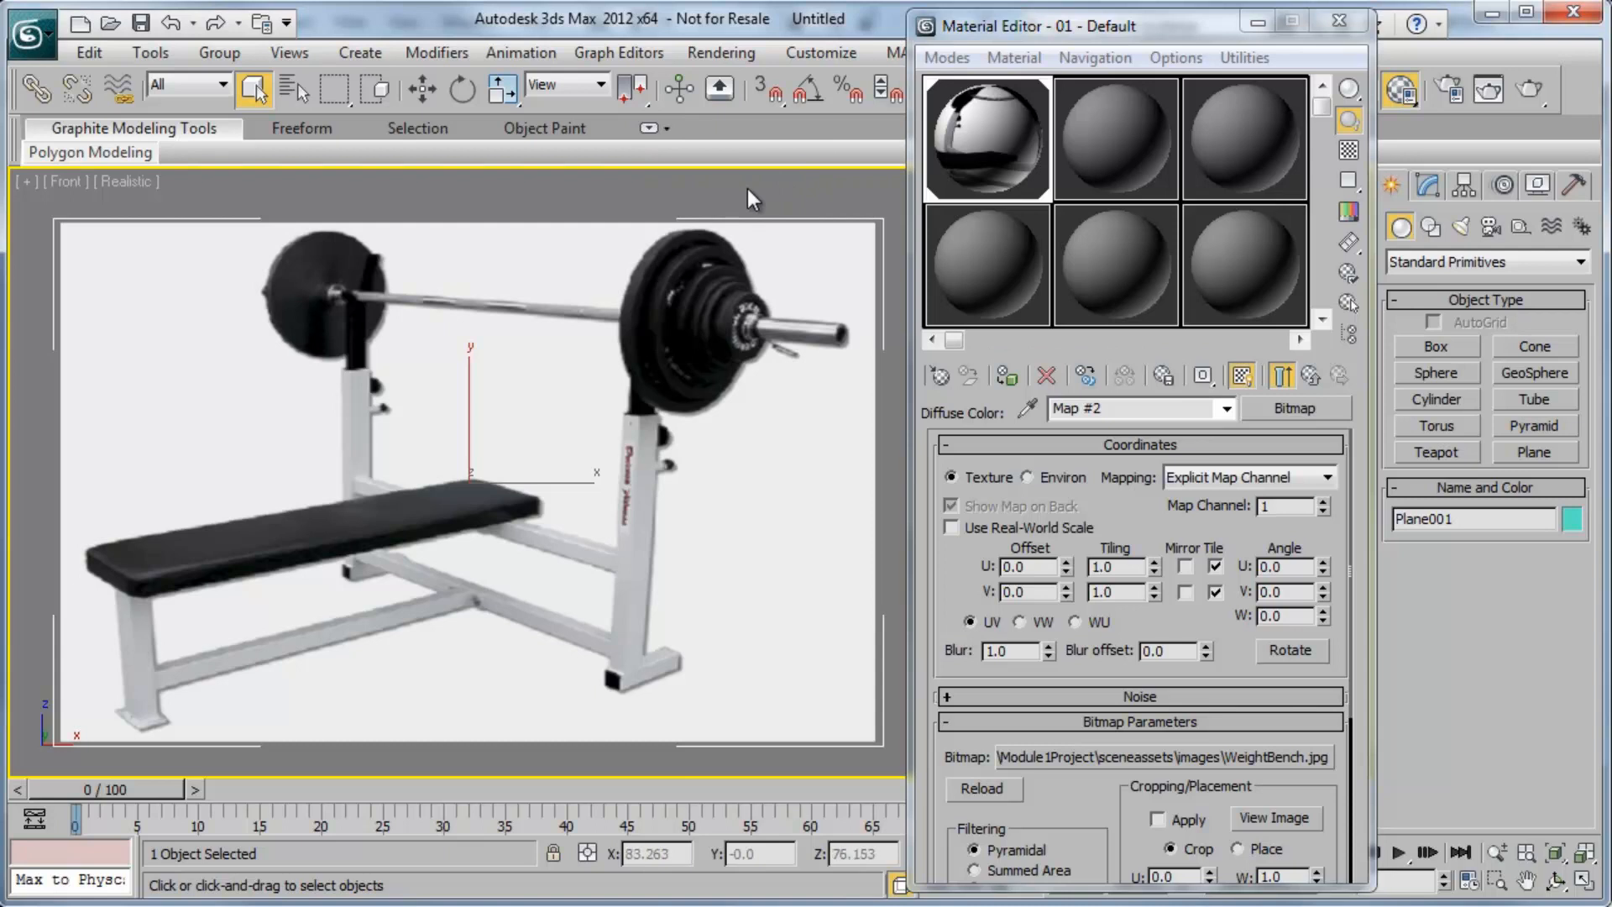
pyautogui.moveTo(194, 282)
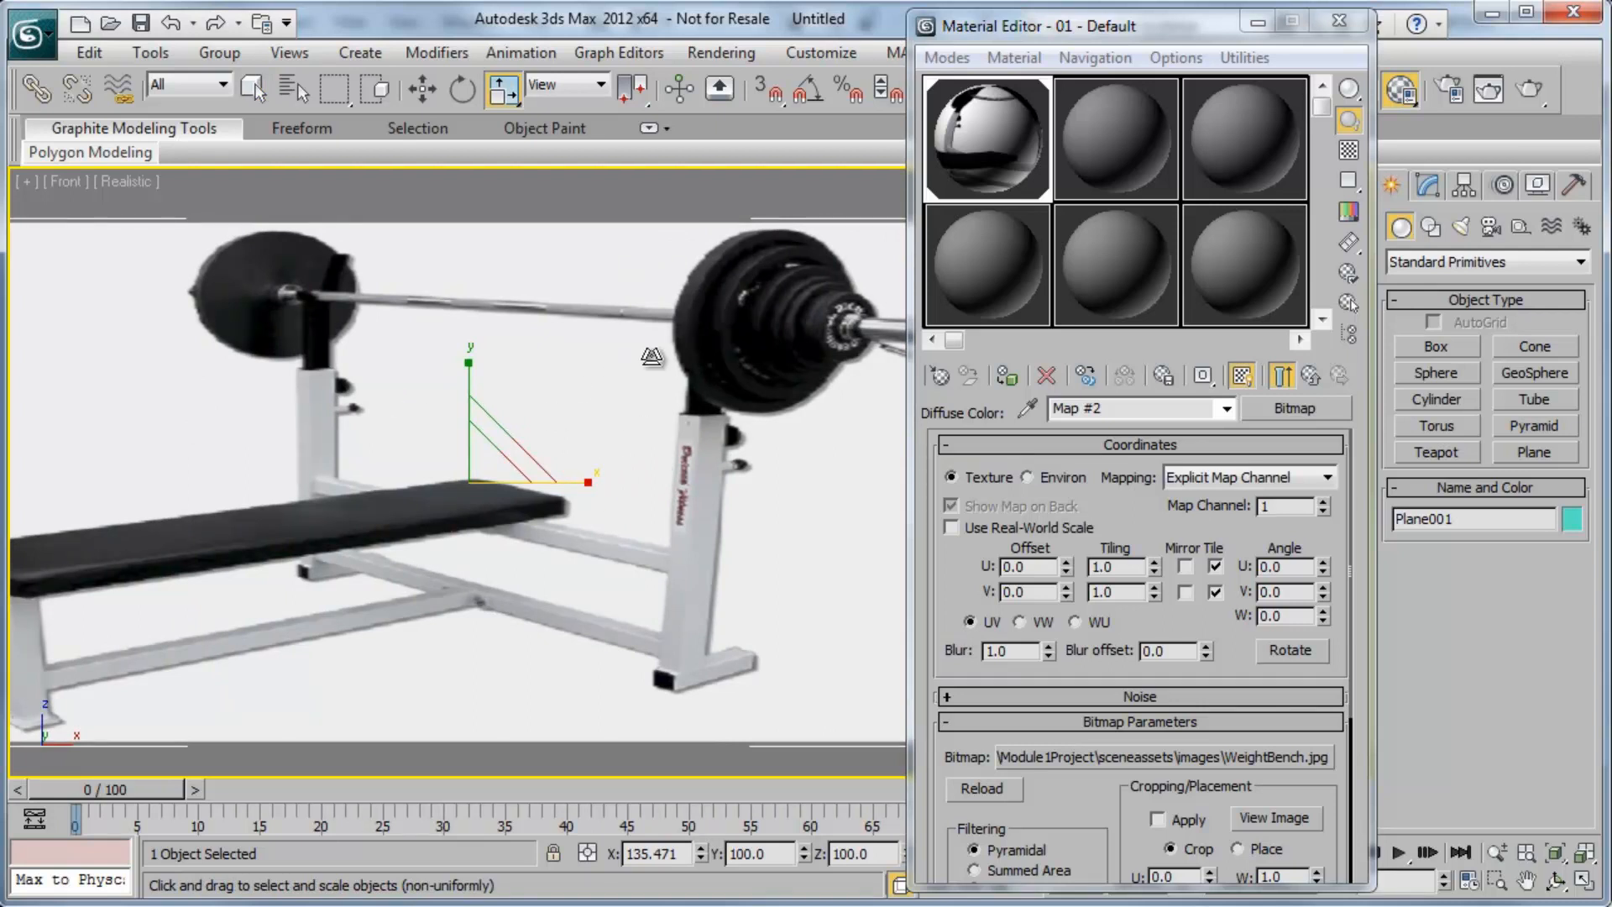
pyautogui.moveTo(594, 356)
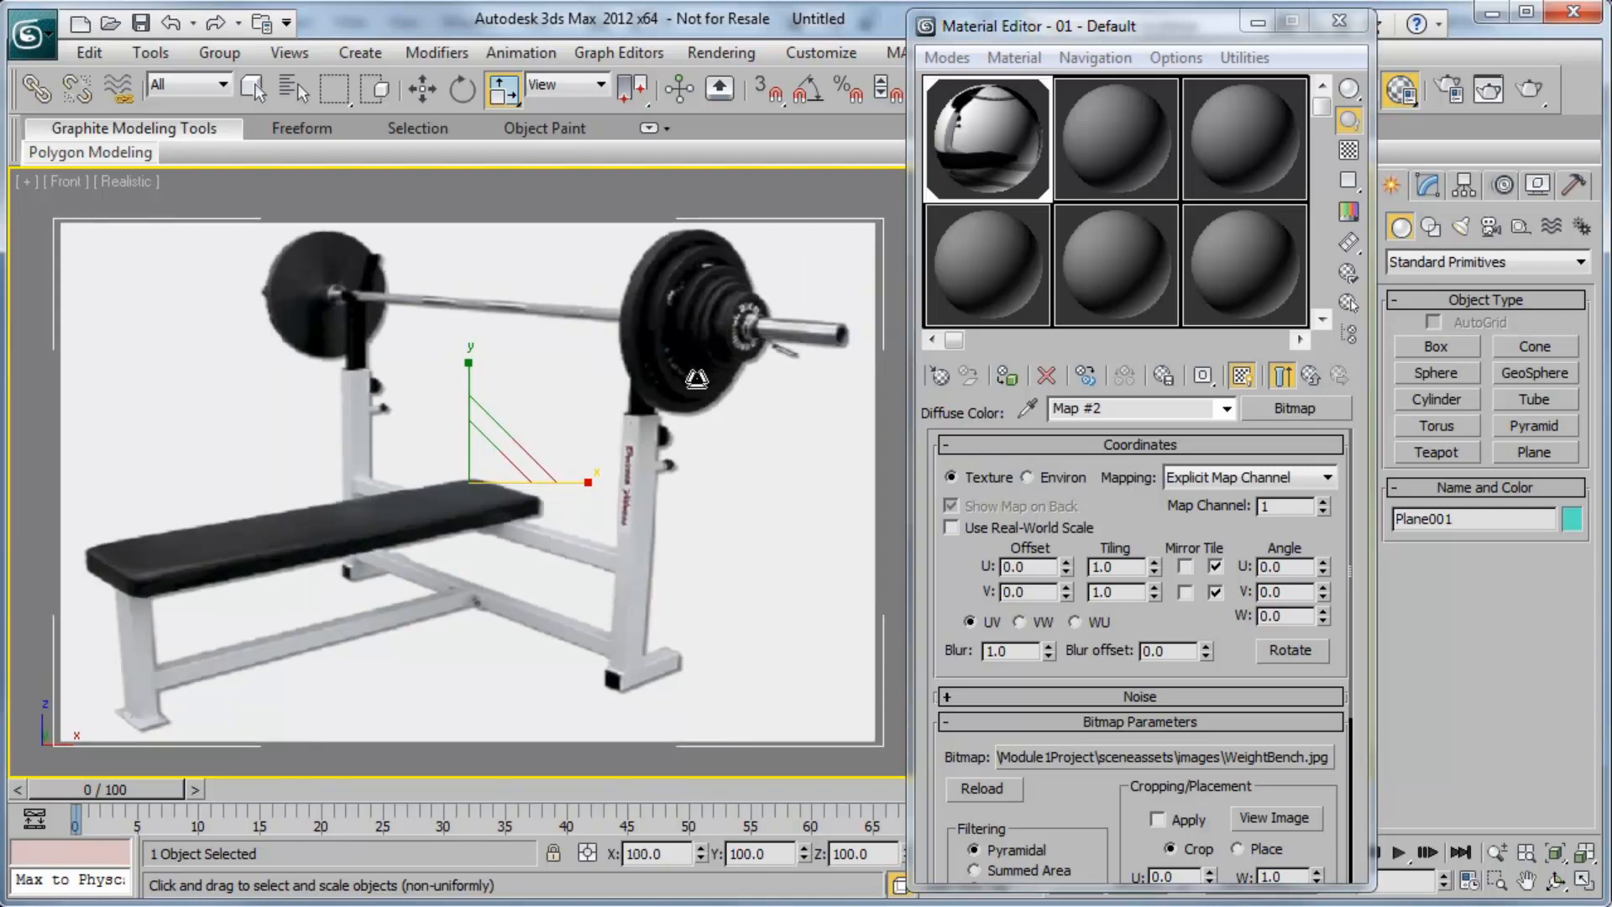
pyautogui.moveTo(974, 164)
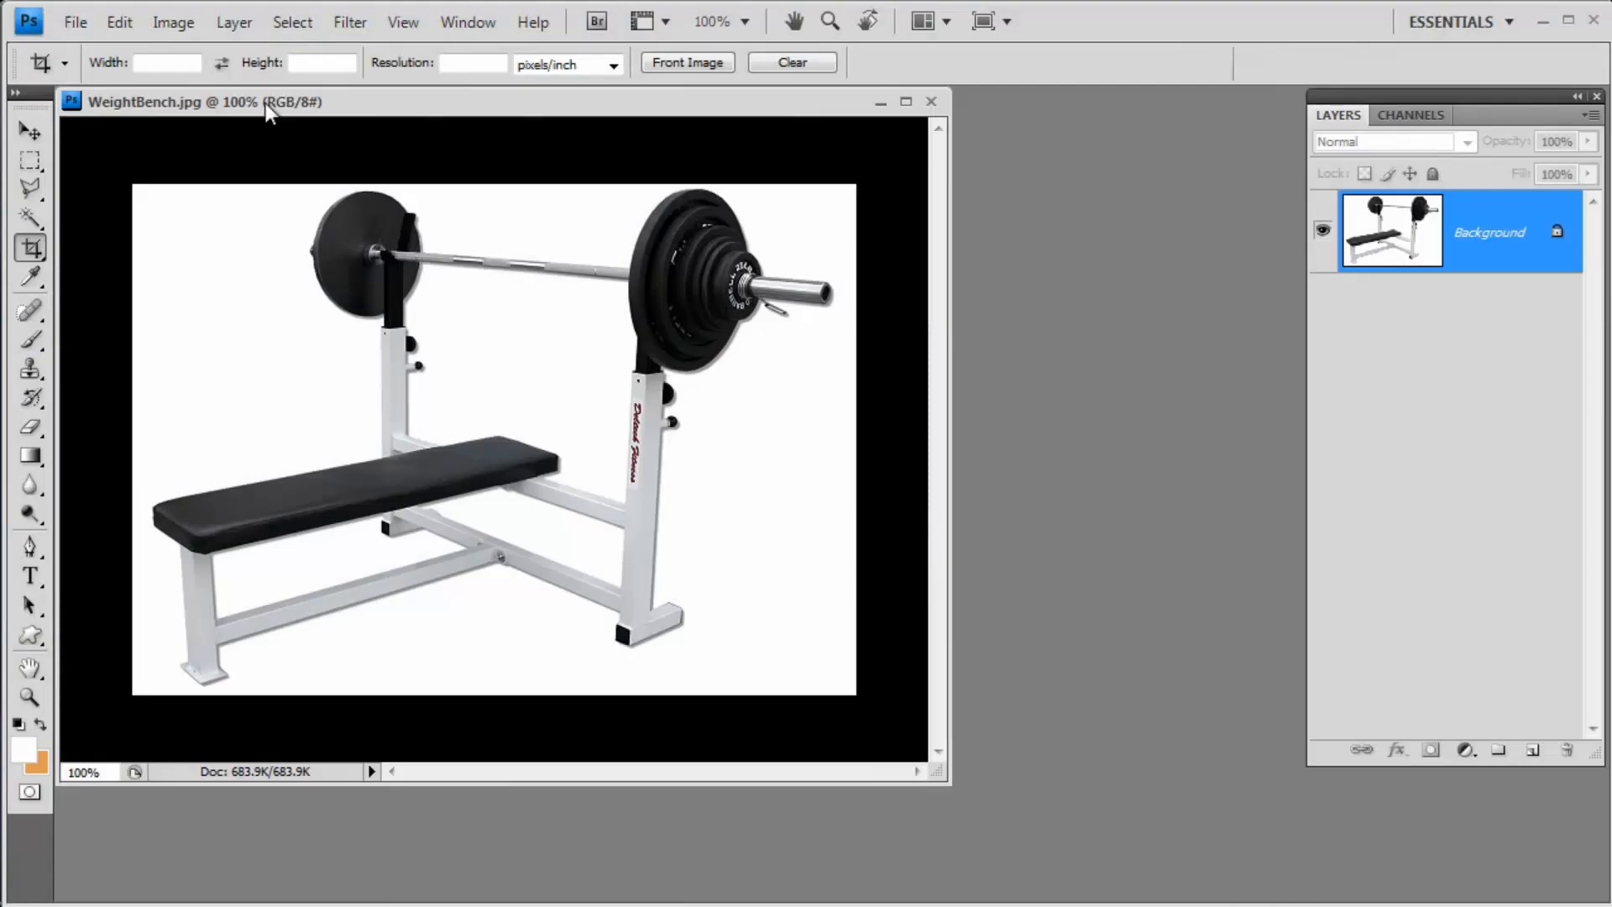
pyautogui.click(173, 22)
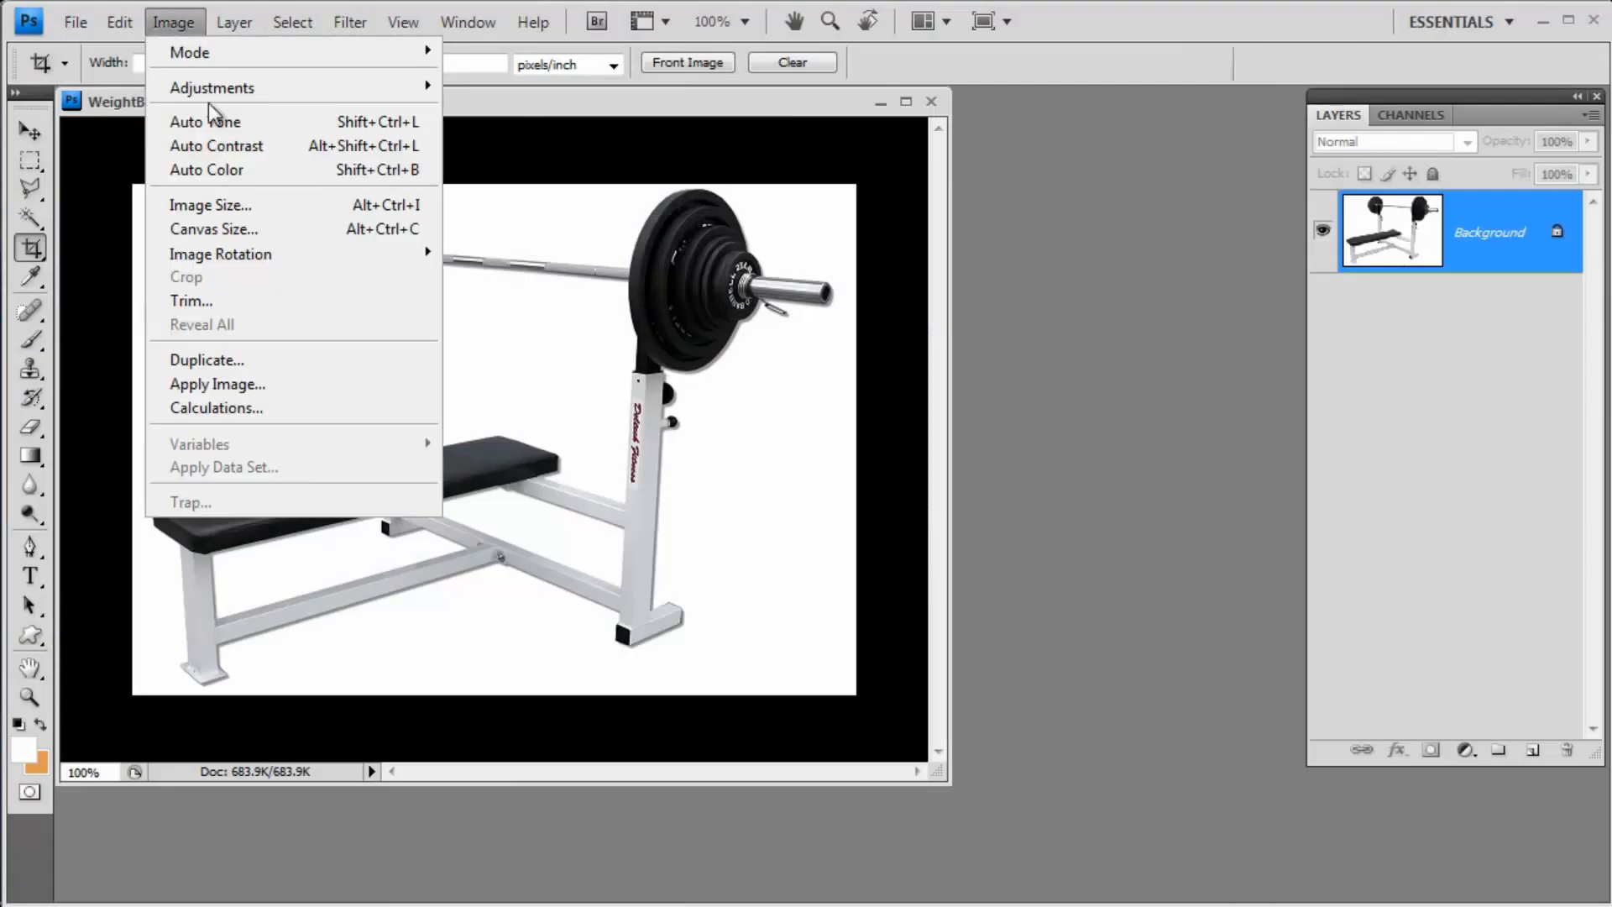
pyautogui.click(209, 205)
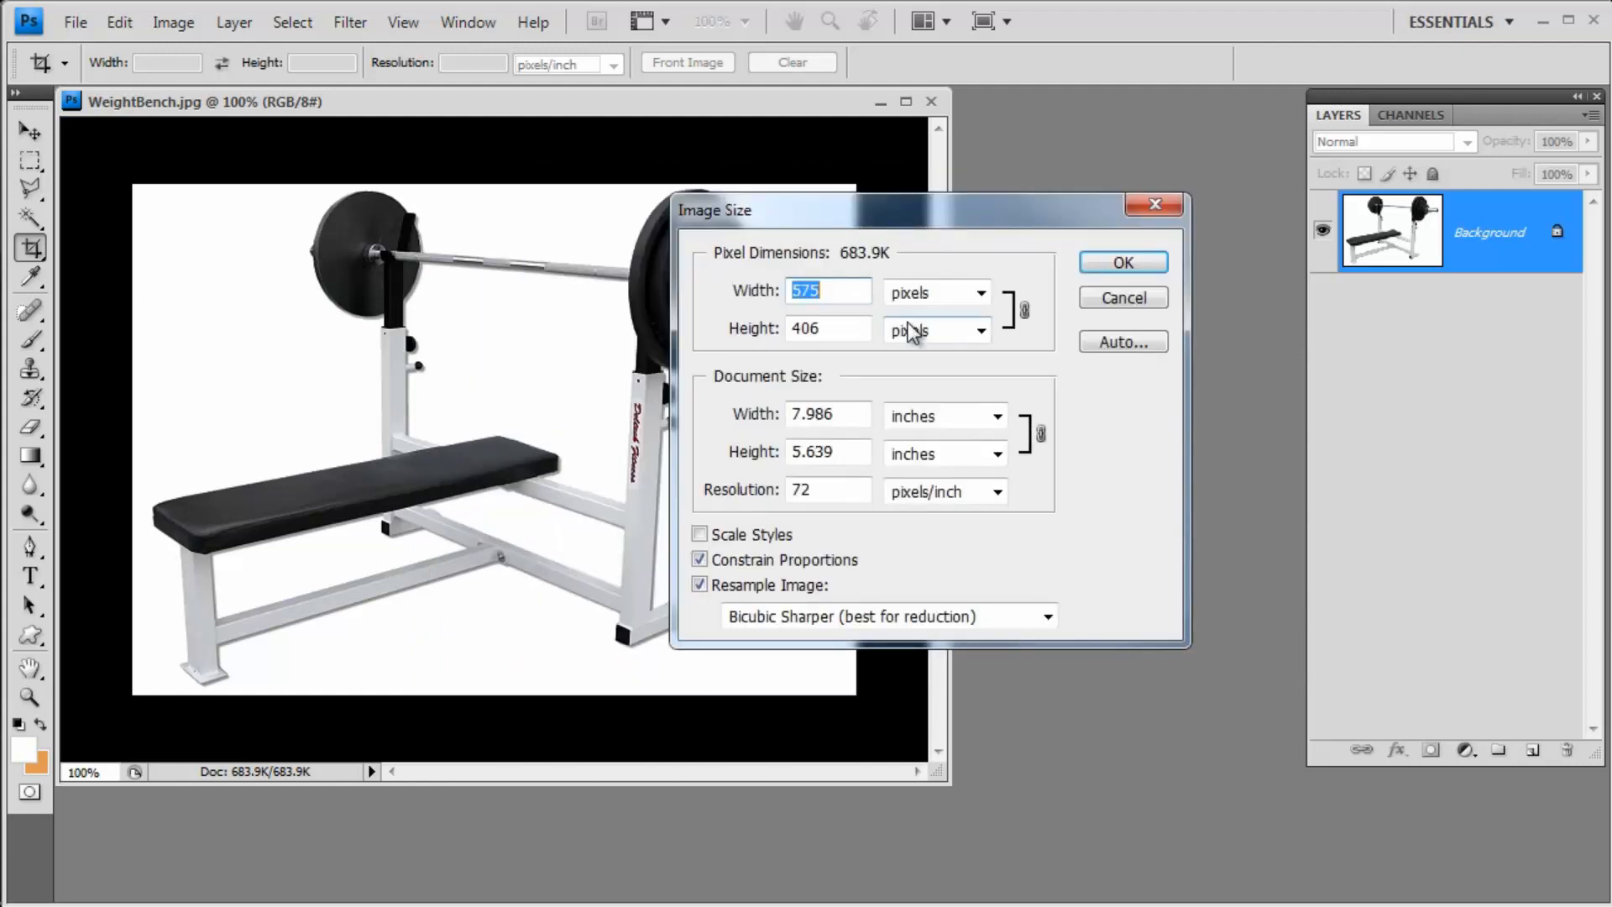
pyautogui.moveTo(868, 316)
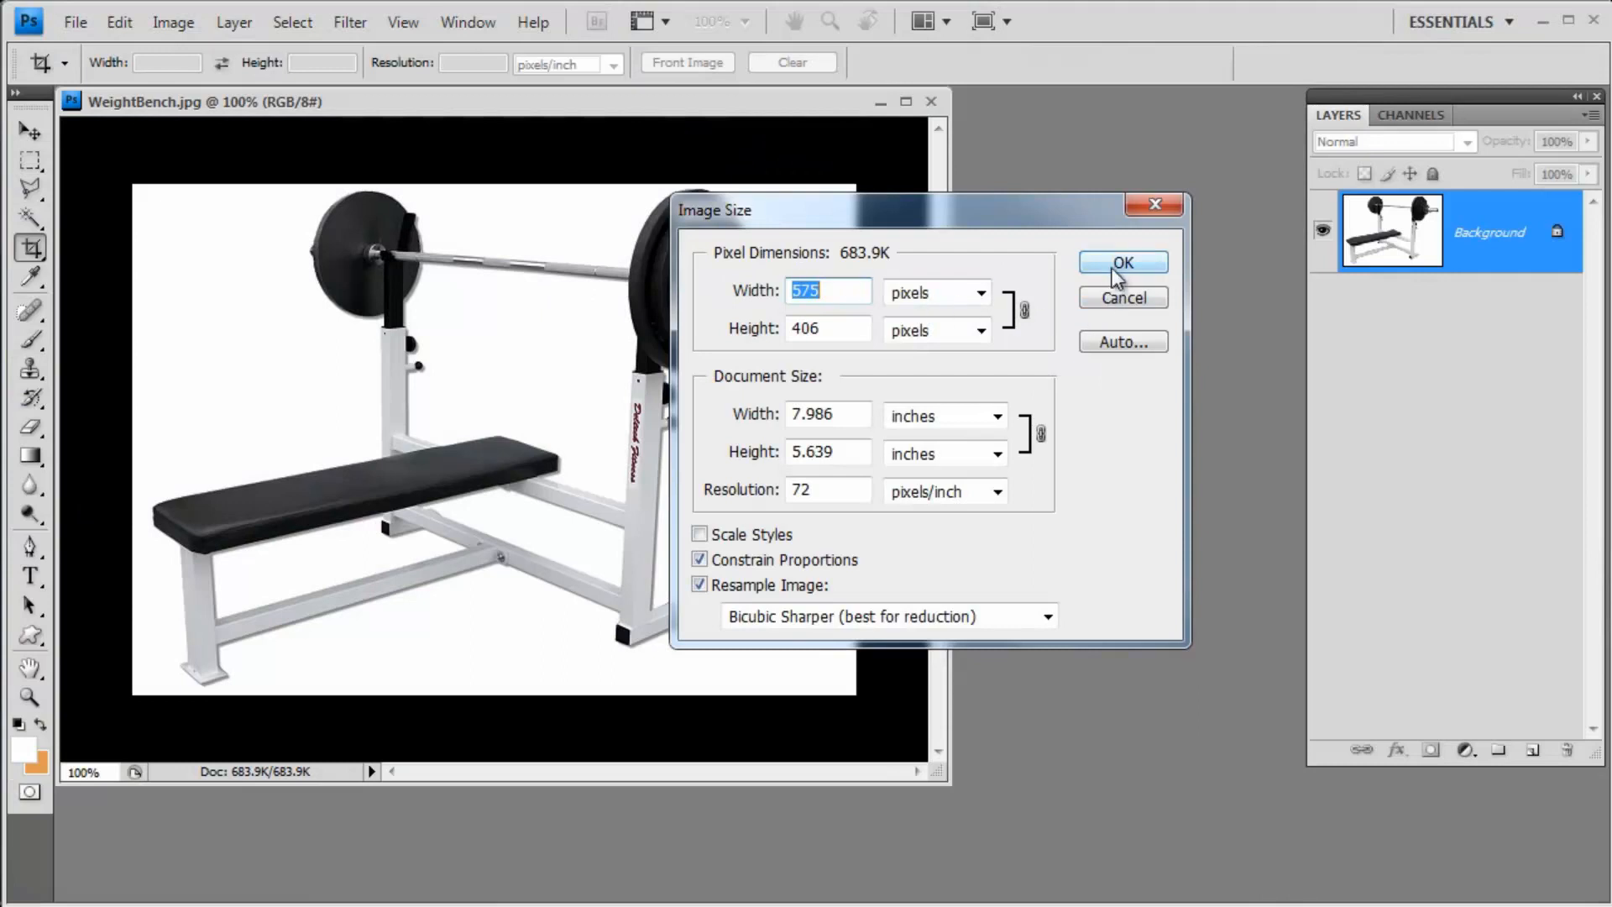
pyautogui.click(1122, 262)
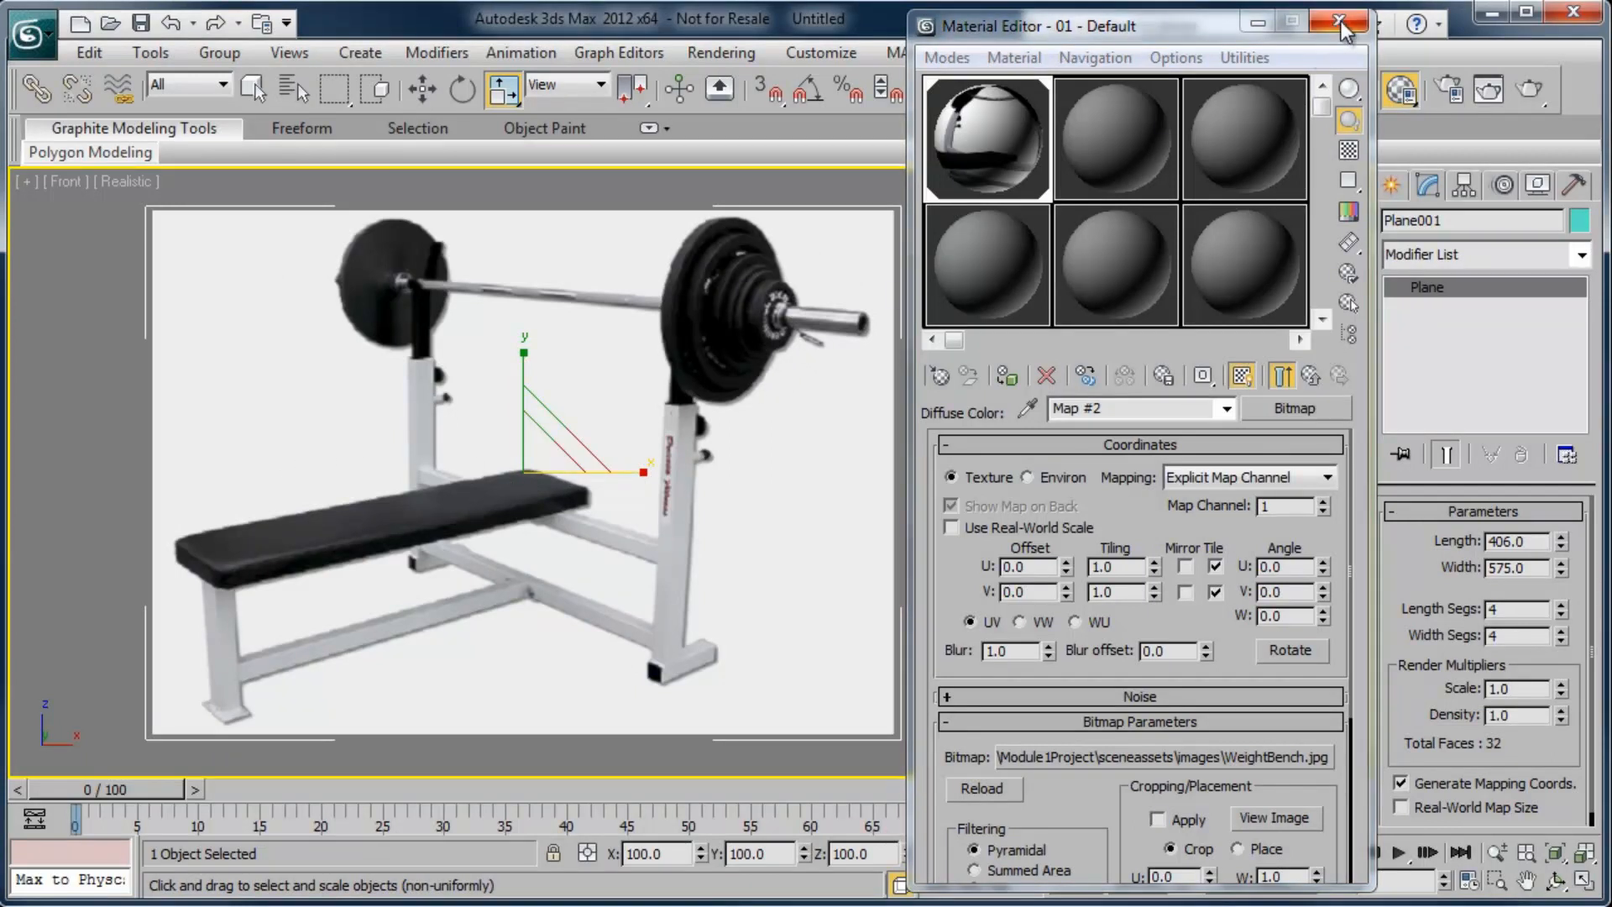
# Close the Material Editor, leaving Plane001 textured with the photo
pyautogui.click(1338, 22)
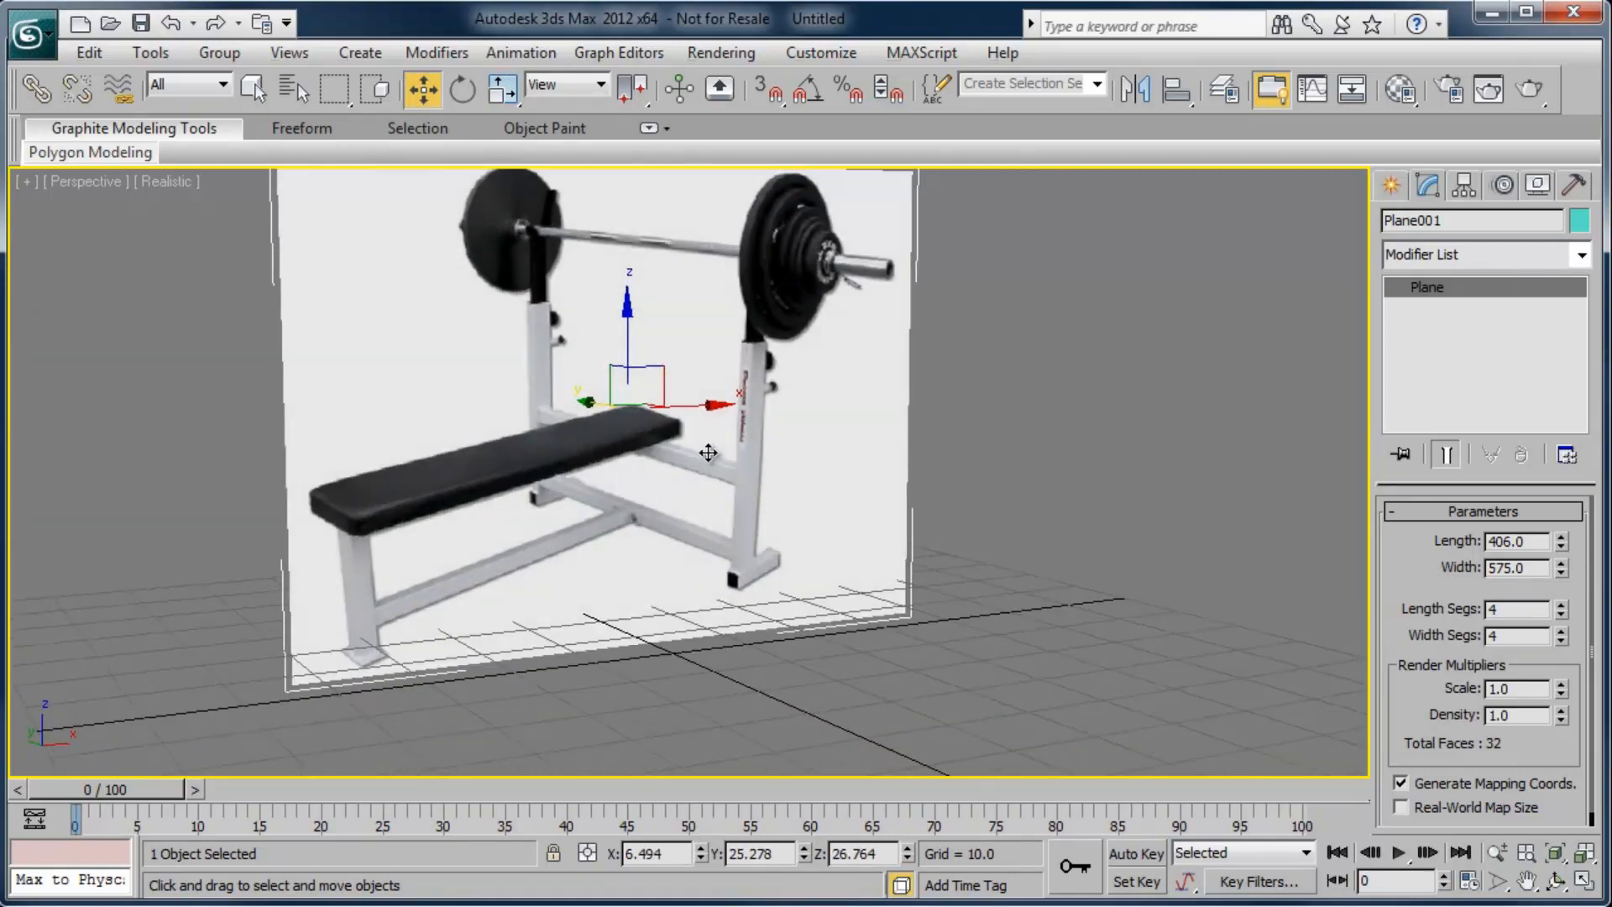
# Move Plane001 sideways and higher above the grid, ready to rotate it
pyautogui.moveTo(707, 452); pyautogui.dragTo(746, 455)
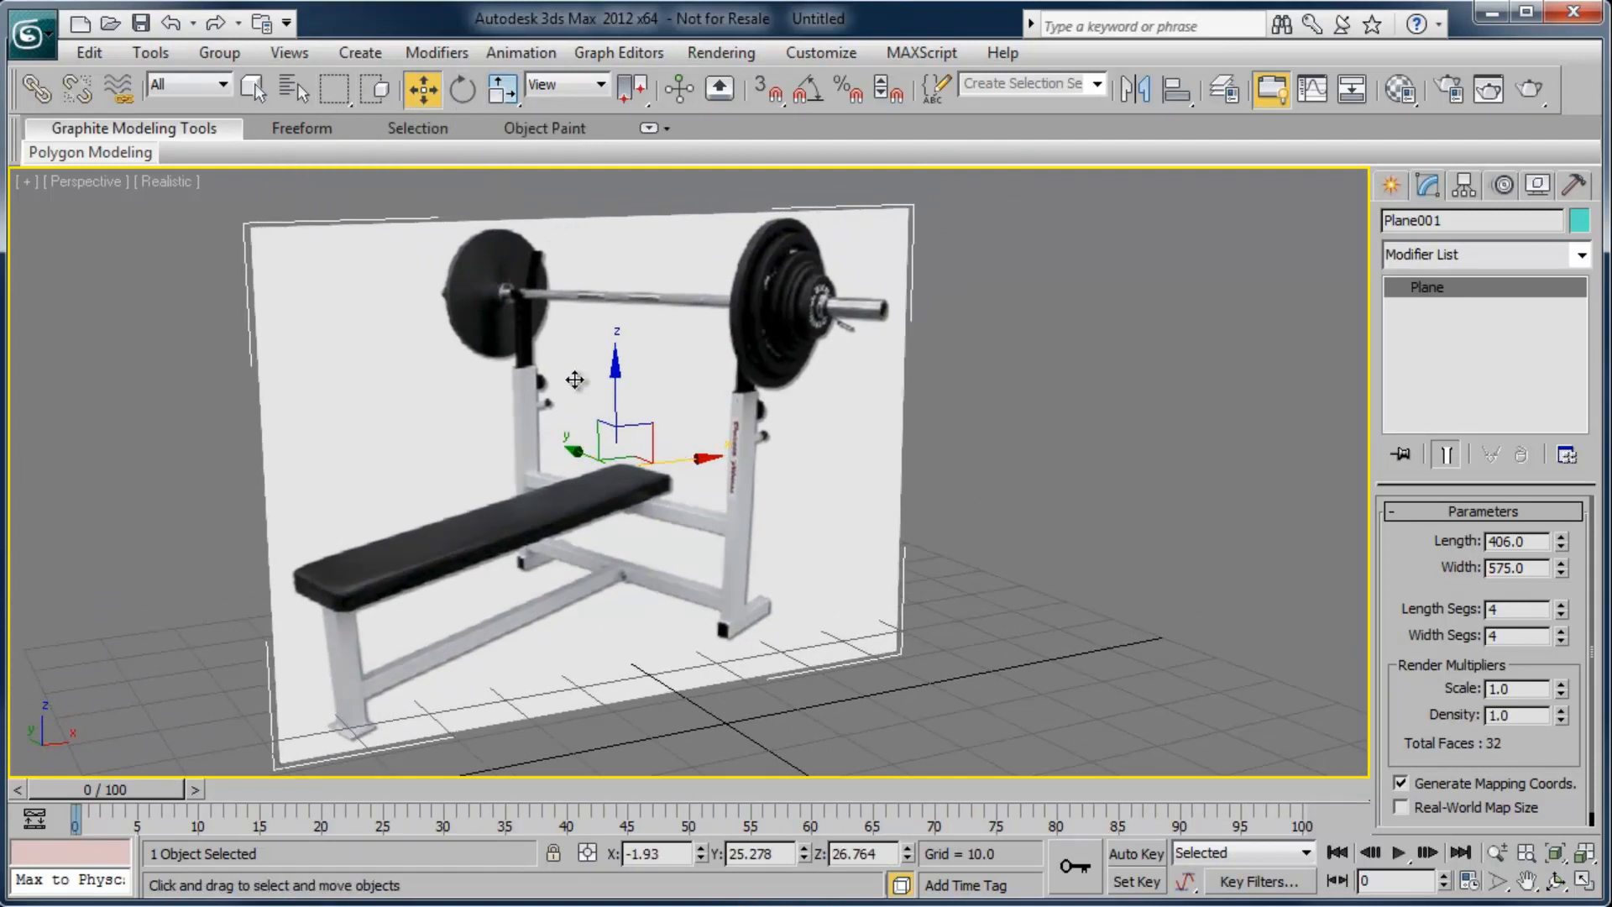
pyautogui.moveTo(614, 374); pyautogui.dragTo(570, 349)
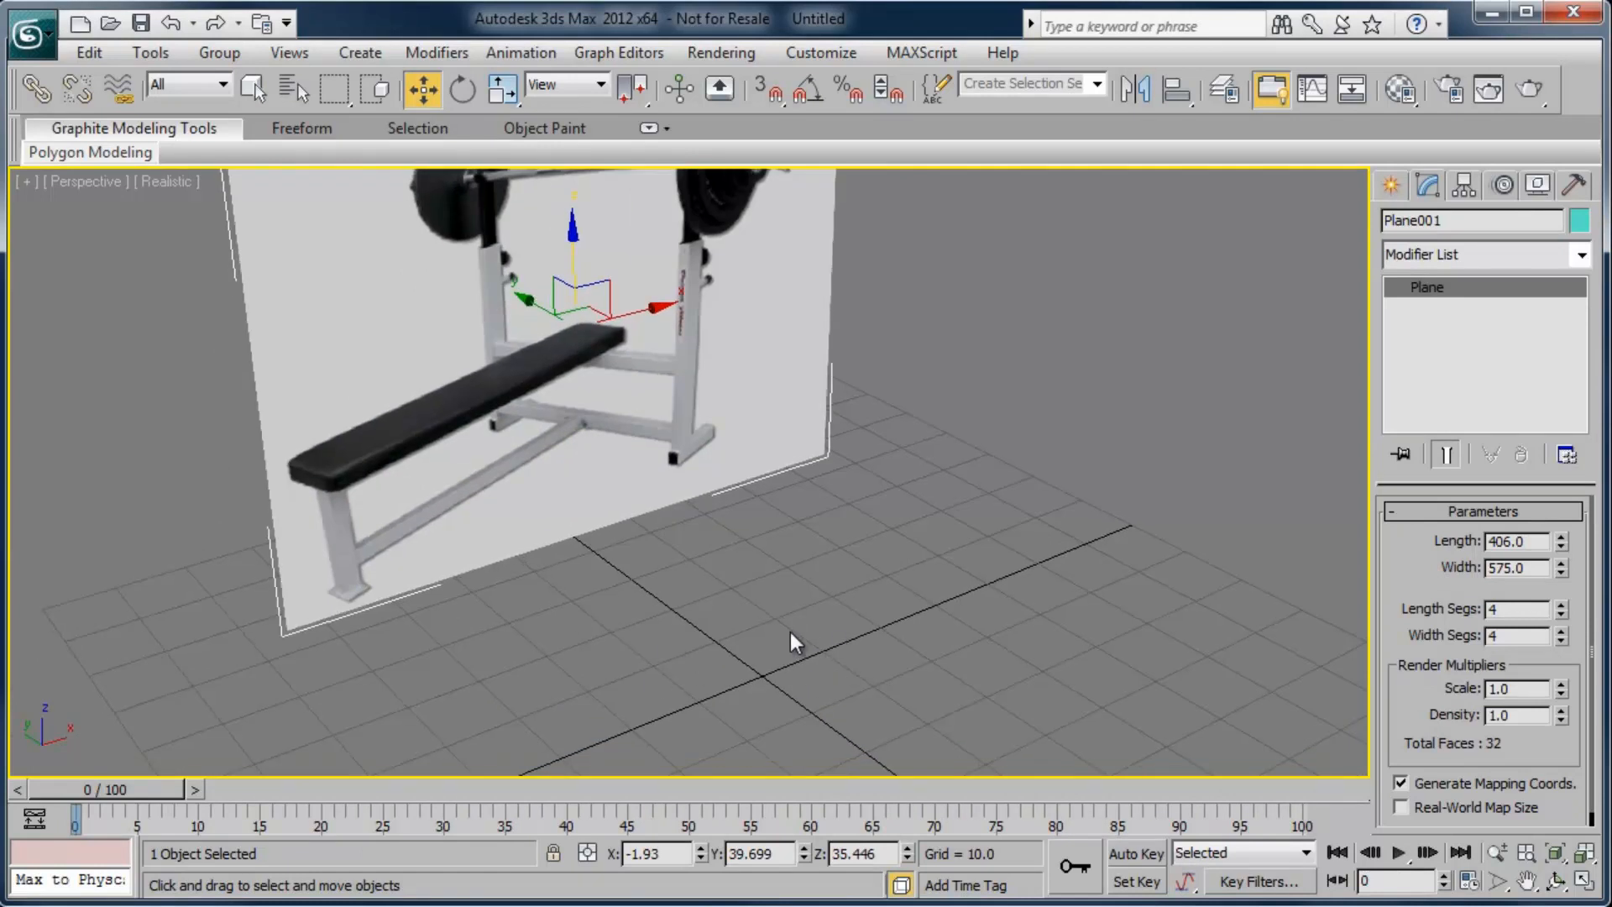
pyautogui.moveTo(760, 643)
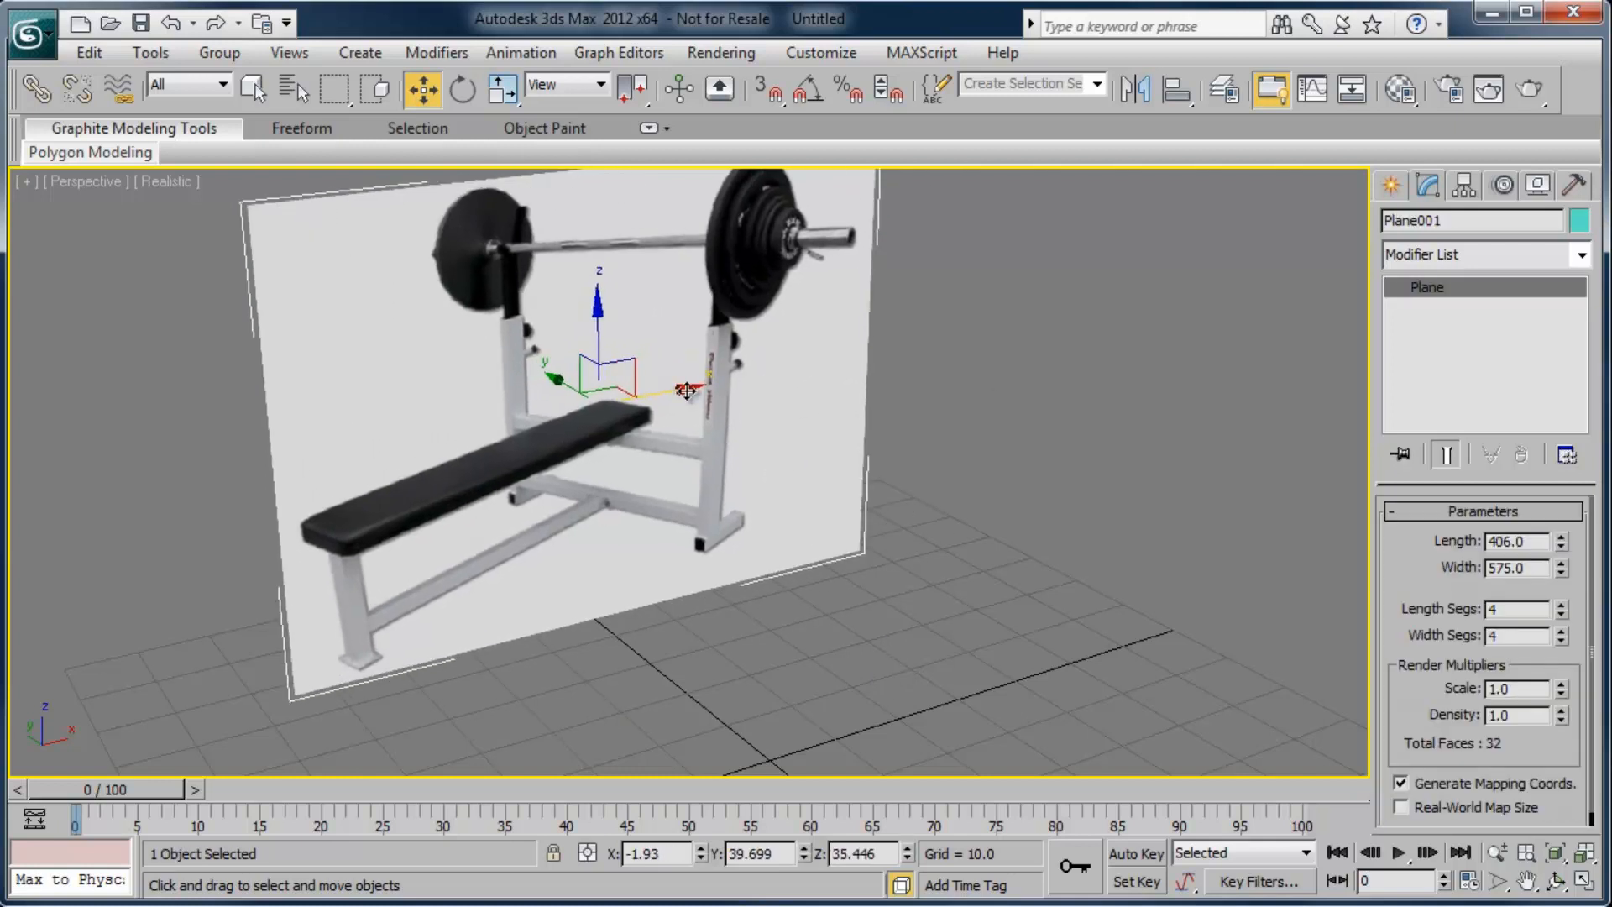
pyautogui.click(463, 89)
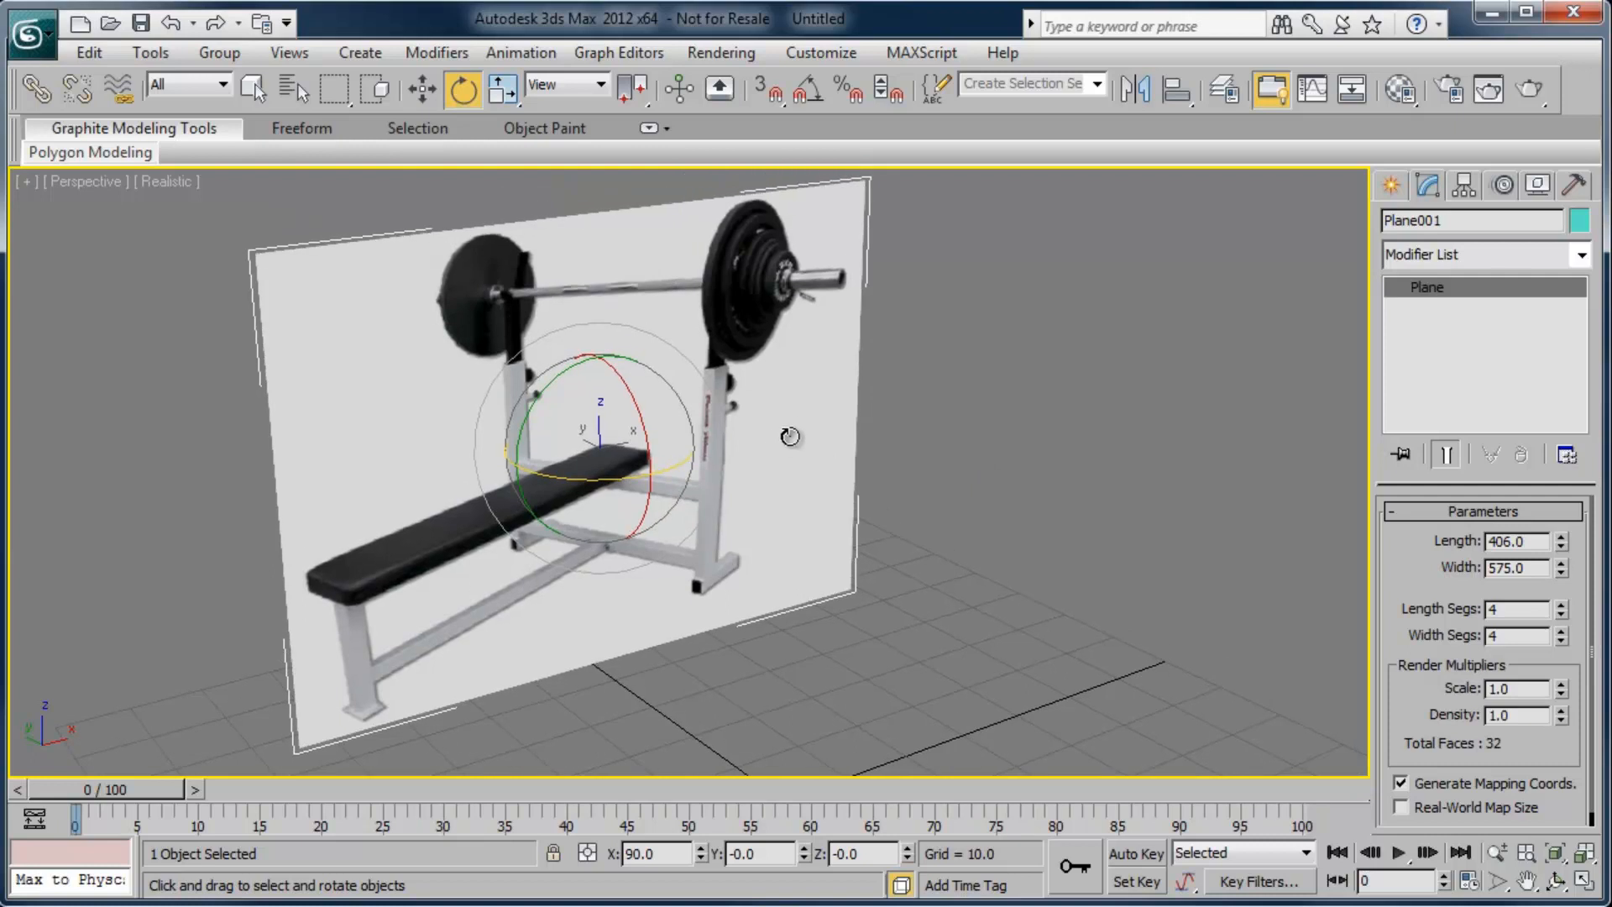
# Bring up Plane001's Object Properties from the right-click quad menu
pyautogui.rightClick(791, 436)
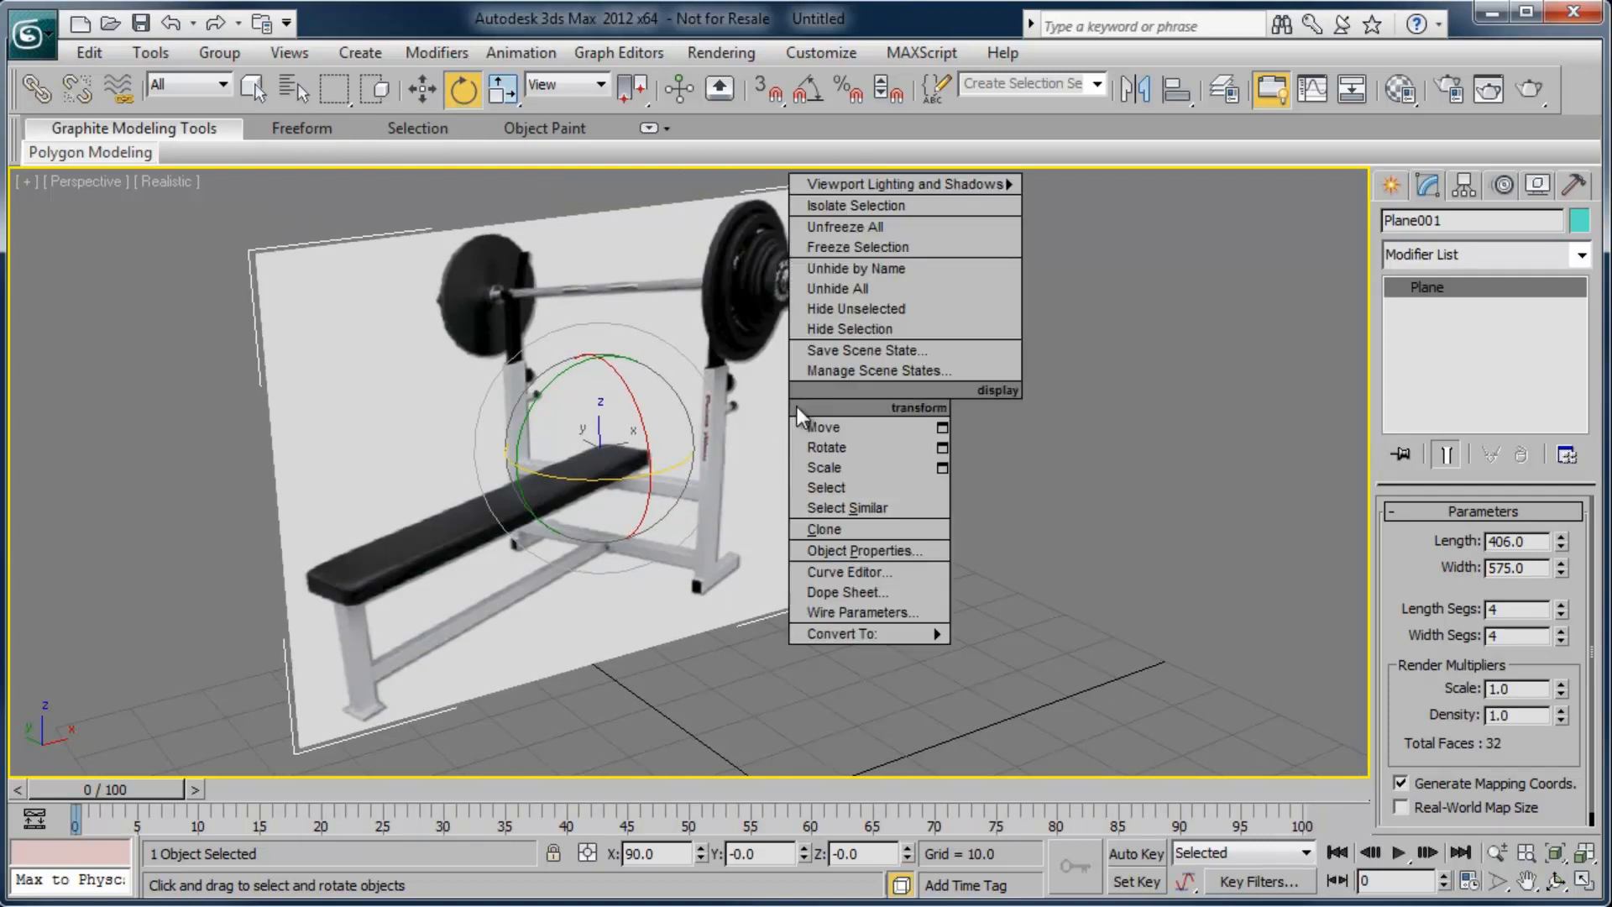
pyautogui.moveTo(900, 288)
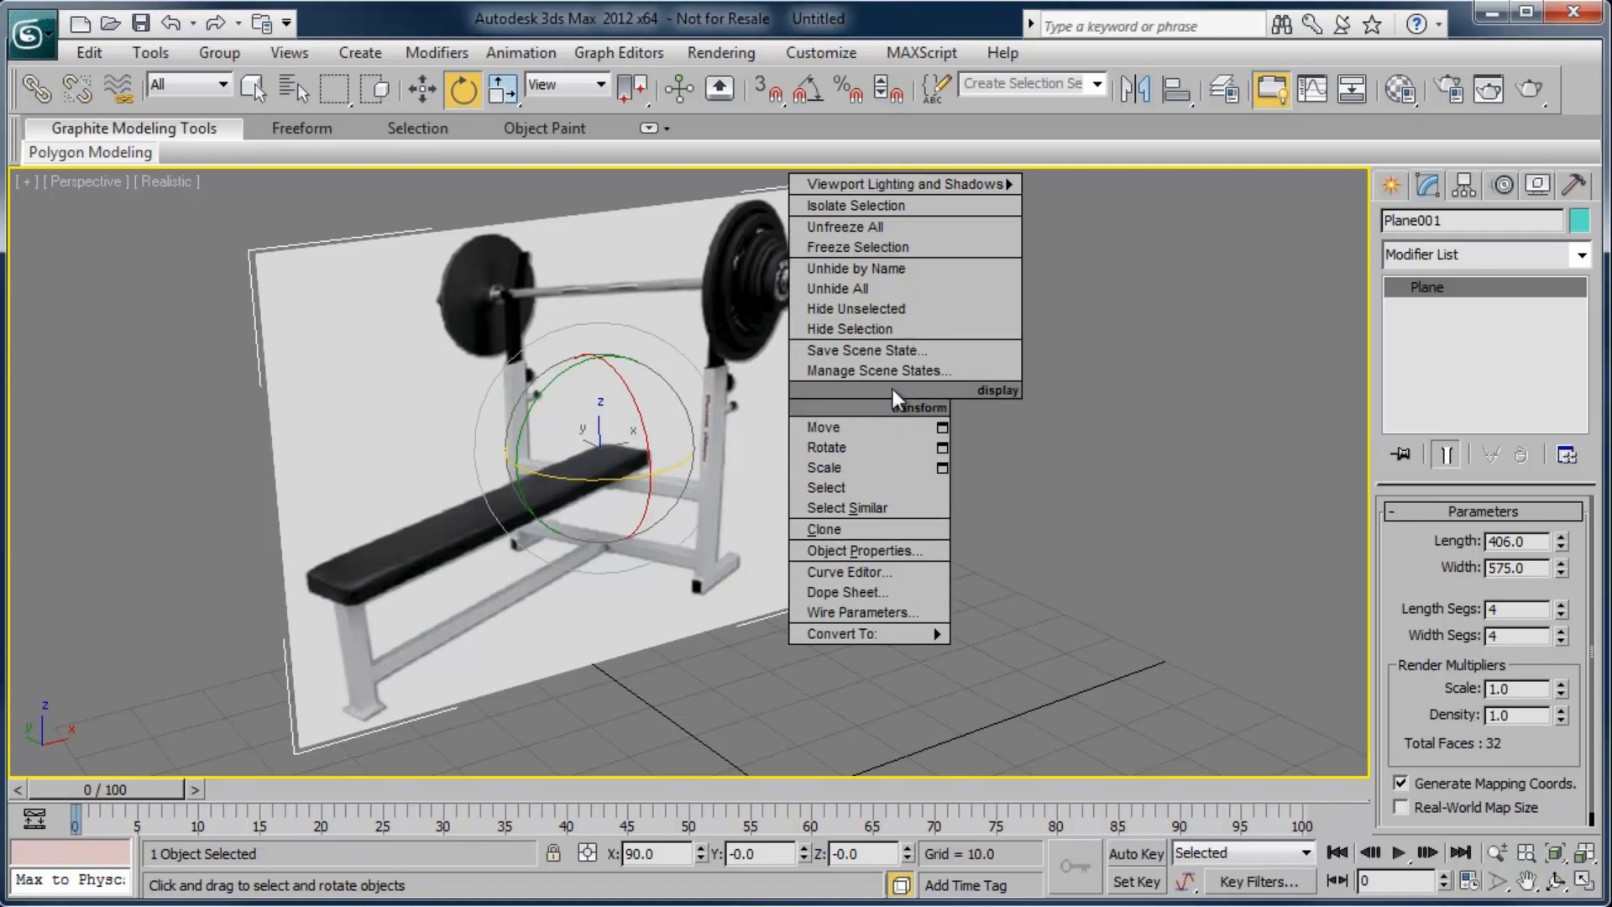
pyautogui.moveTo(861, 550)
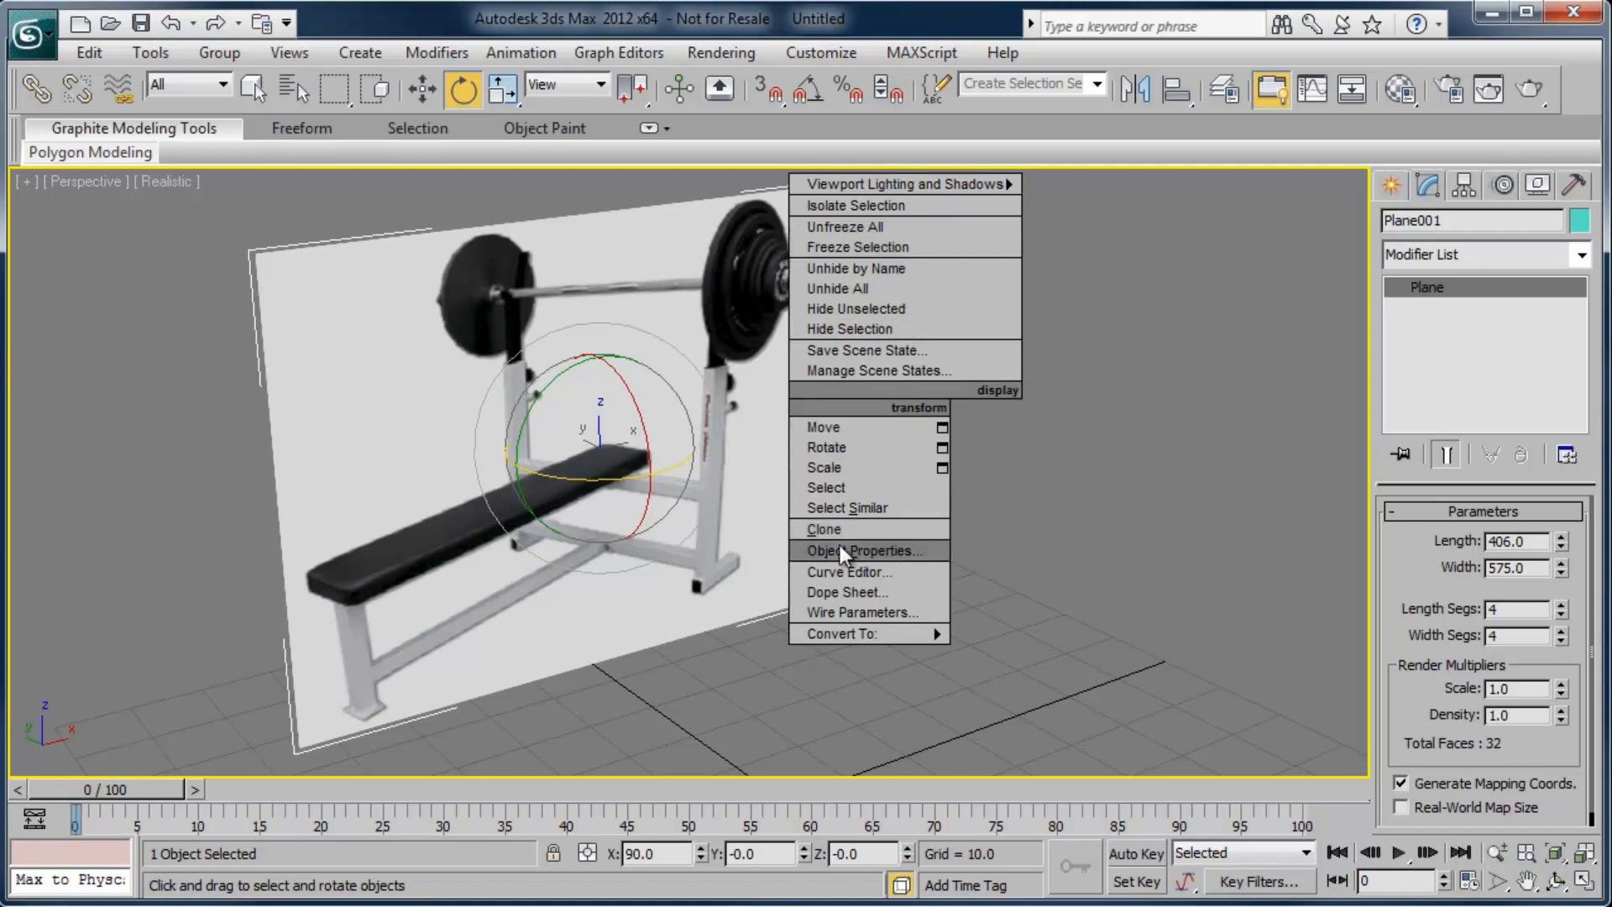
pyautogui.click(870, 551)
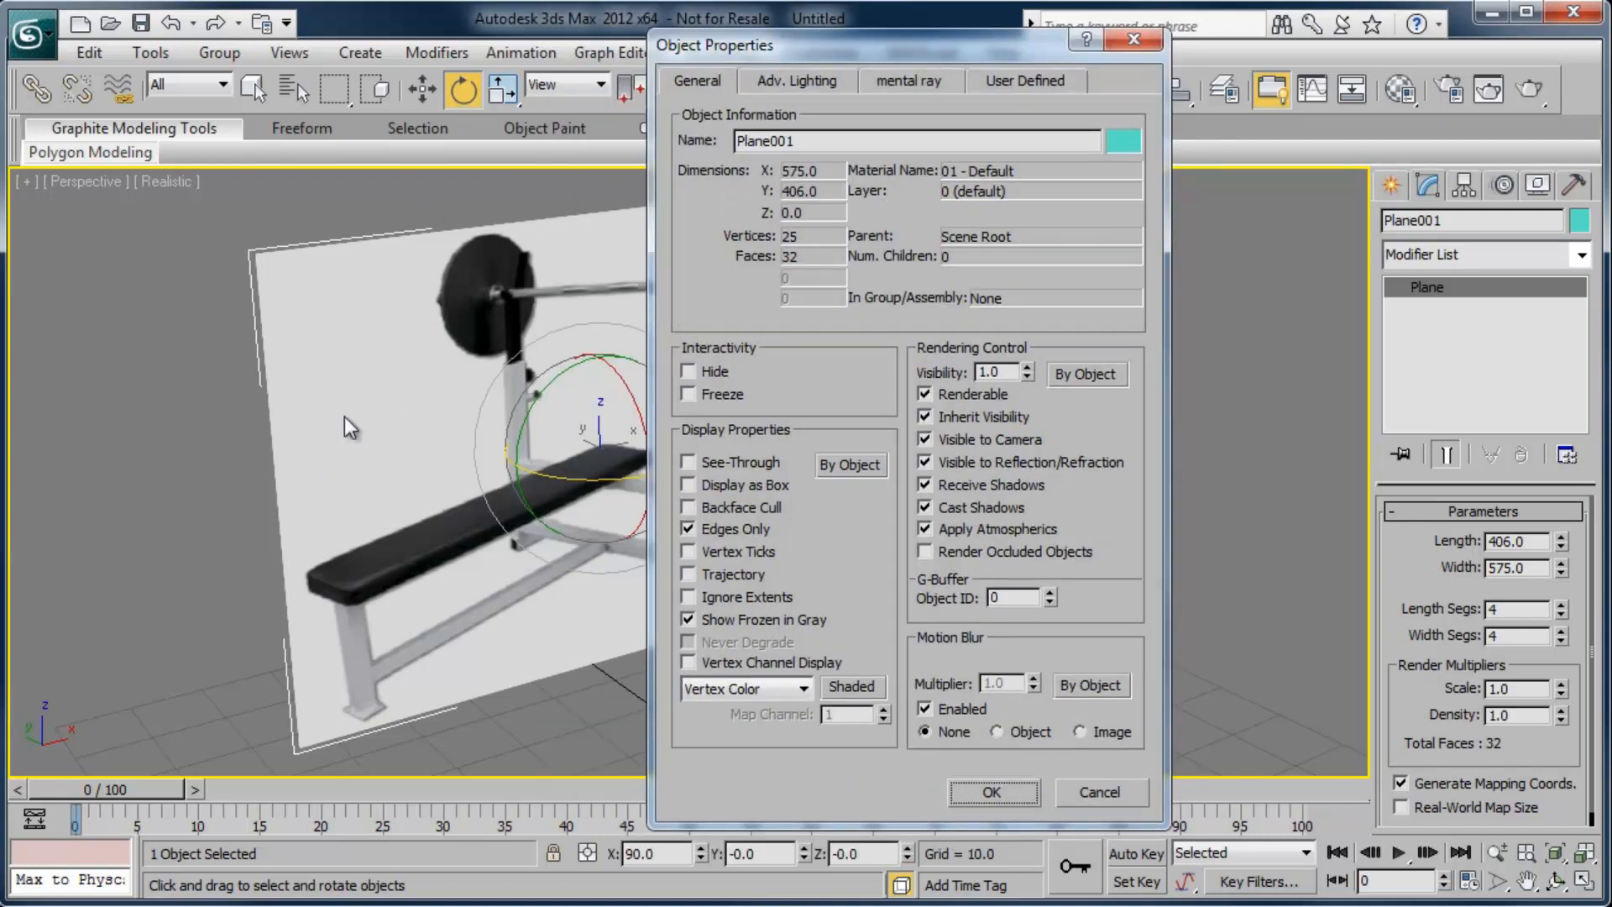
pyautogui.moveTo(828, 223)
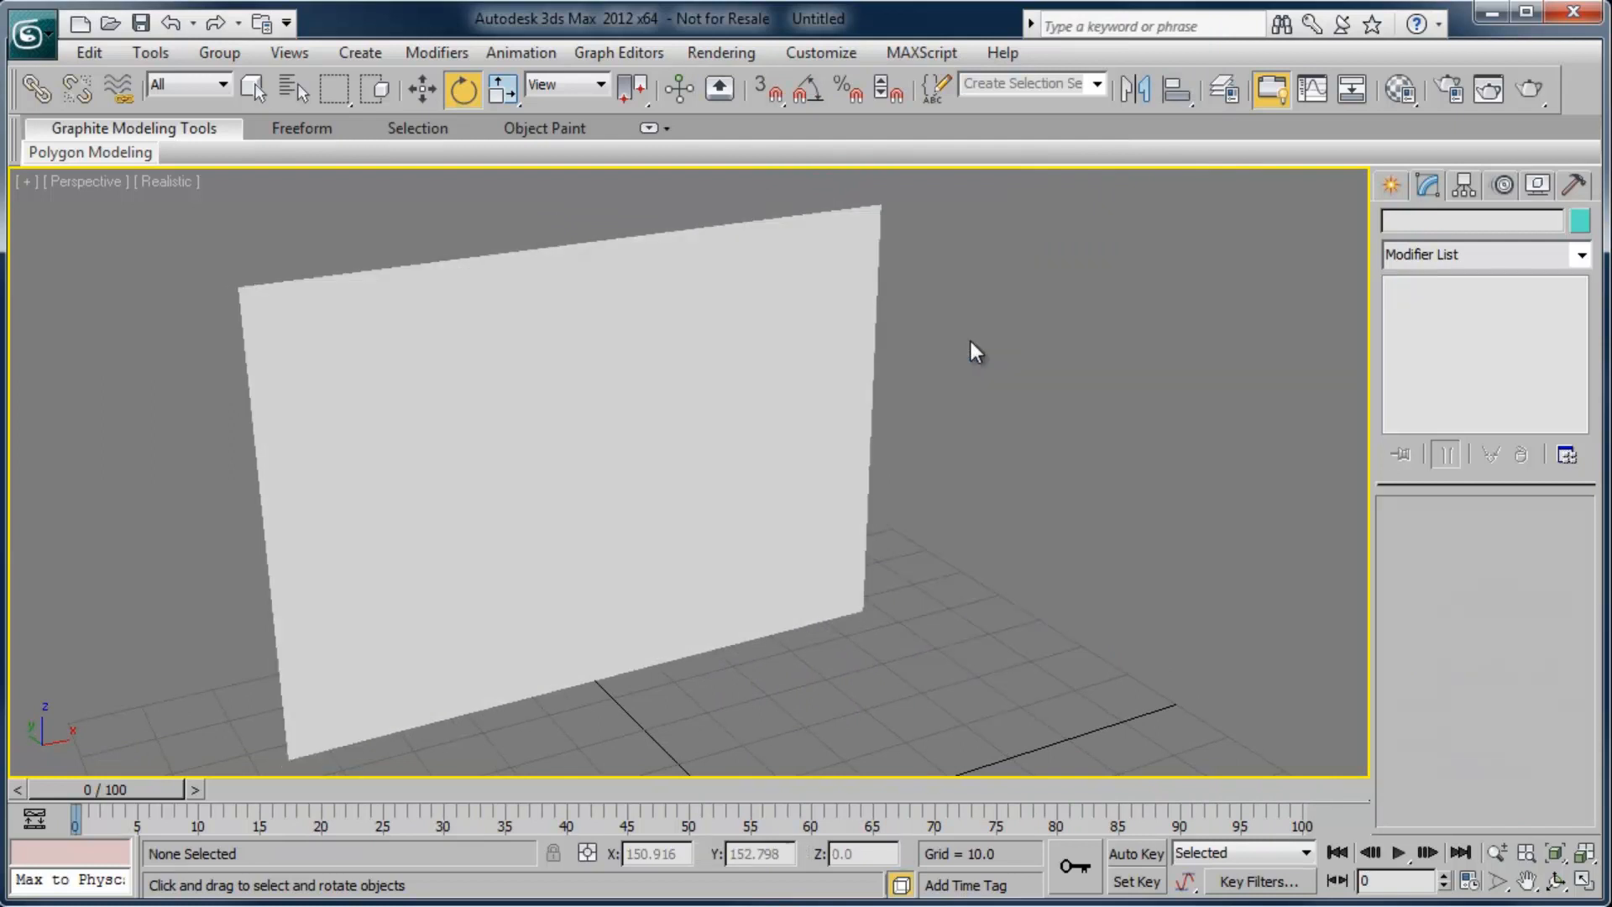
pyautogui.moveTo(972, 350); pyautogui.dragTo(726, 437)
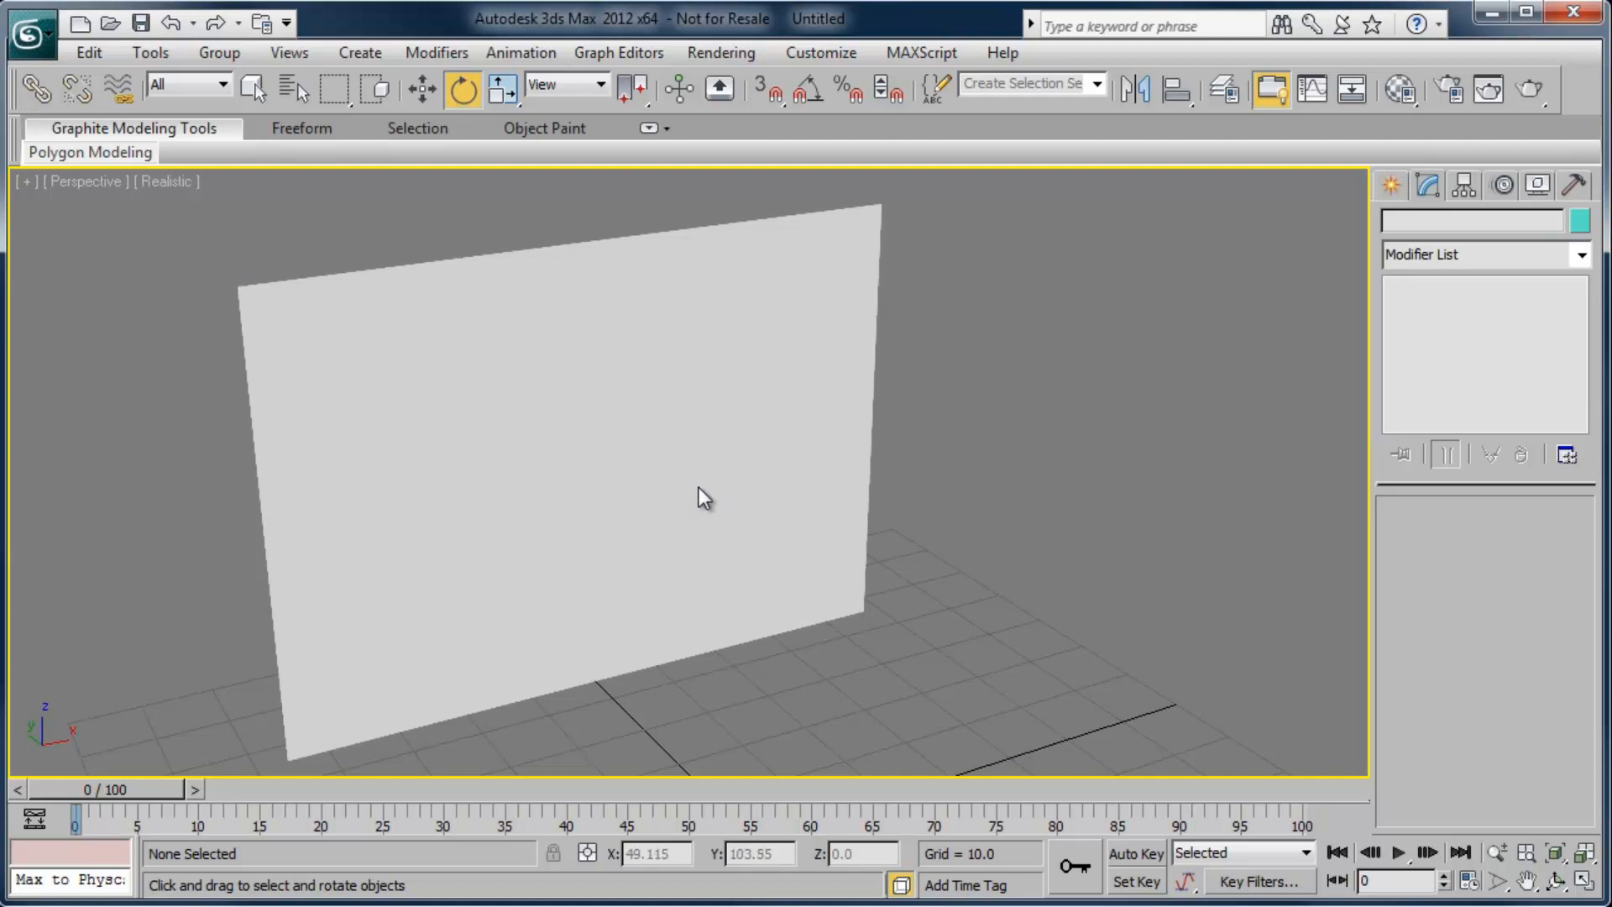
pyautogui.moveTo(915, 451)
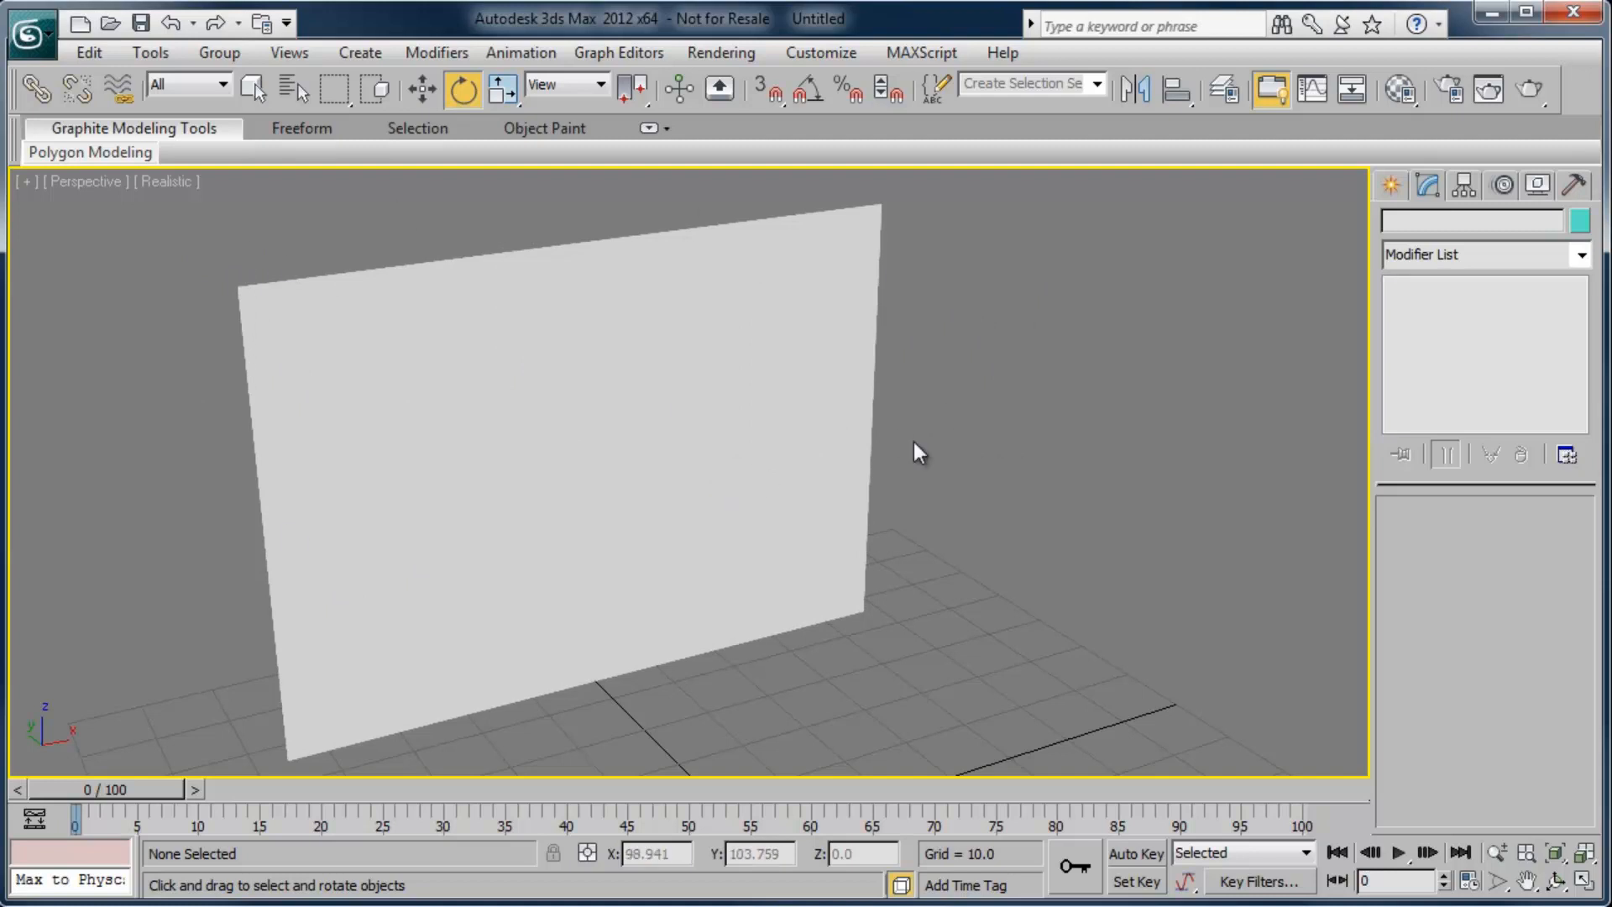
# Unfreeze via the quad menu and reopen Plane001's Object Properties
pyautogui.rightClick(915, 450)
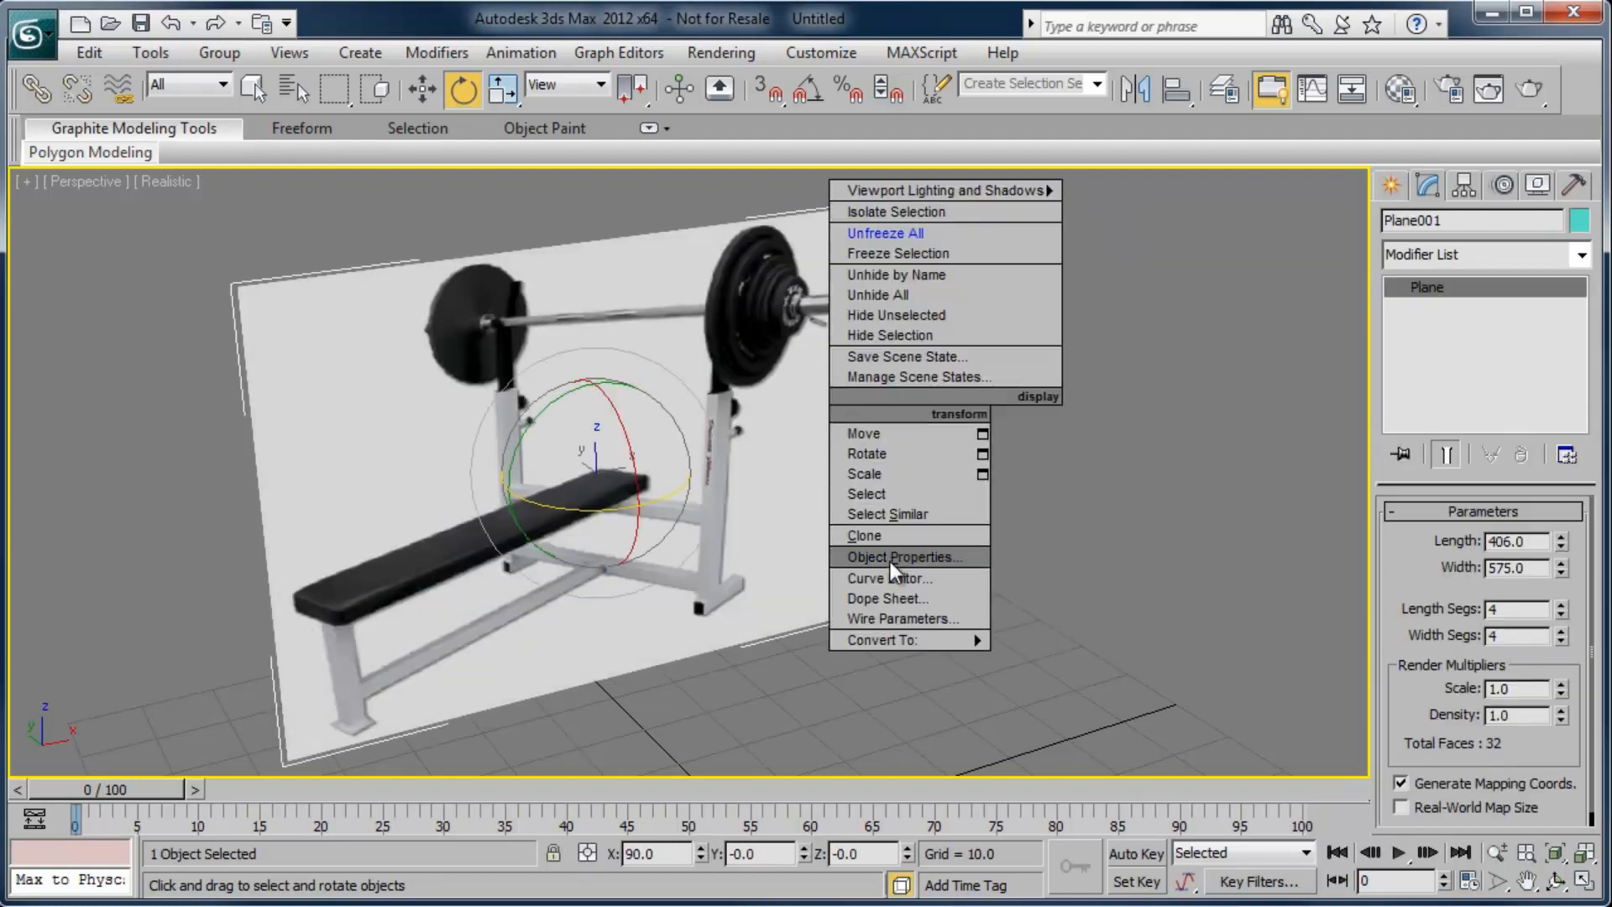
pyautogui.click(903, 555)
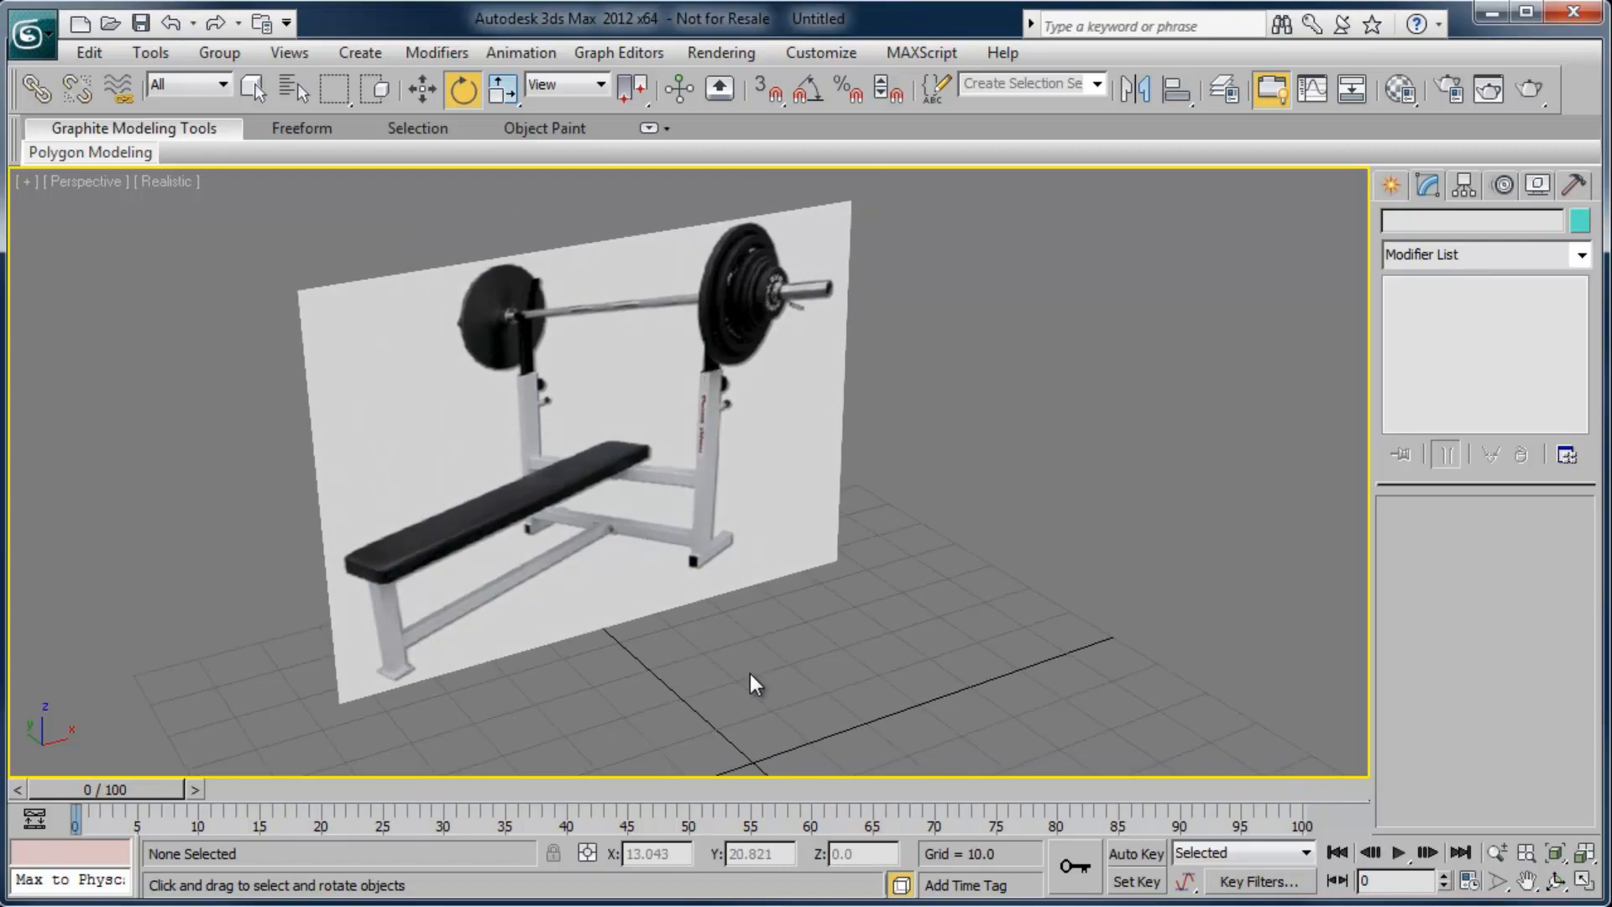
pyautogui.moveTo(832, 612)
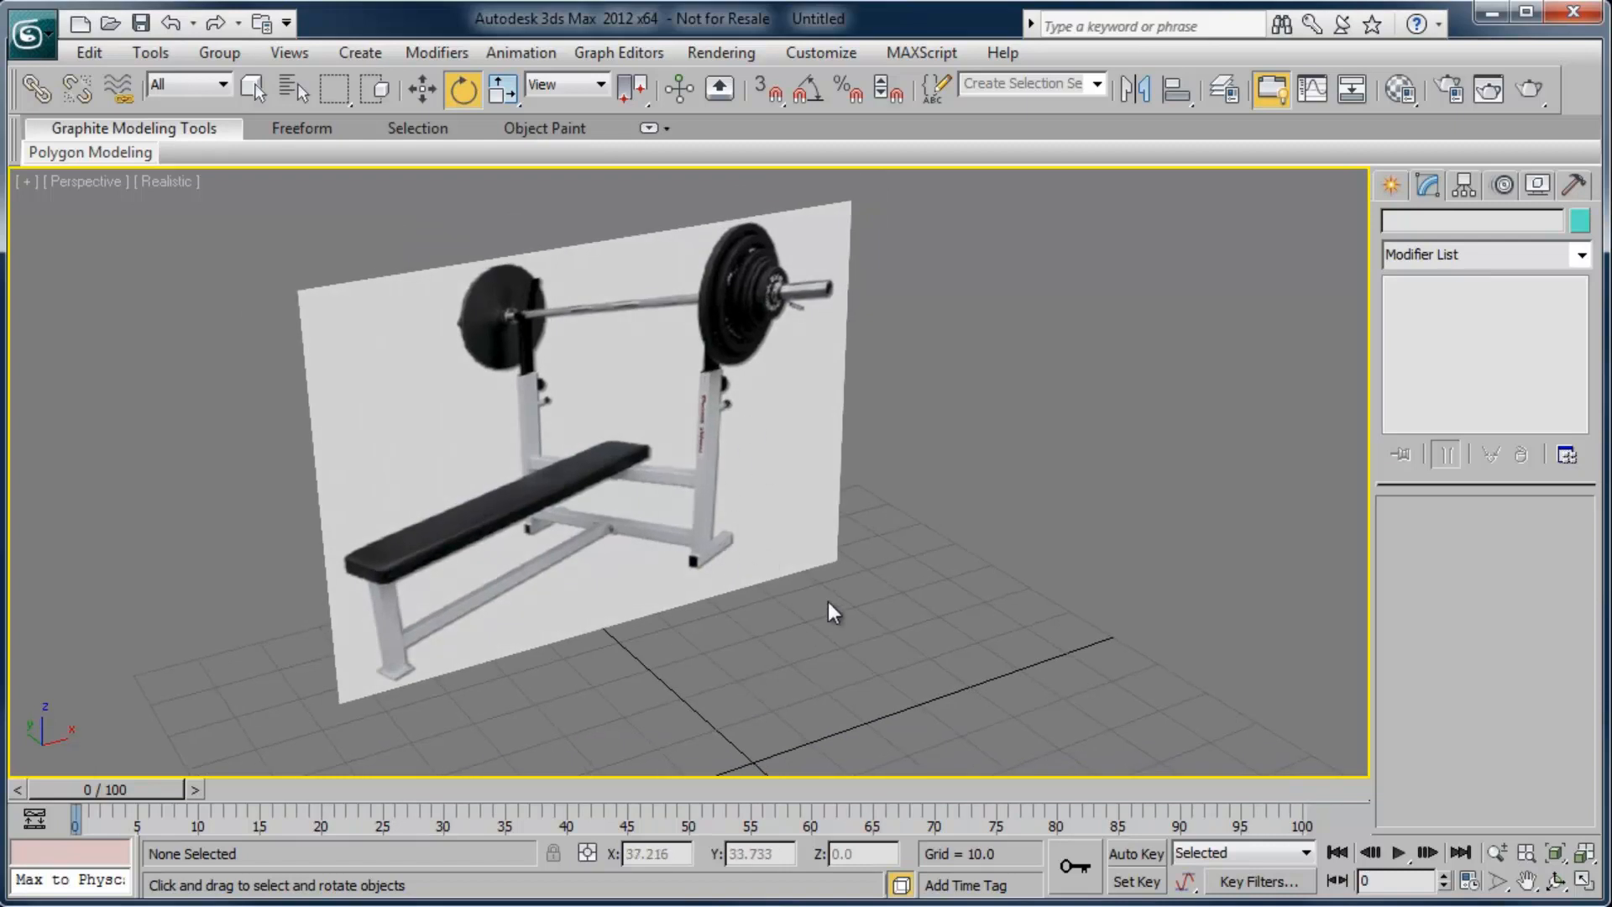